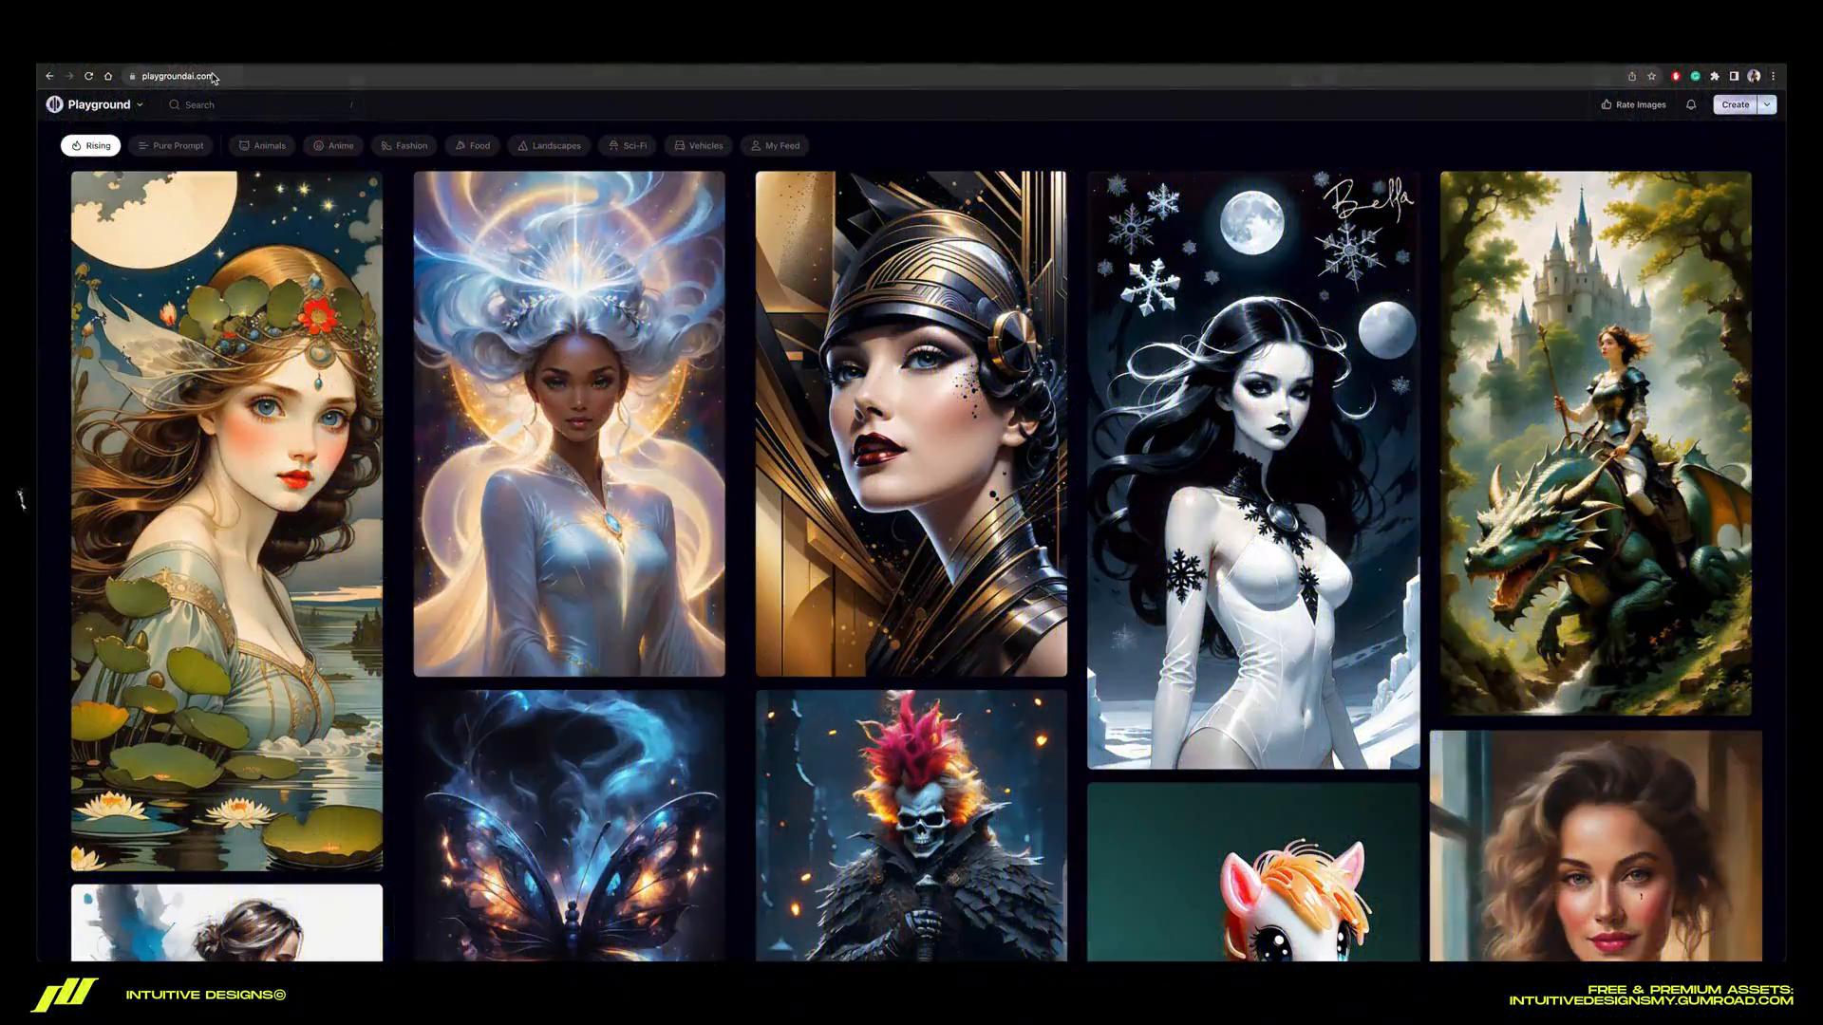
# Browse the Playground feed and start a new image-generation canvas
pyautogui.scroll(-3)
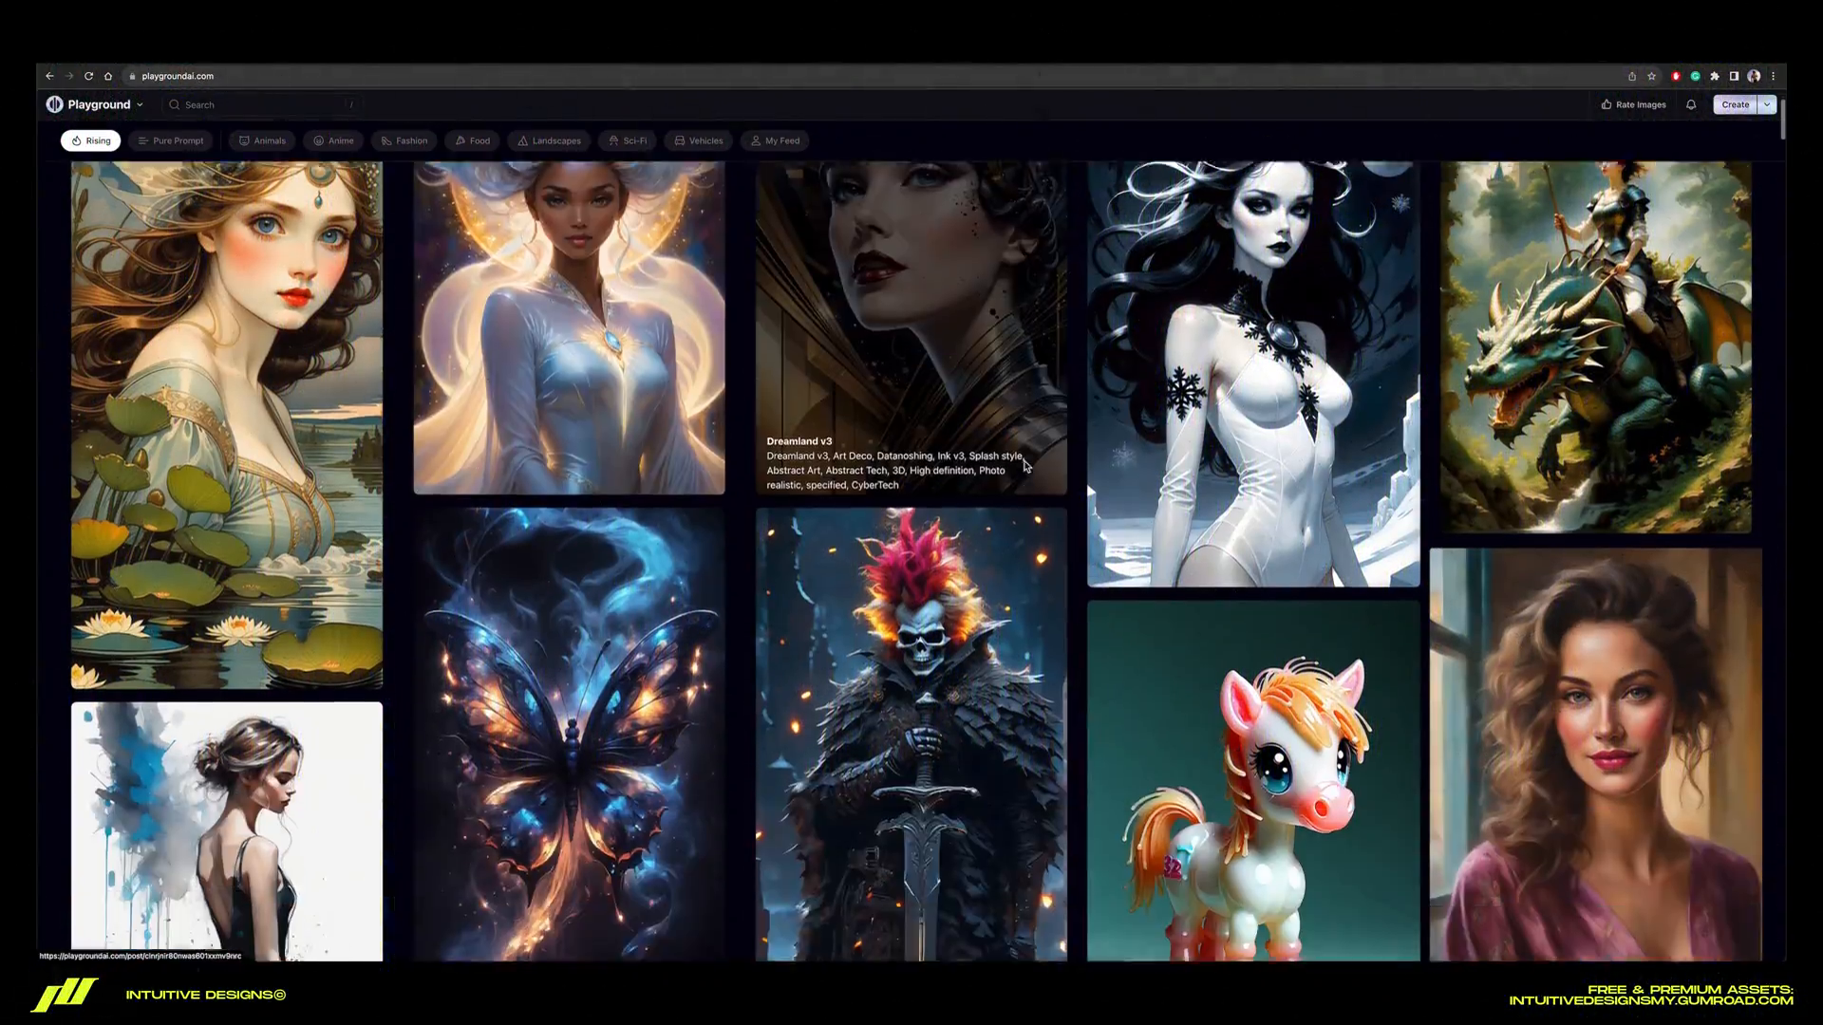
pyautogui.scroll(-3)
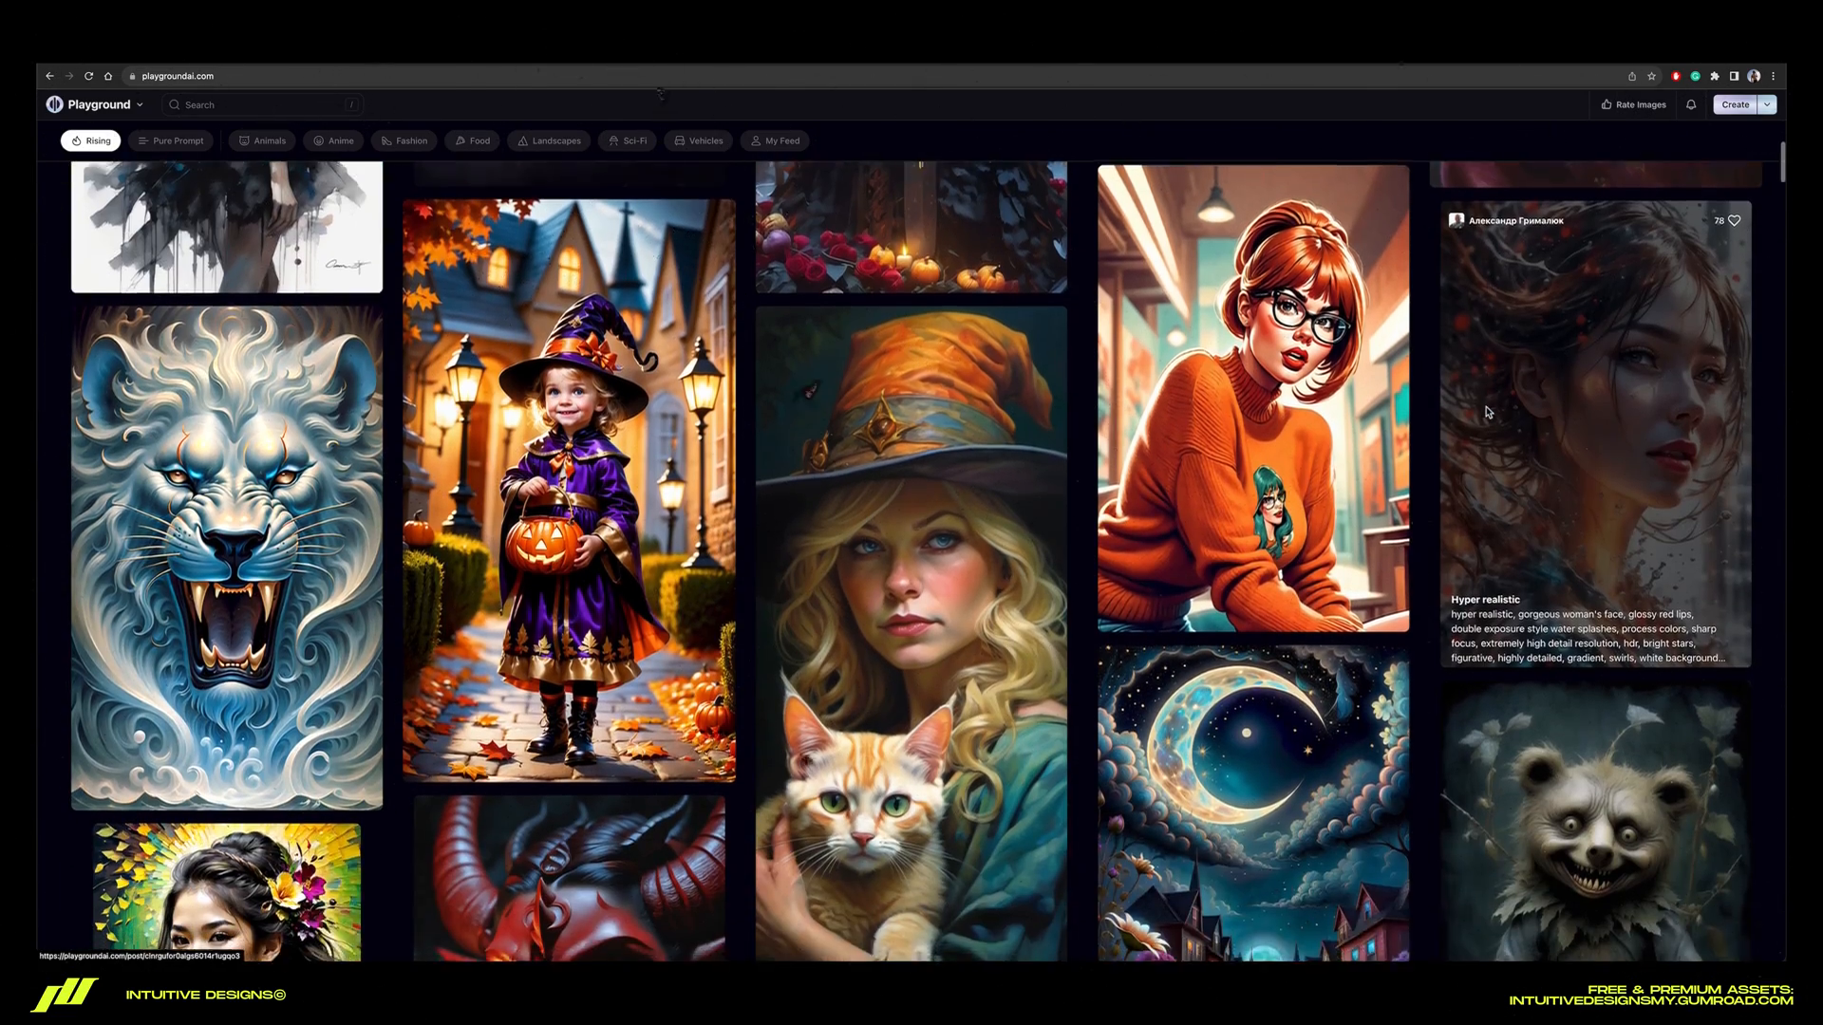
pyautogui.scroll(-3)
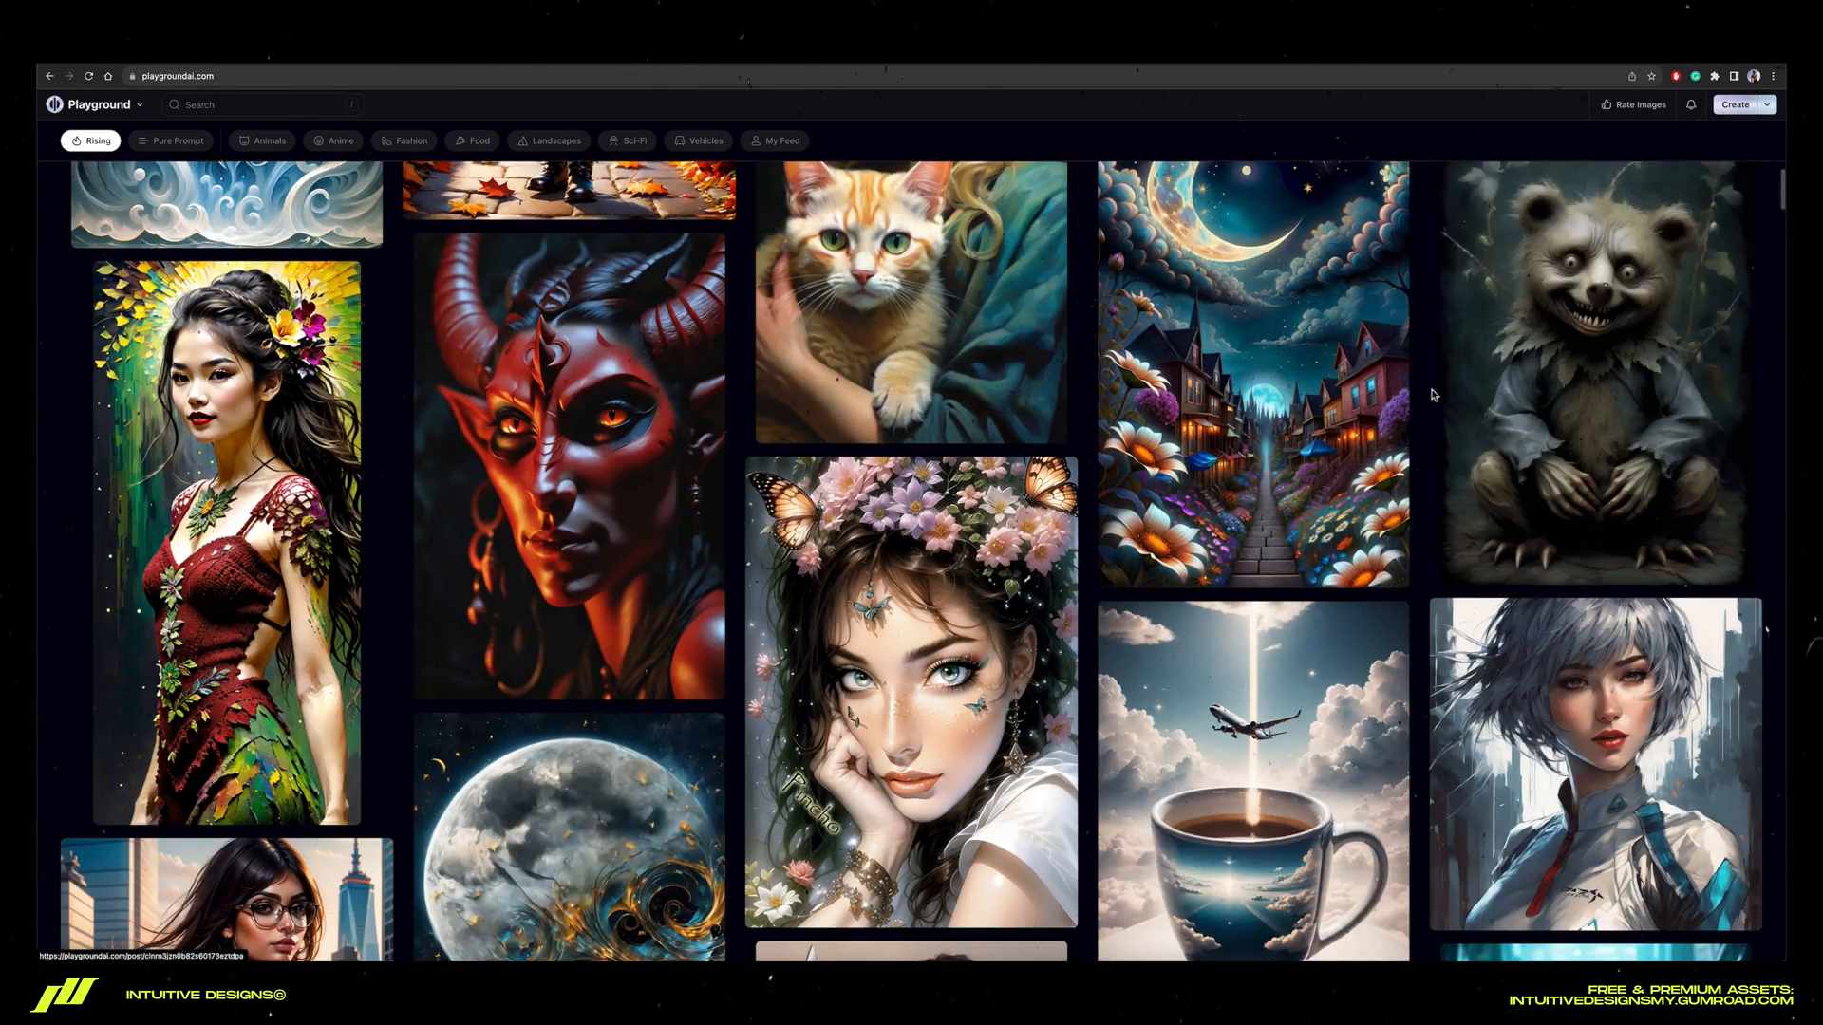
pyautogui.scroll(-3)
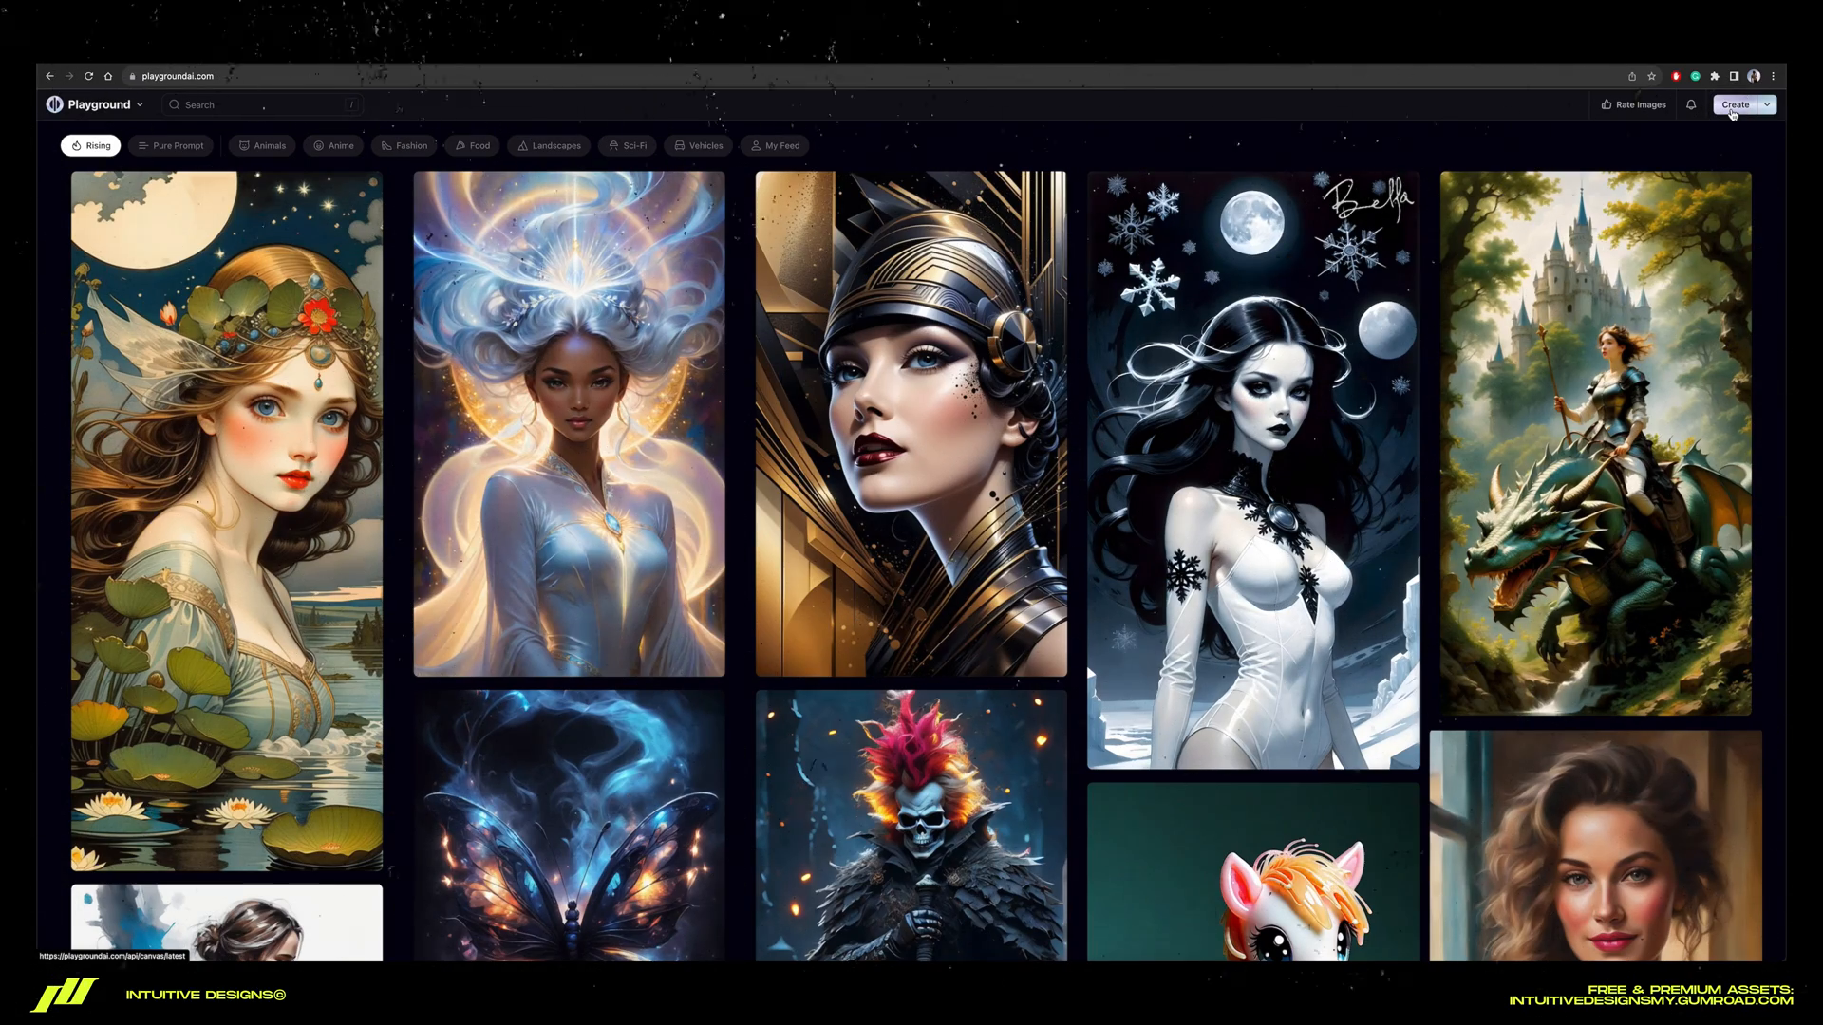
pyautogui.click(1734, 104)
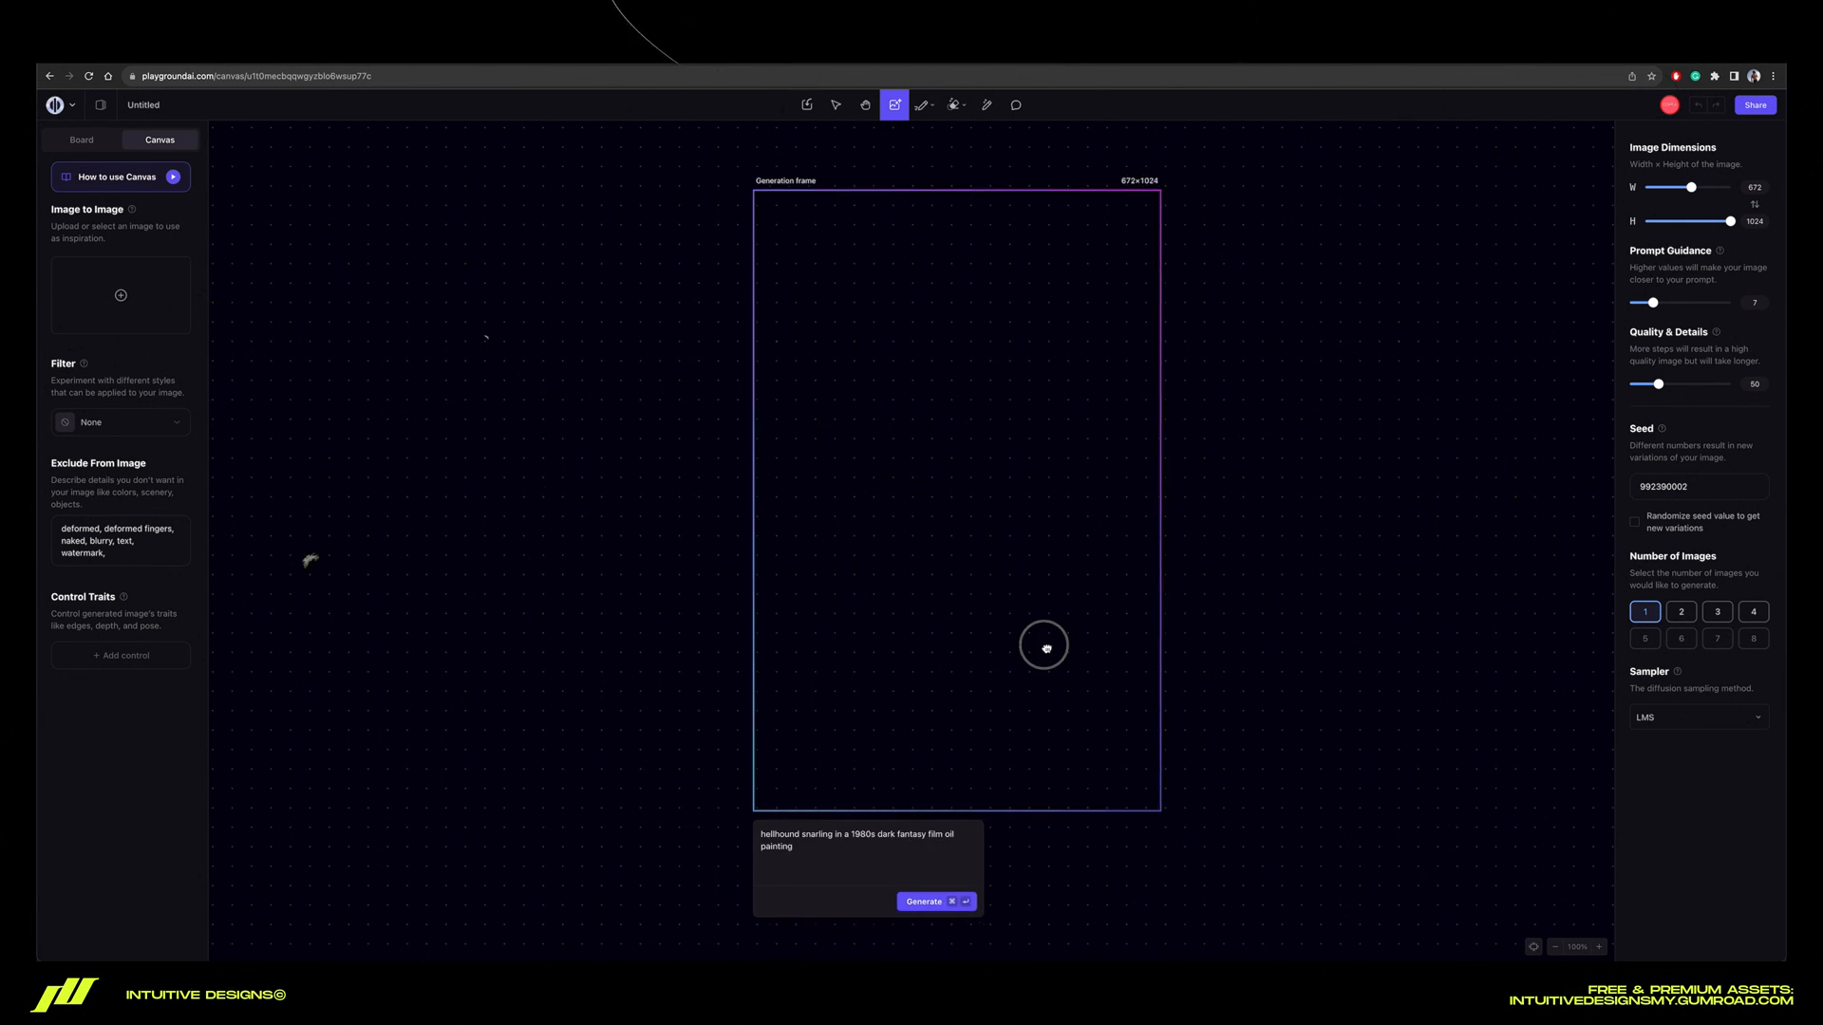
# Set Number of Images to 4, look through the Filter list, and clear the hellhound prompt
pyautogui.click(1753, 611)
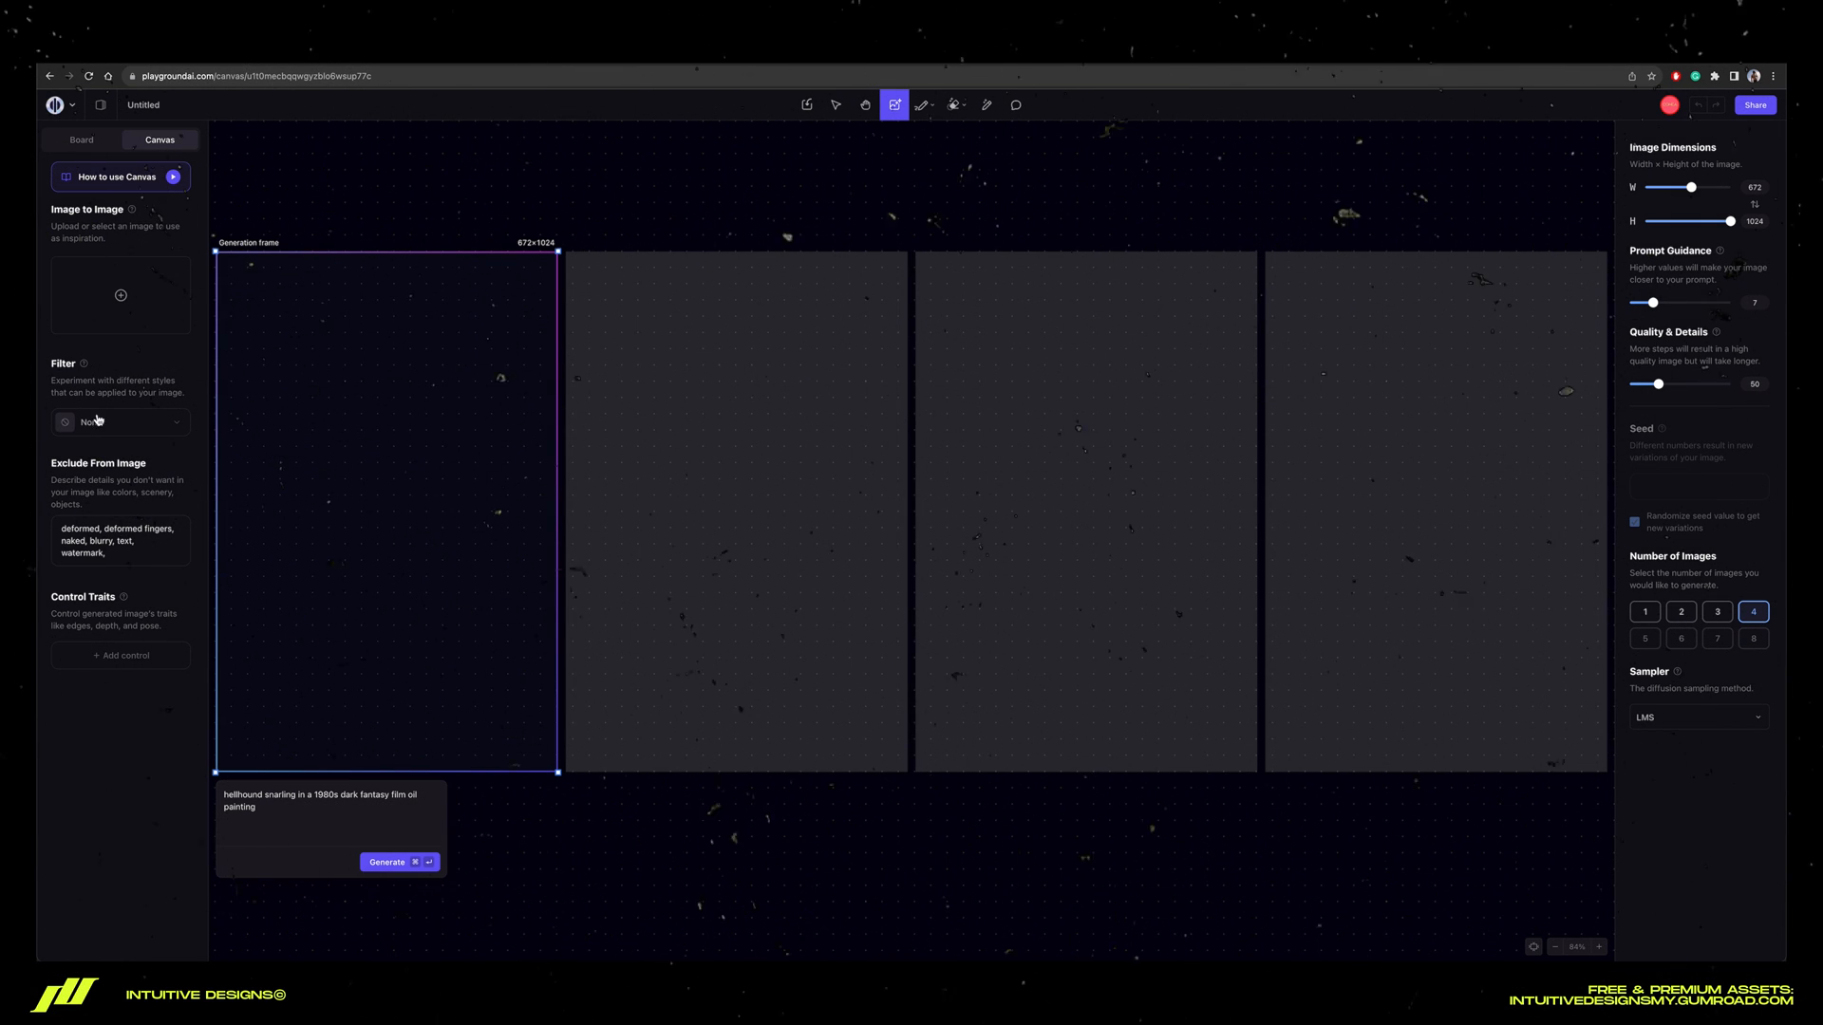
pyautogui.click(120, 421)
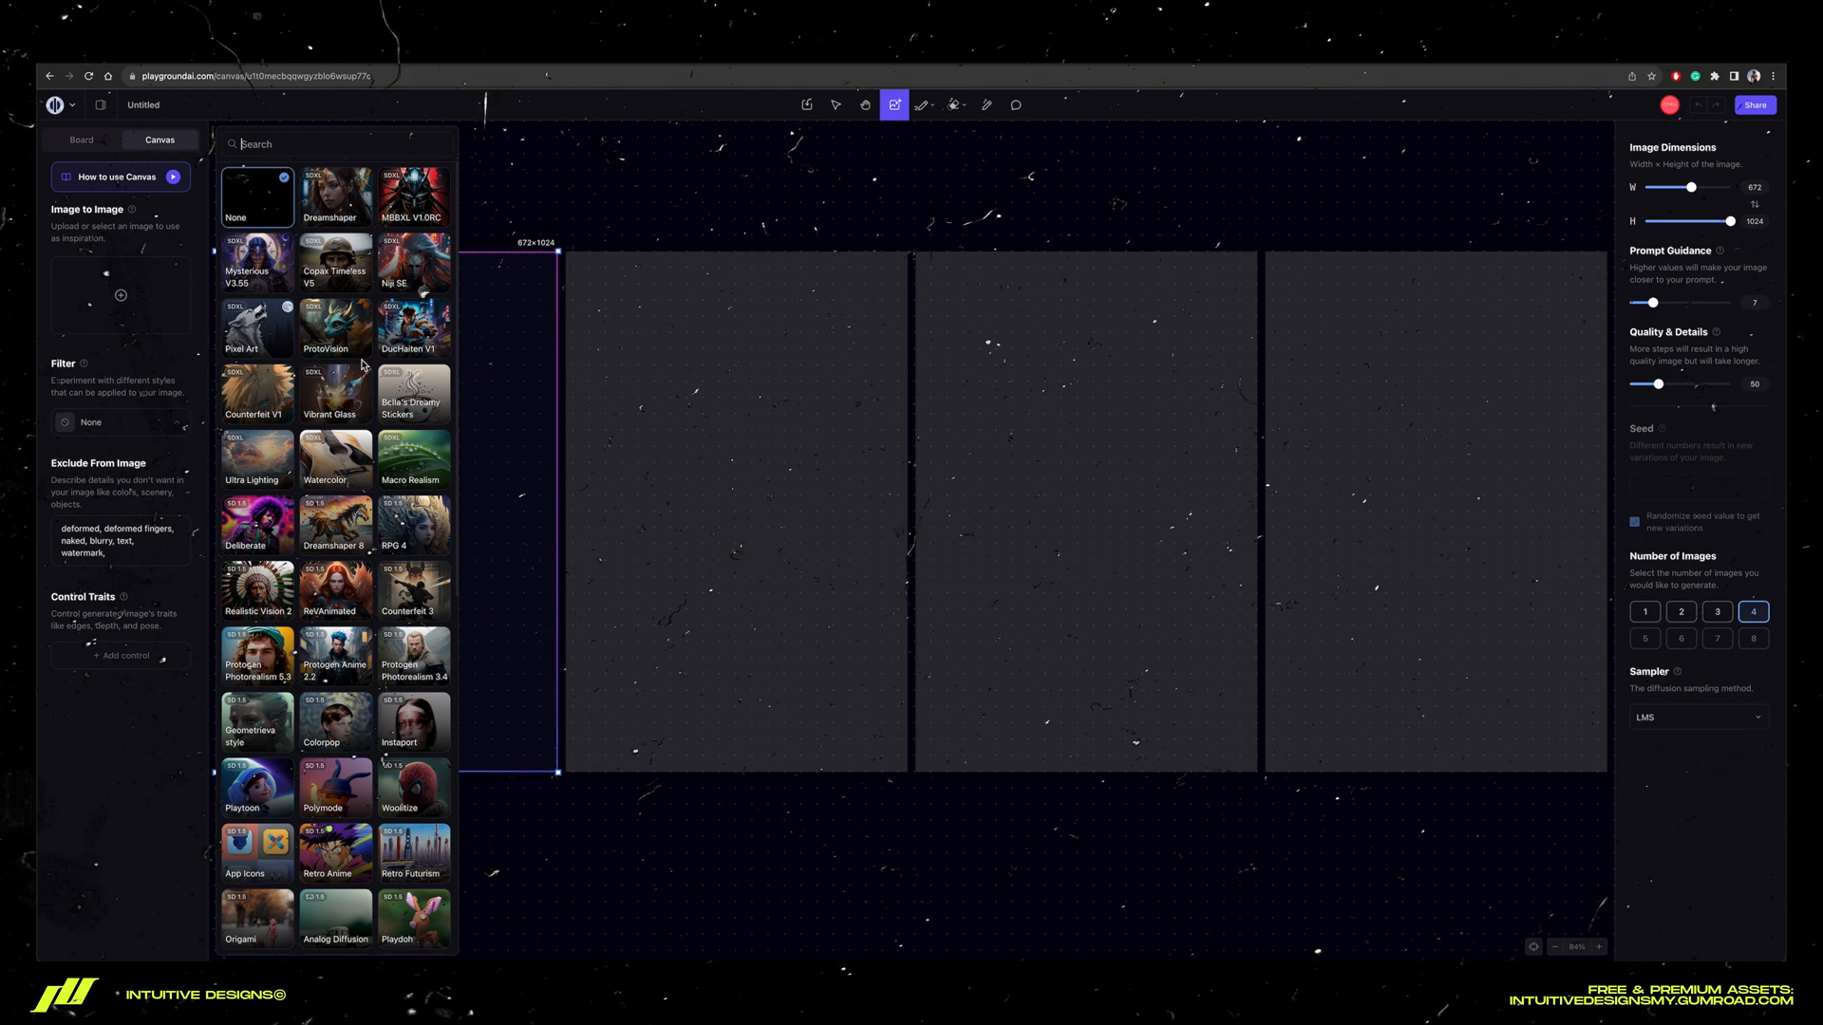
pyautogui.scroll(-3)
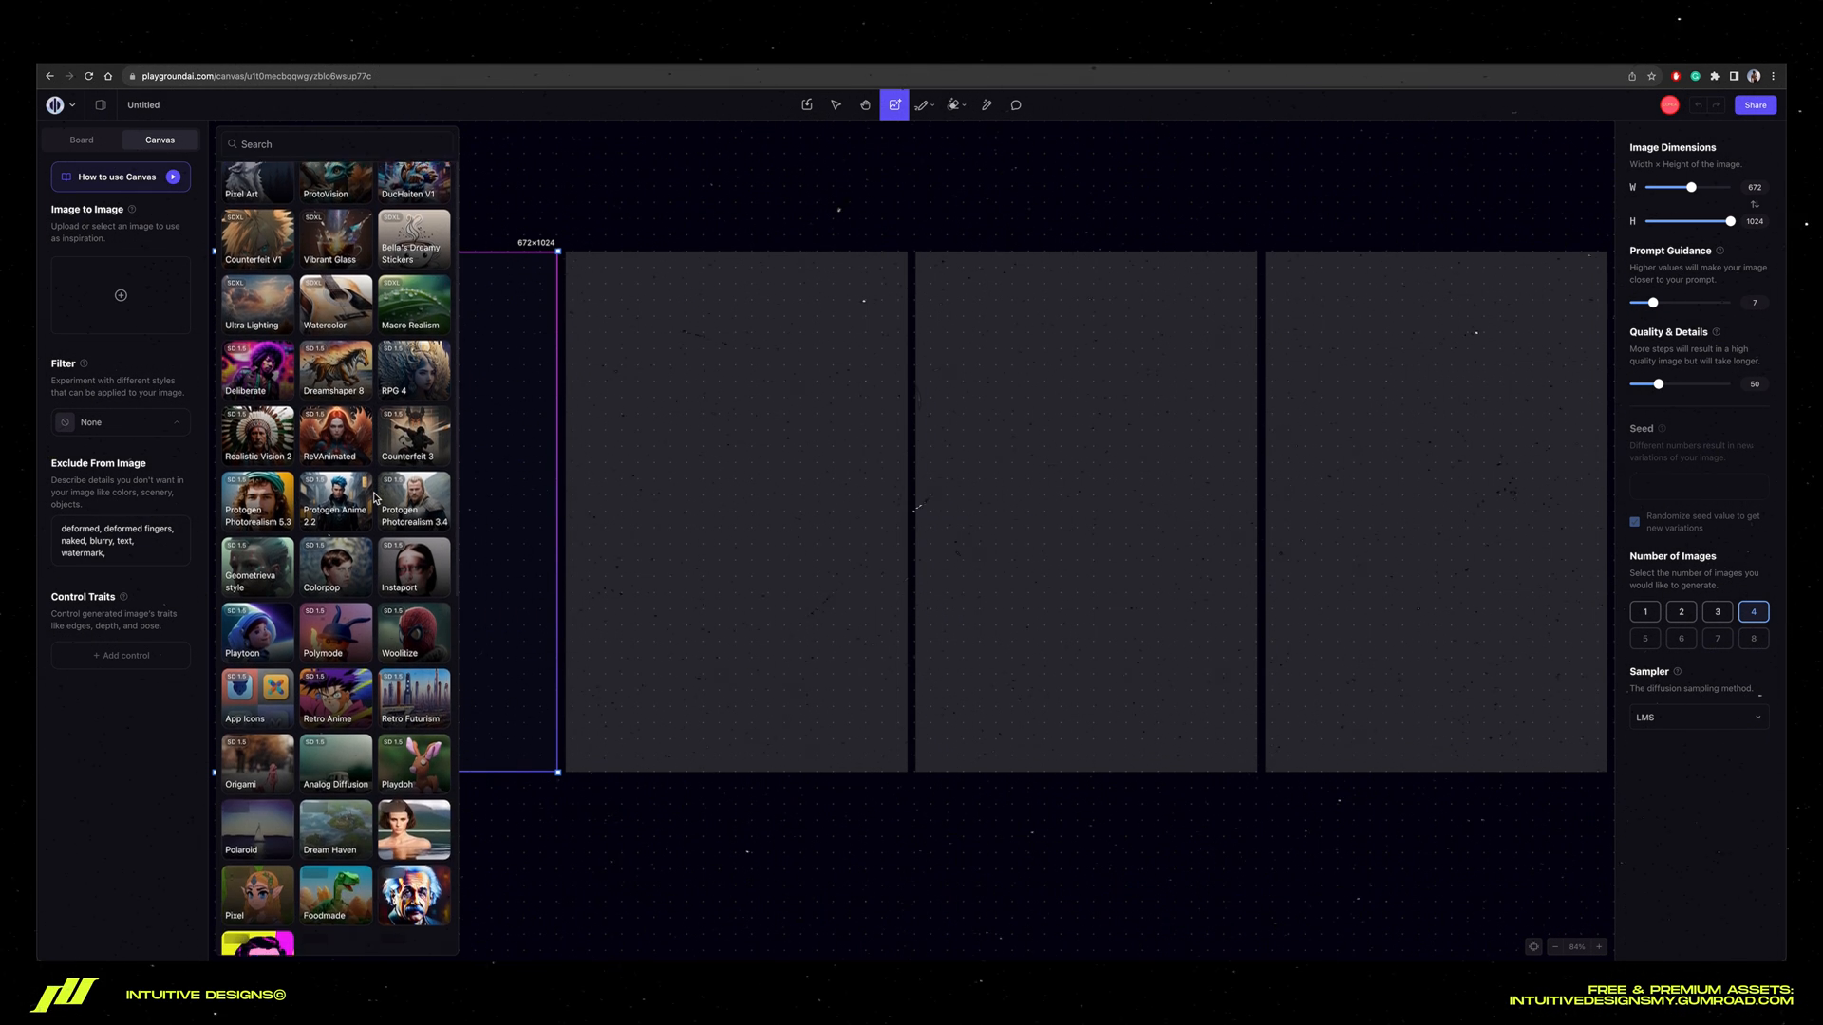
pyautogui.scroll(-3)
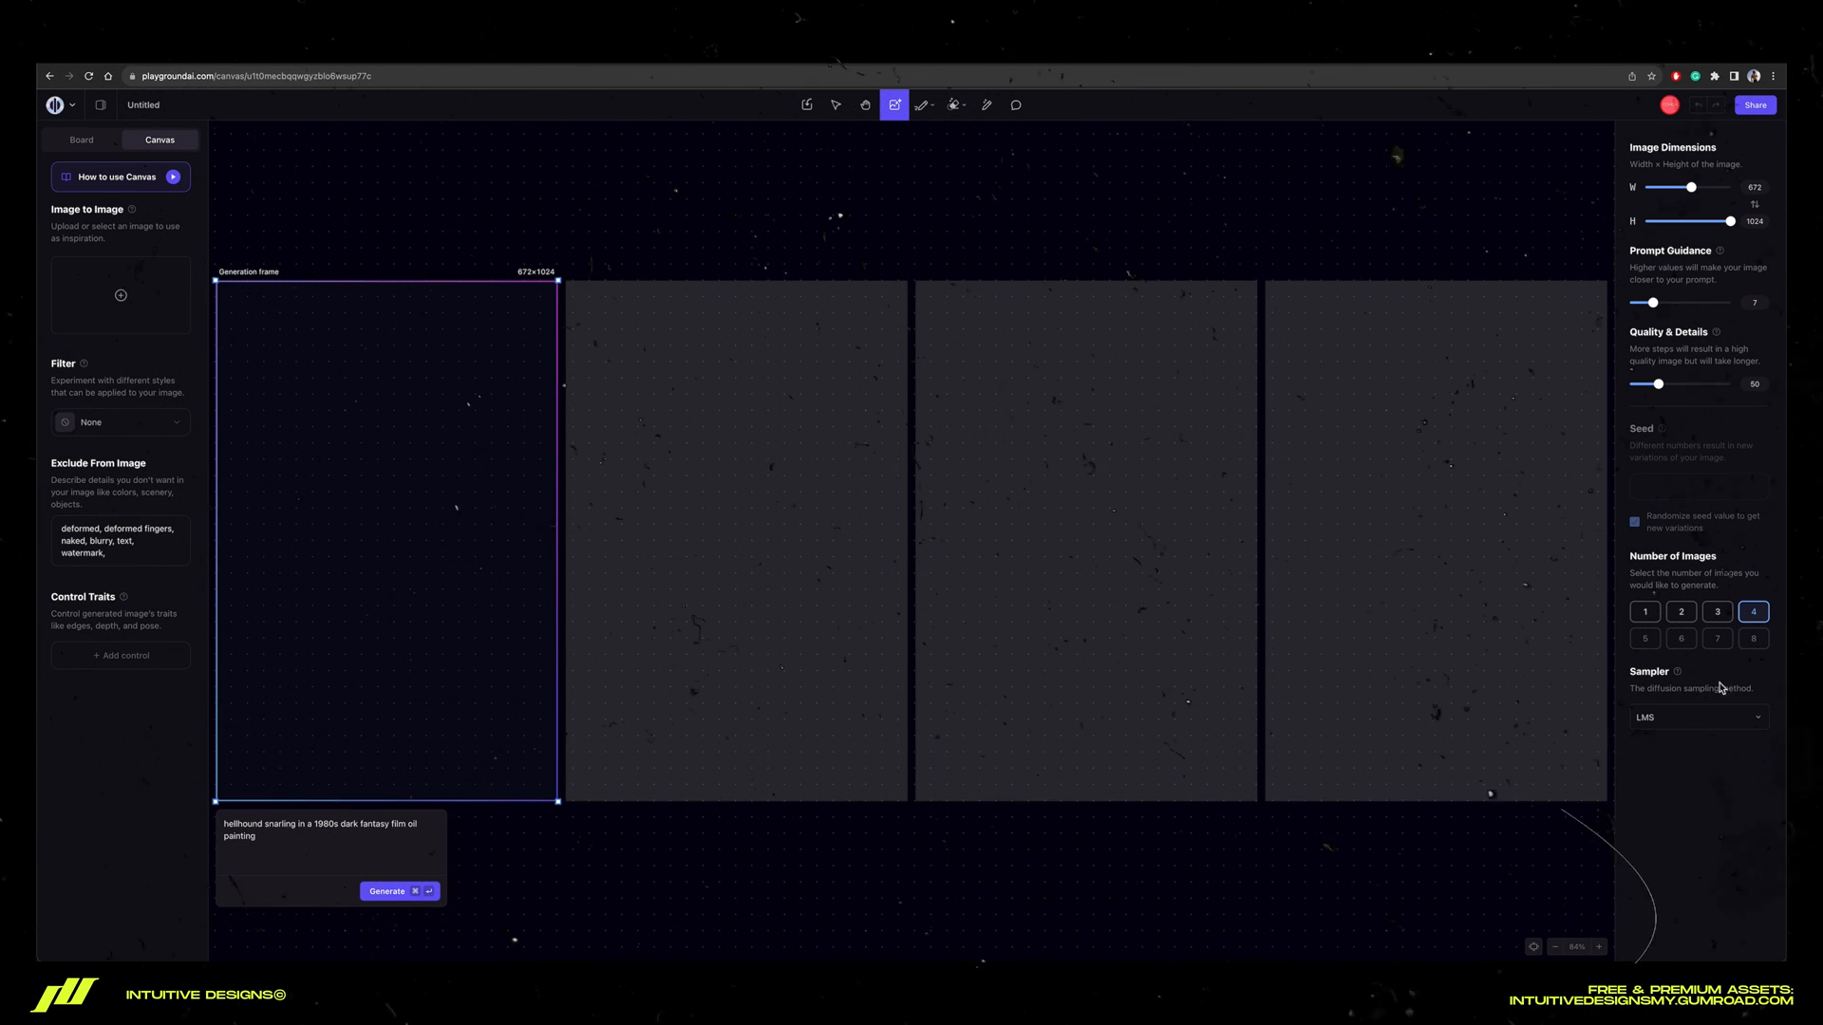
pyautogui.click(1696, 716)
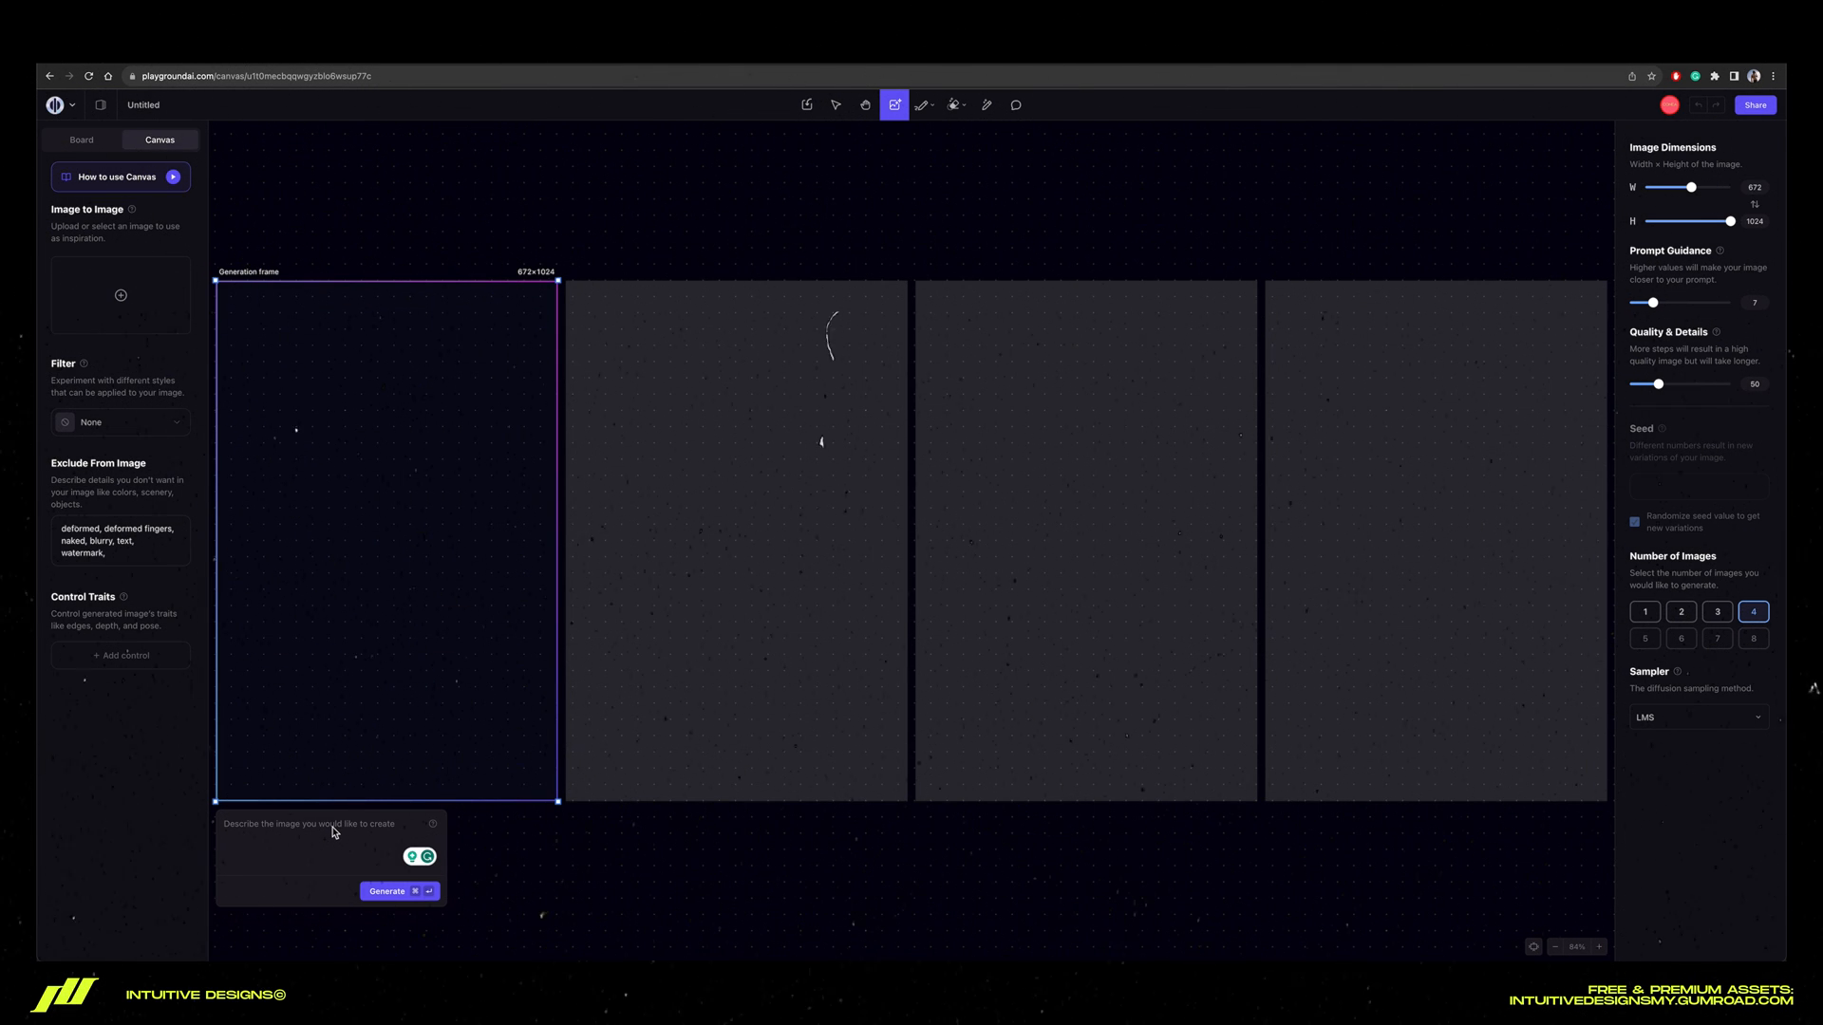
# Write the prompt 'hellhound snarling in a 1982 dark fantasy film oil painting'
pyautogui.write('hellhound')
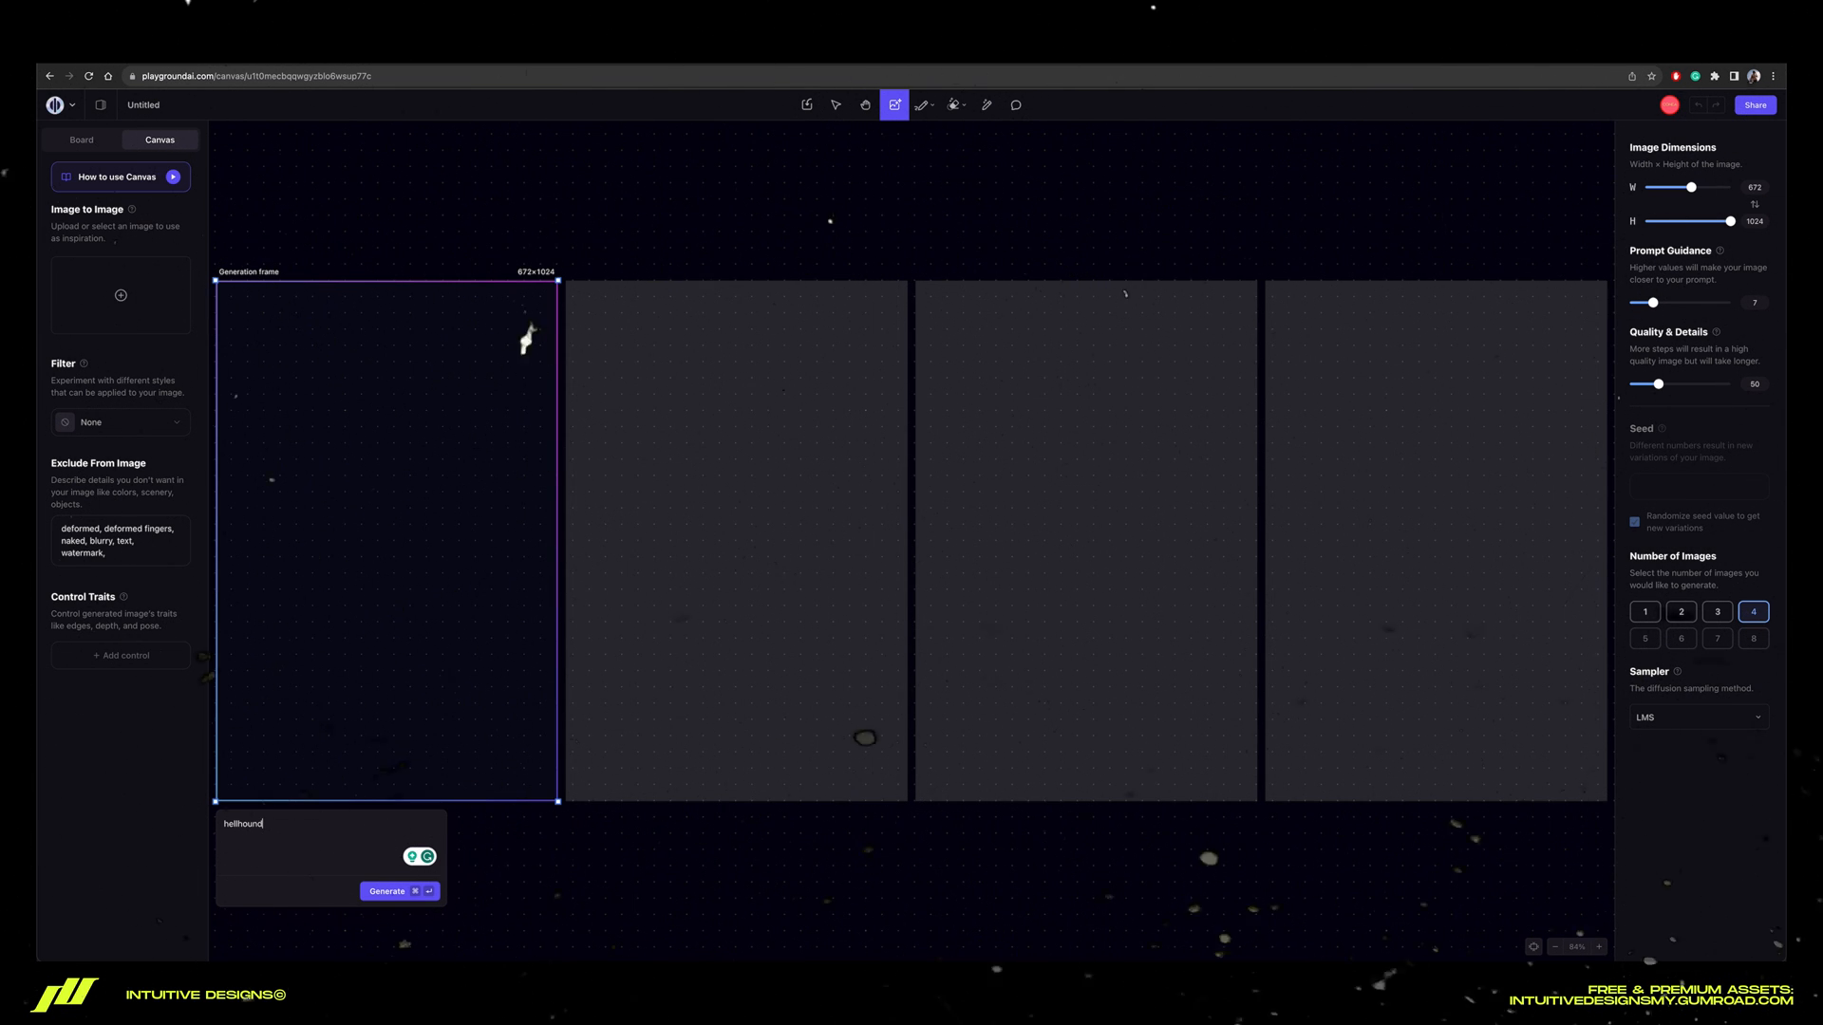
pyautogui.press('Backspace')
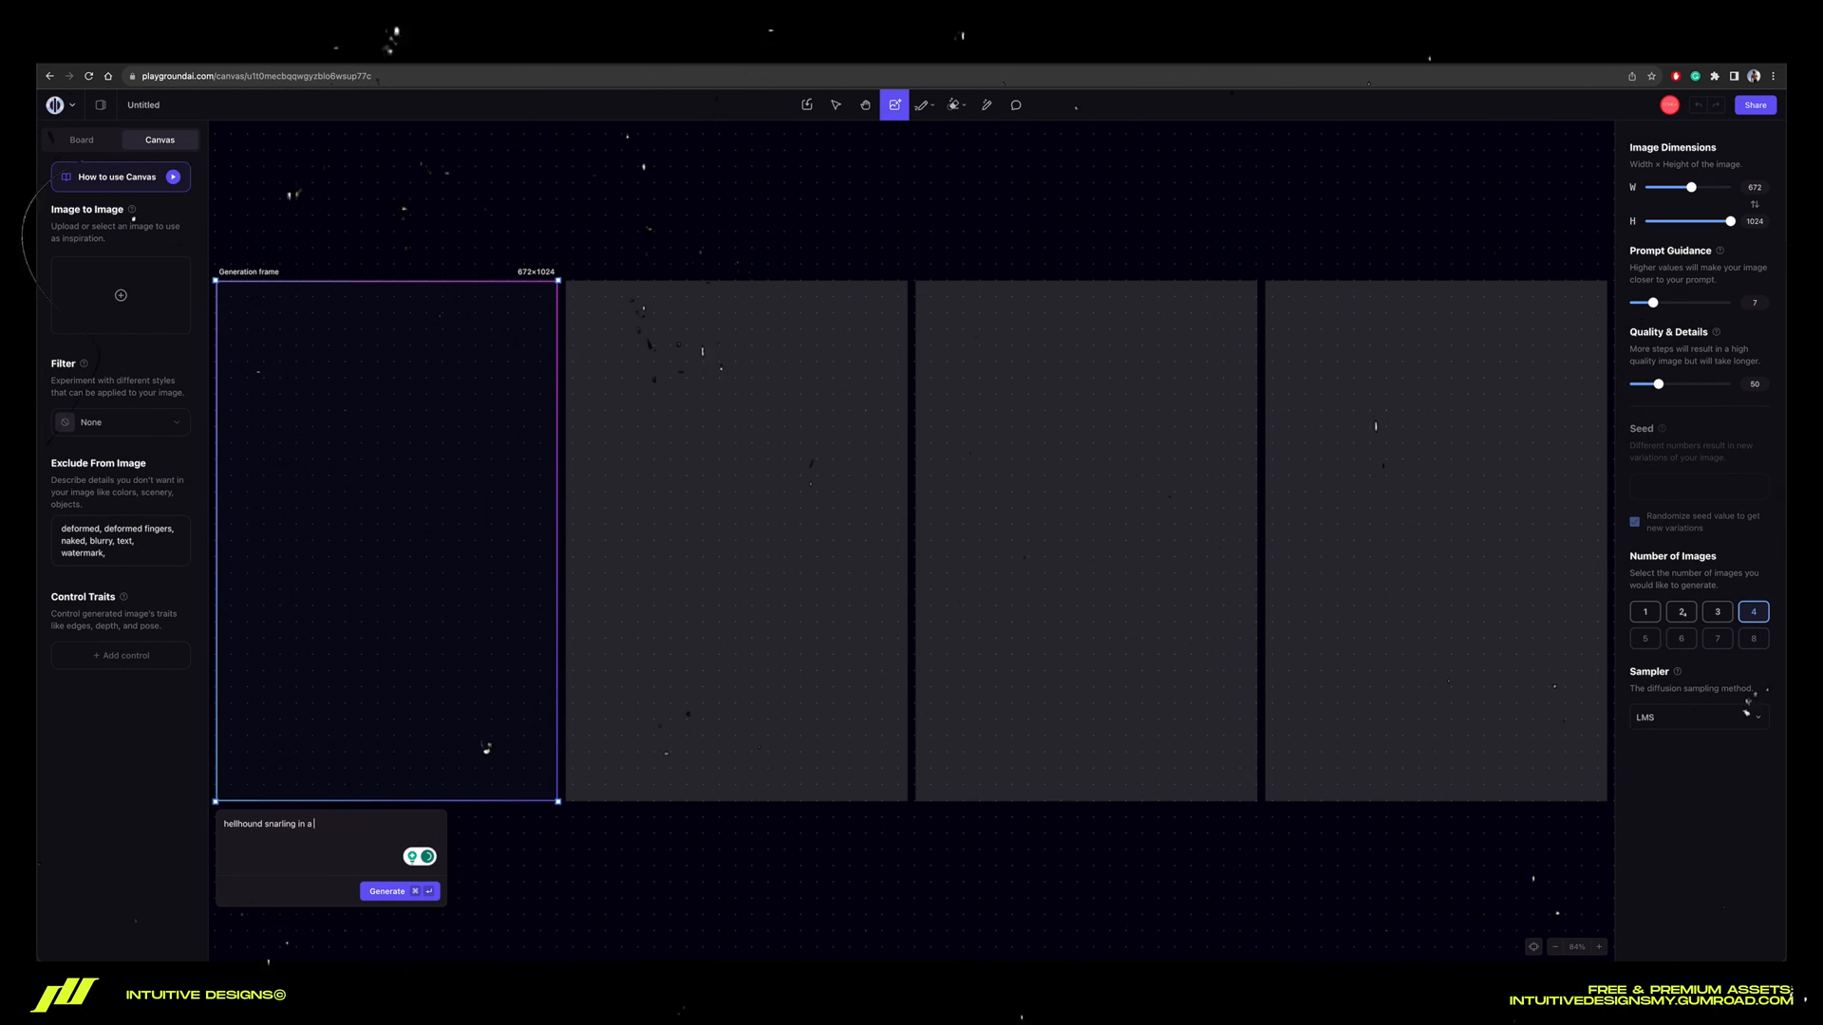
pyautogui.write('19')
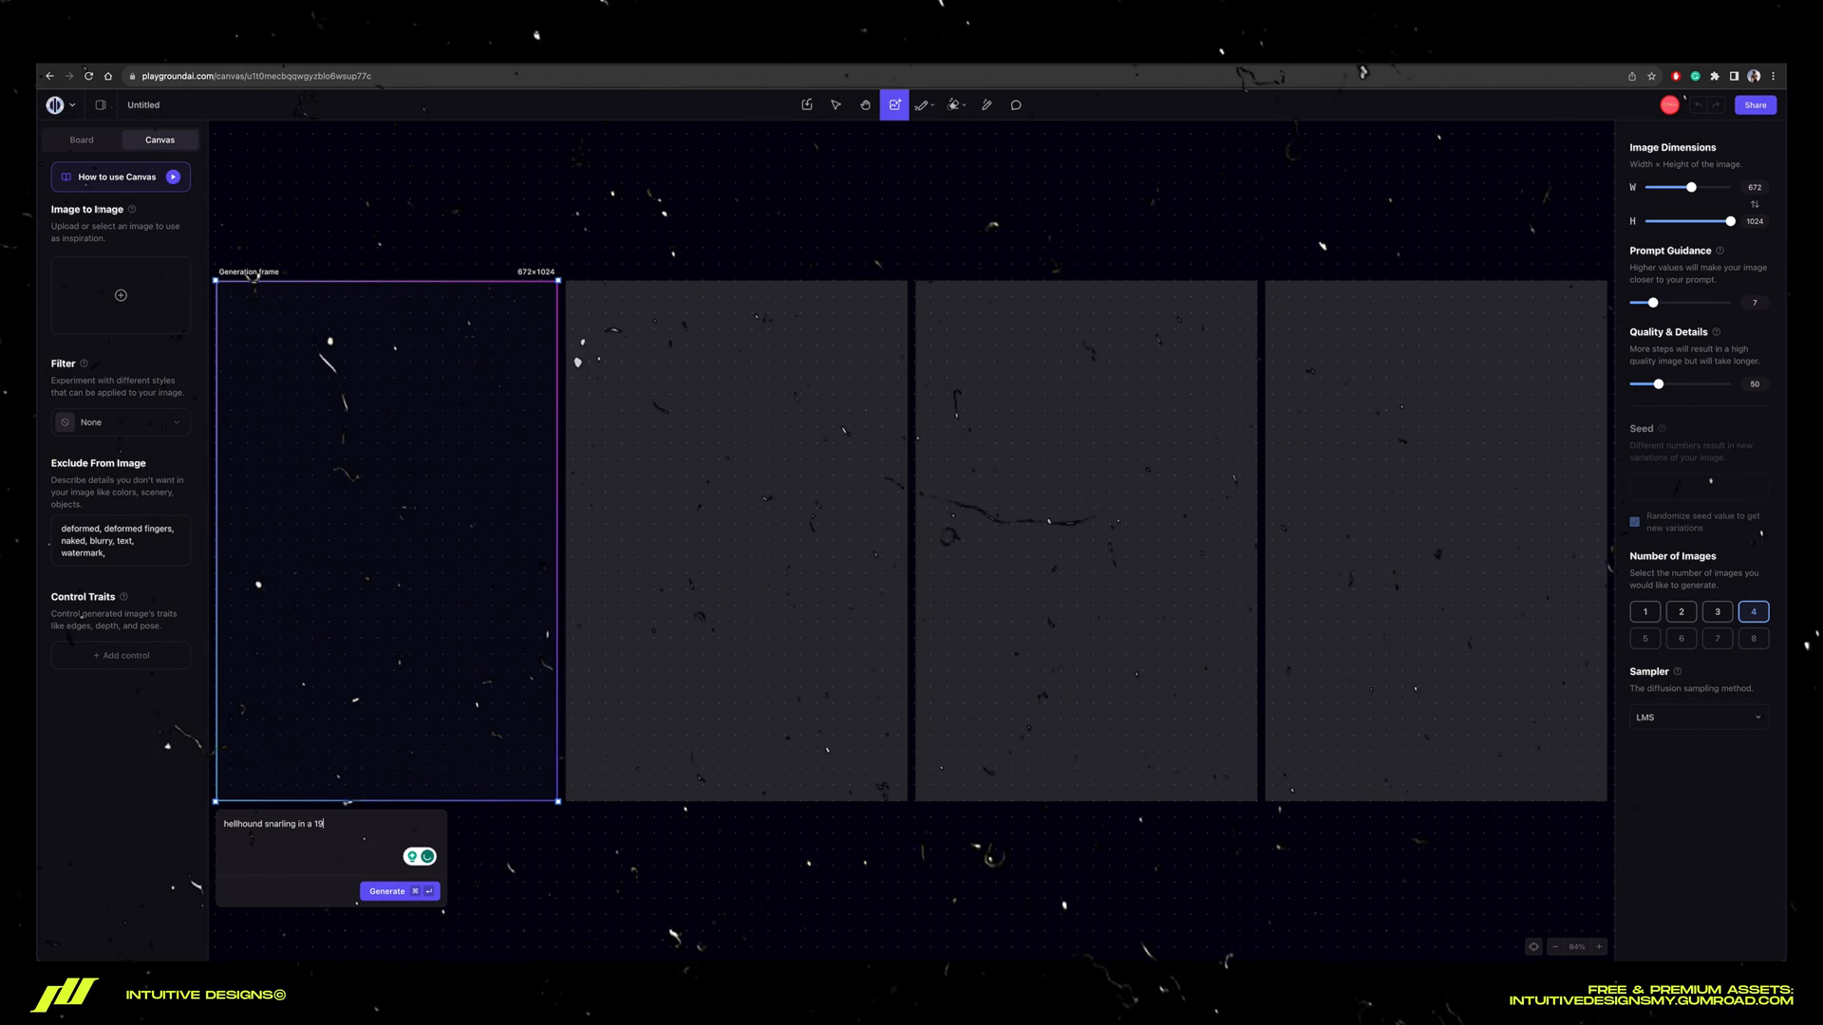
pyautogui.write('982 d')
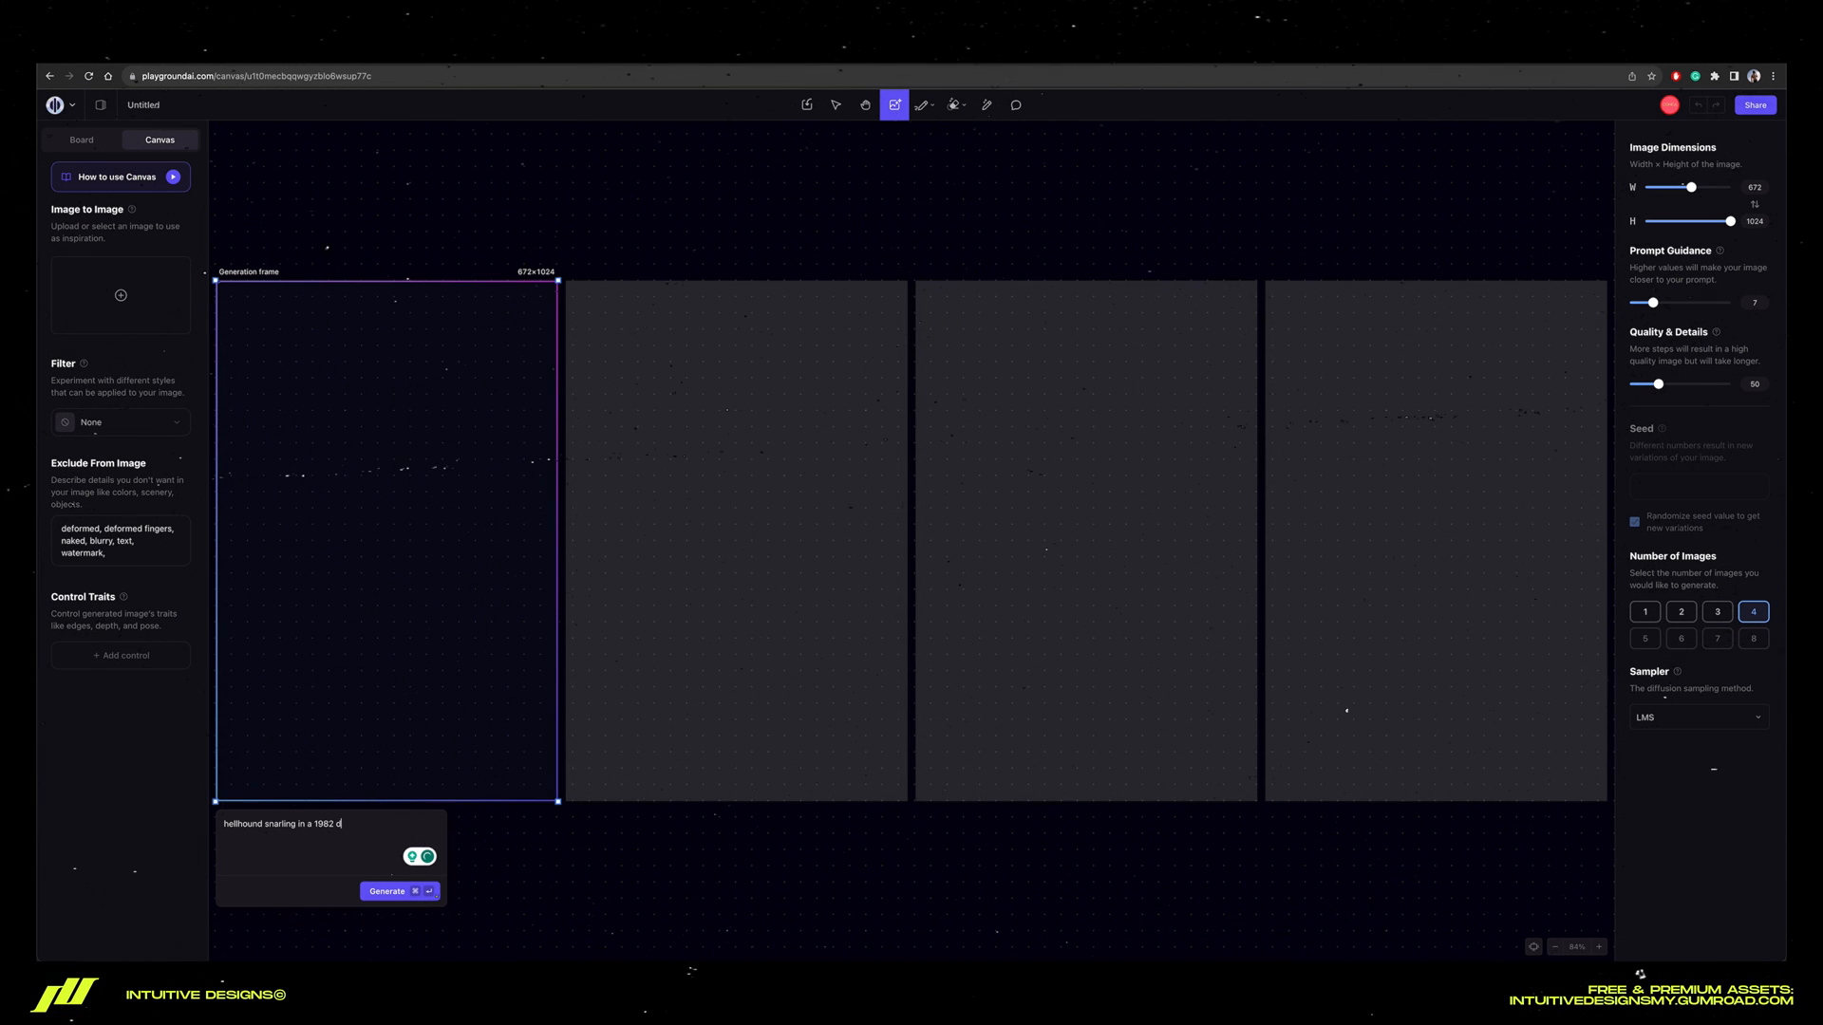
pyautogui.write('ark fantasy')
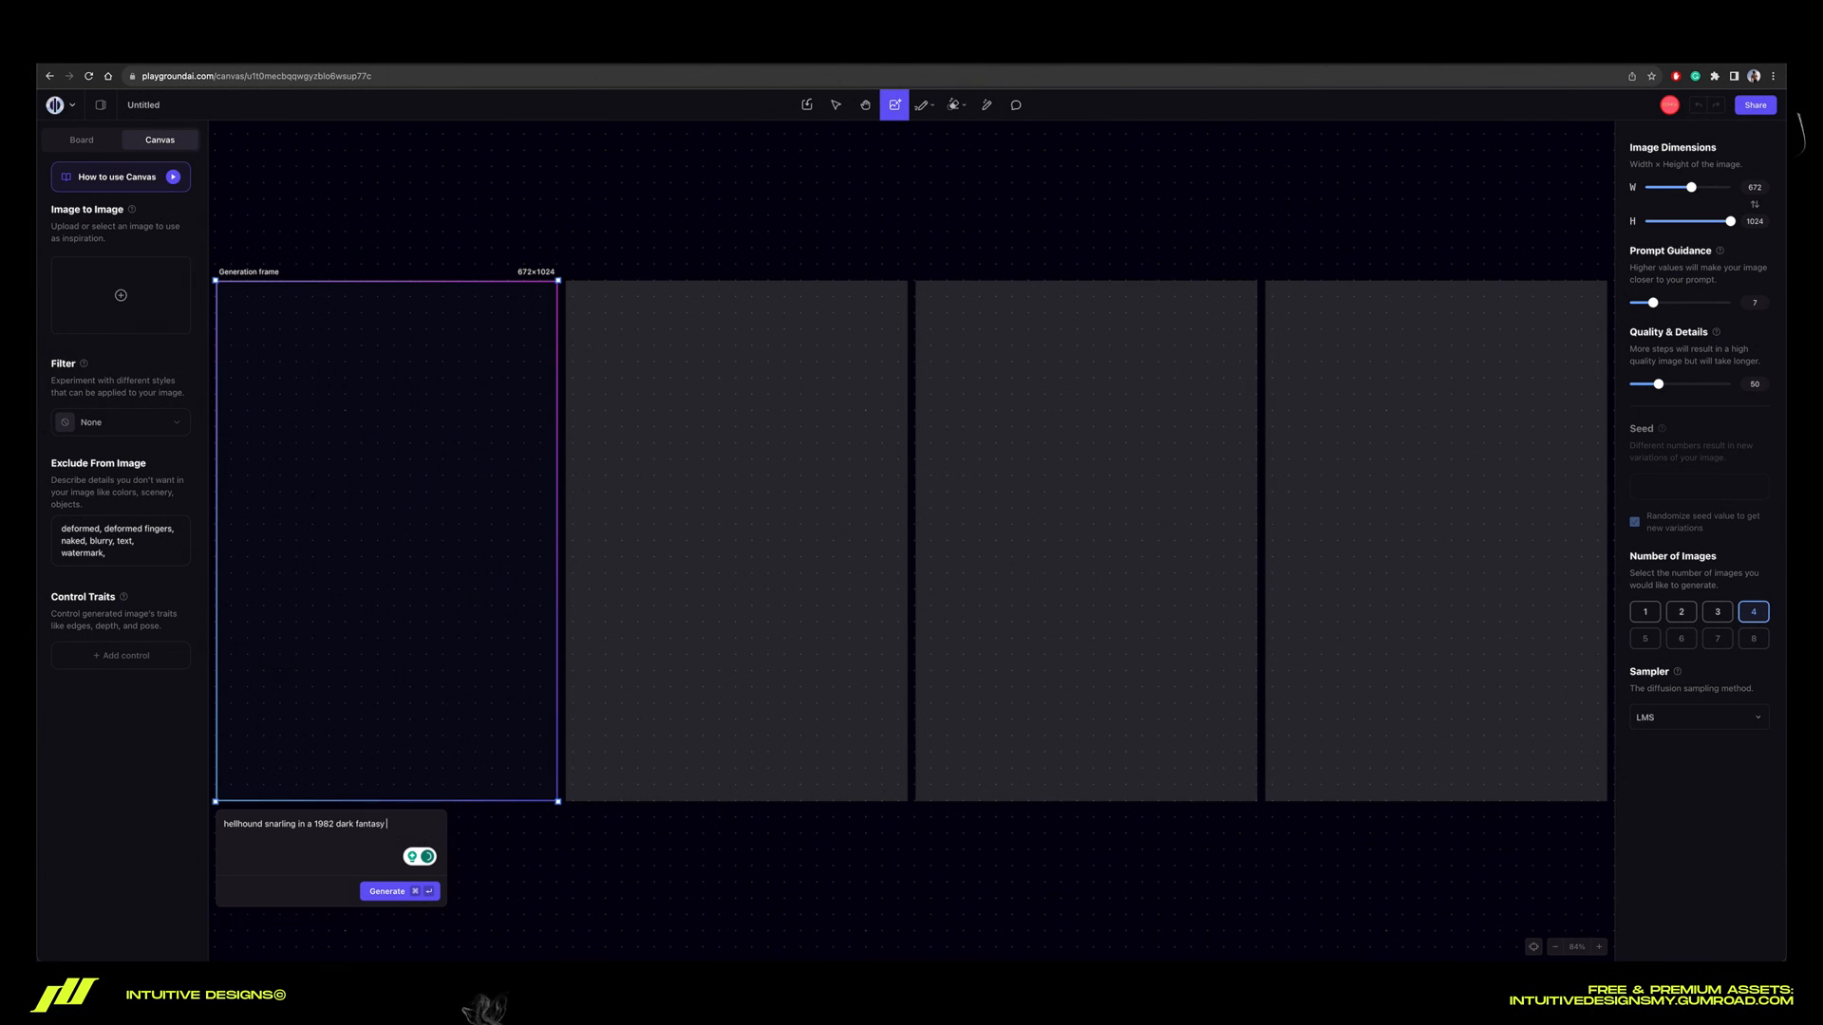
pyautogui.write('film oil')
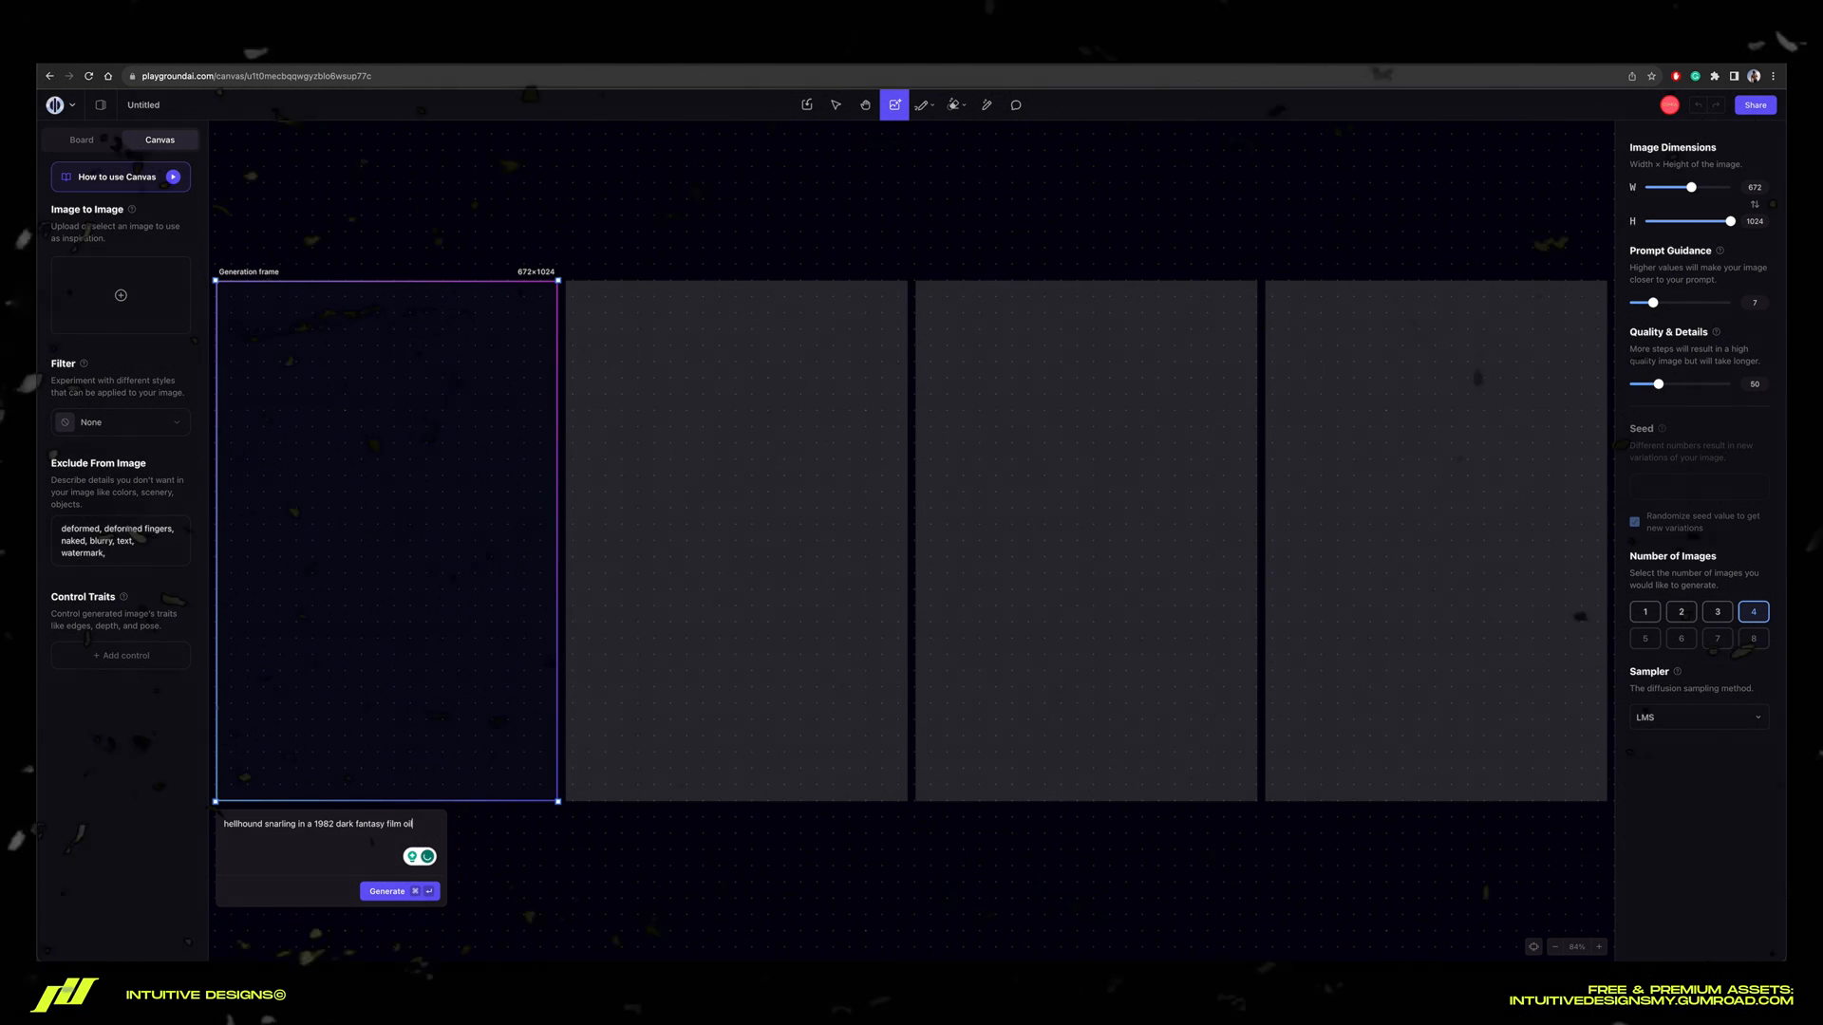
pyautogui.write('painting')
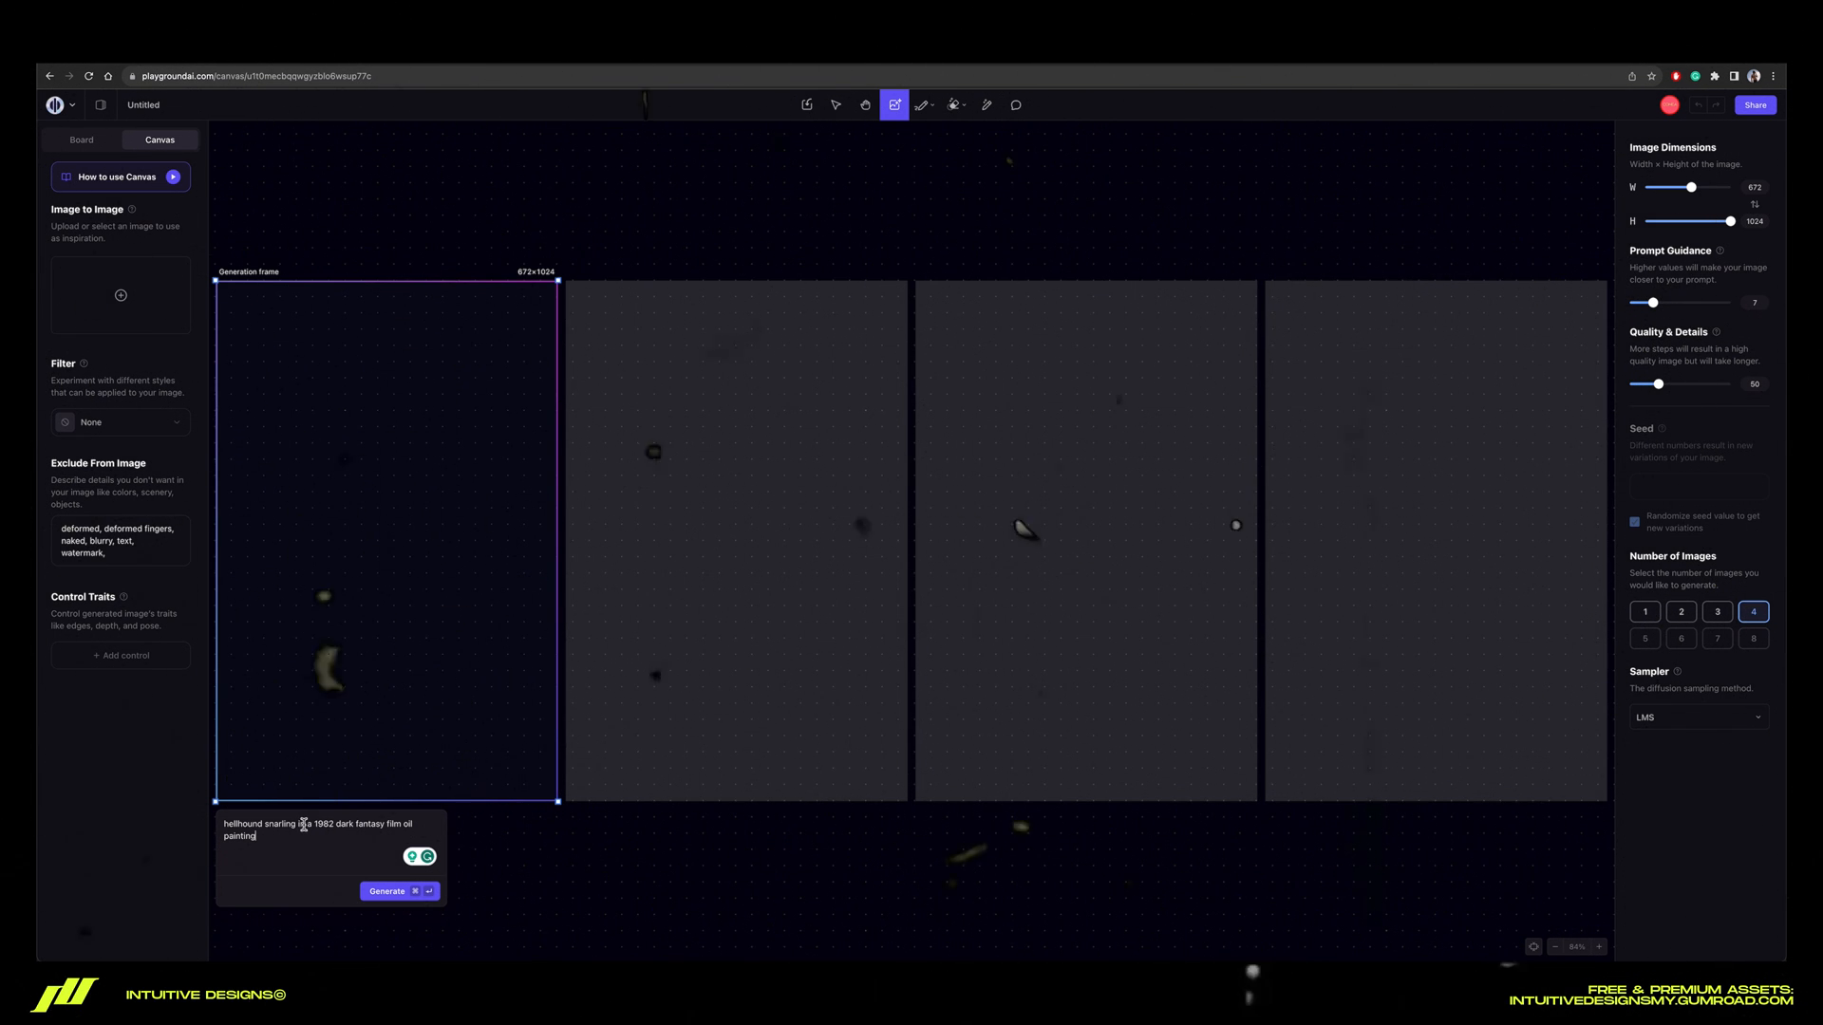
pyautogui.click(385, 890)
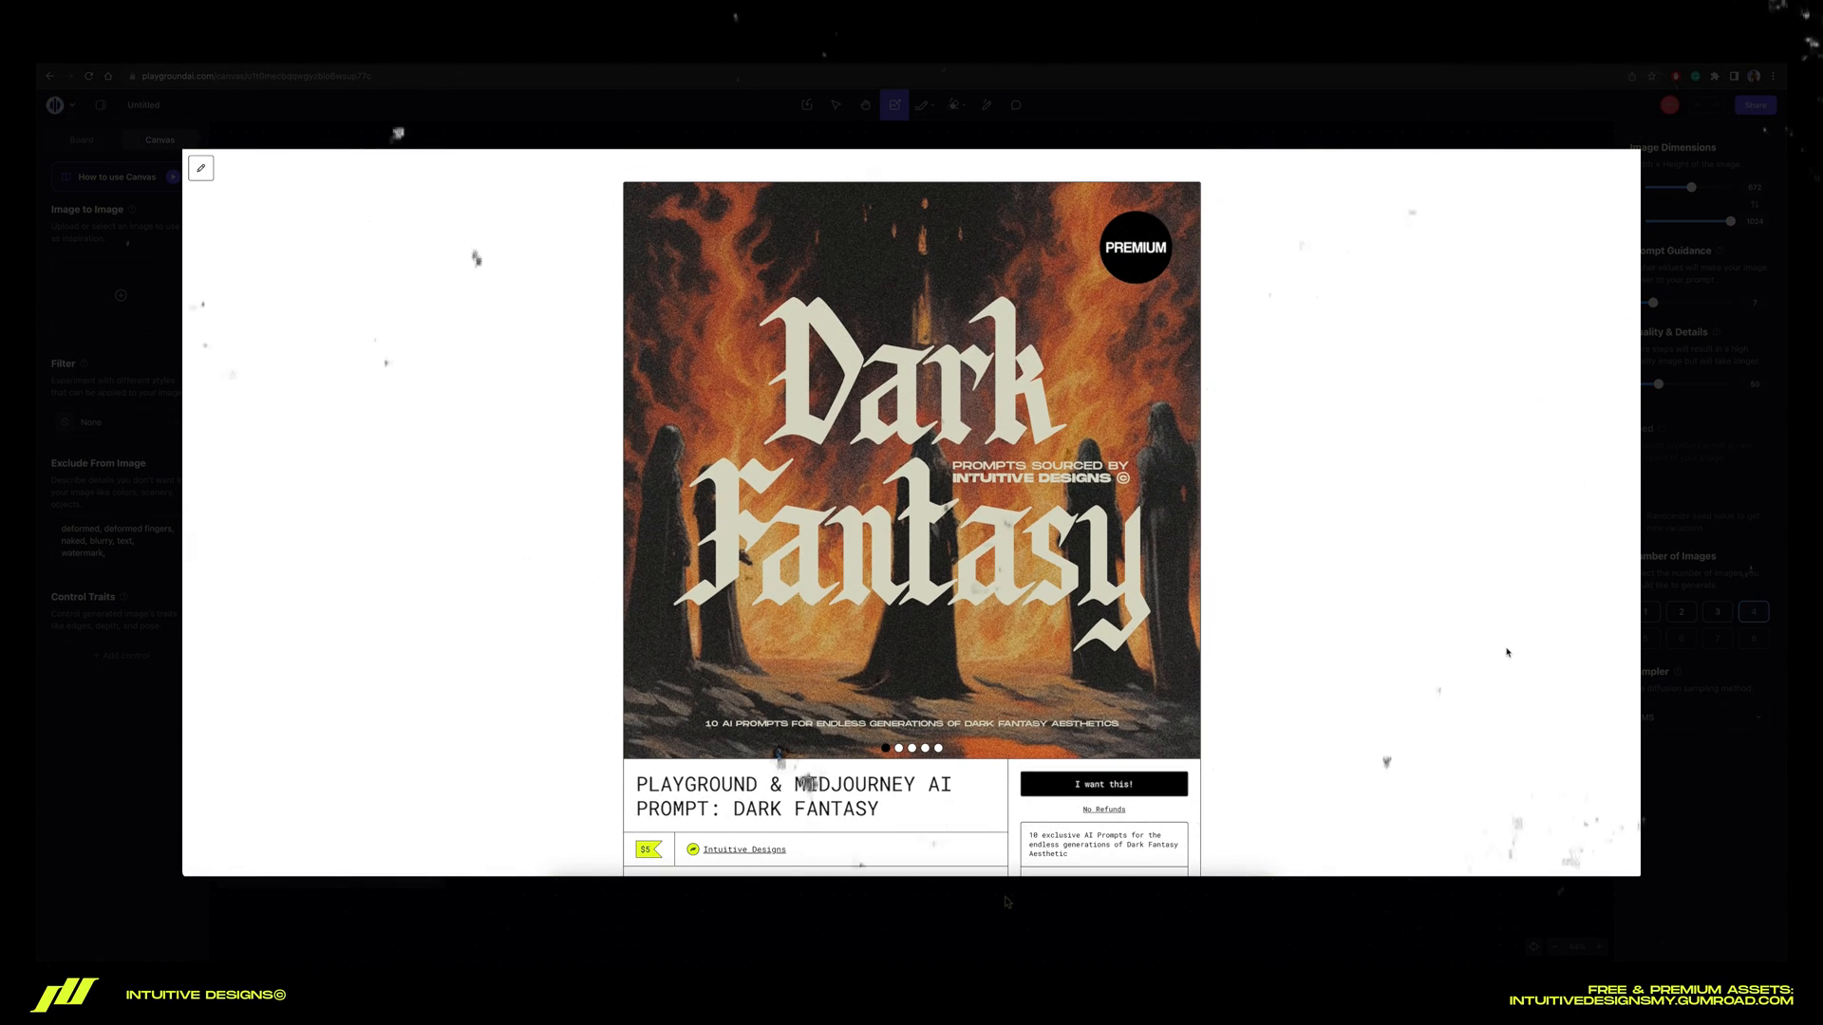
# Page through the Dark Fantasy prompt pack previews to the skull-warrior images
pyautogui.click(1185, 471)
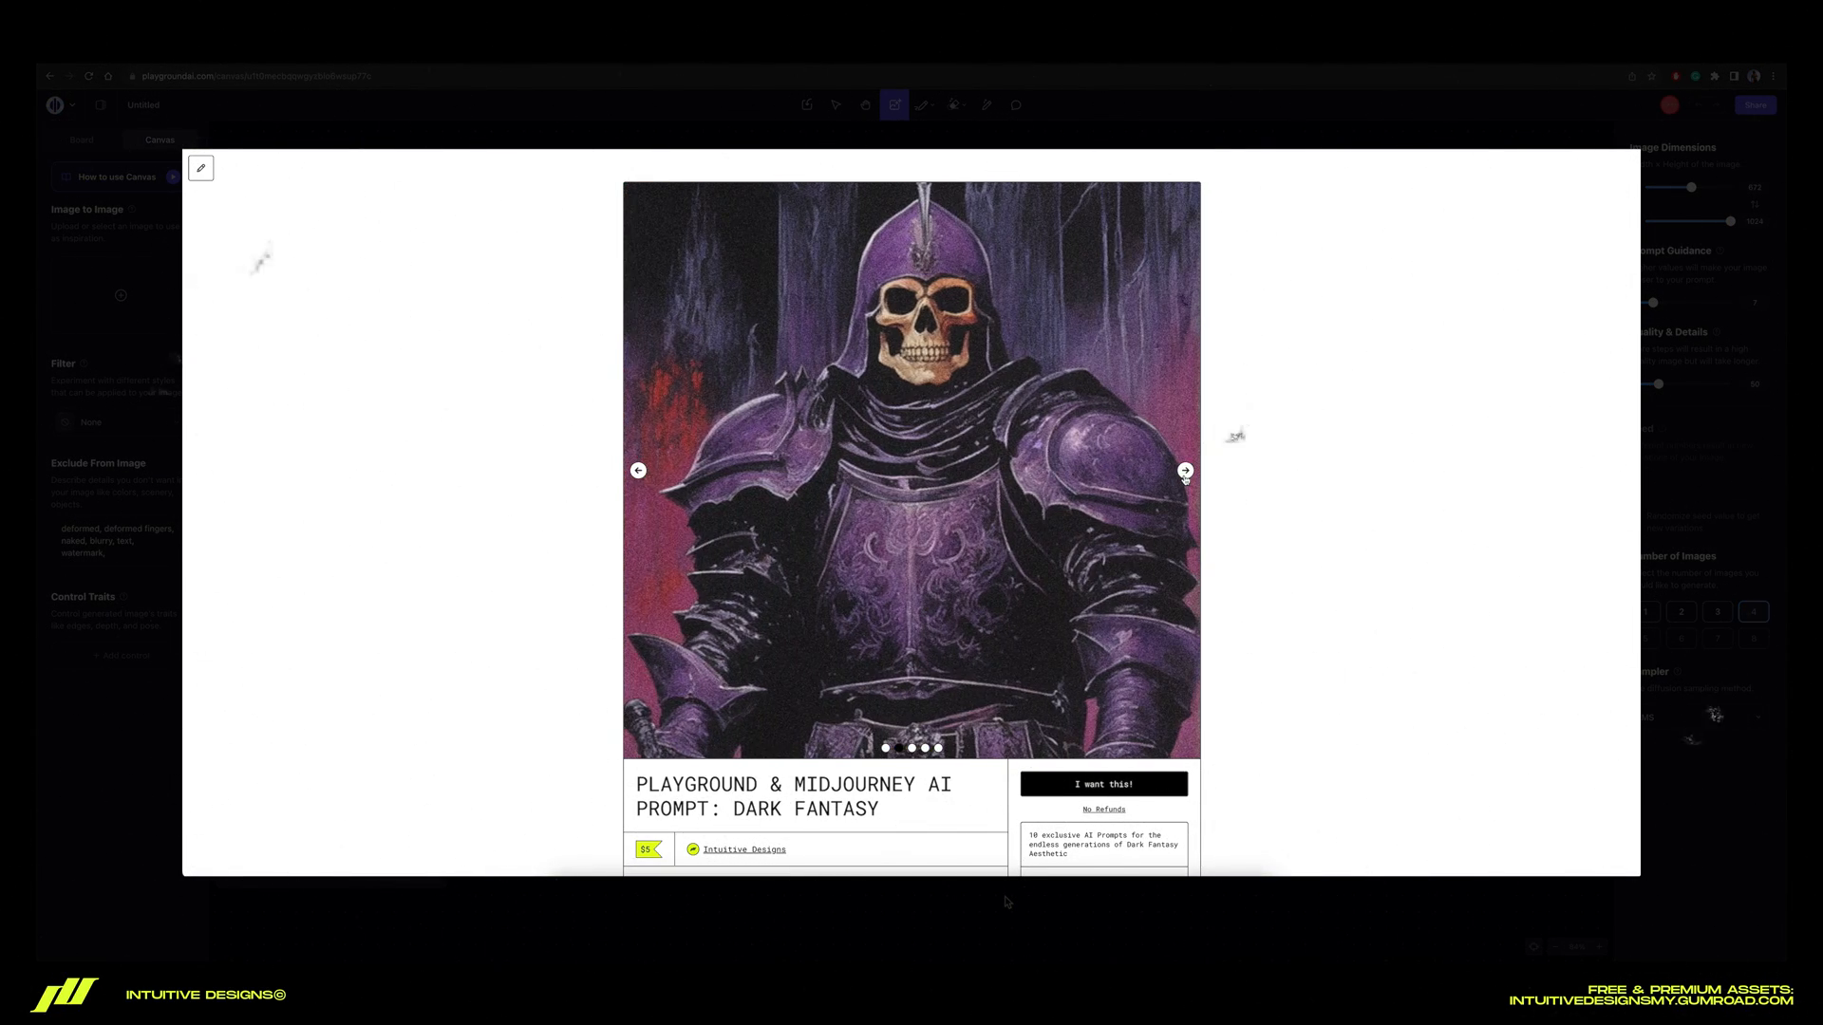
pyautogui.click(1184, 469)
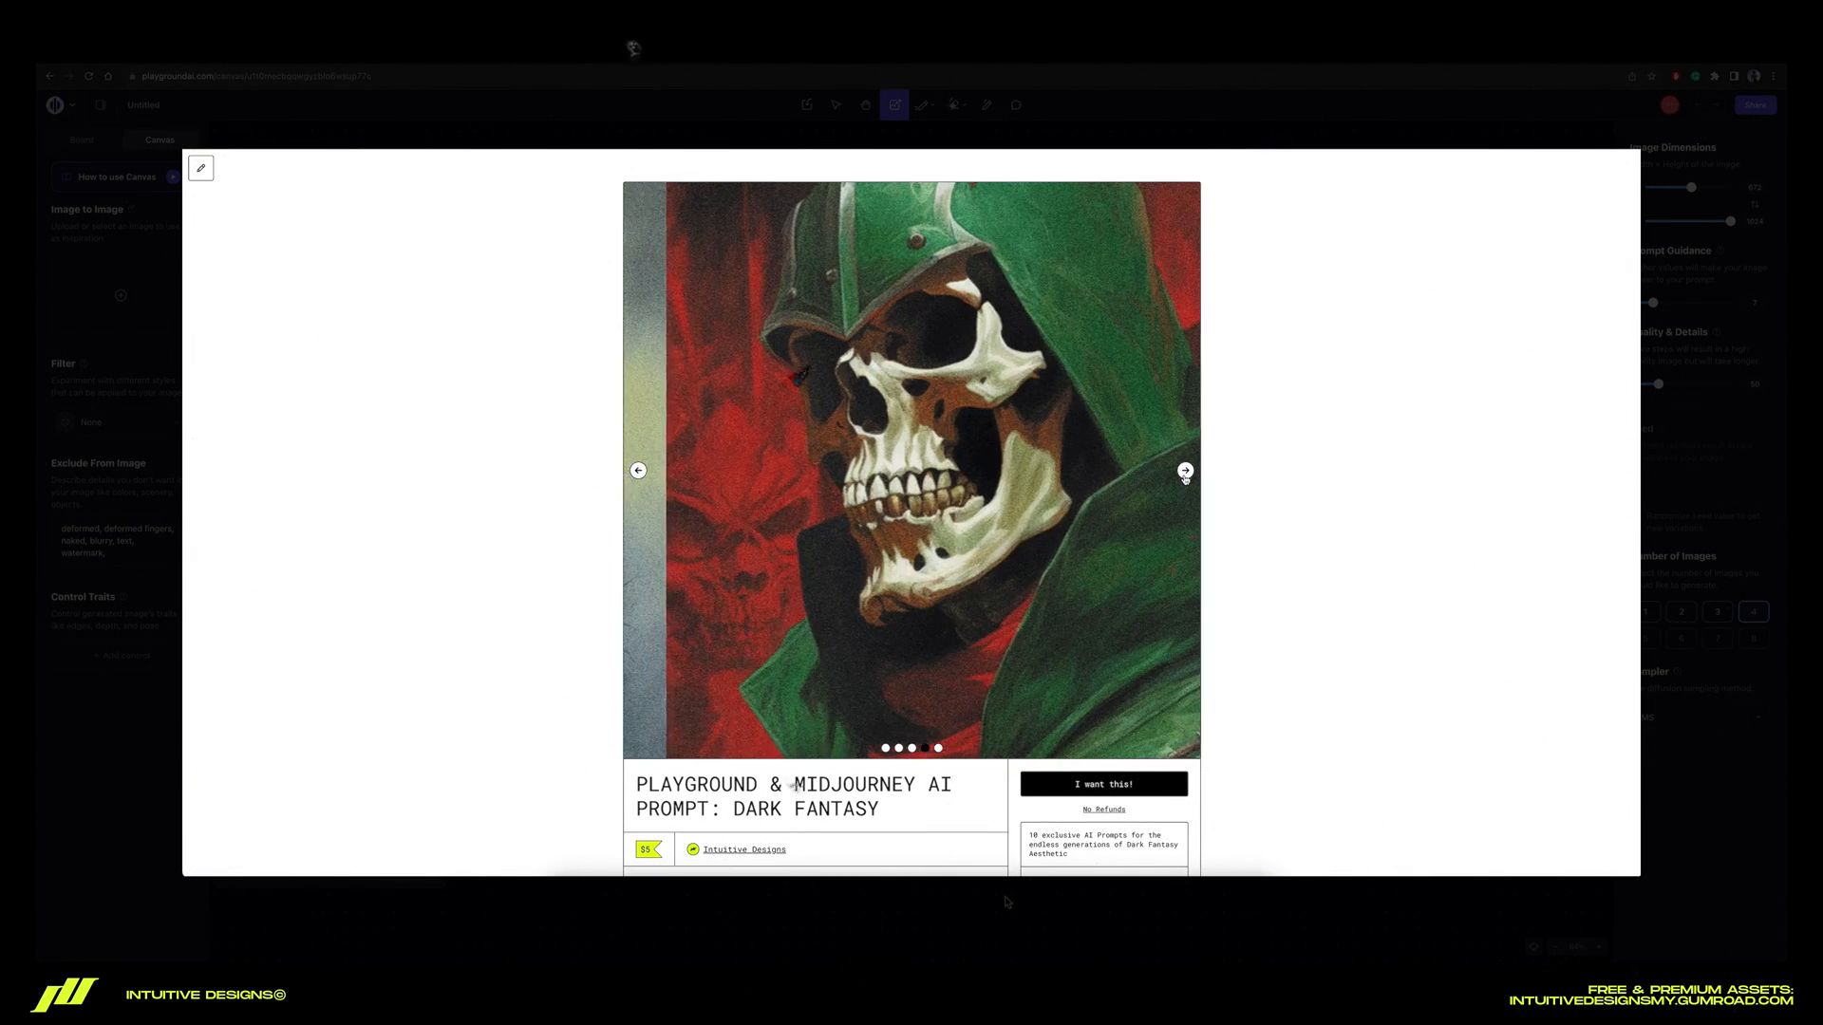
pyautogui.click(1185, 471)
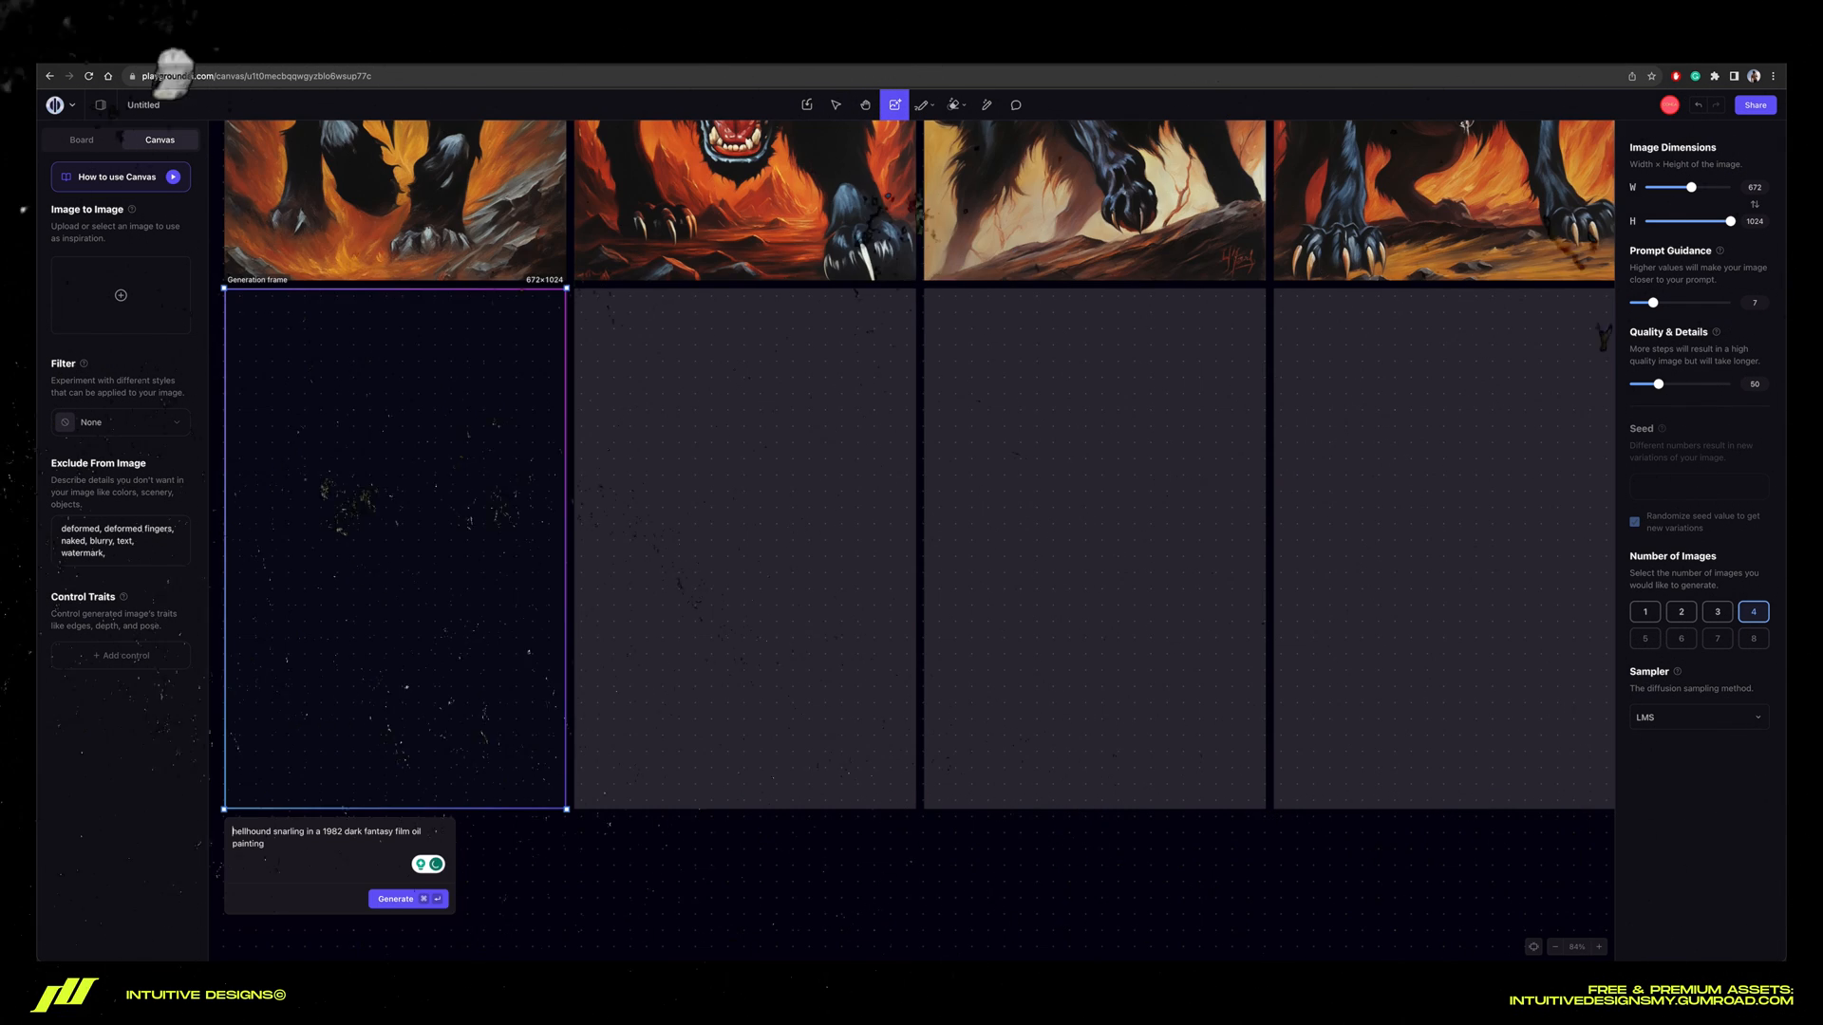
# Generate a pitbull hellhound batch, then remove 'pitbull' and generate again with the DDIM sampler
pyautogui.write('pitbull')
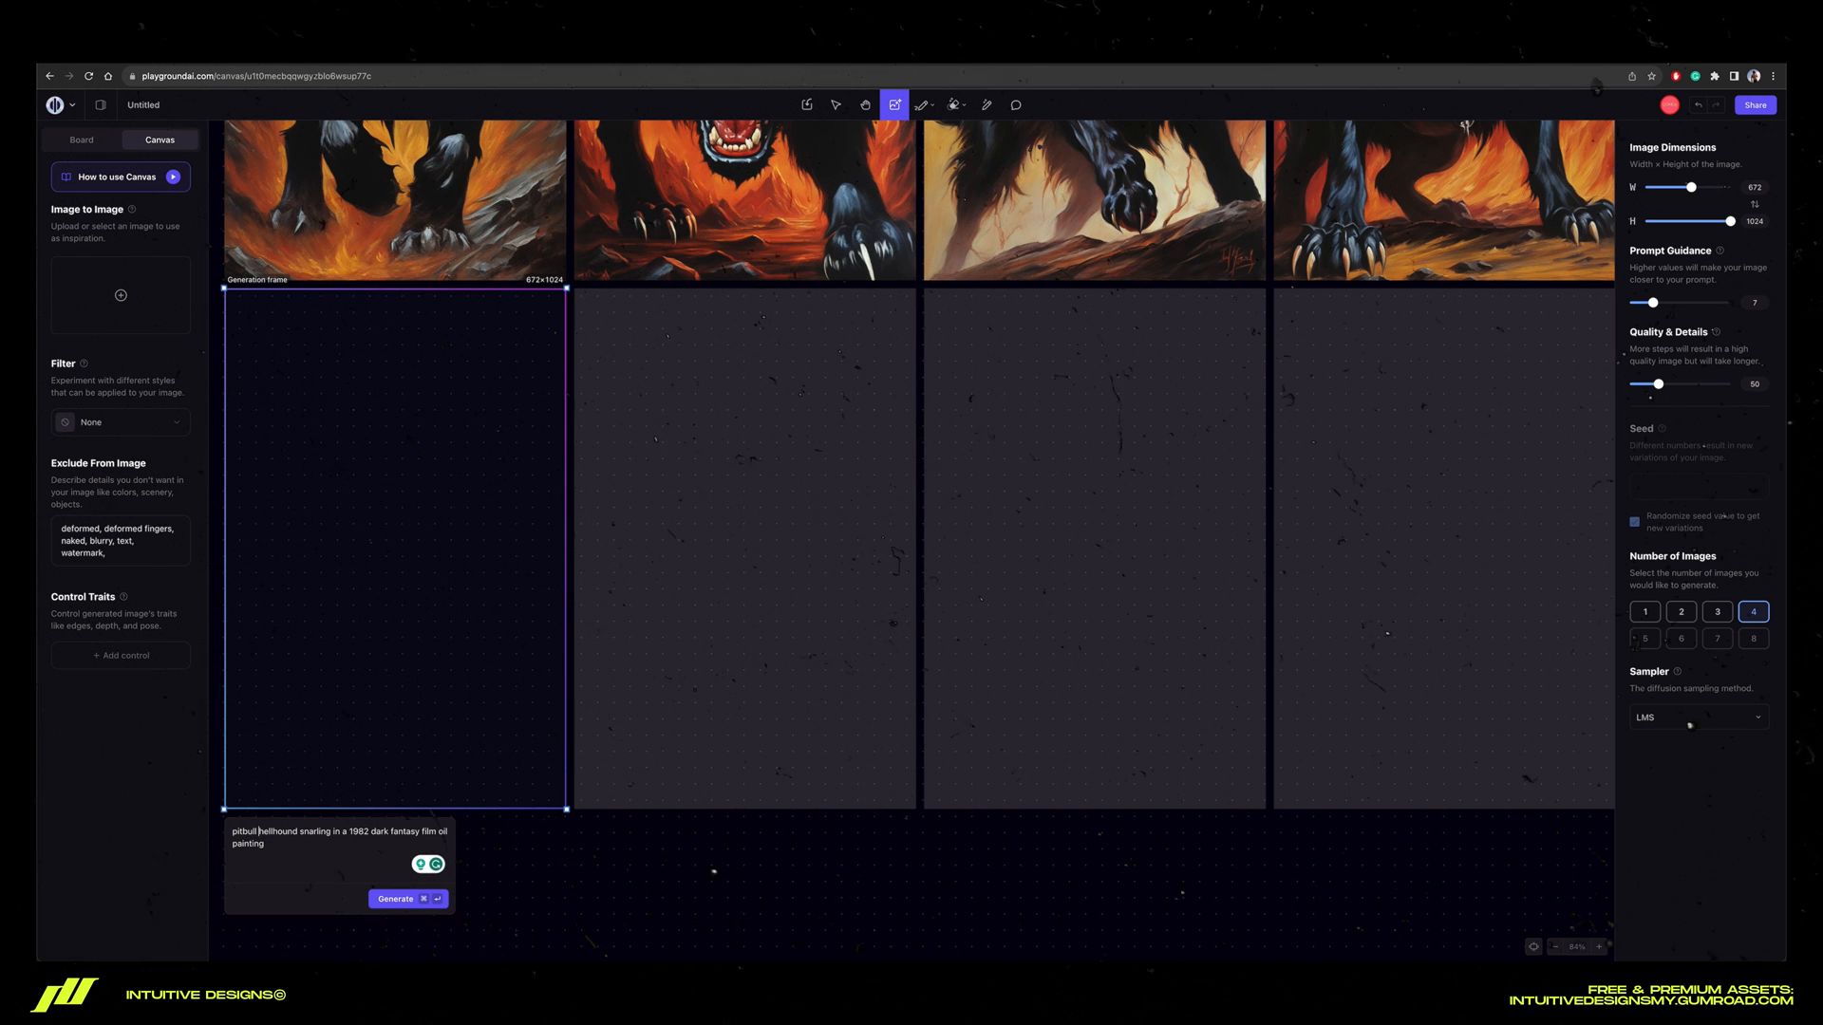
pyautogui.click(395, 899)
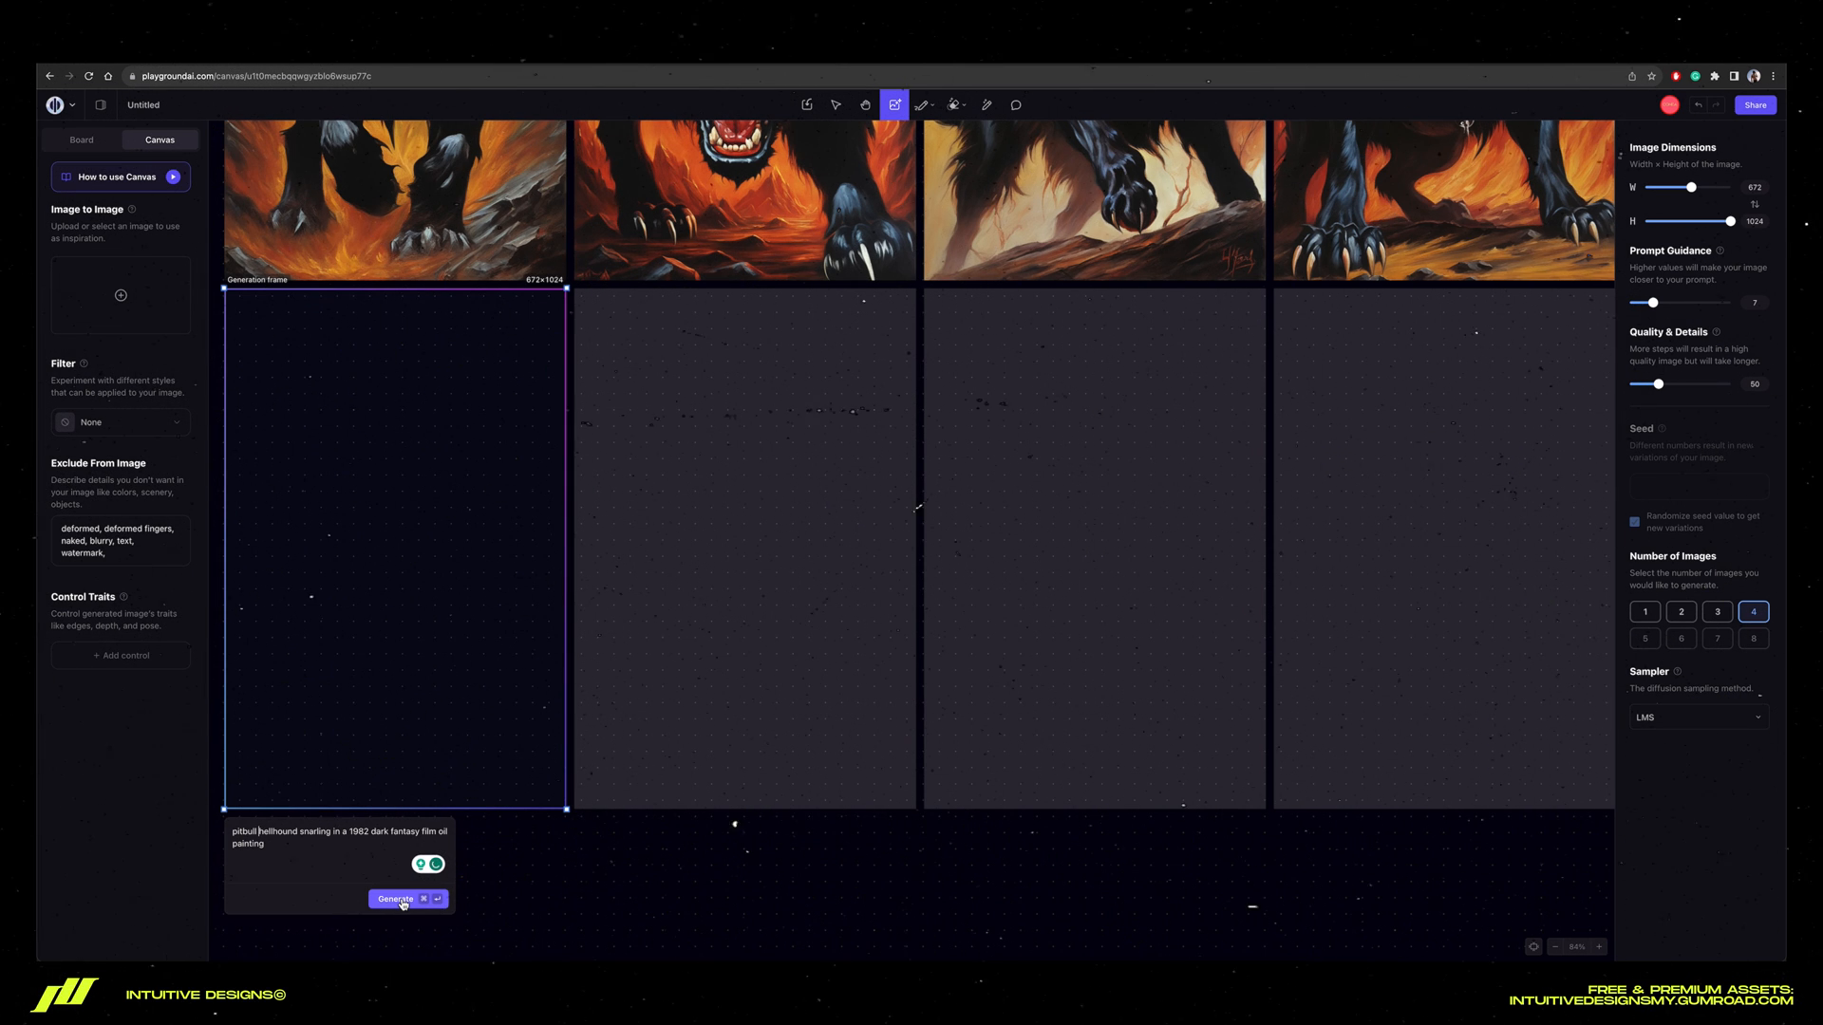
pyautogui.click(395, 898)
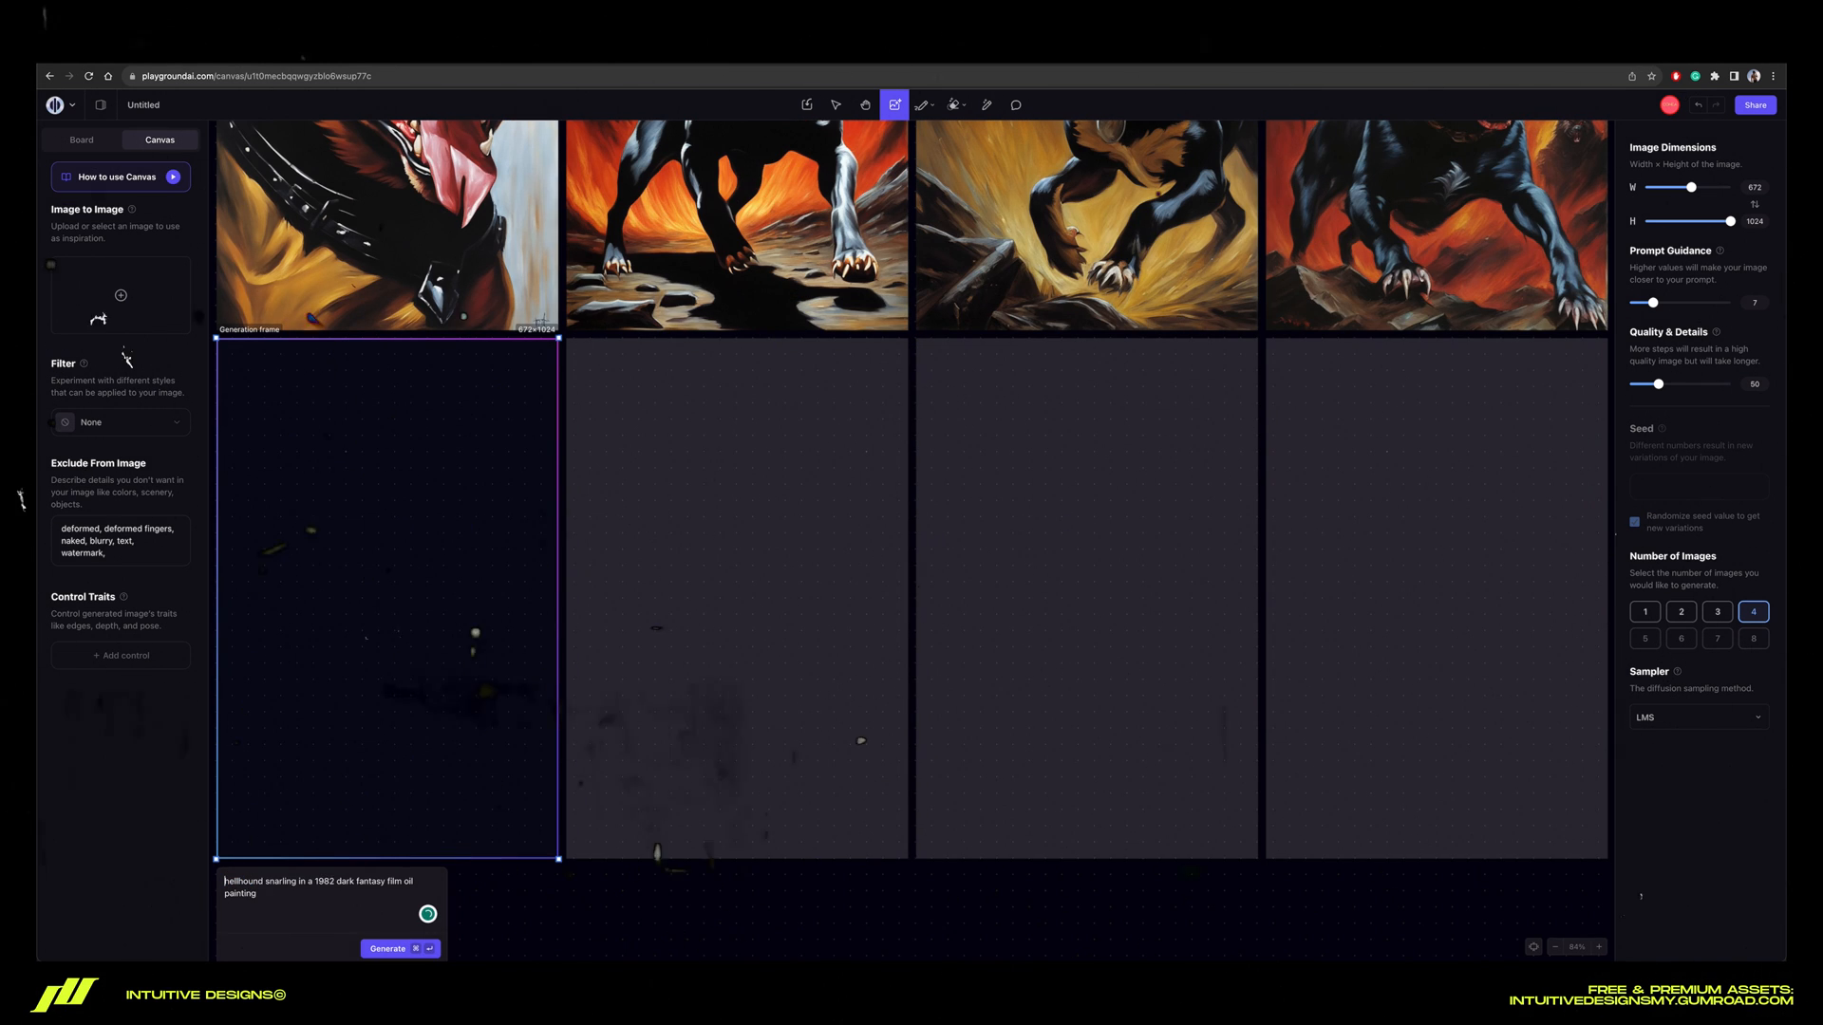
pyautogui.click(1696, 715)
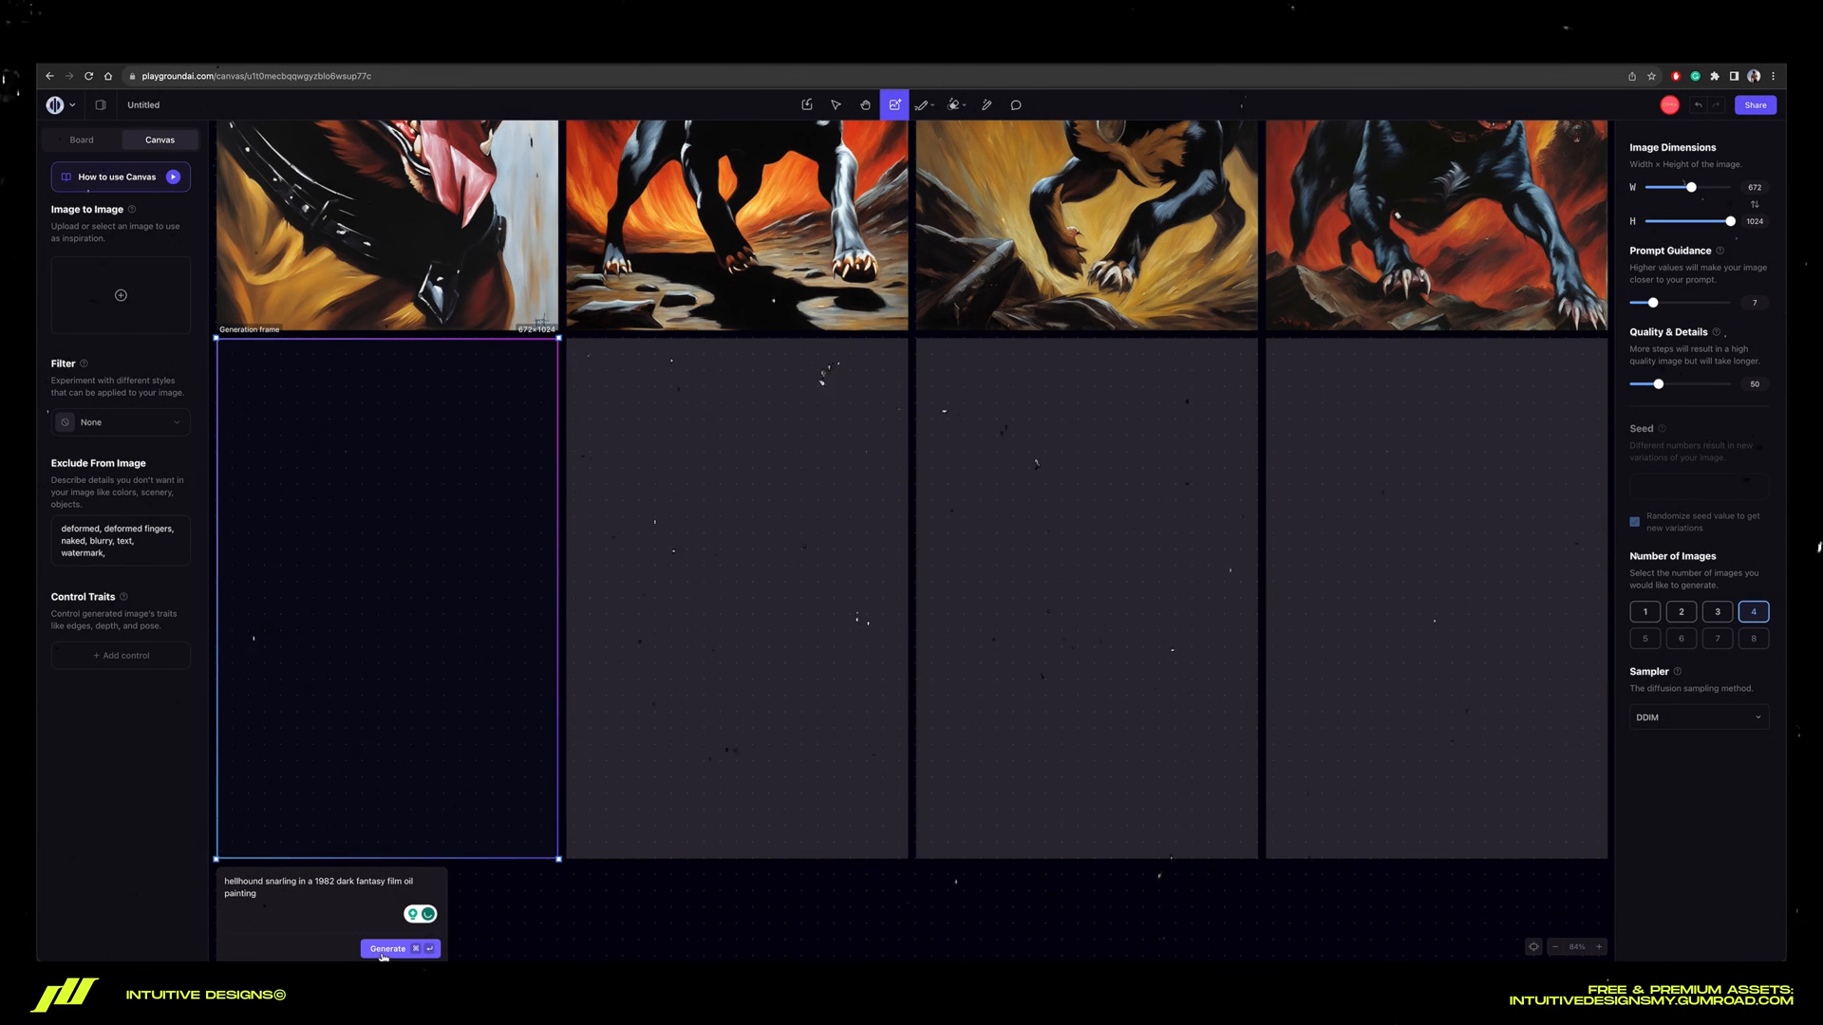
pyautogui.click(388, 949)
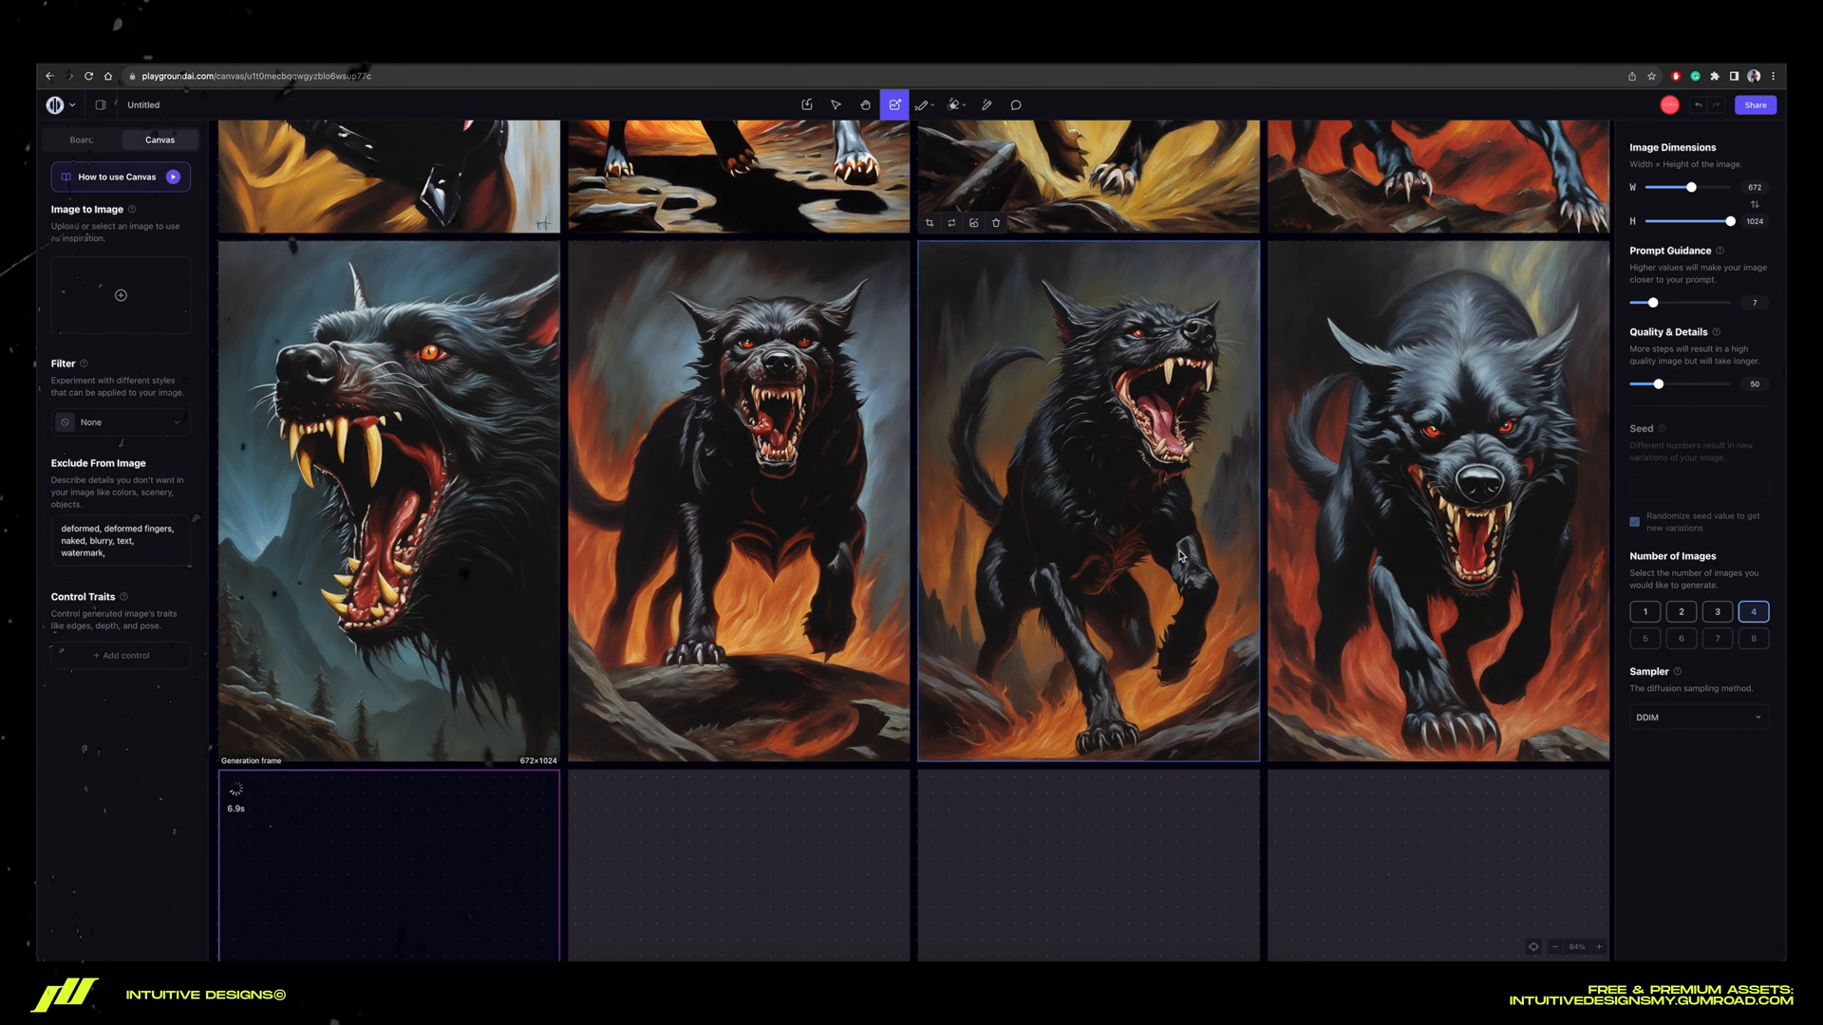
# Download the running hellhound image from the generated results
pyautogui.scroll(-3)
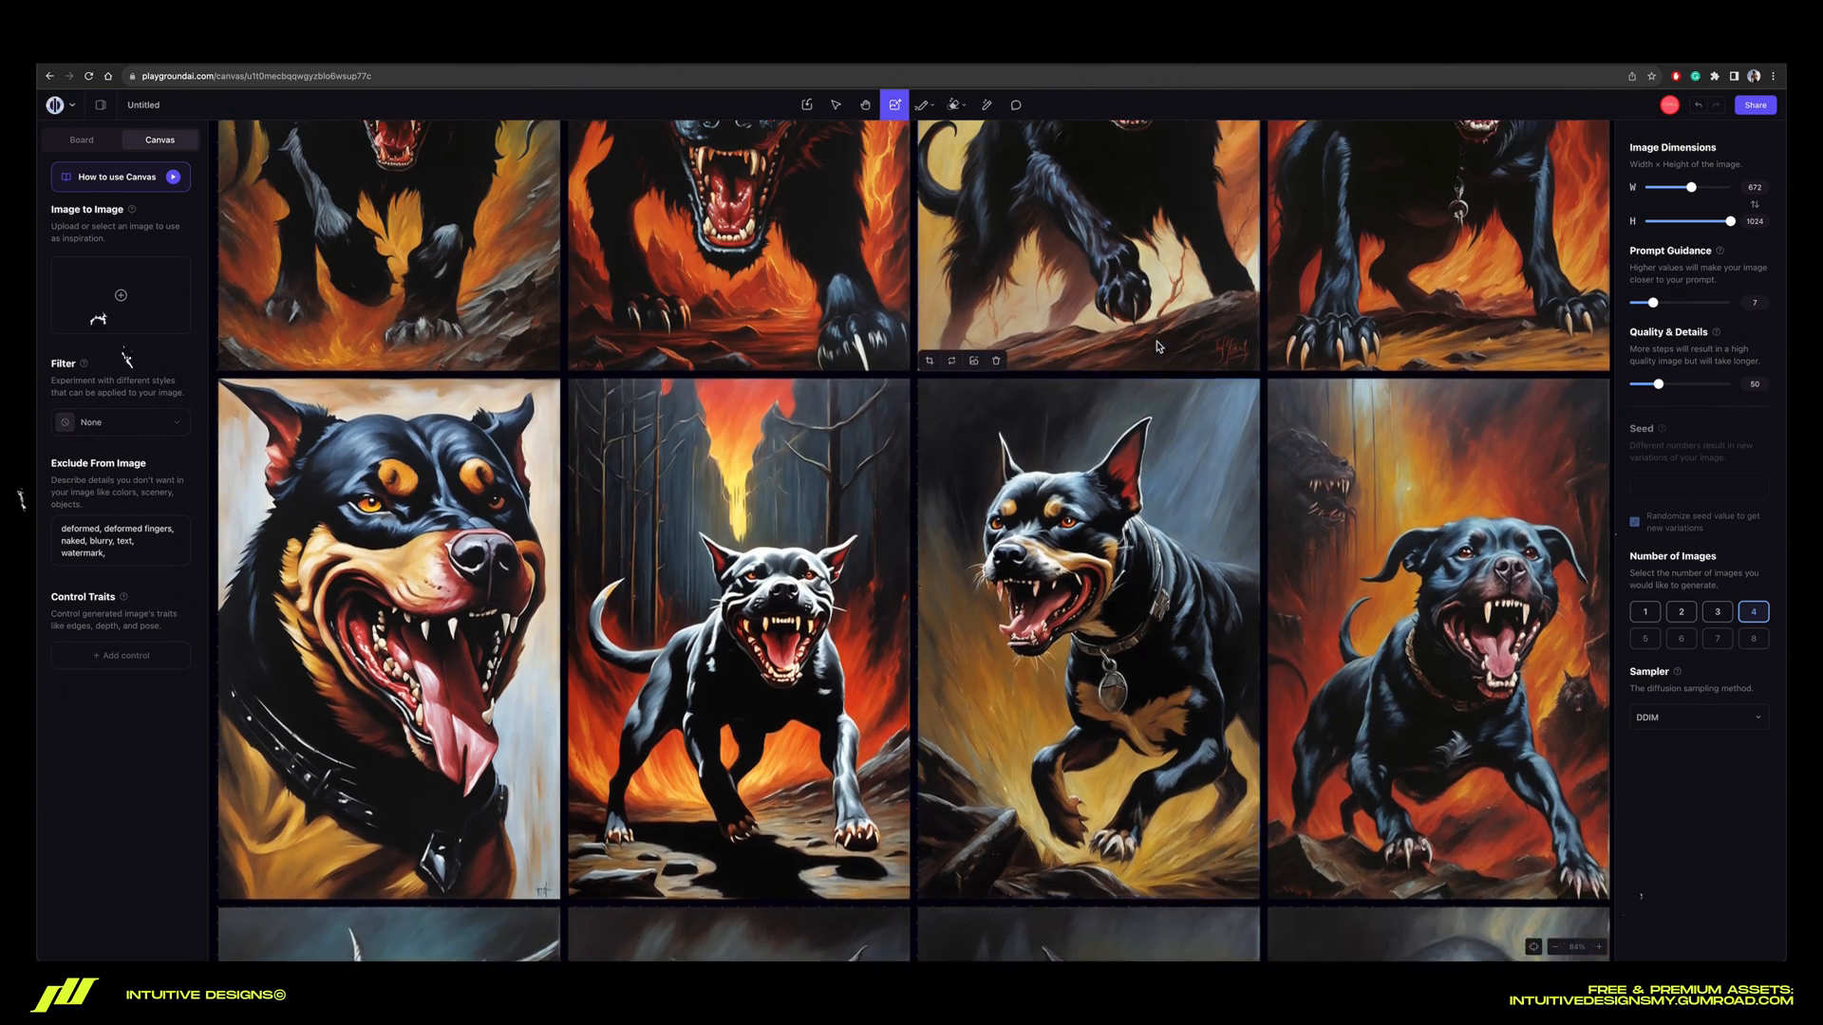
pyautogui.scroll(-3)
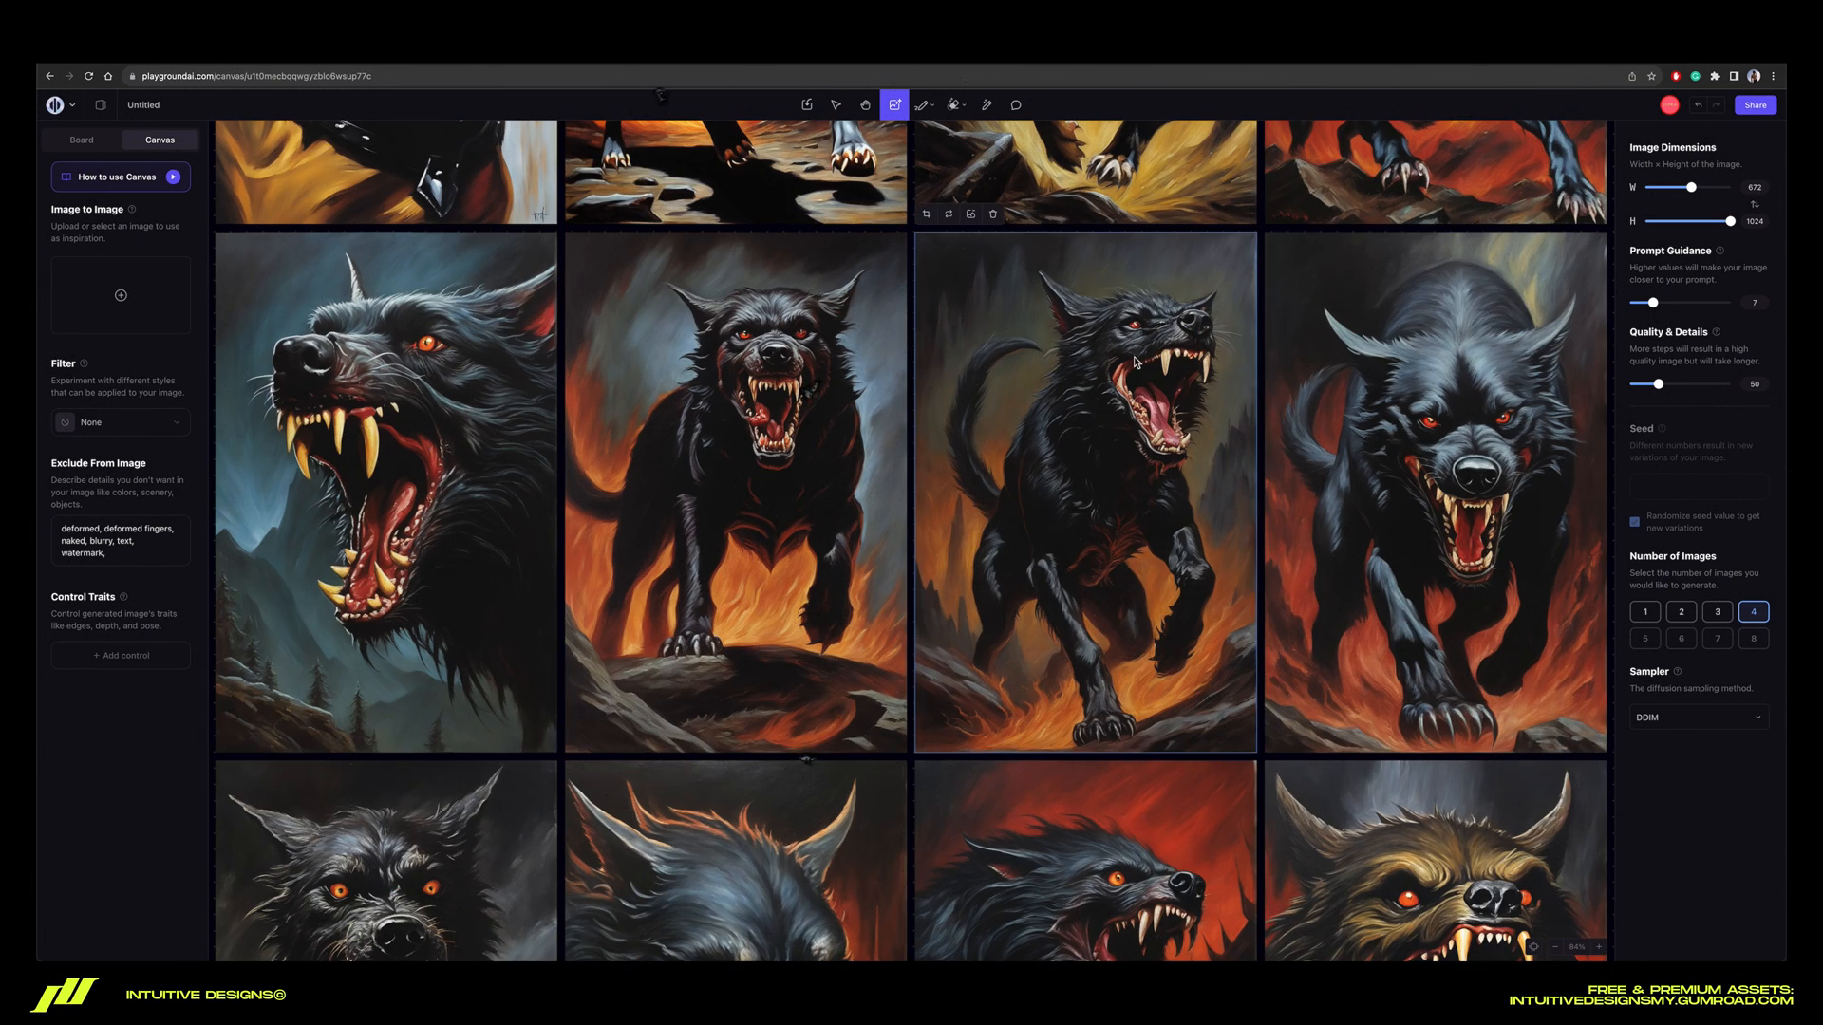
pyautogui.rightClick(1084, 488)
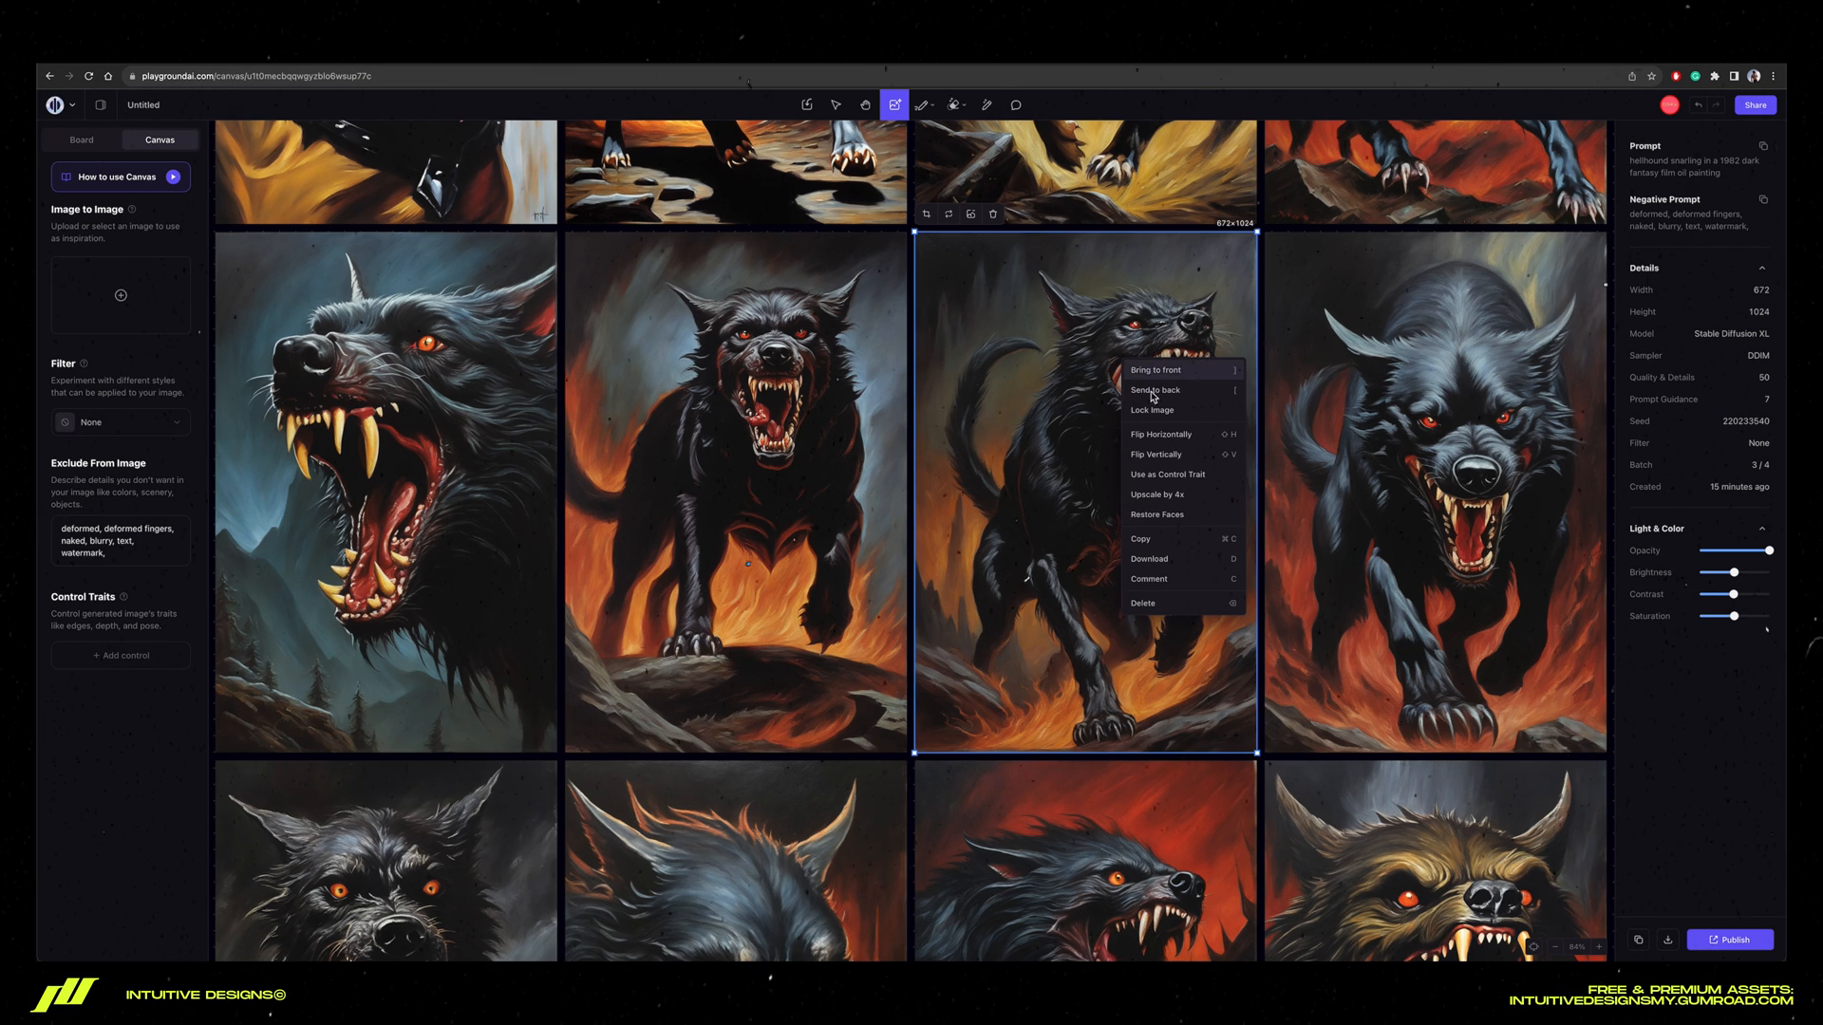
pyautogui.click(1157, 493)
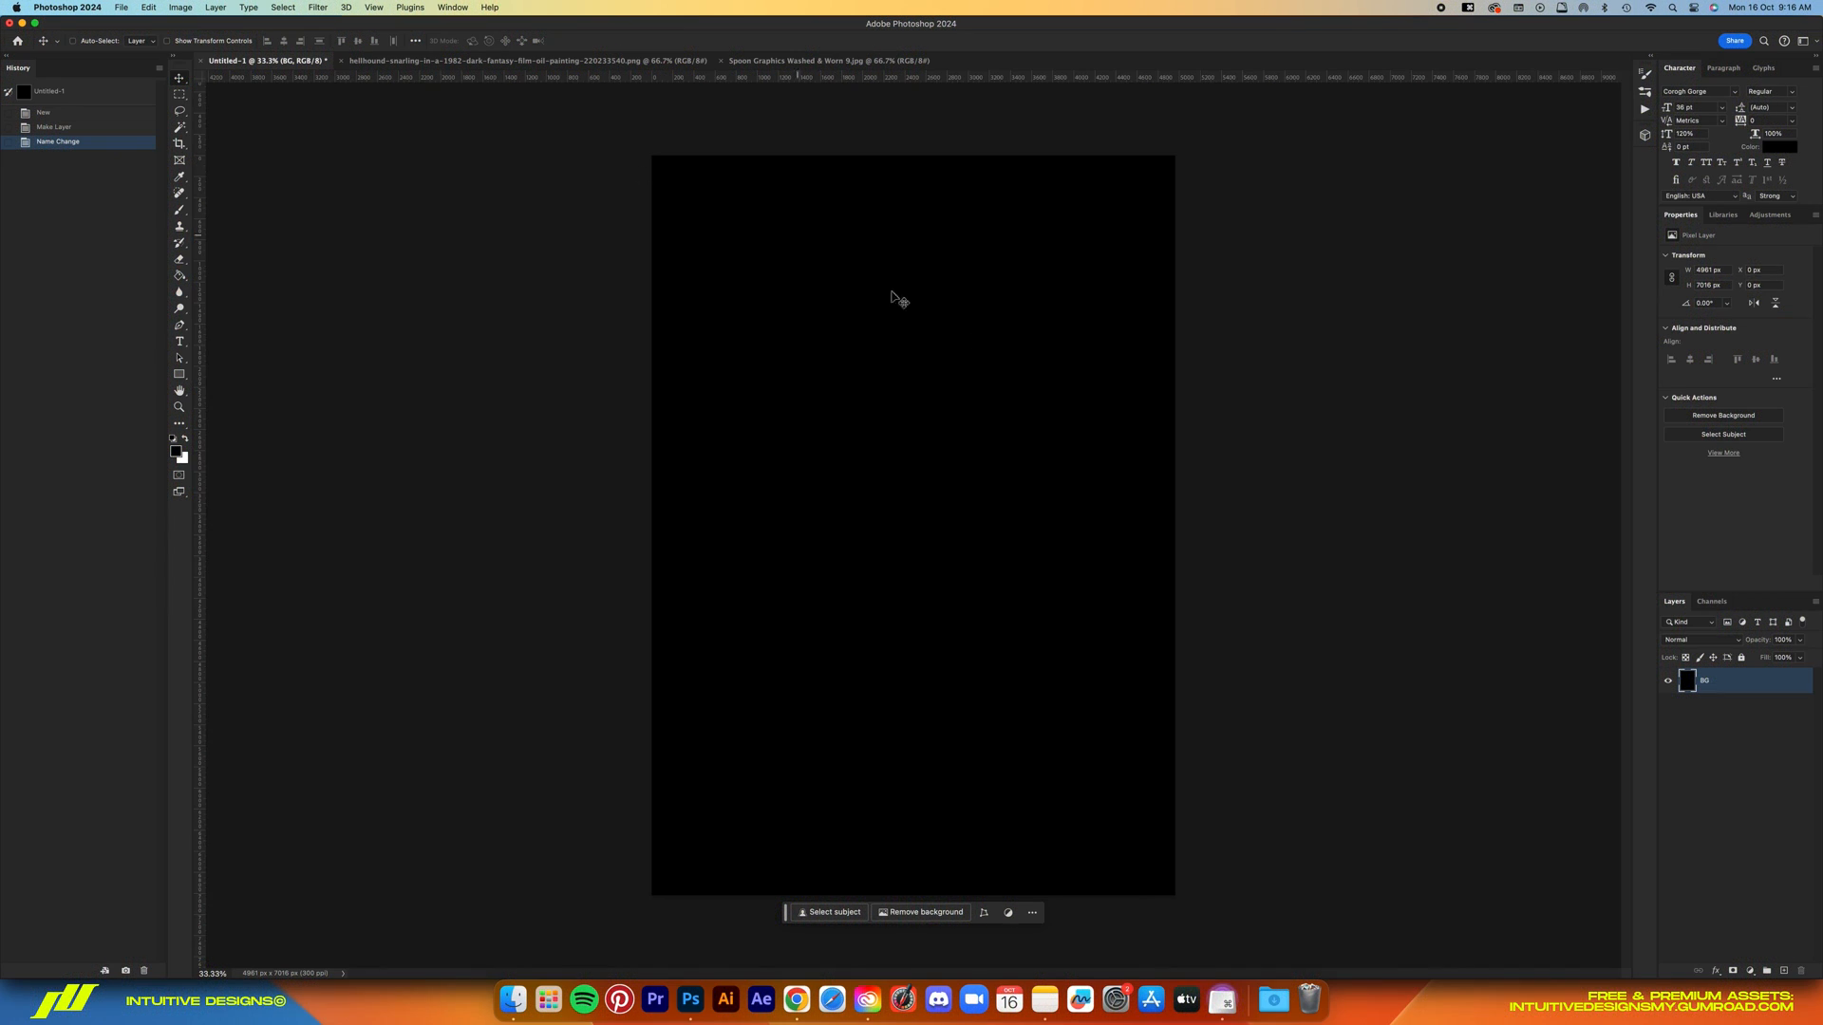
# Check the 4961×7016 canvas size and drag the hellhound painting into it as a layer
pyautogui.click(179, 7)
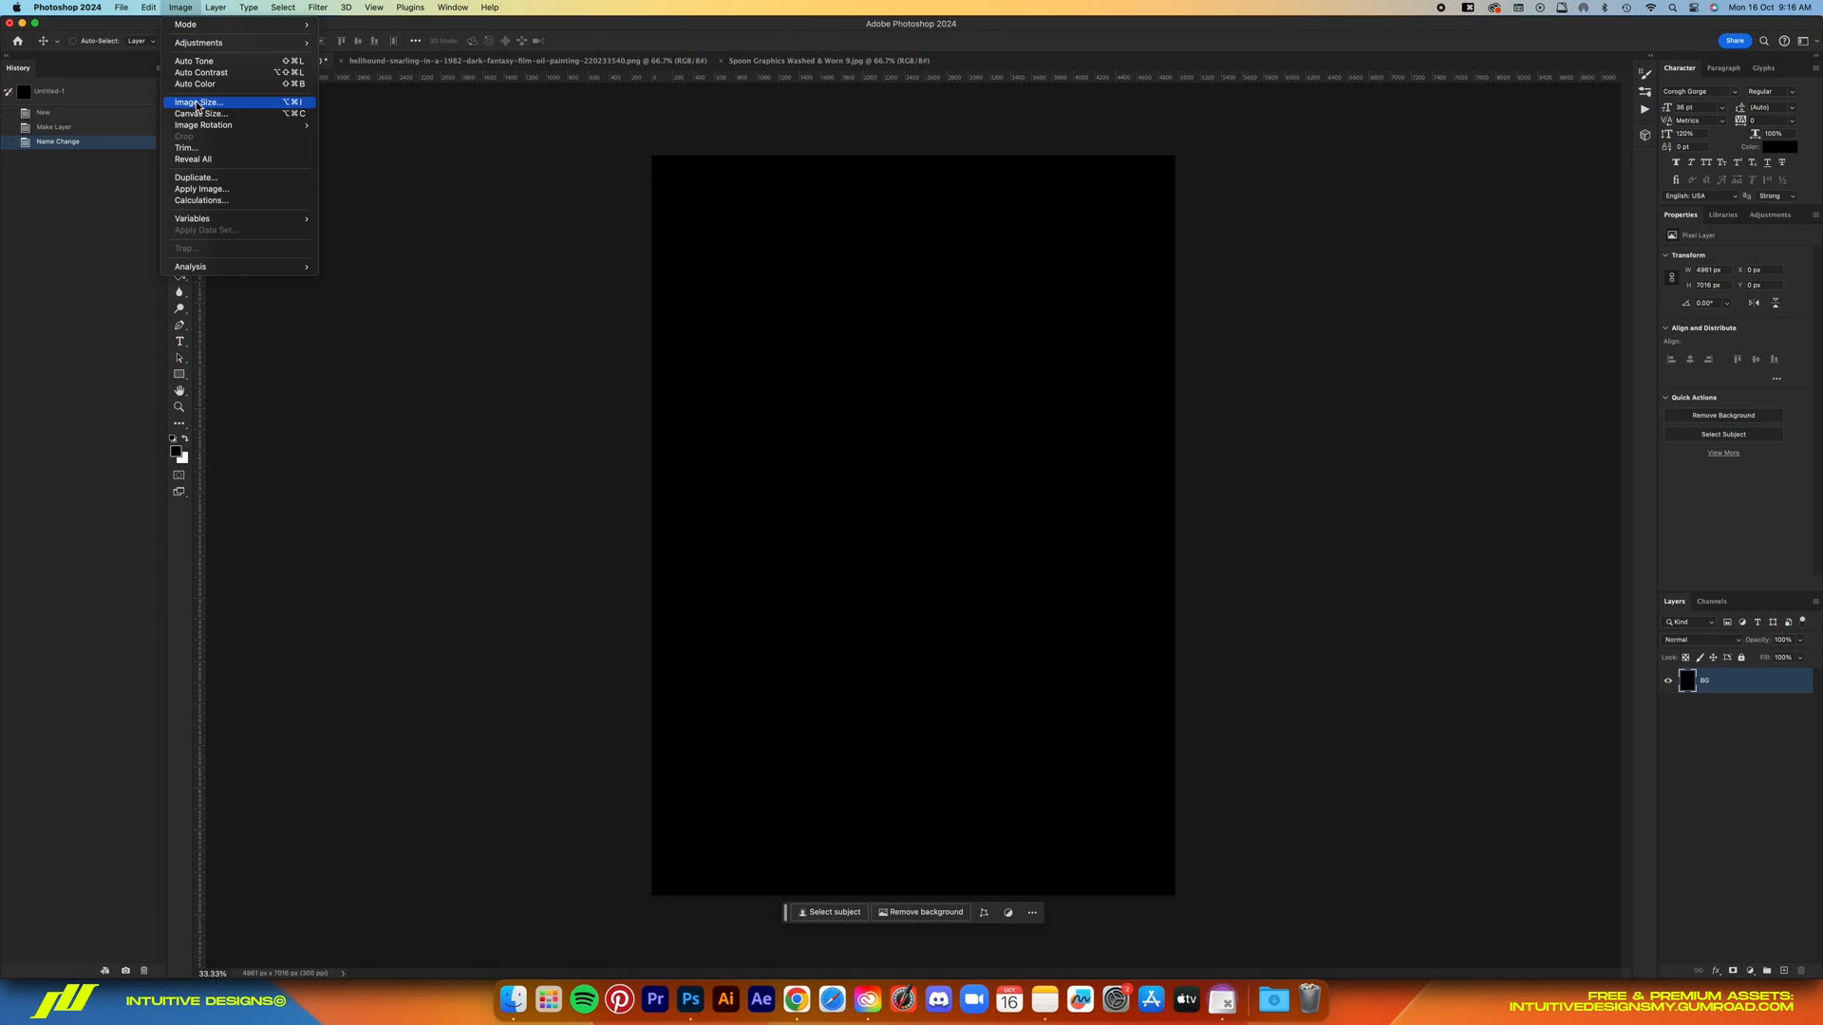
pyautogui.click(198, 102)
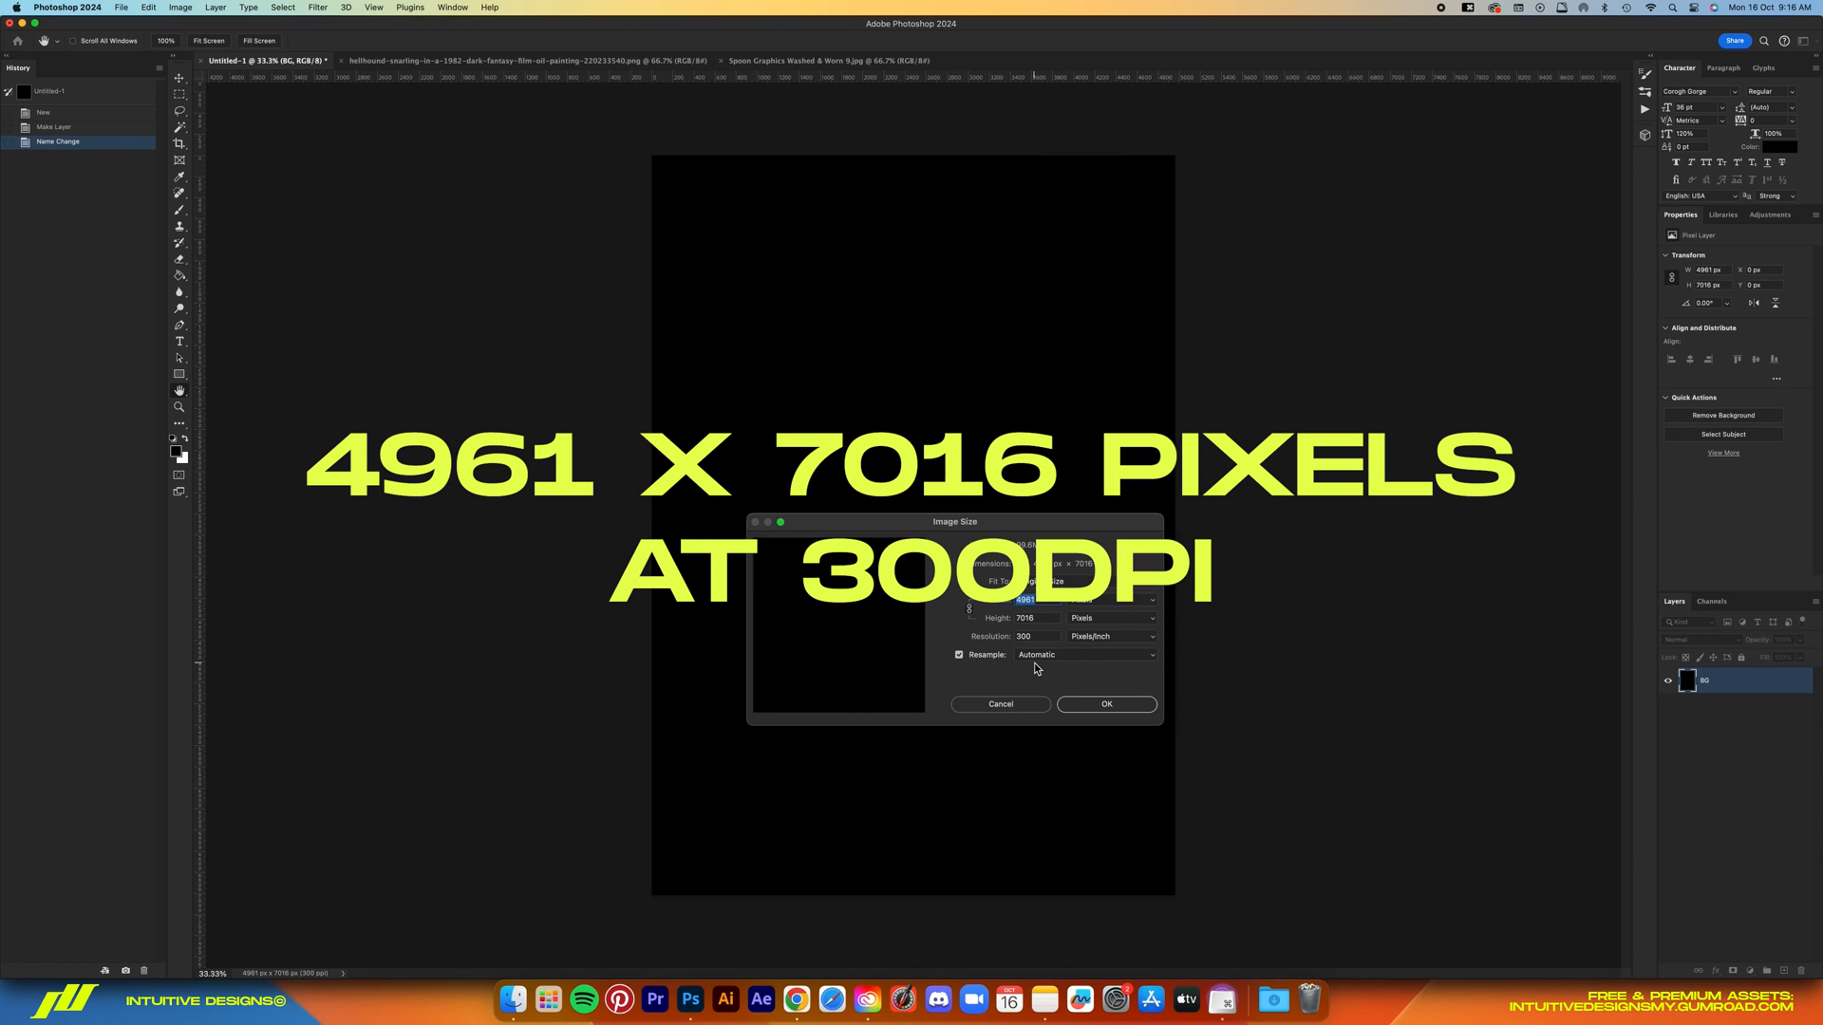
pyautogui.click(529, 60)
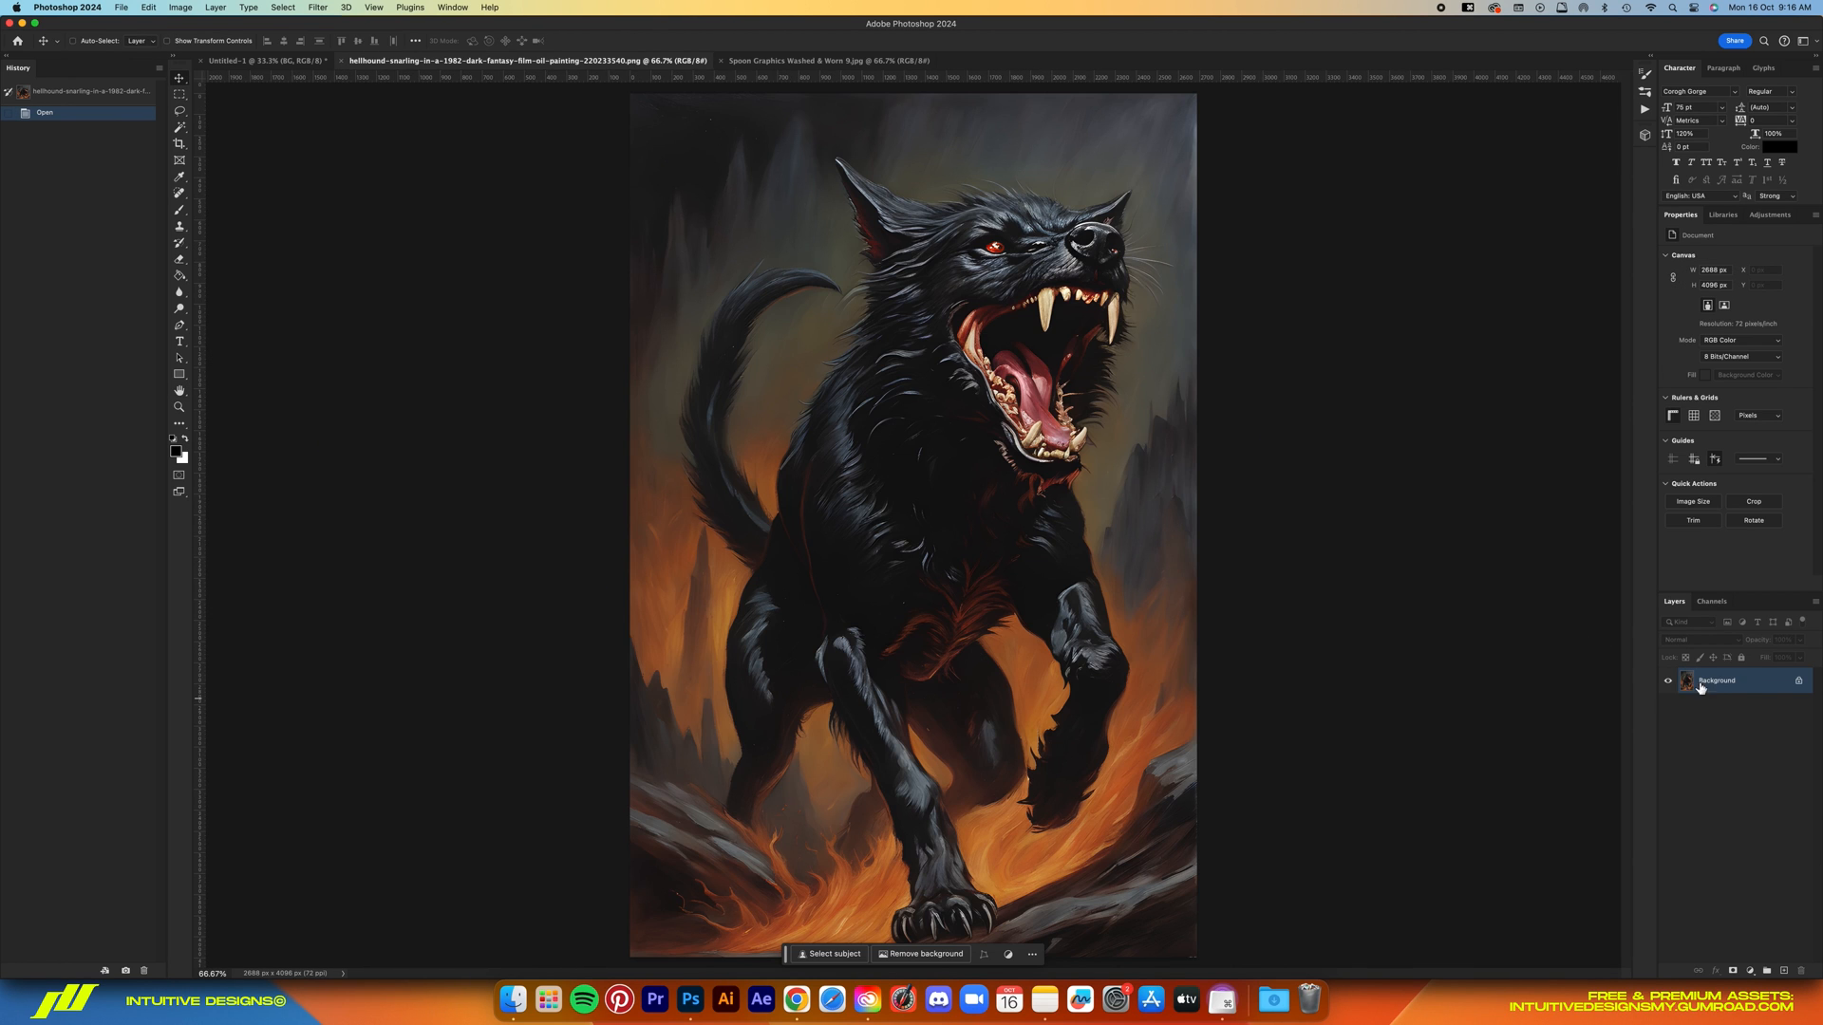
pyautogui.click(245, 60)
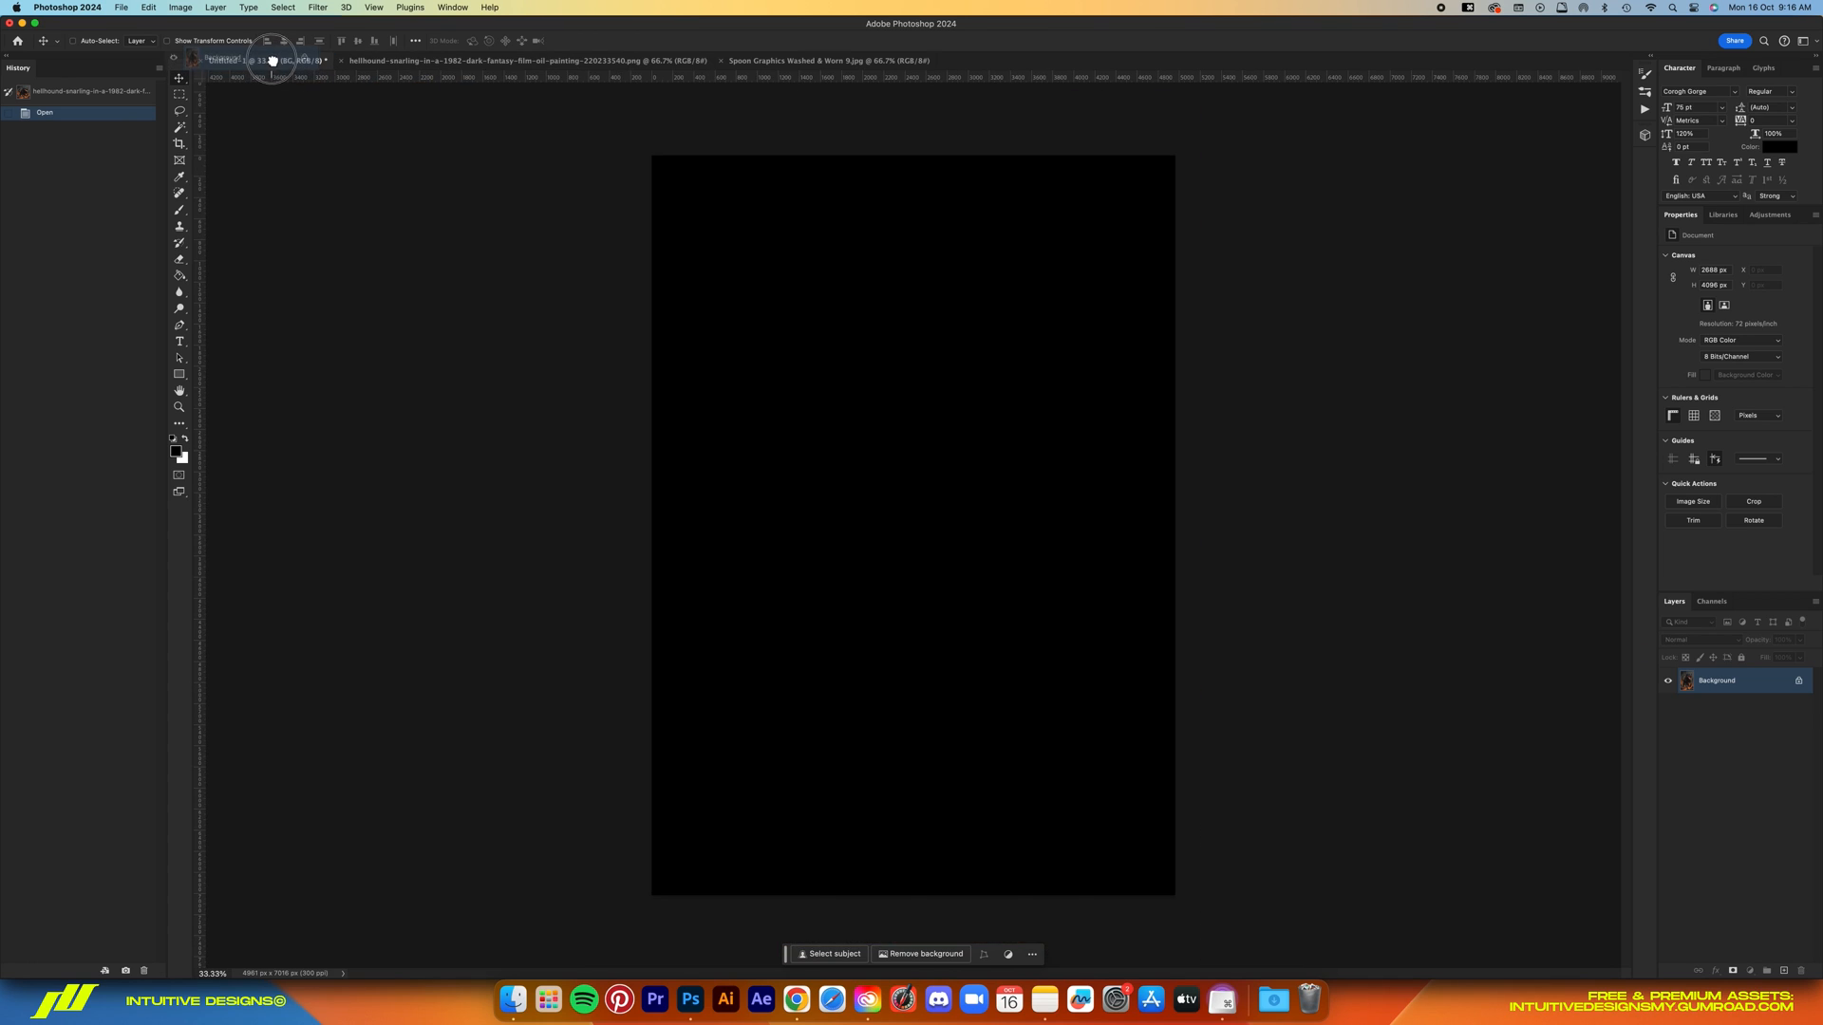
pyautogui.moveTo(274, 64); pyautogui.dragTo(947, 530)
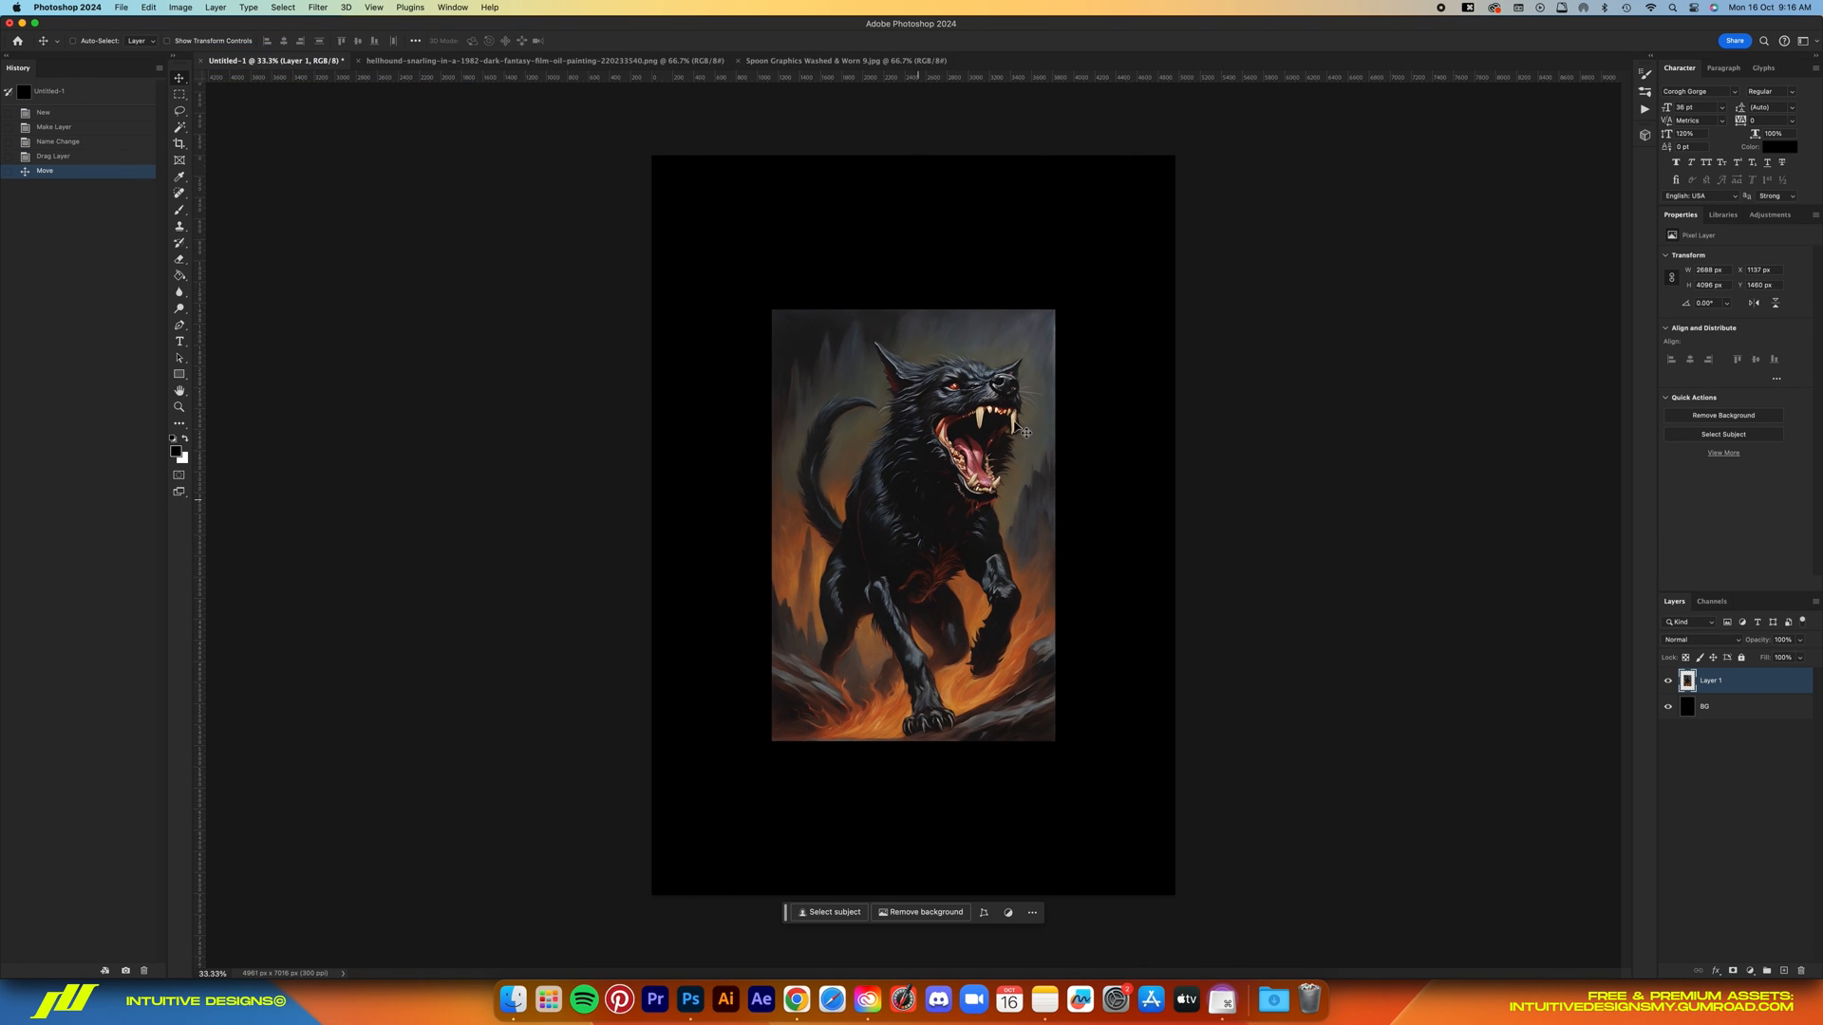
# Duplicate the hound layer and group the copy as a hidden 'Backup' group
pyautogui.press('cmd+j')
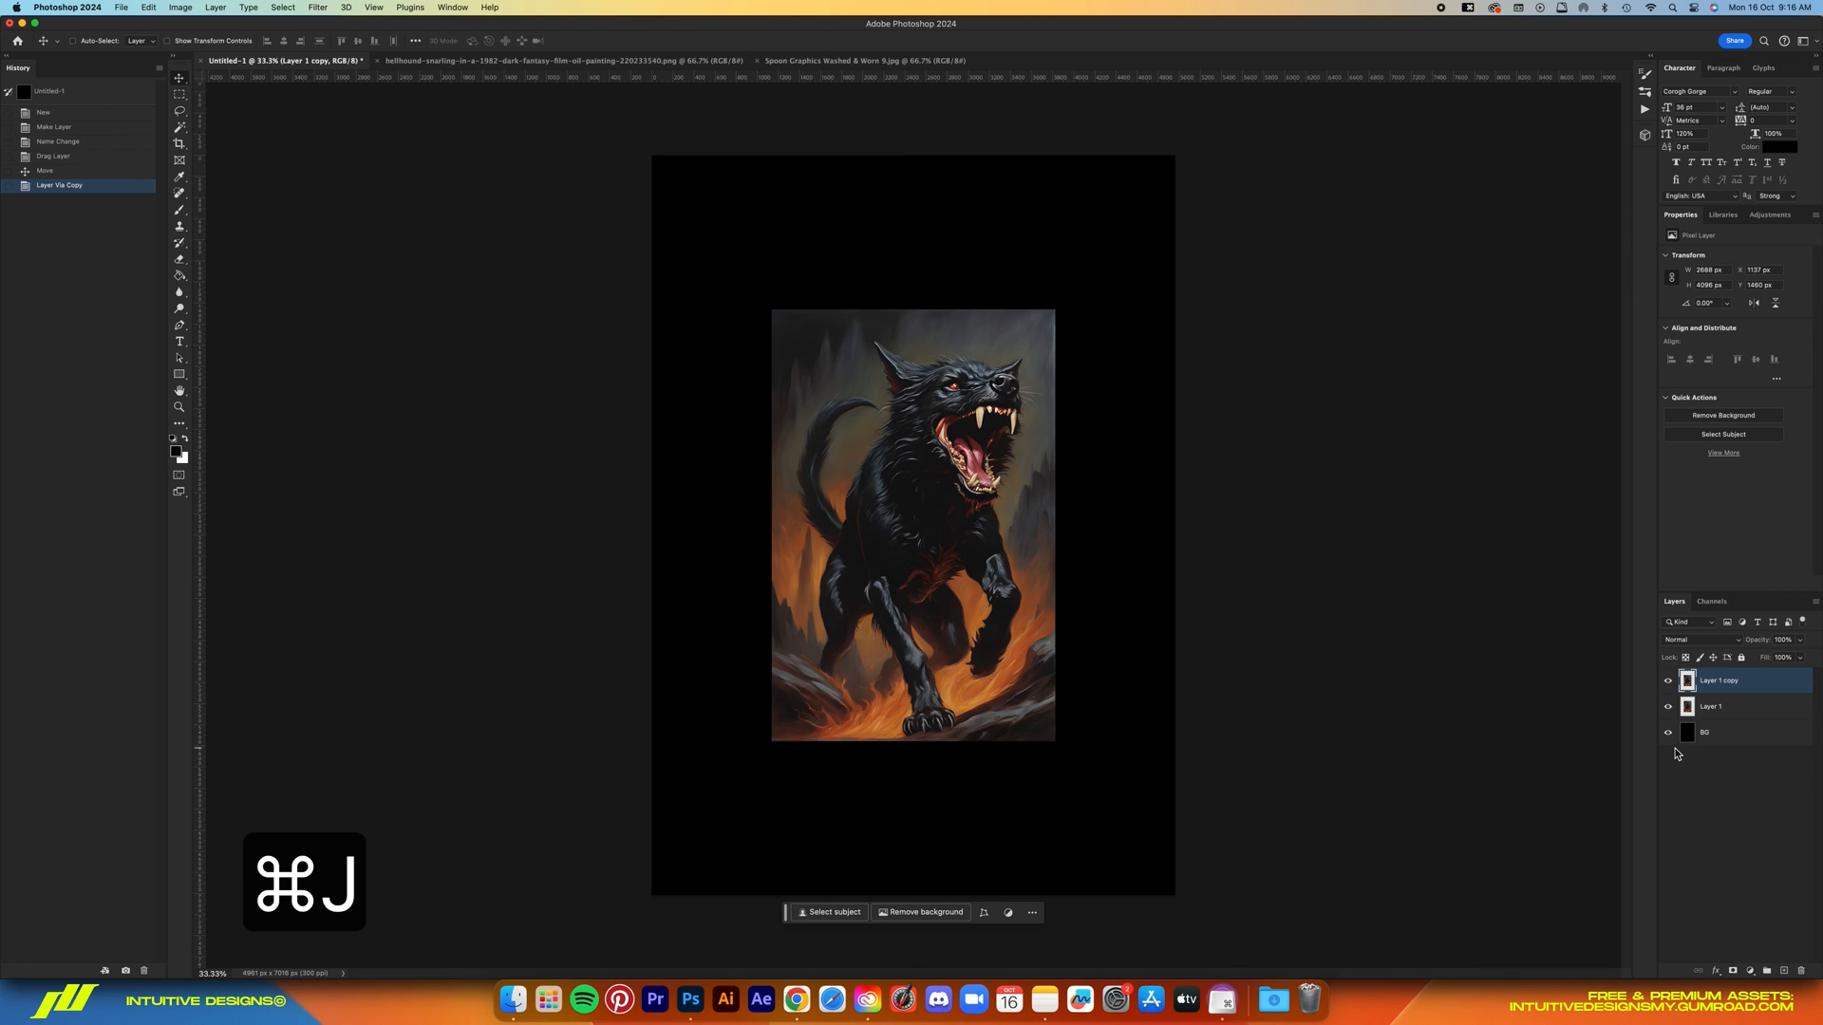
pyautogui.press('cmd+g')
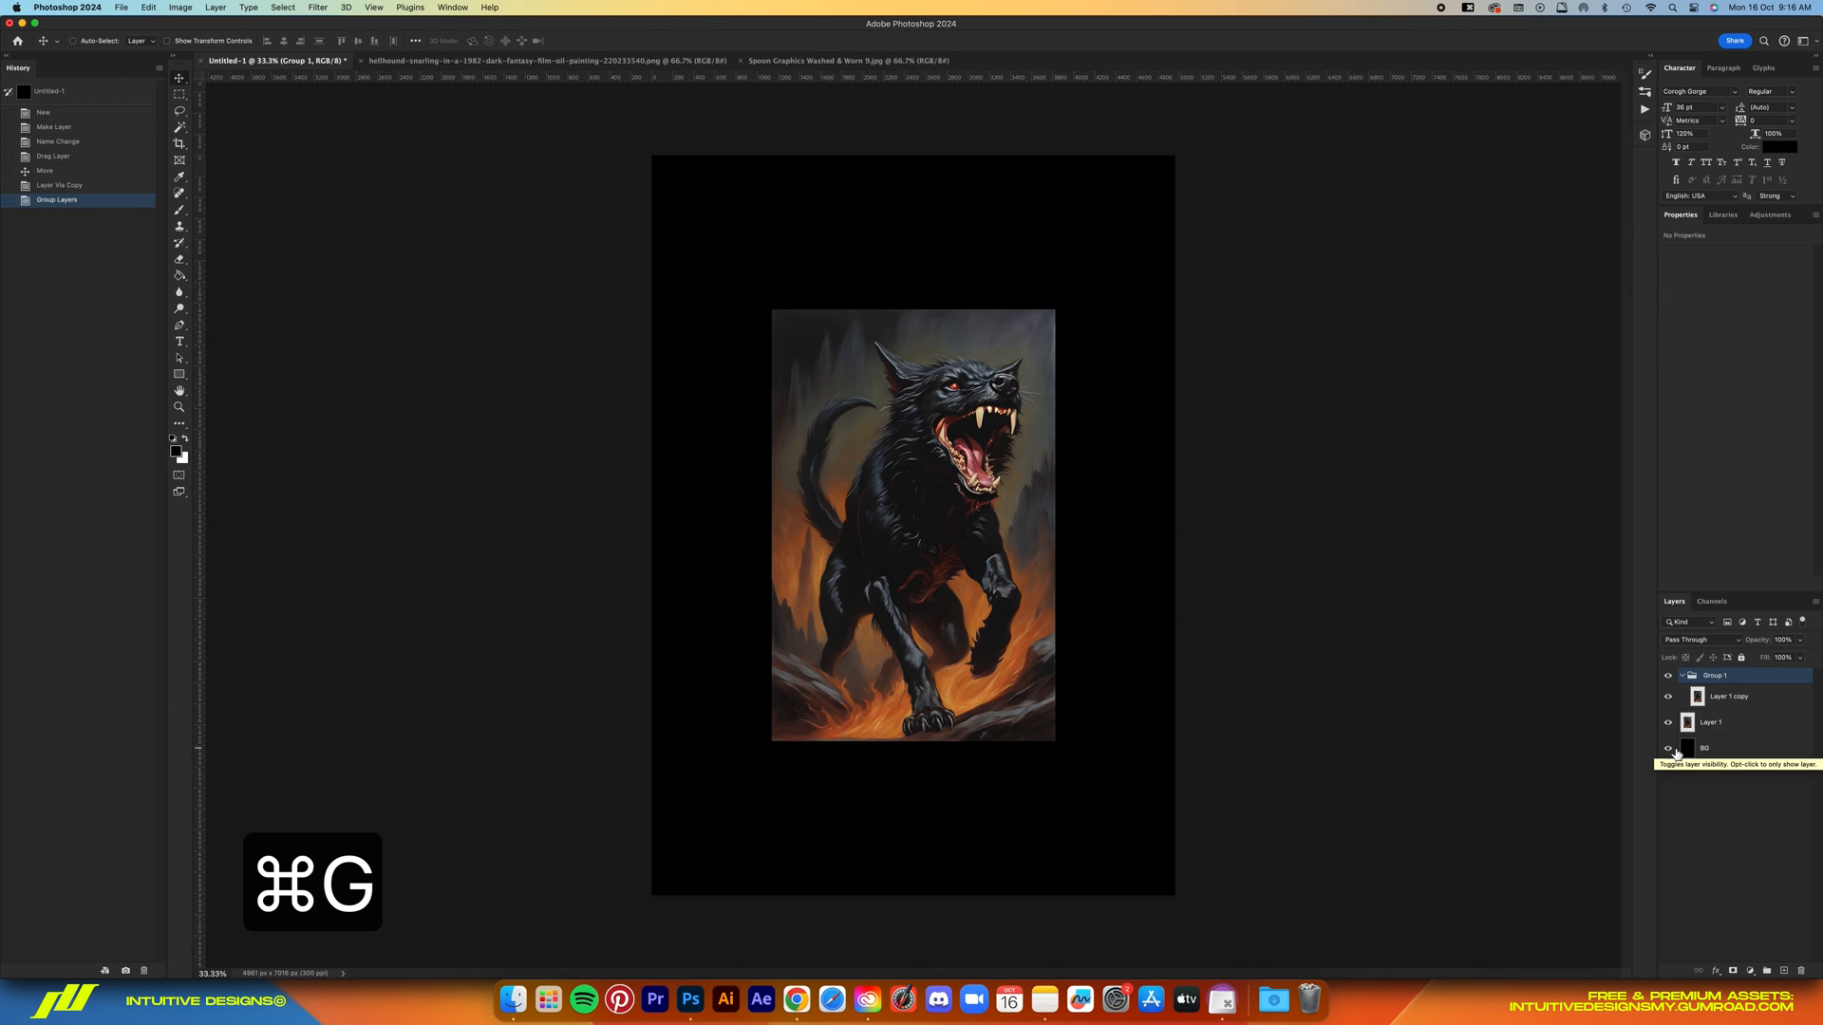
pyautogui.doubleClick(1716, 676)
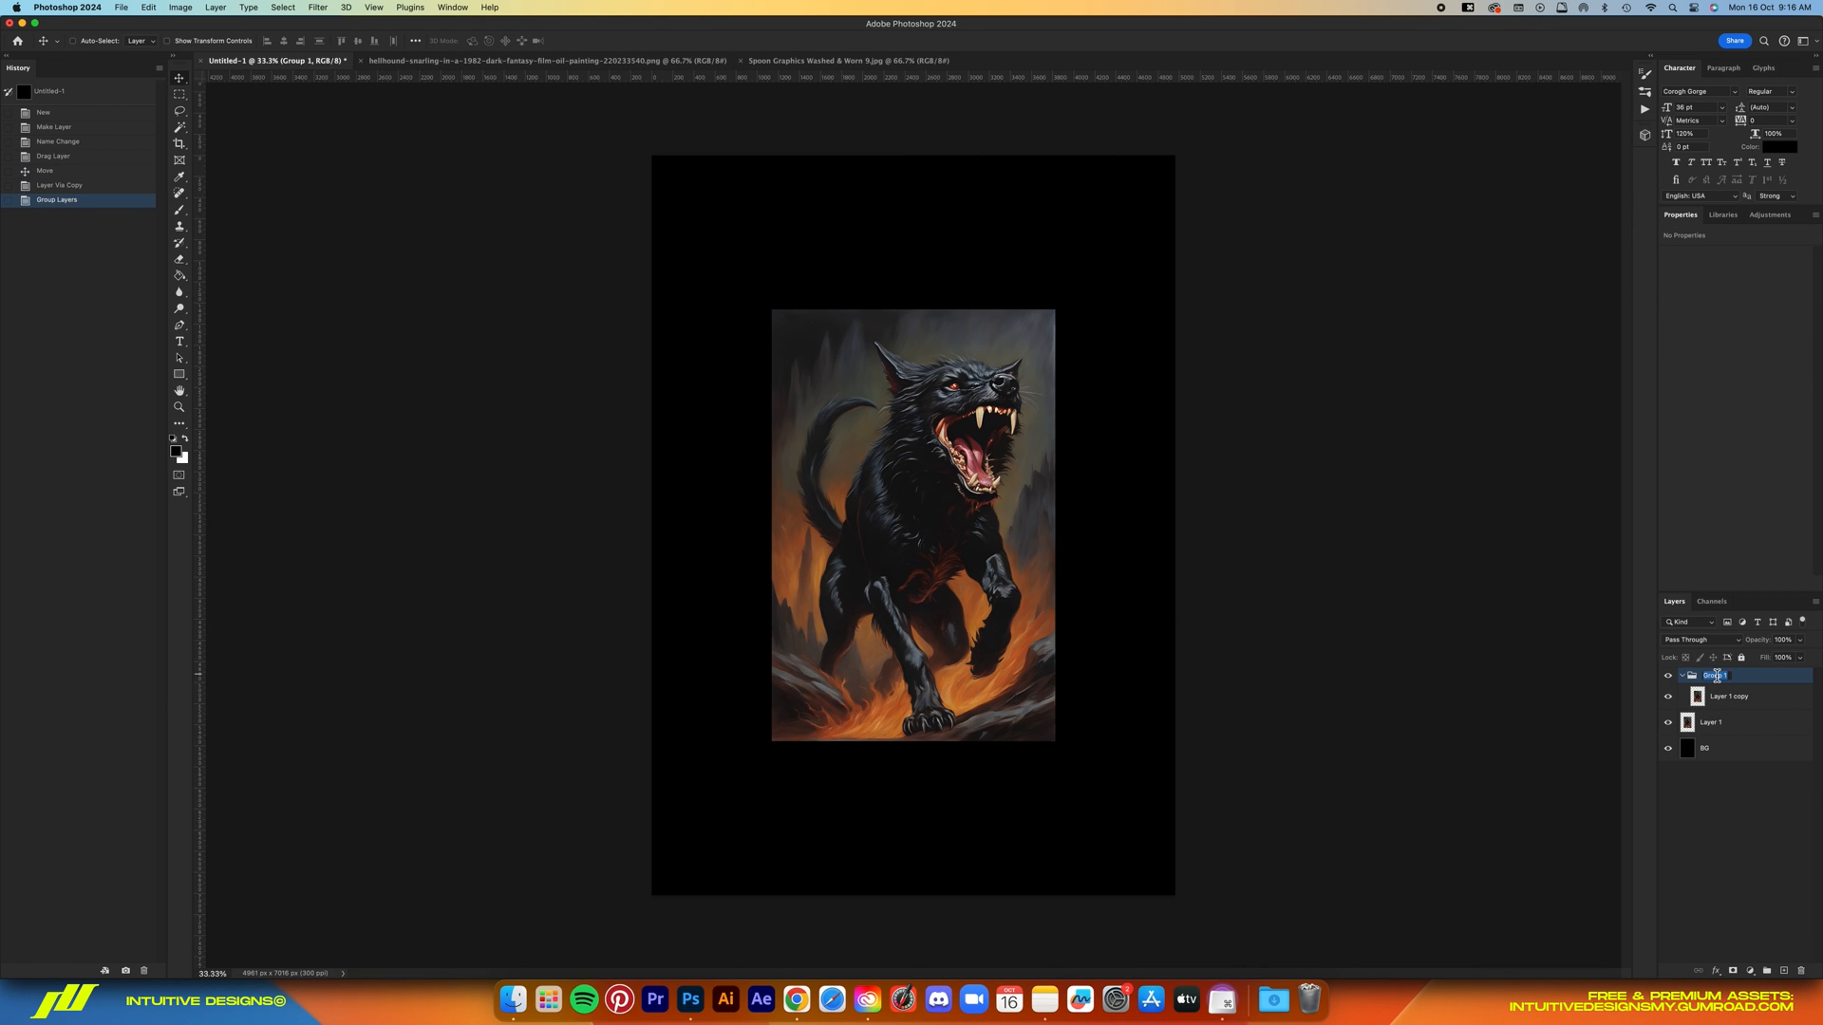
pyautogui.write('Backup')
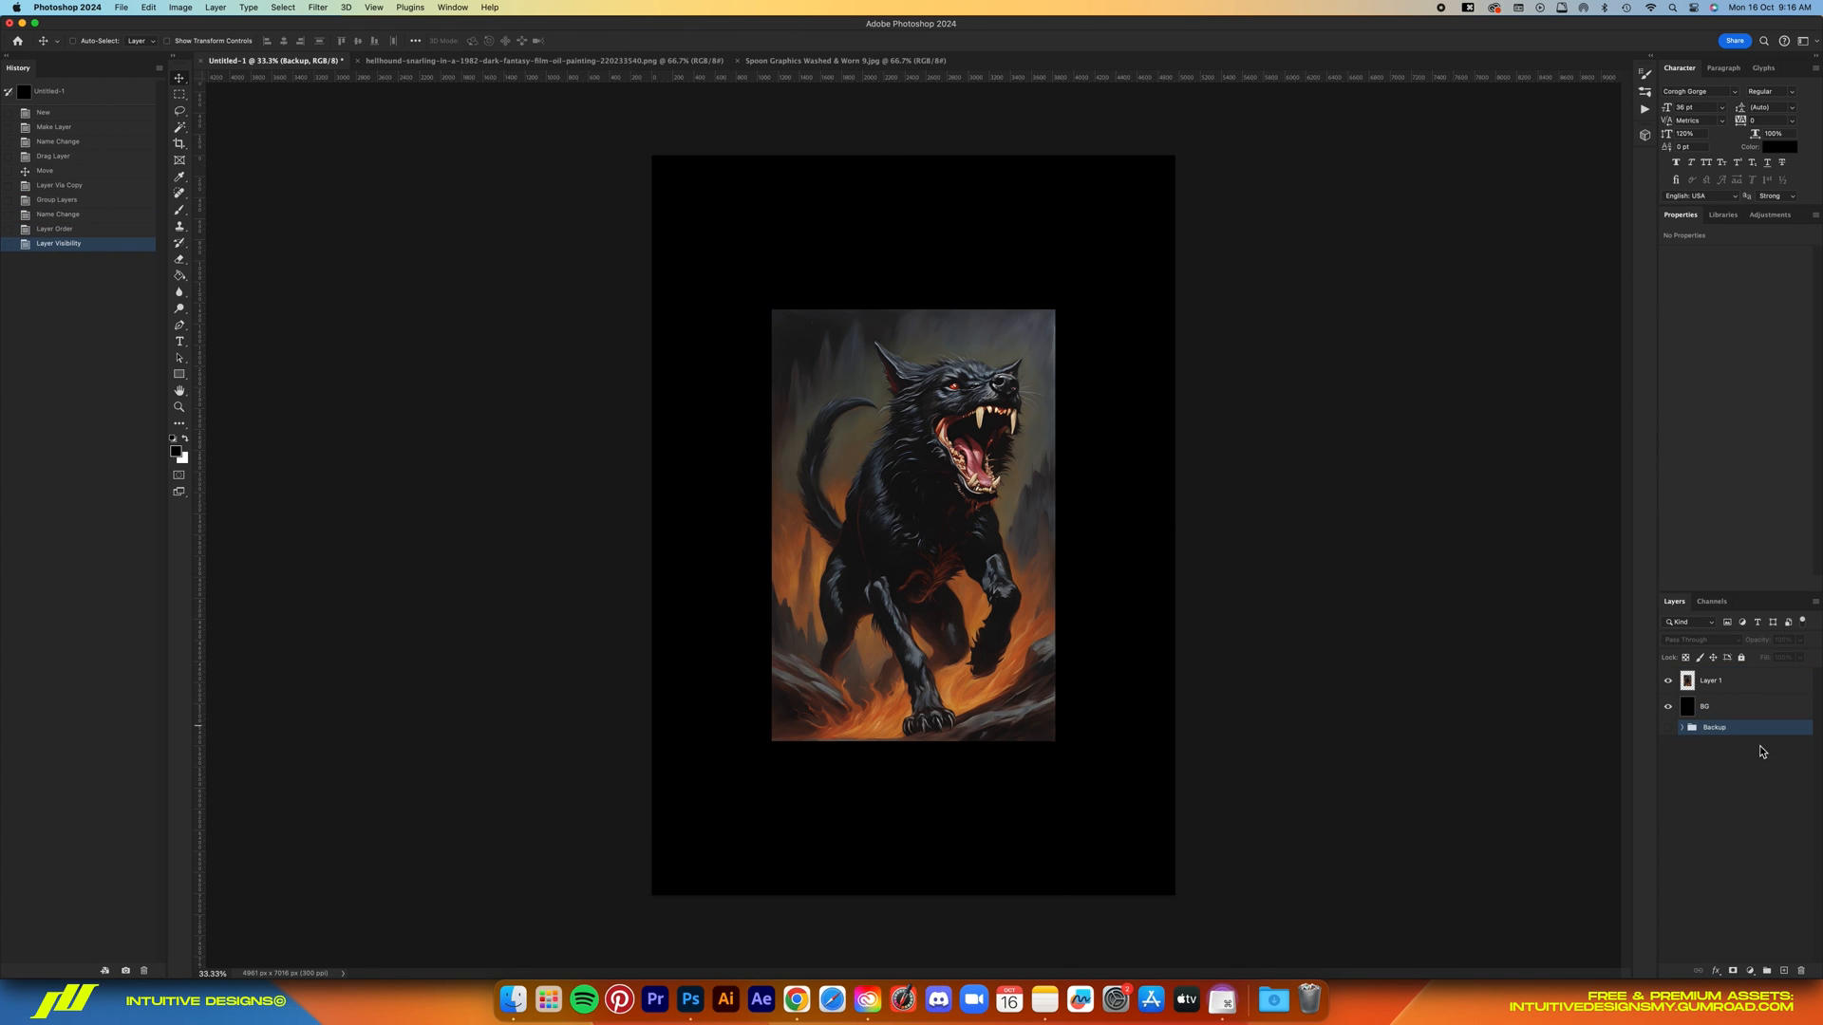
# Scale the Hellhound layer to fill the canvas and select its subject with detailed cloud processing
pyautogui.rightClick(1709, 680)
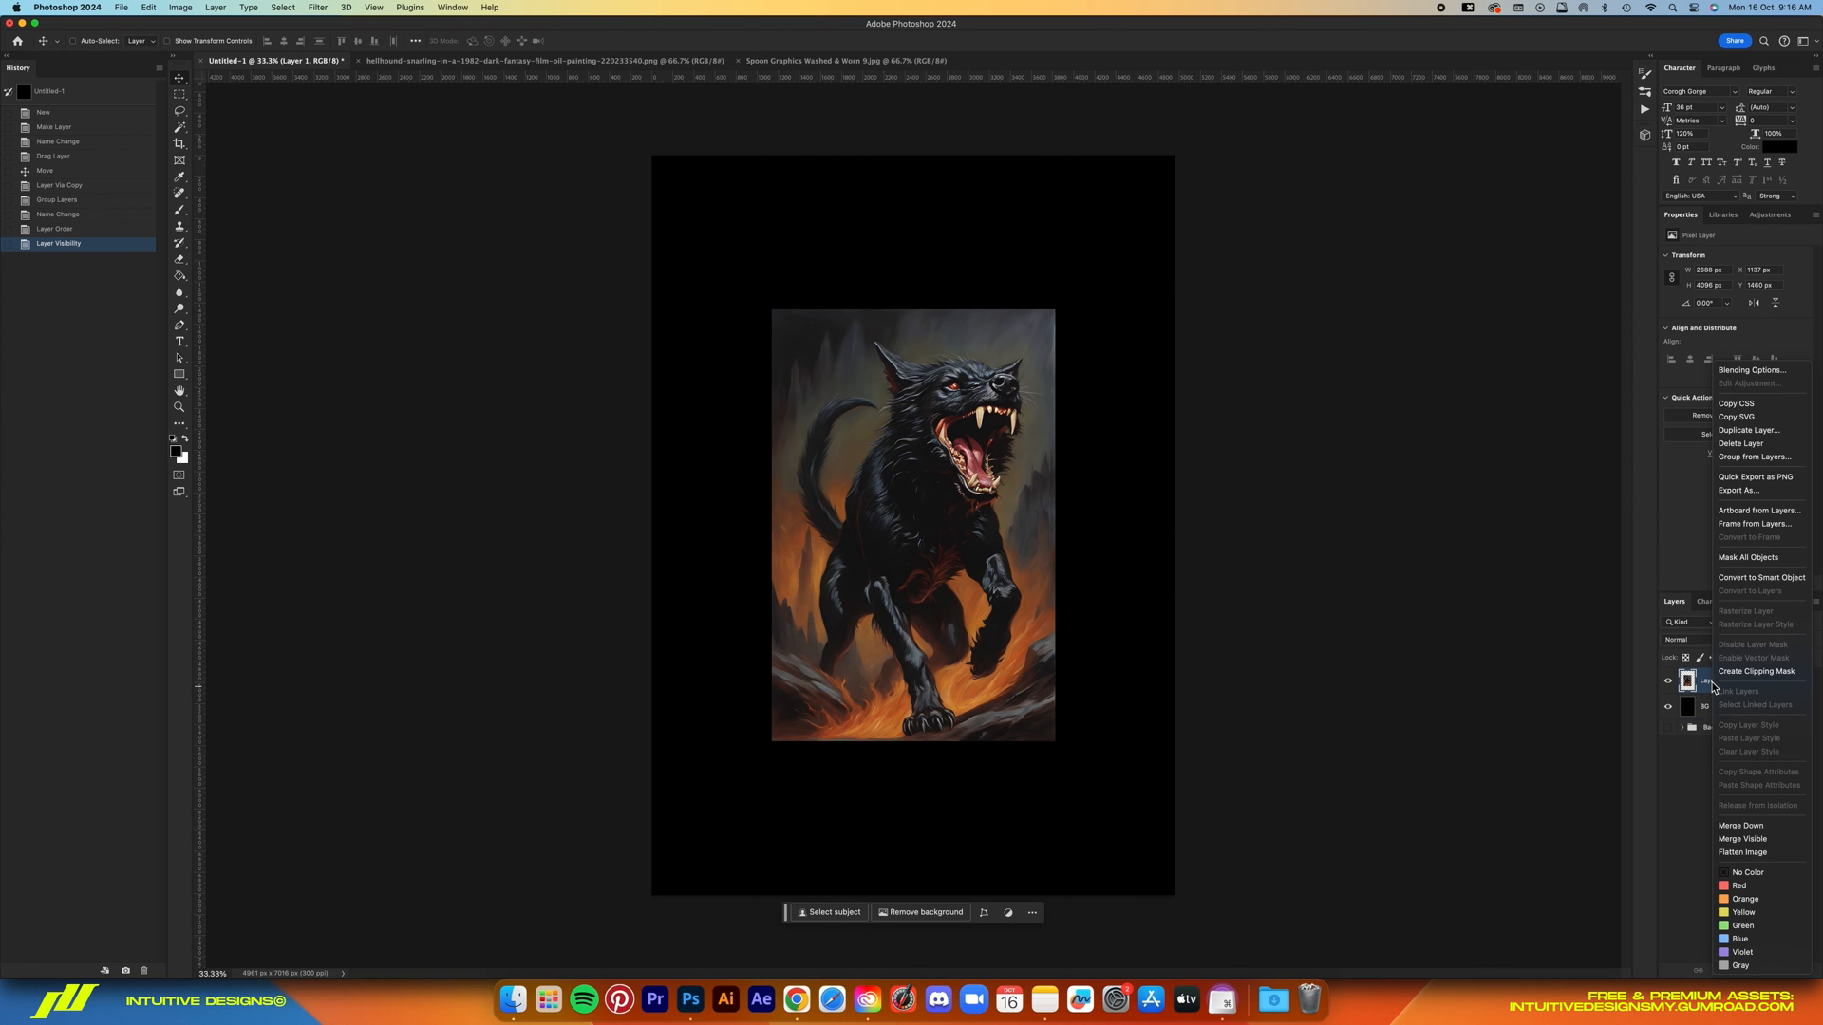
pyautogui.moveTo(1762, 578)
pyautogui.write('Hellhound')
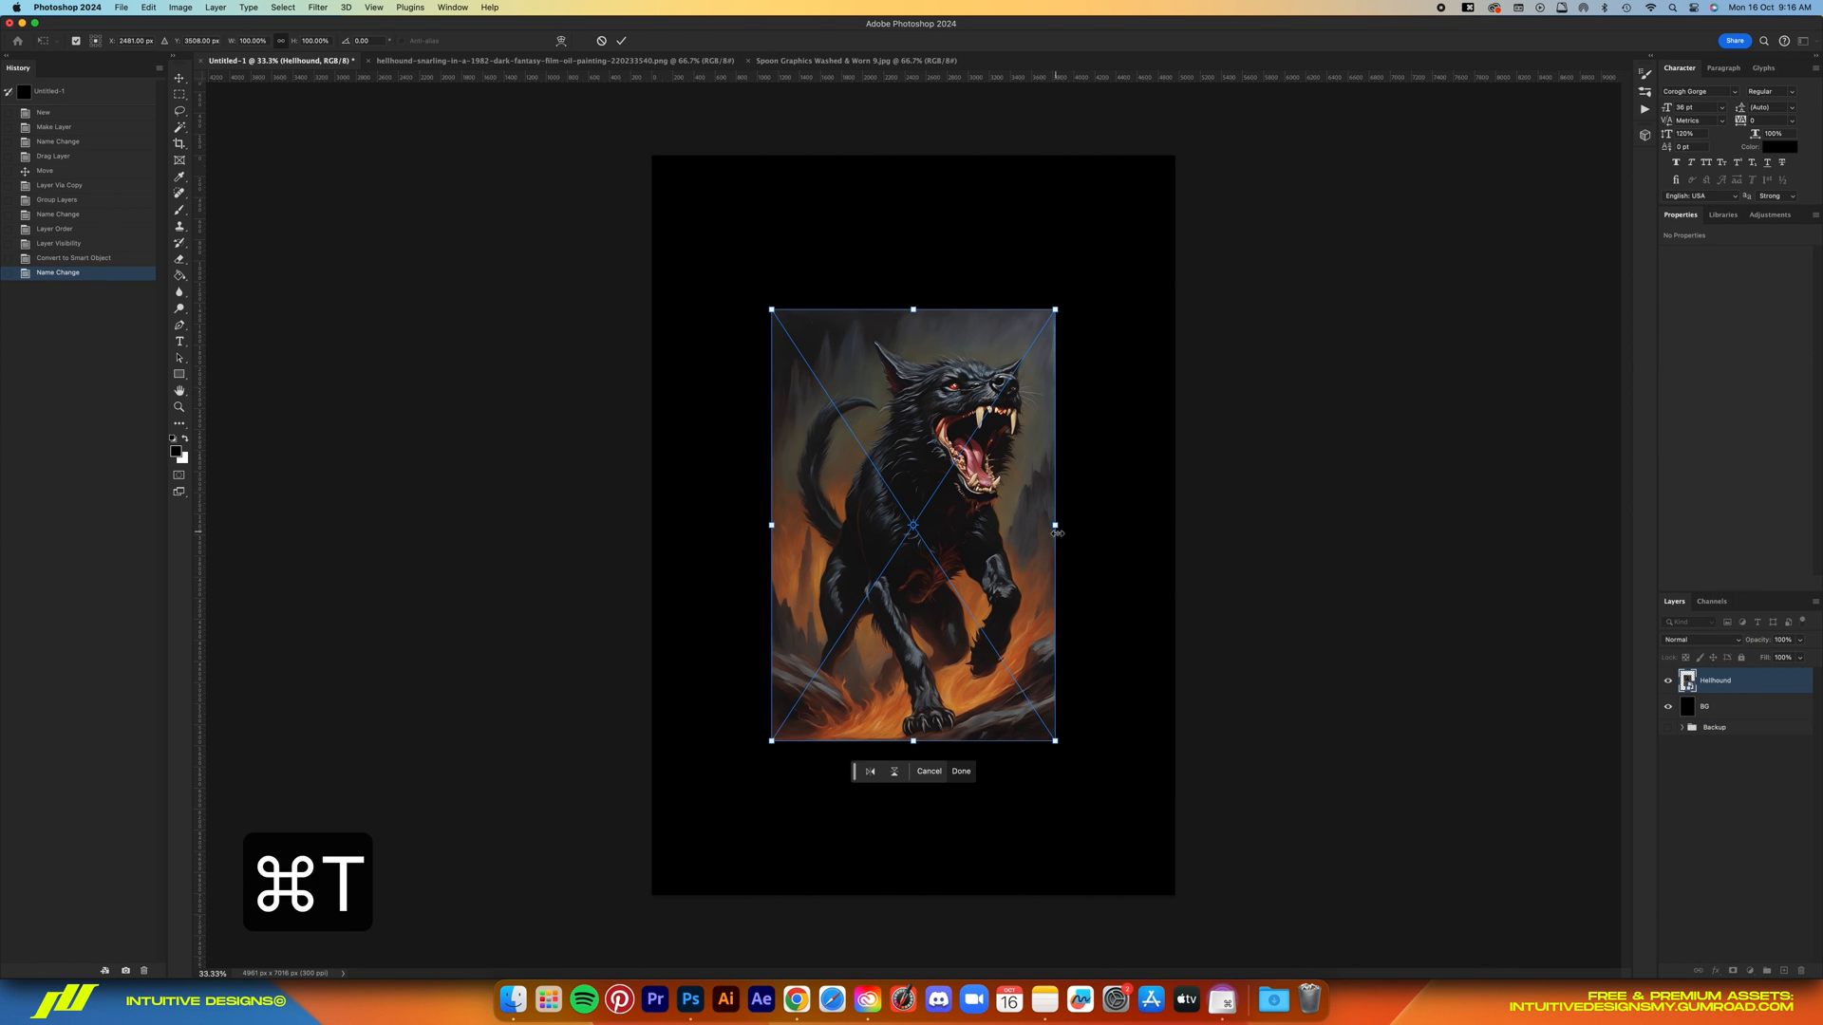
pyautogui.moveTo(1054, 524); pyautogui.dragTo(1143, 542)
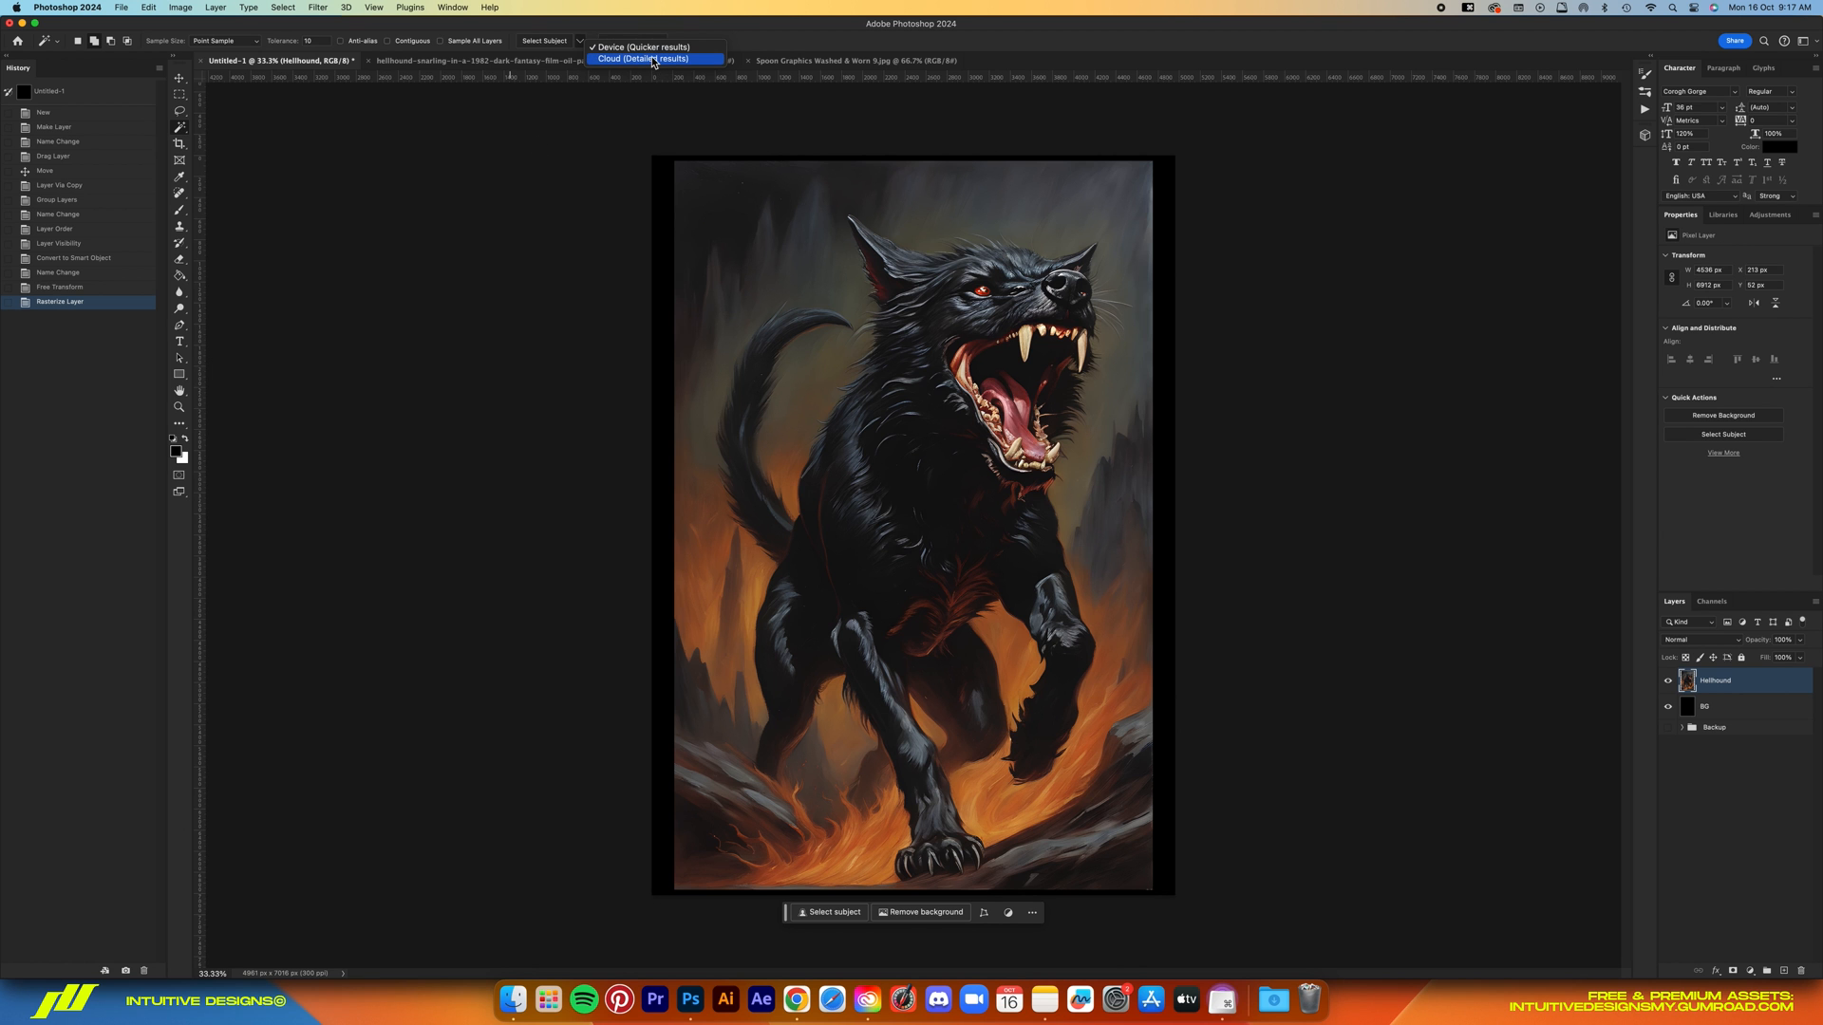
pyautogui.click(640, 59)
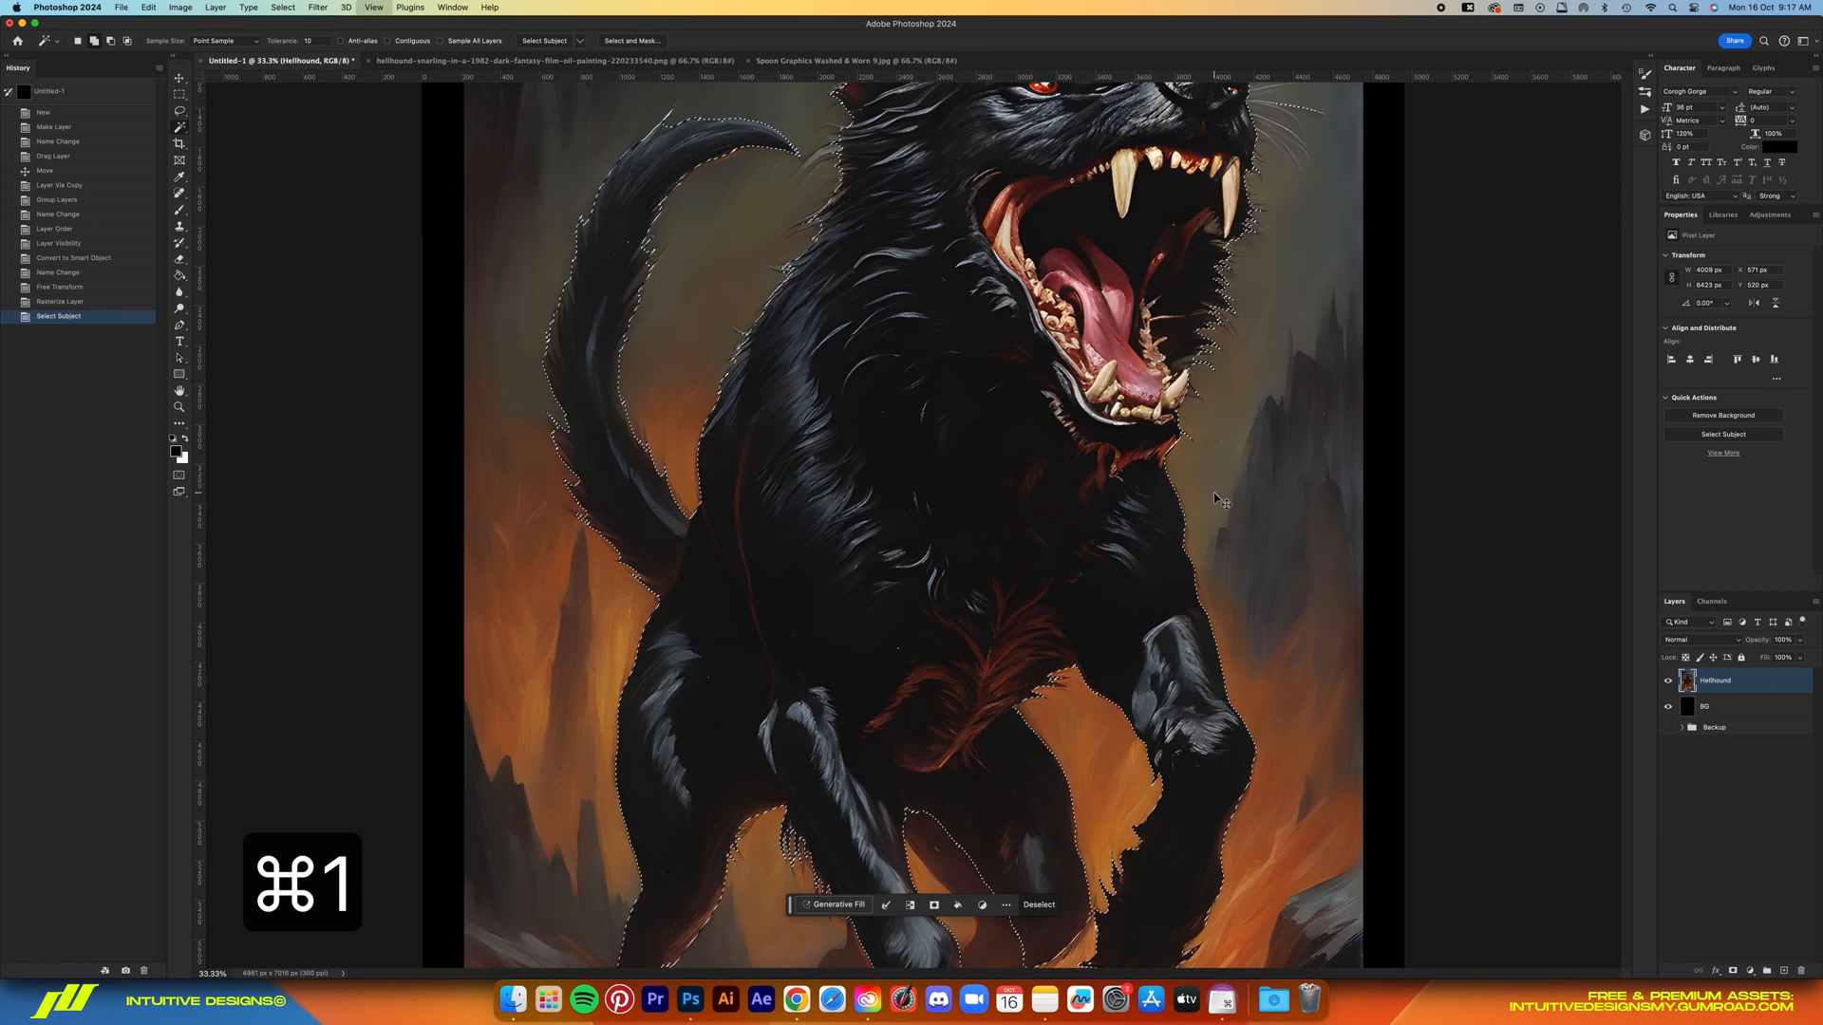
pyautogui.press('cmd+1')
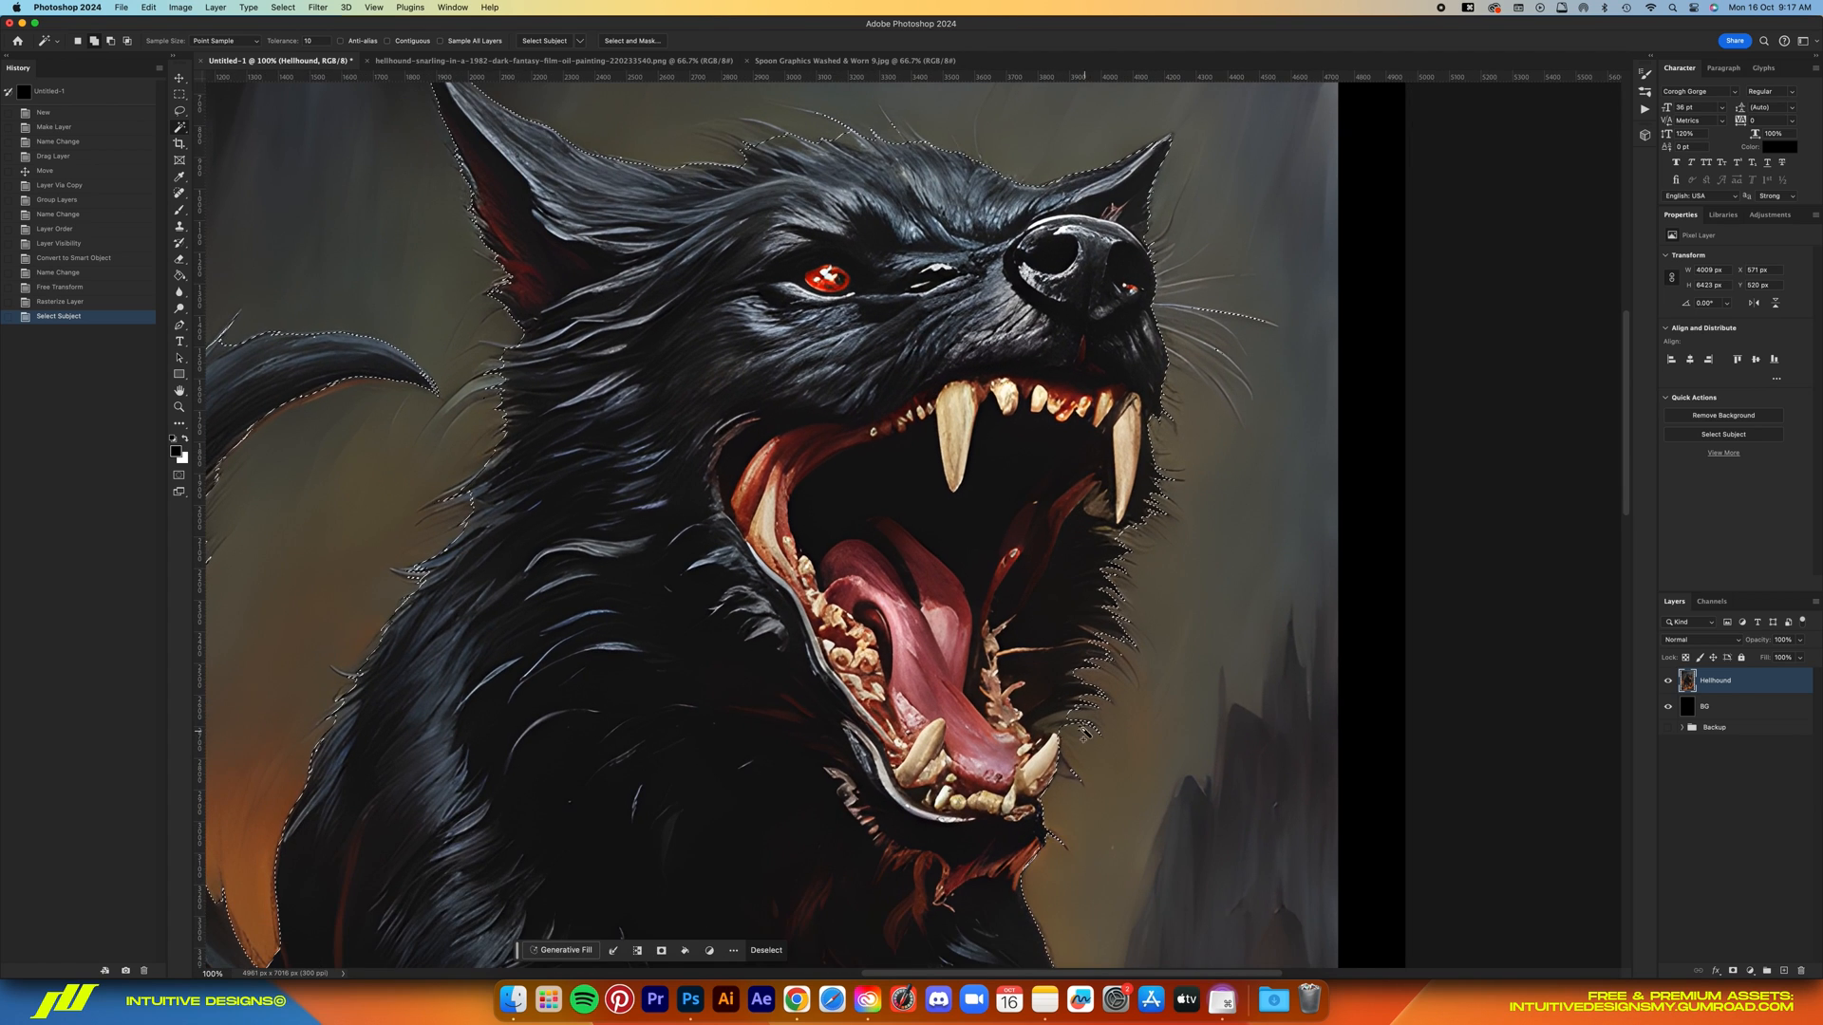
pyautogui.scroll(-3)
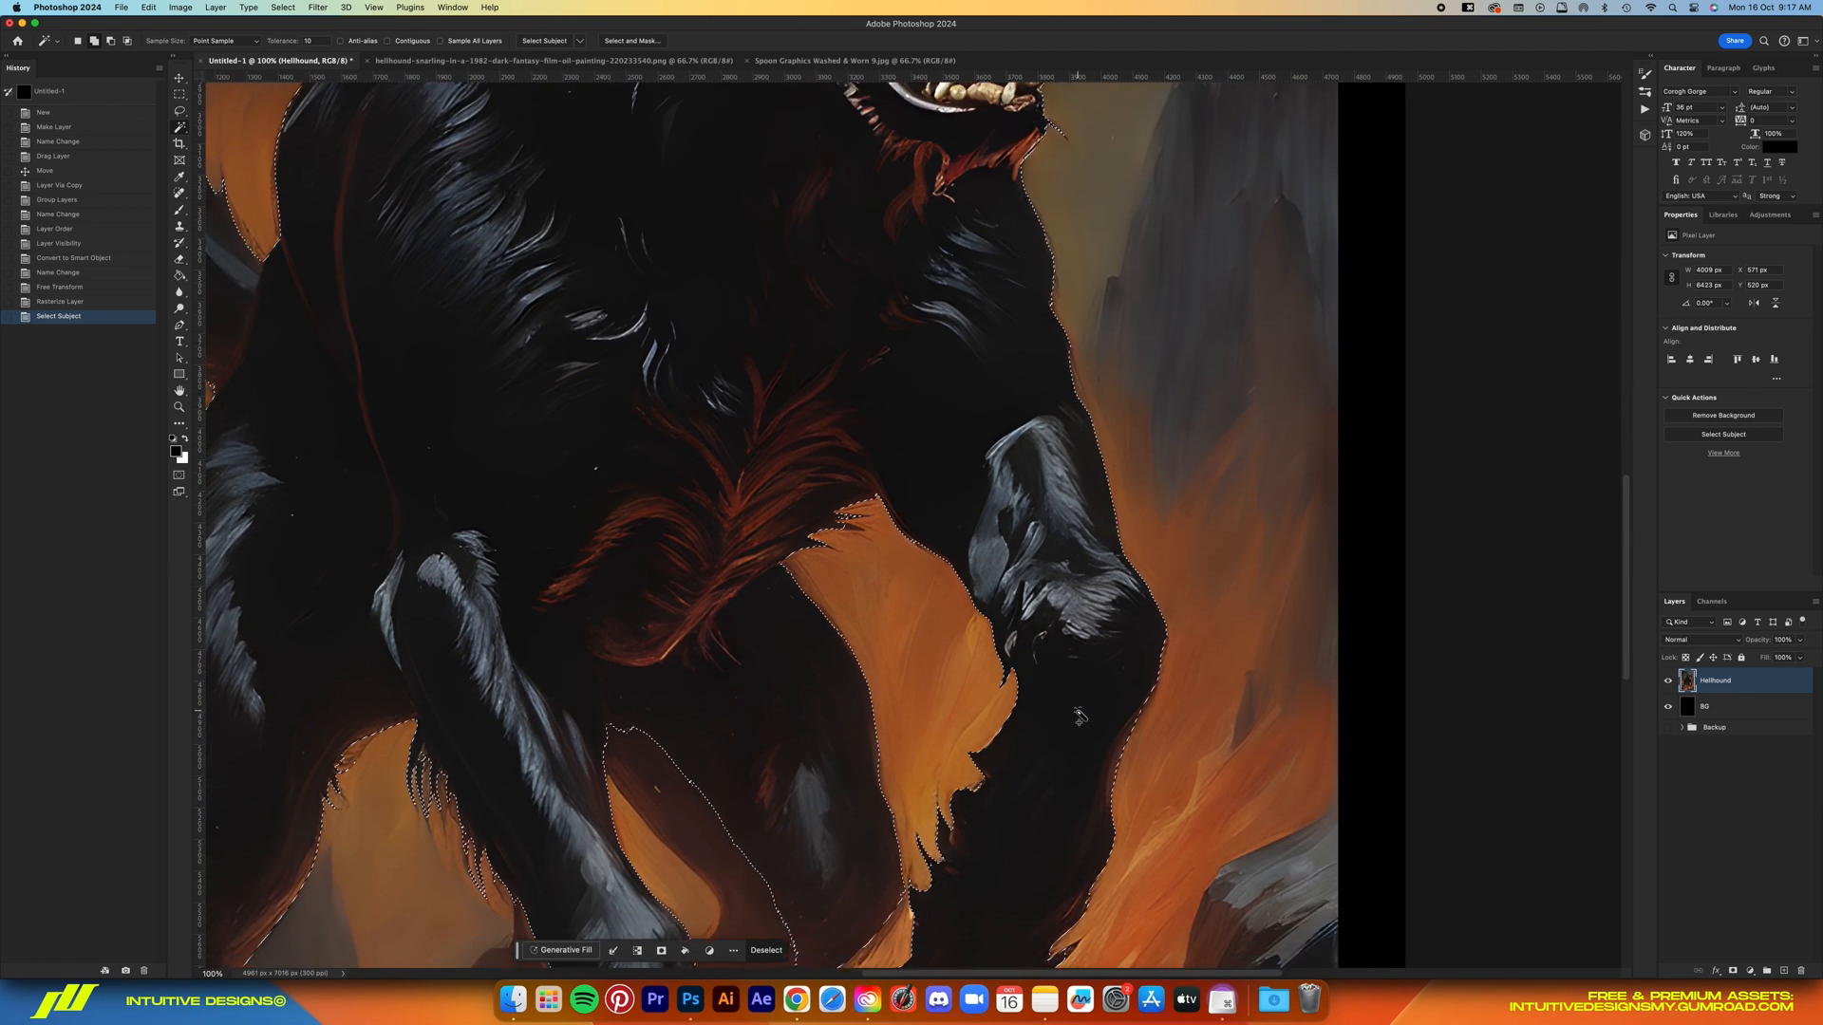
pyautogui.scroll(-3)
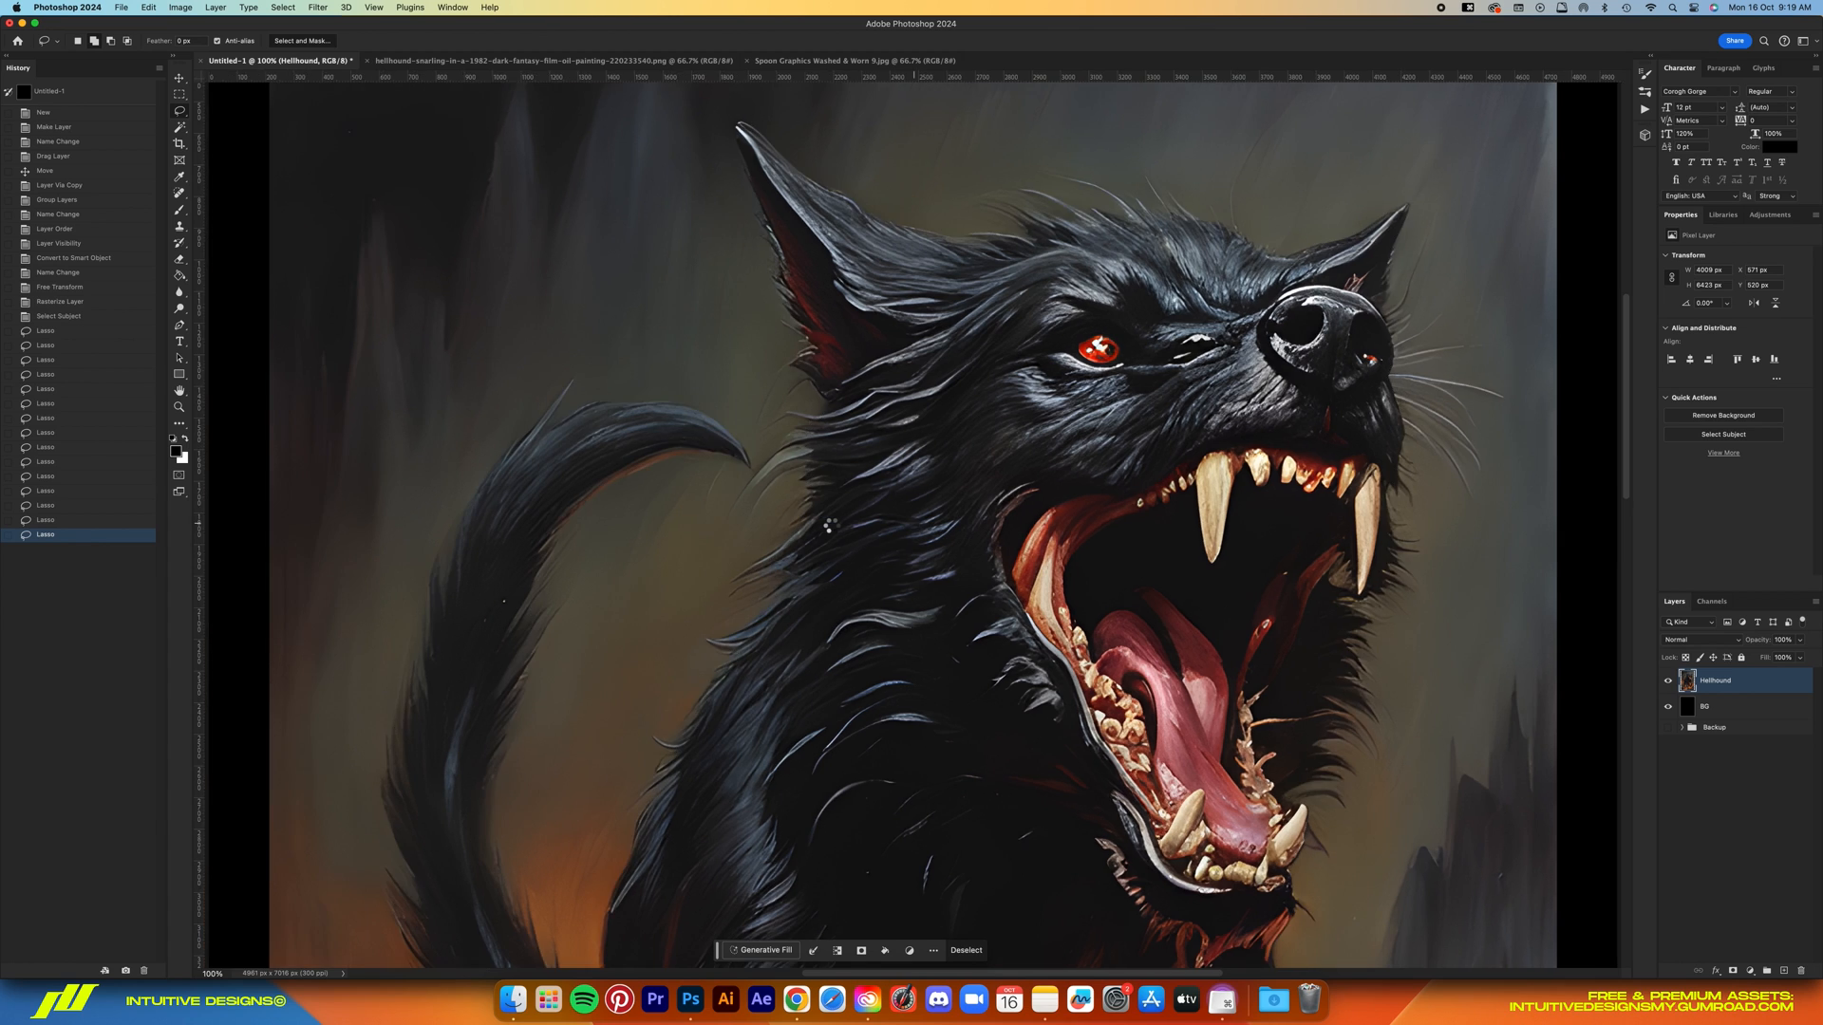
# Refine the selection in Select and Mask and output it to a new layer with layer mask
pyautogui.click(300, 40)
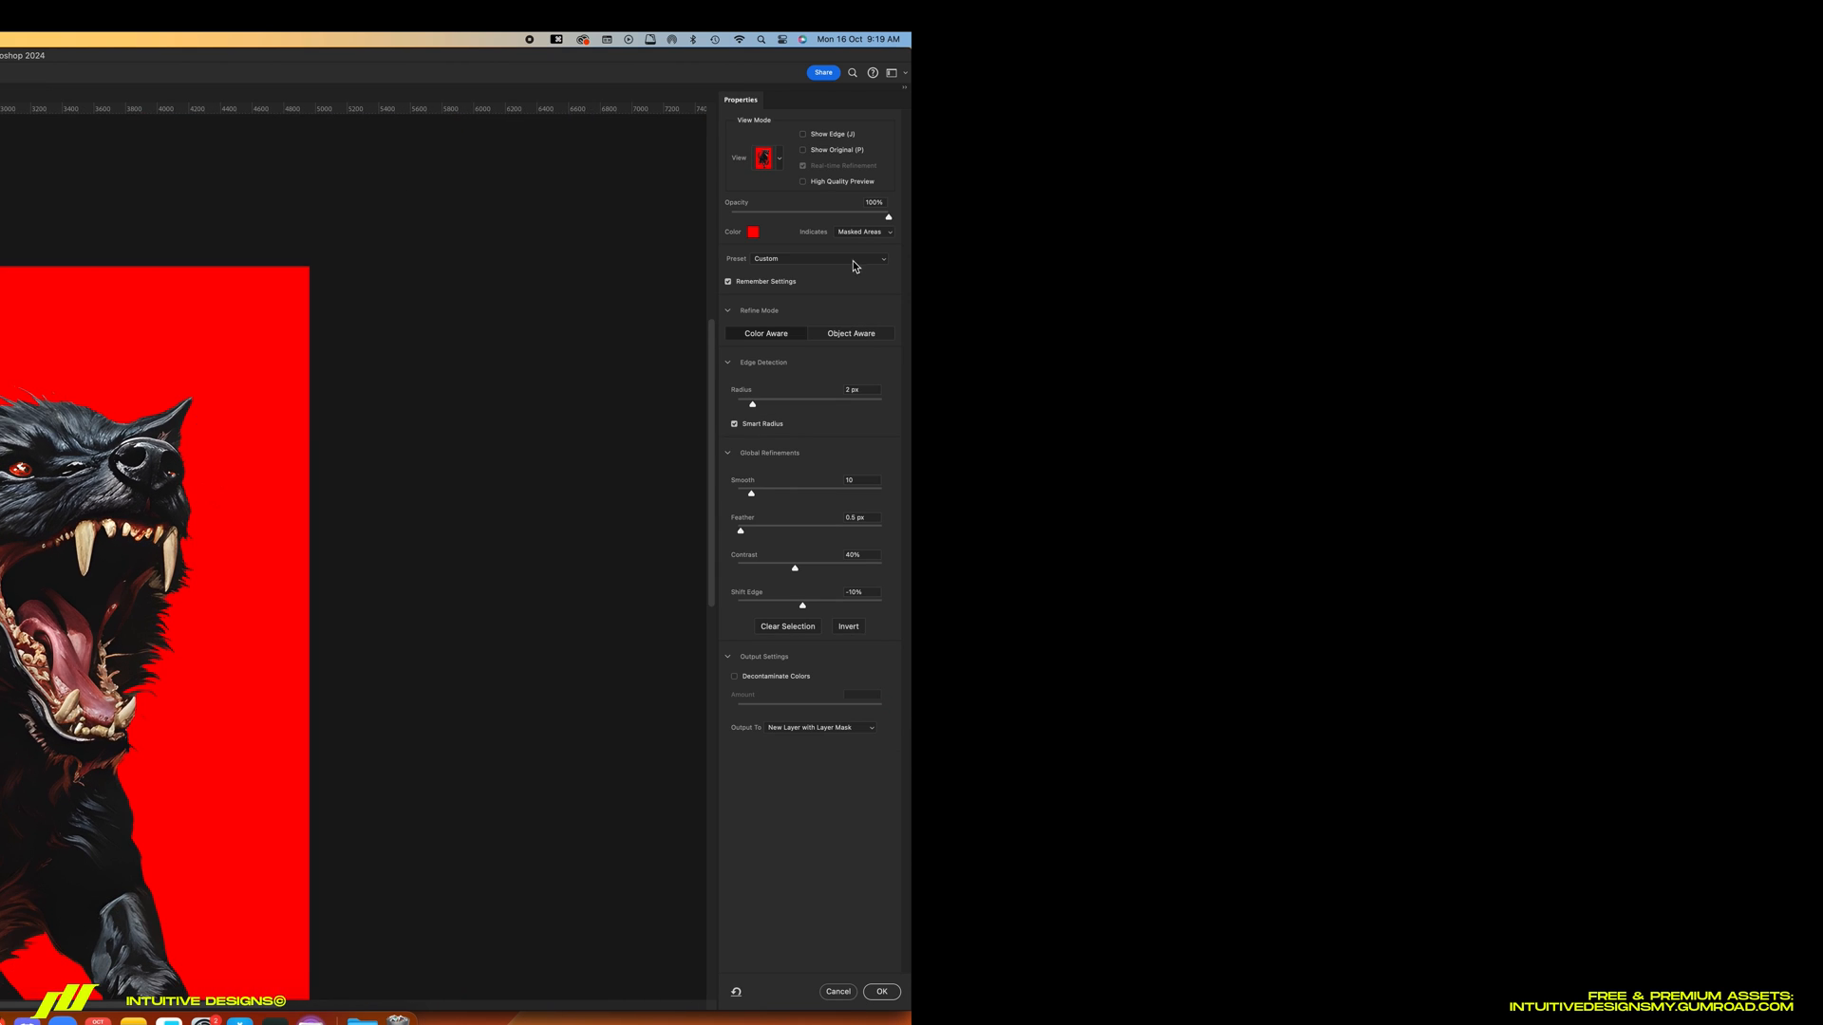
pyautogui.click(879, 991)
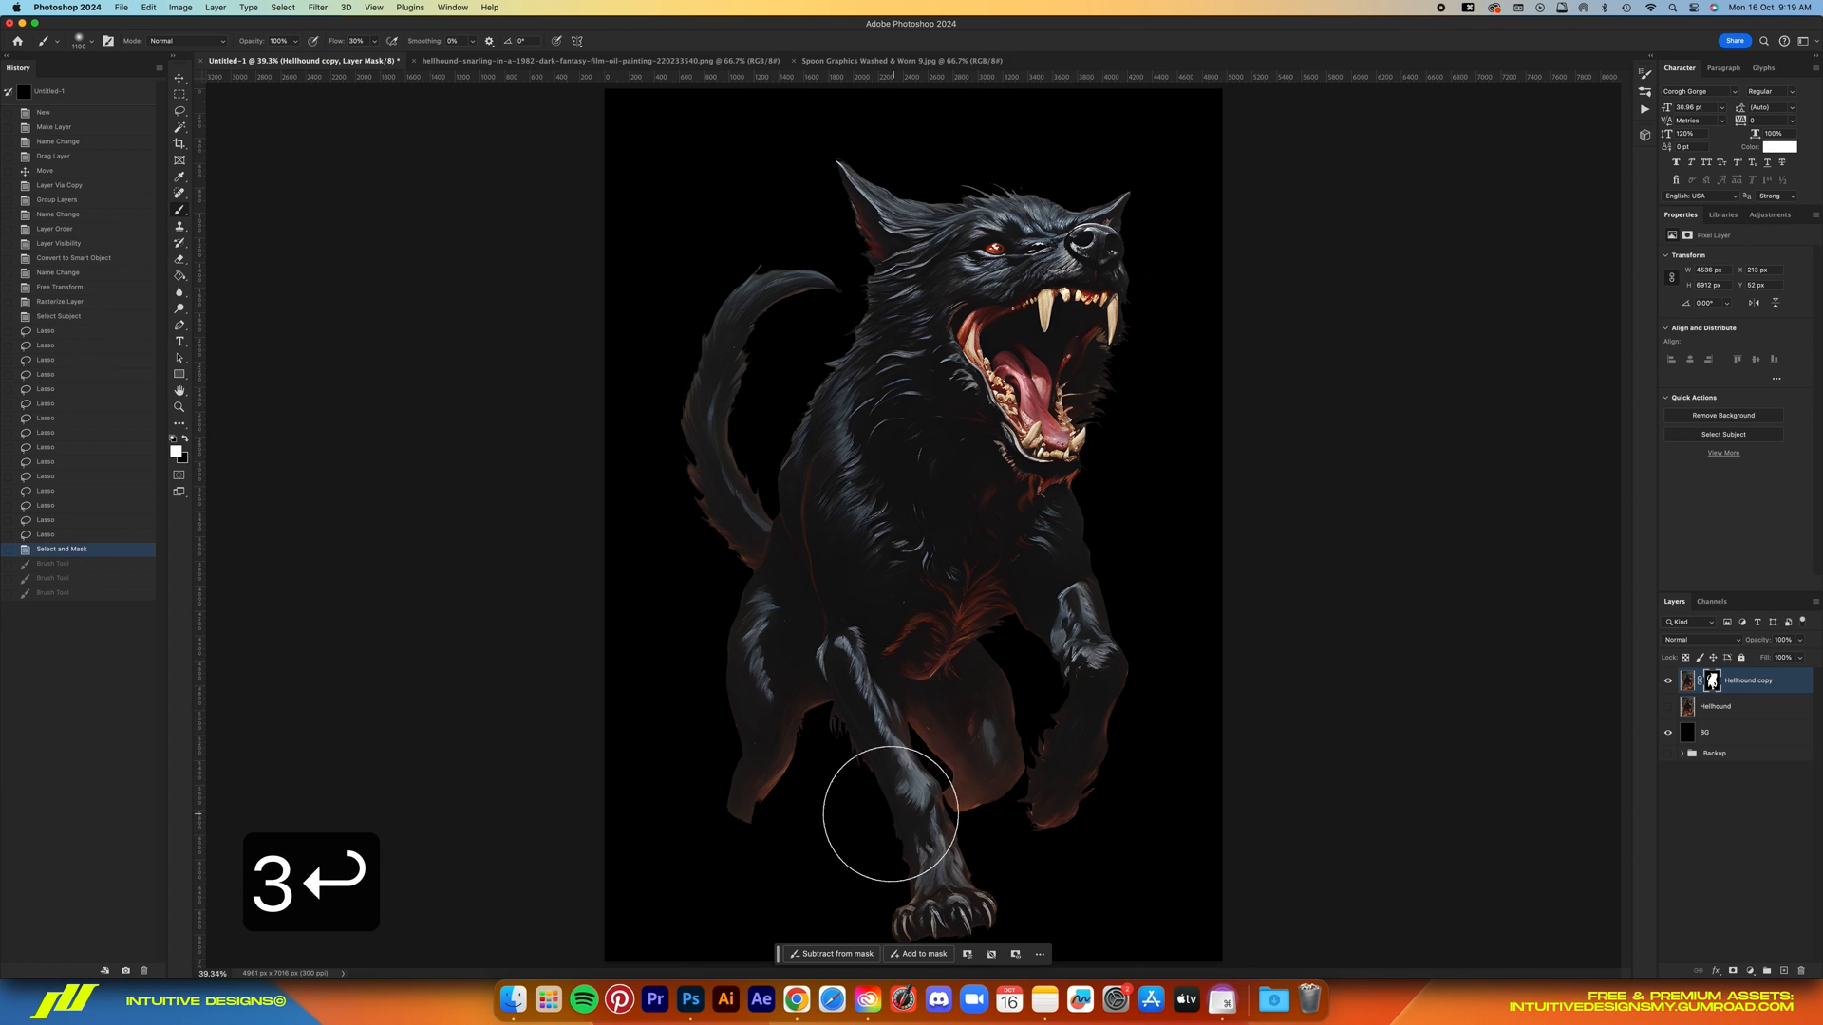
# Paint white on the mask to reveal soft orange flames around the hound's paws
pyautogui.moveTo(892, 815); pyautogui.dragTo(1050, 800)
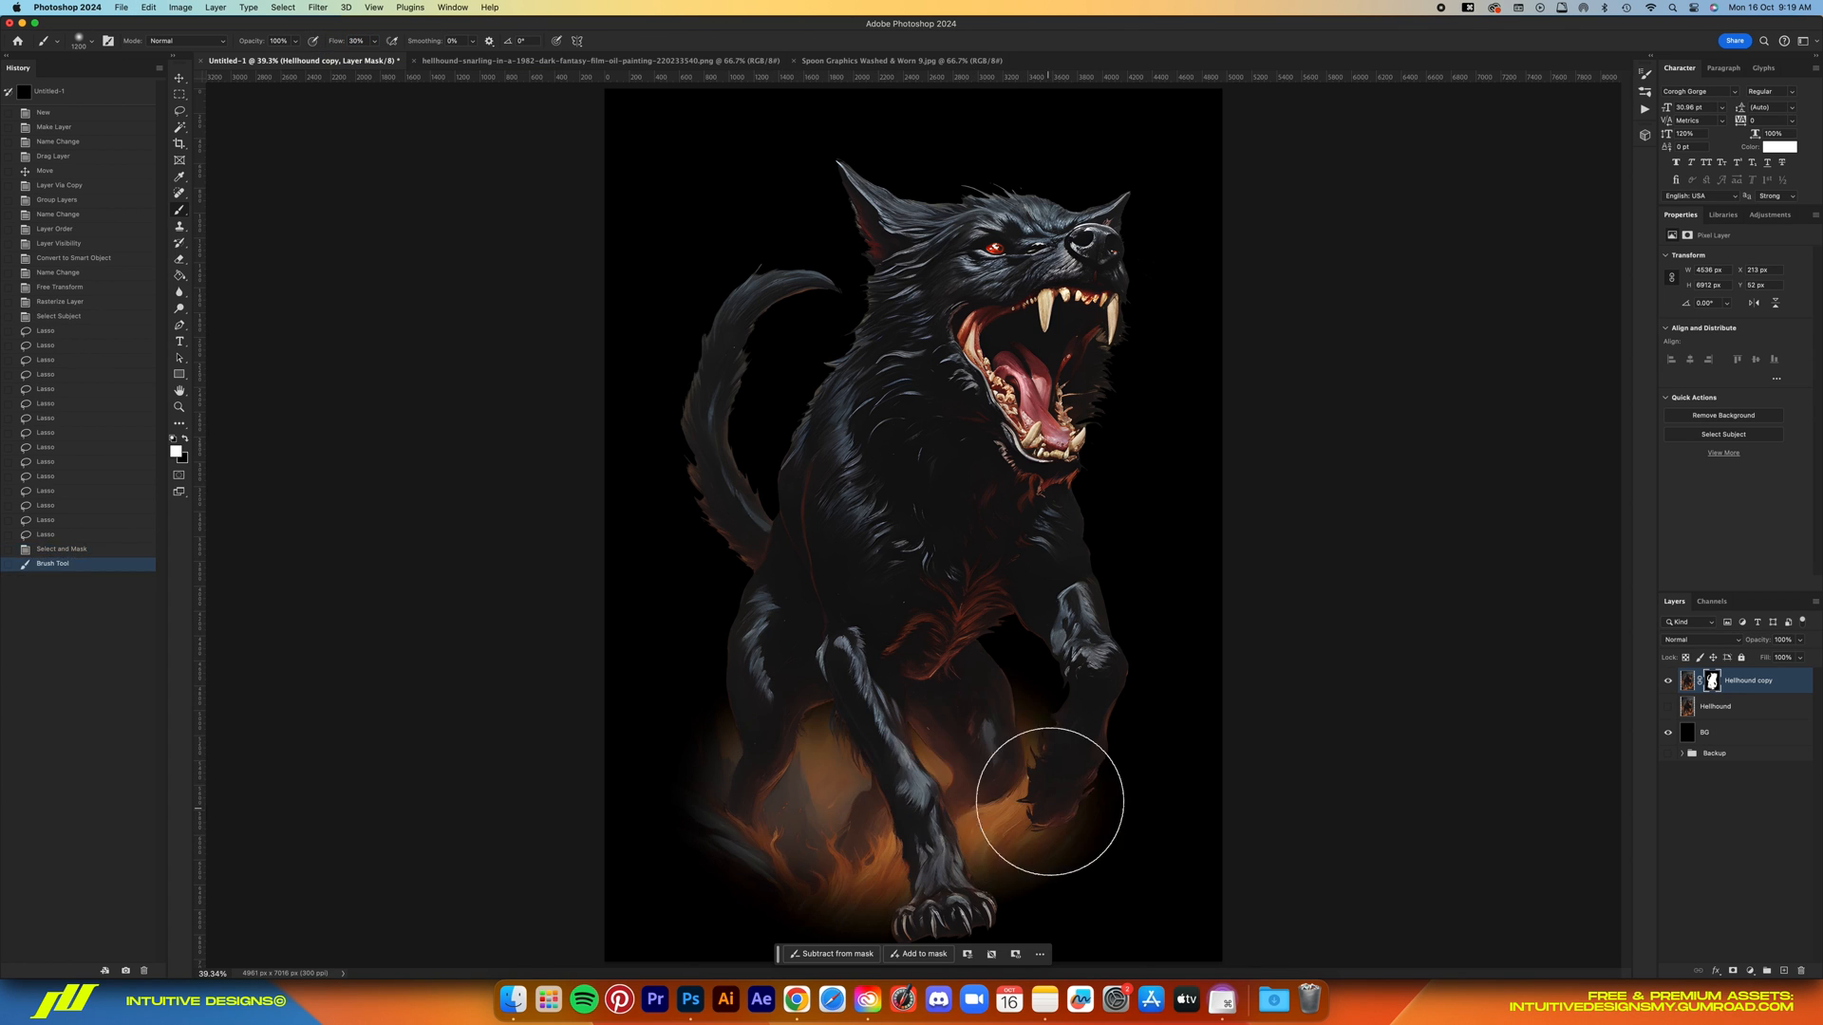
pyautogui.moveTo(1050, 802); pyautogui.dragTo(889, 872)
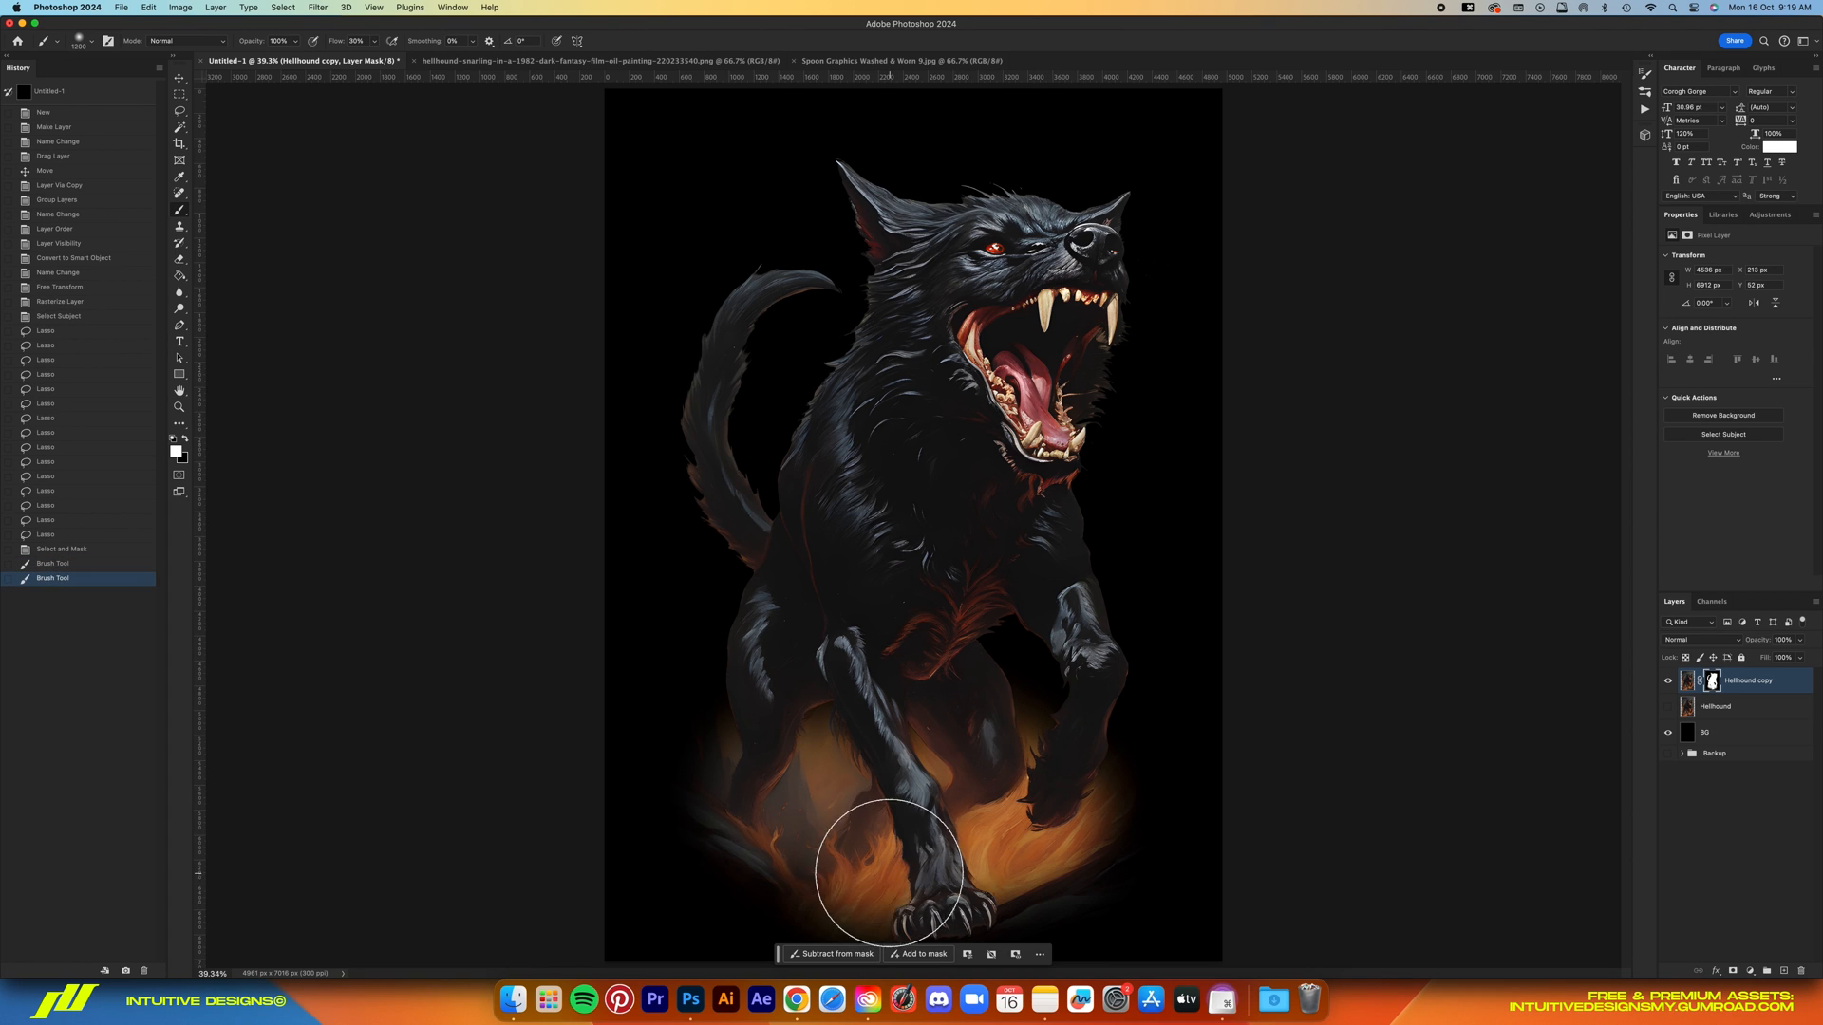
pyautogui.press('cmd+z')
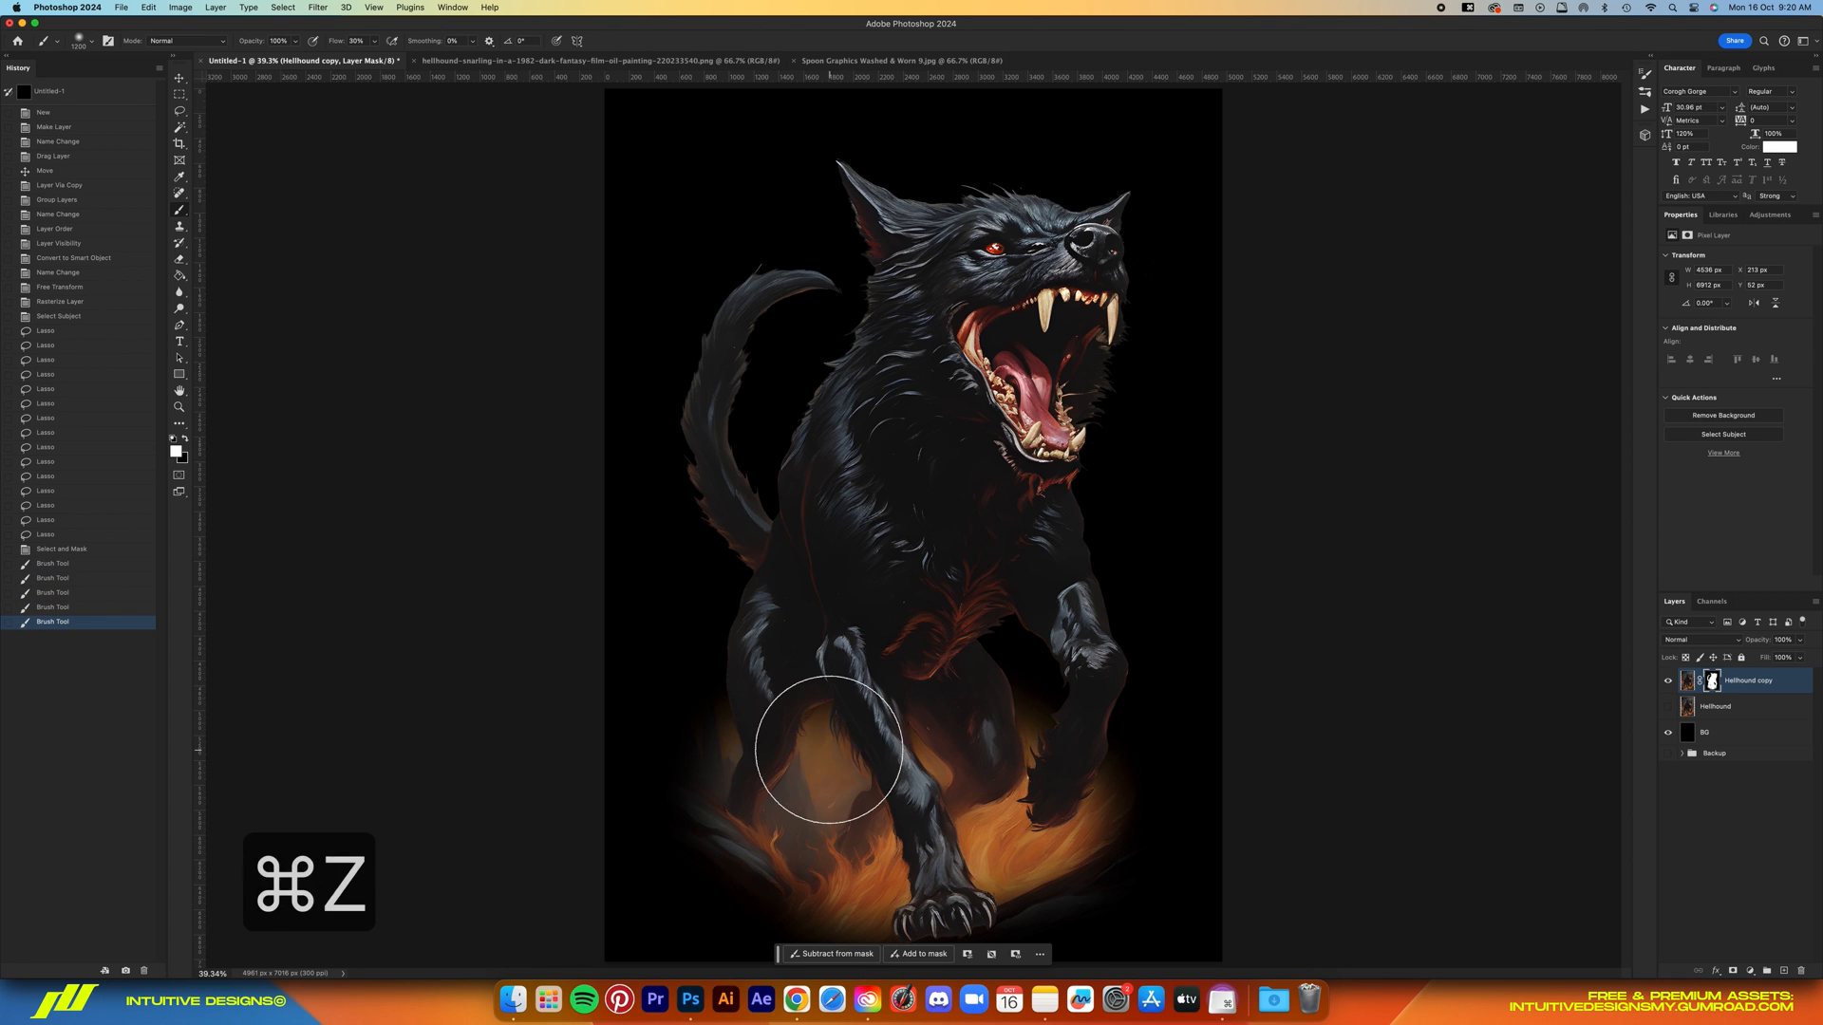
pyautogui.press('cmd+z')
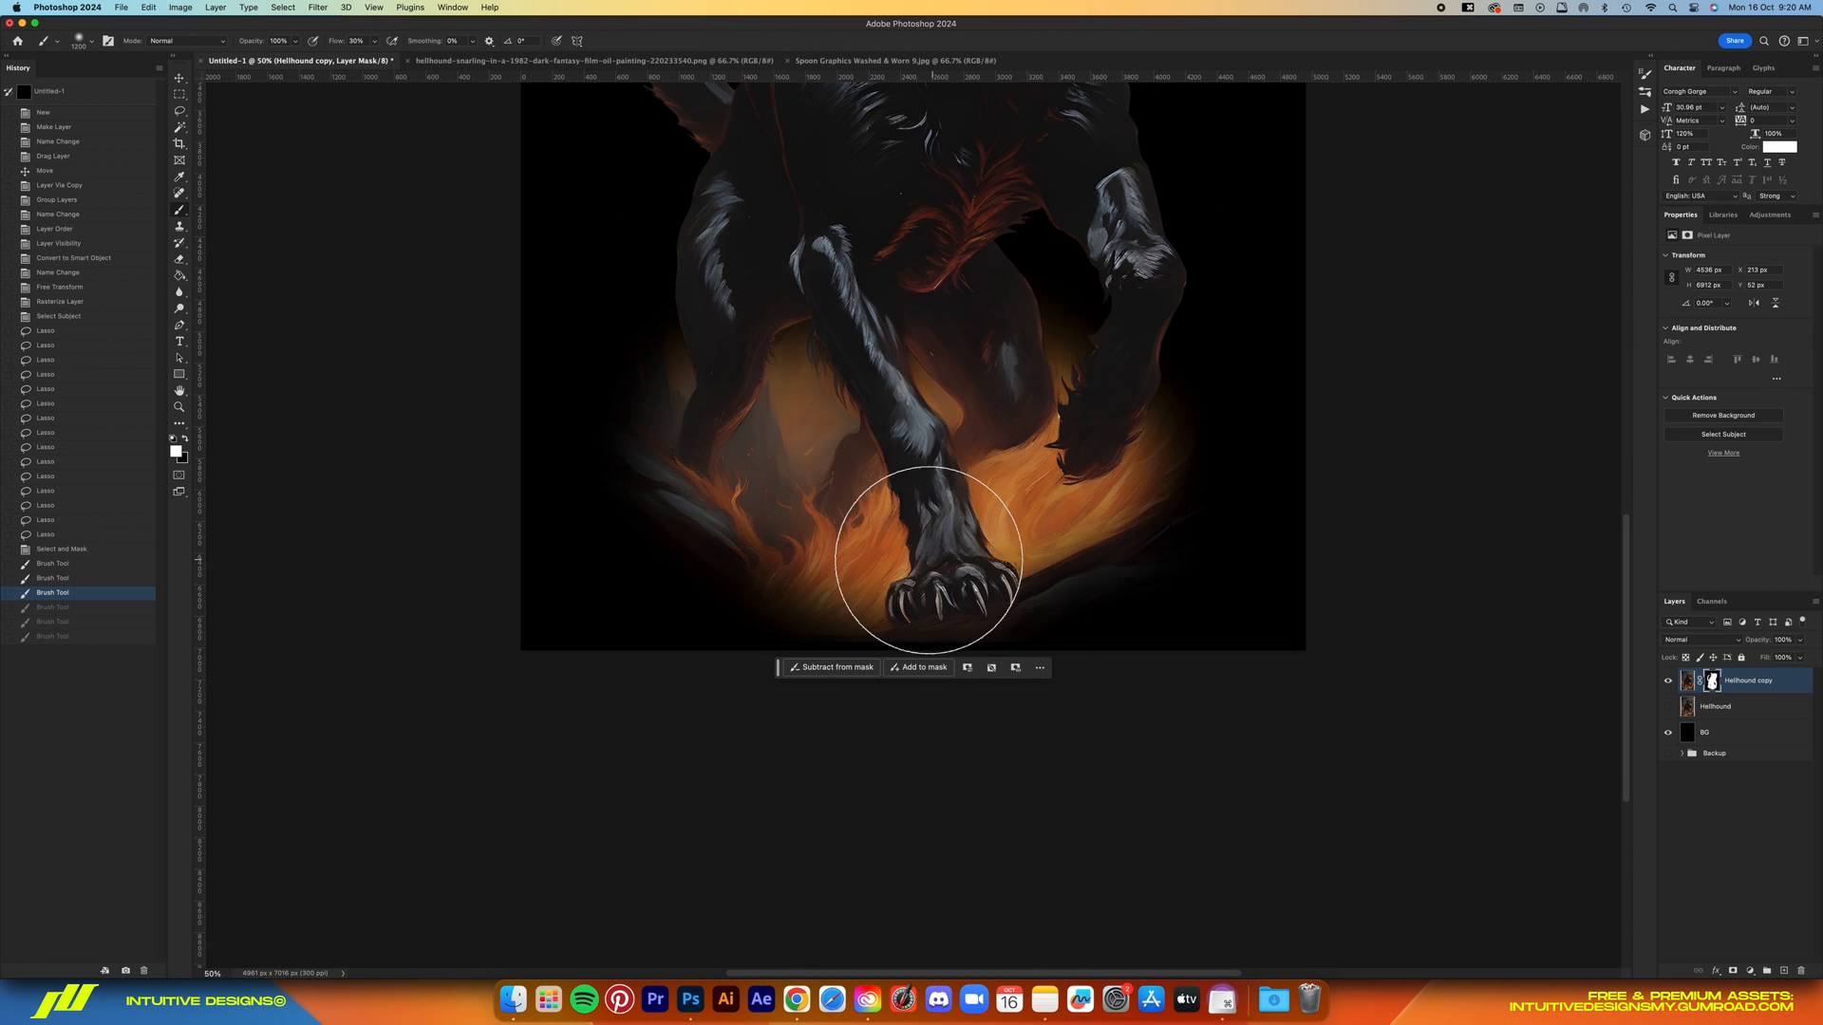
pyautogui.moveTo(927, 559); pyautogui.dragTo(957, 471)
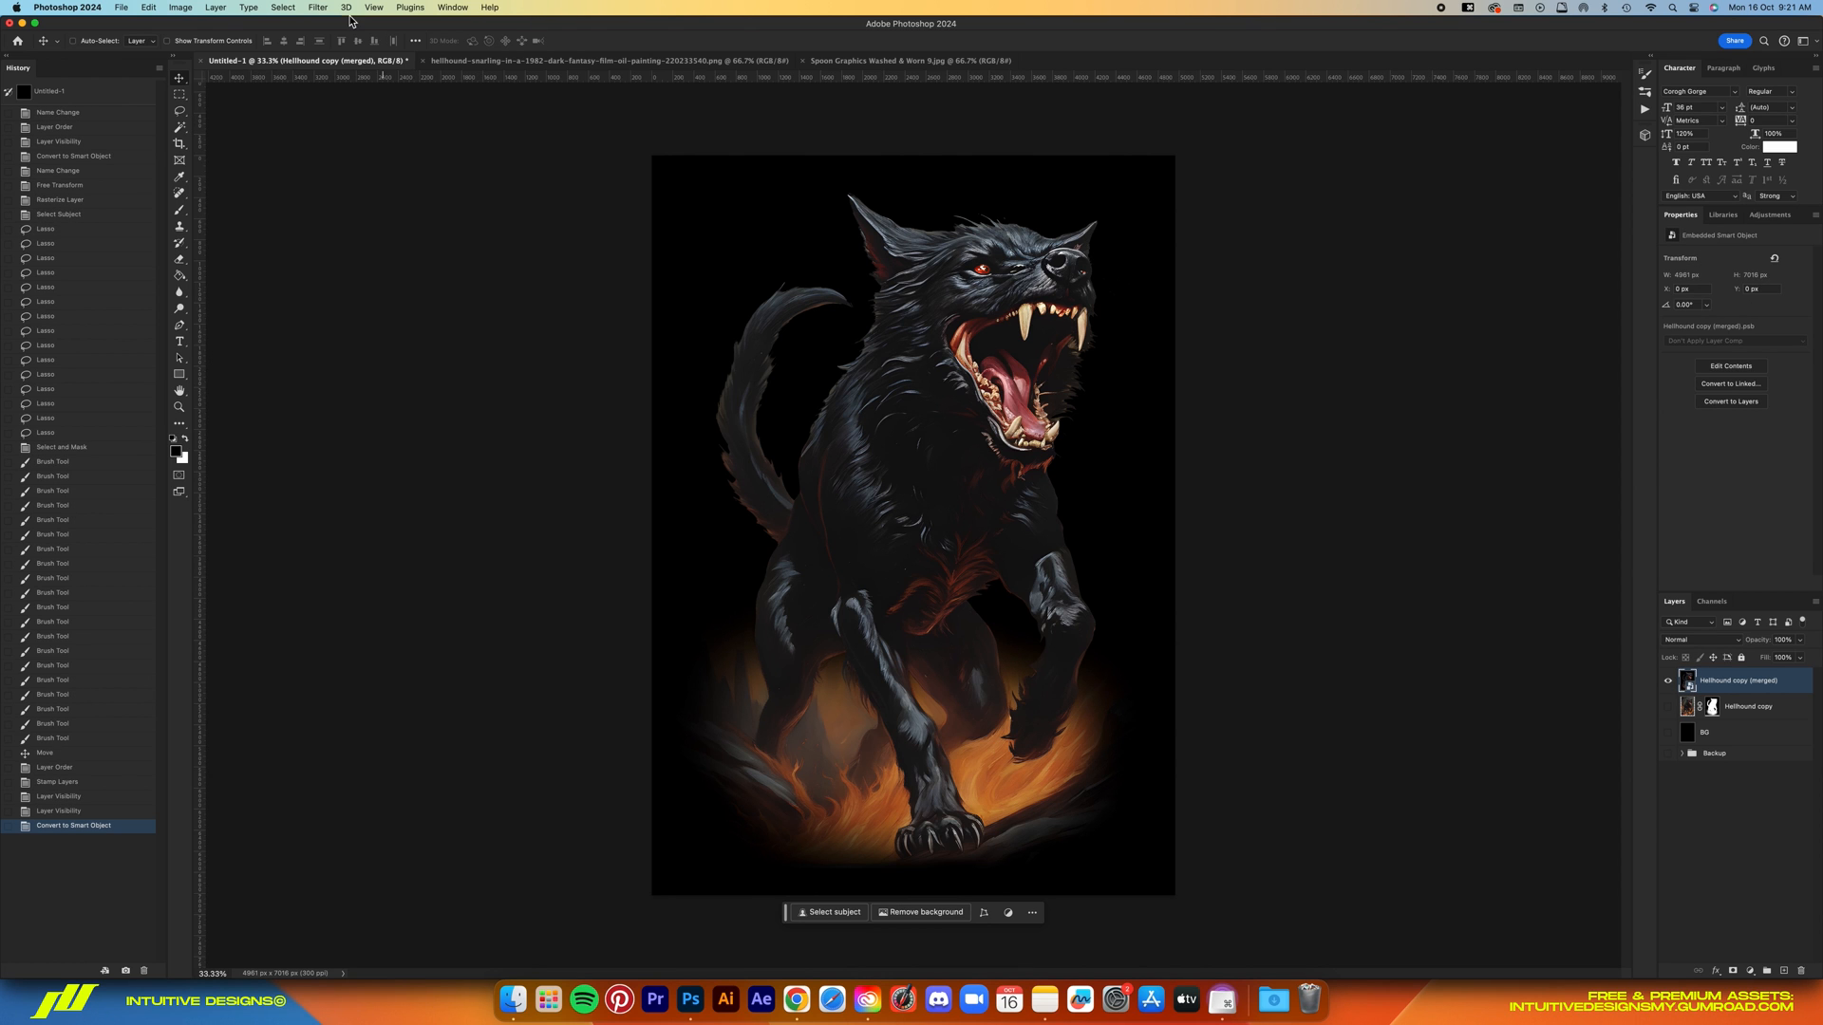
# Apply a Filter Gallery with Dry Brush and Clumped Grain (intensity 40, contrast 50), rename the layer Hellhound
pyautogui.click(317, 8)
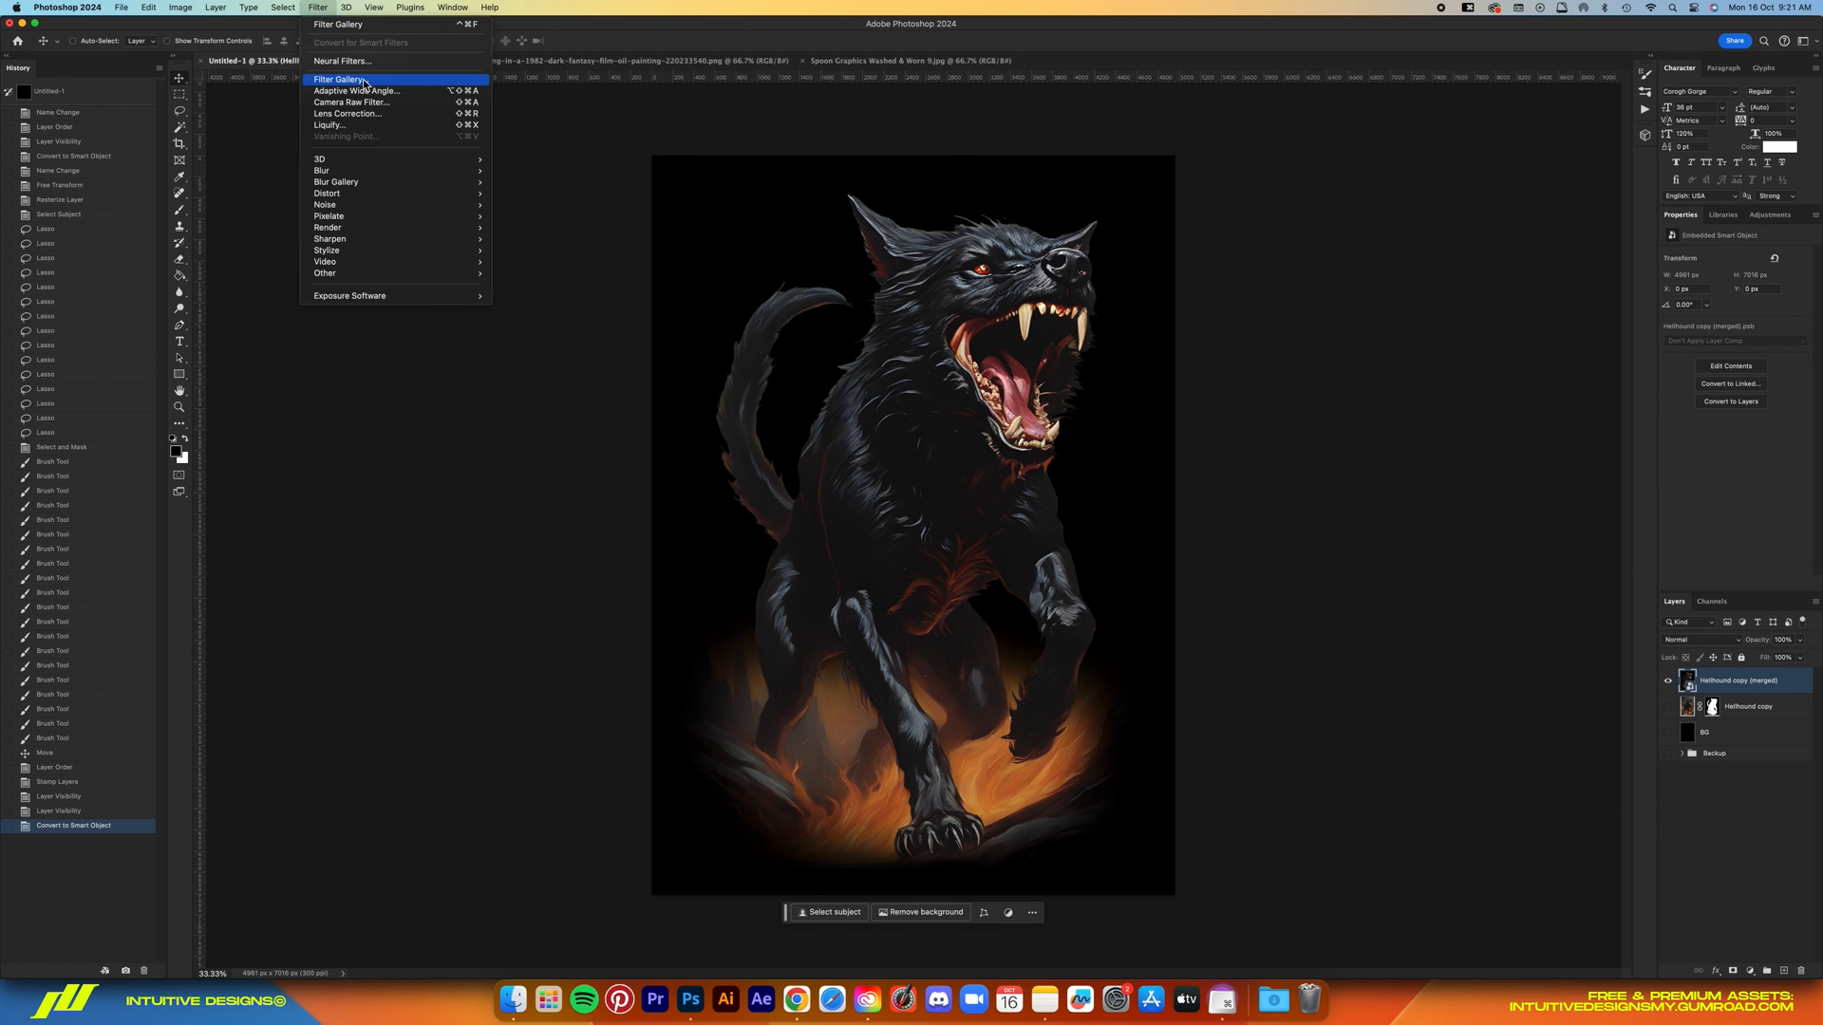
pyautogui.click(338, 80)
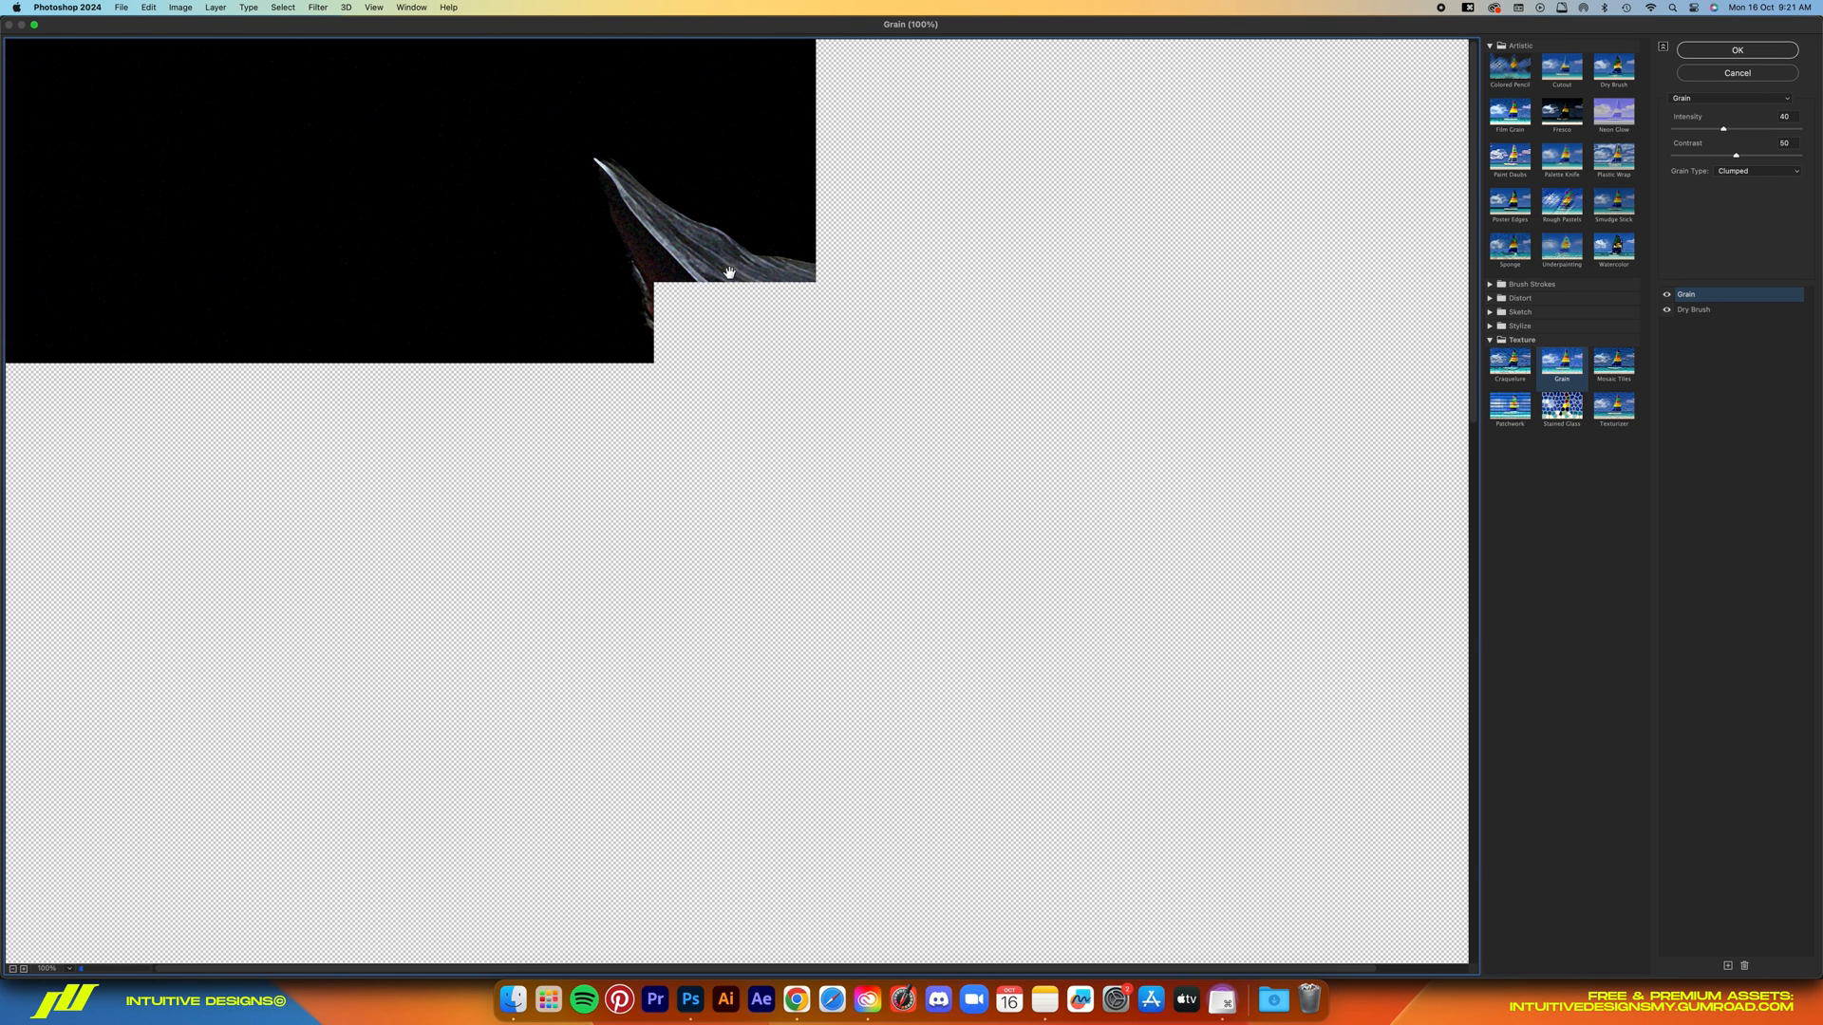
pyautogui.moveTo(729, 274); pyautogui.dragTo(987, 443)
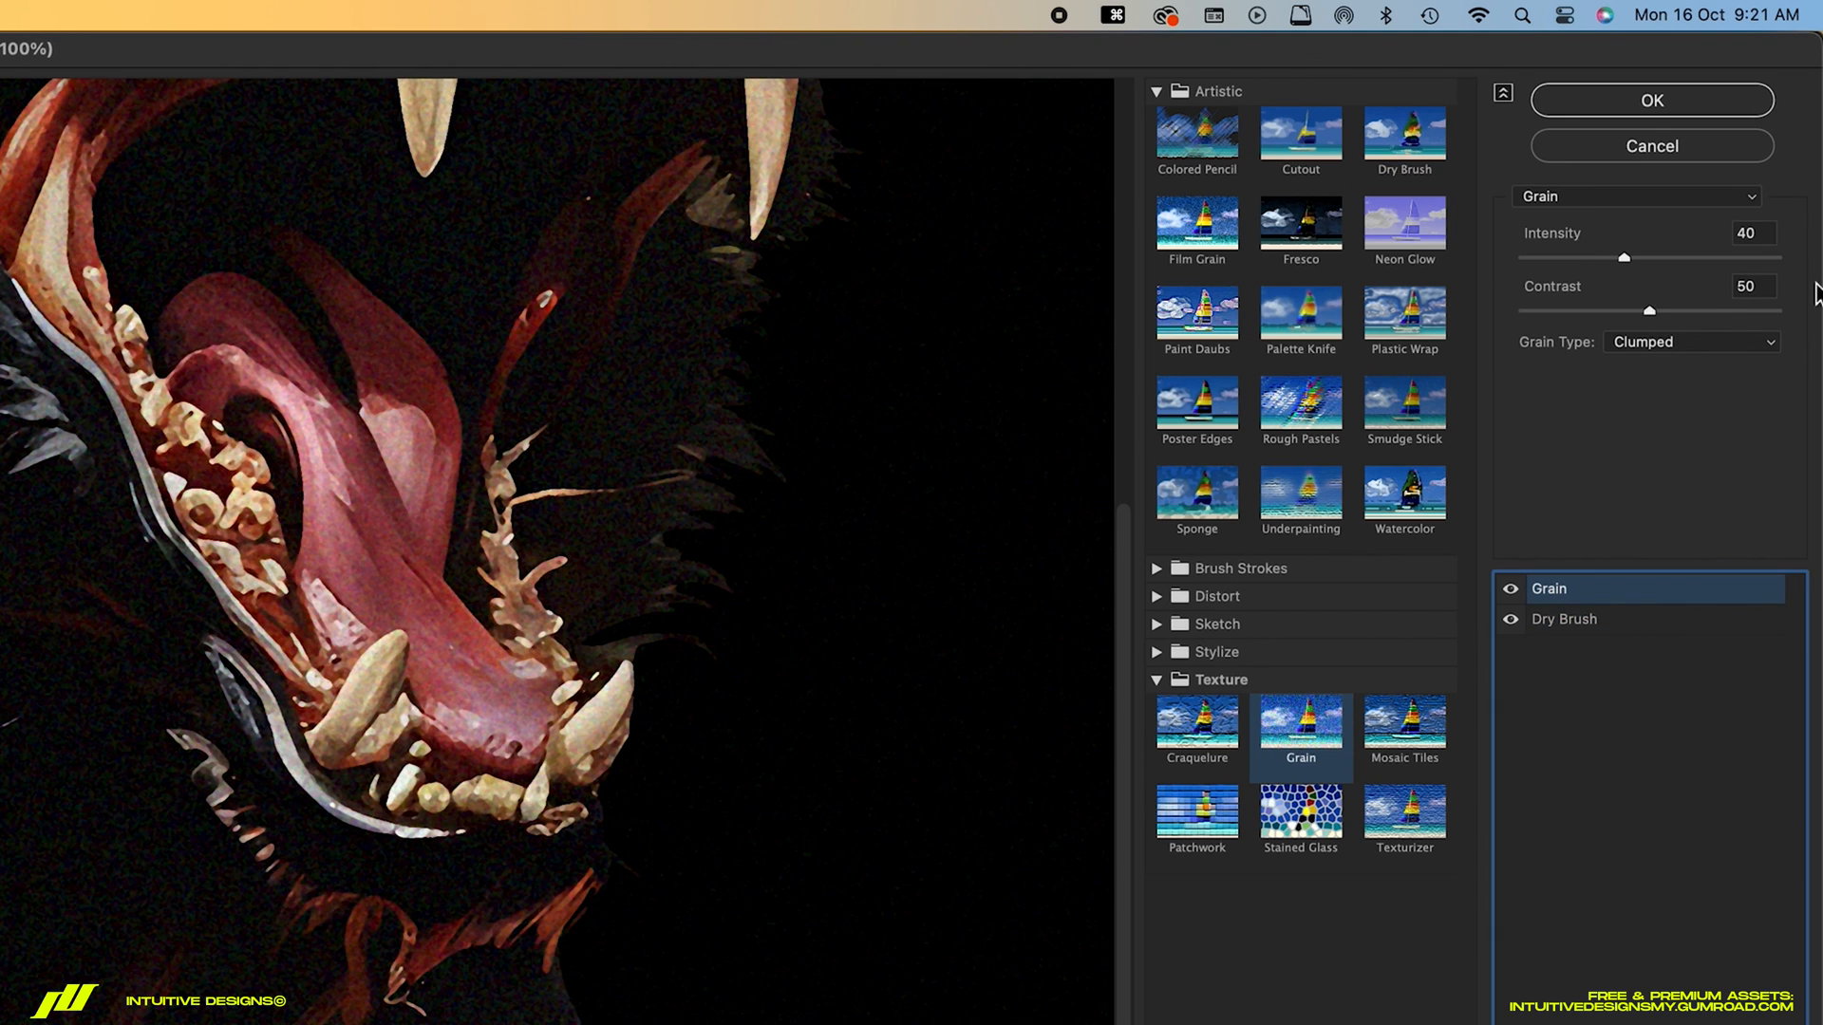
pyautogui.moveTo(1690, 311)
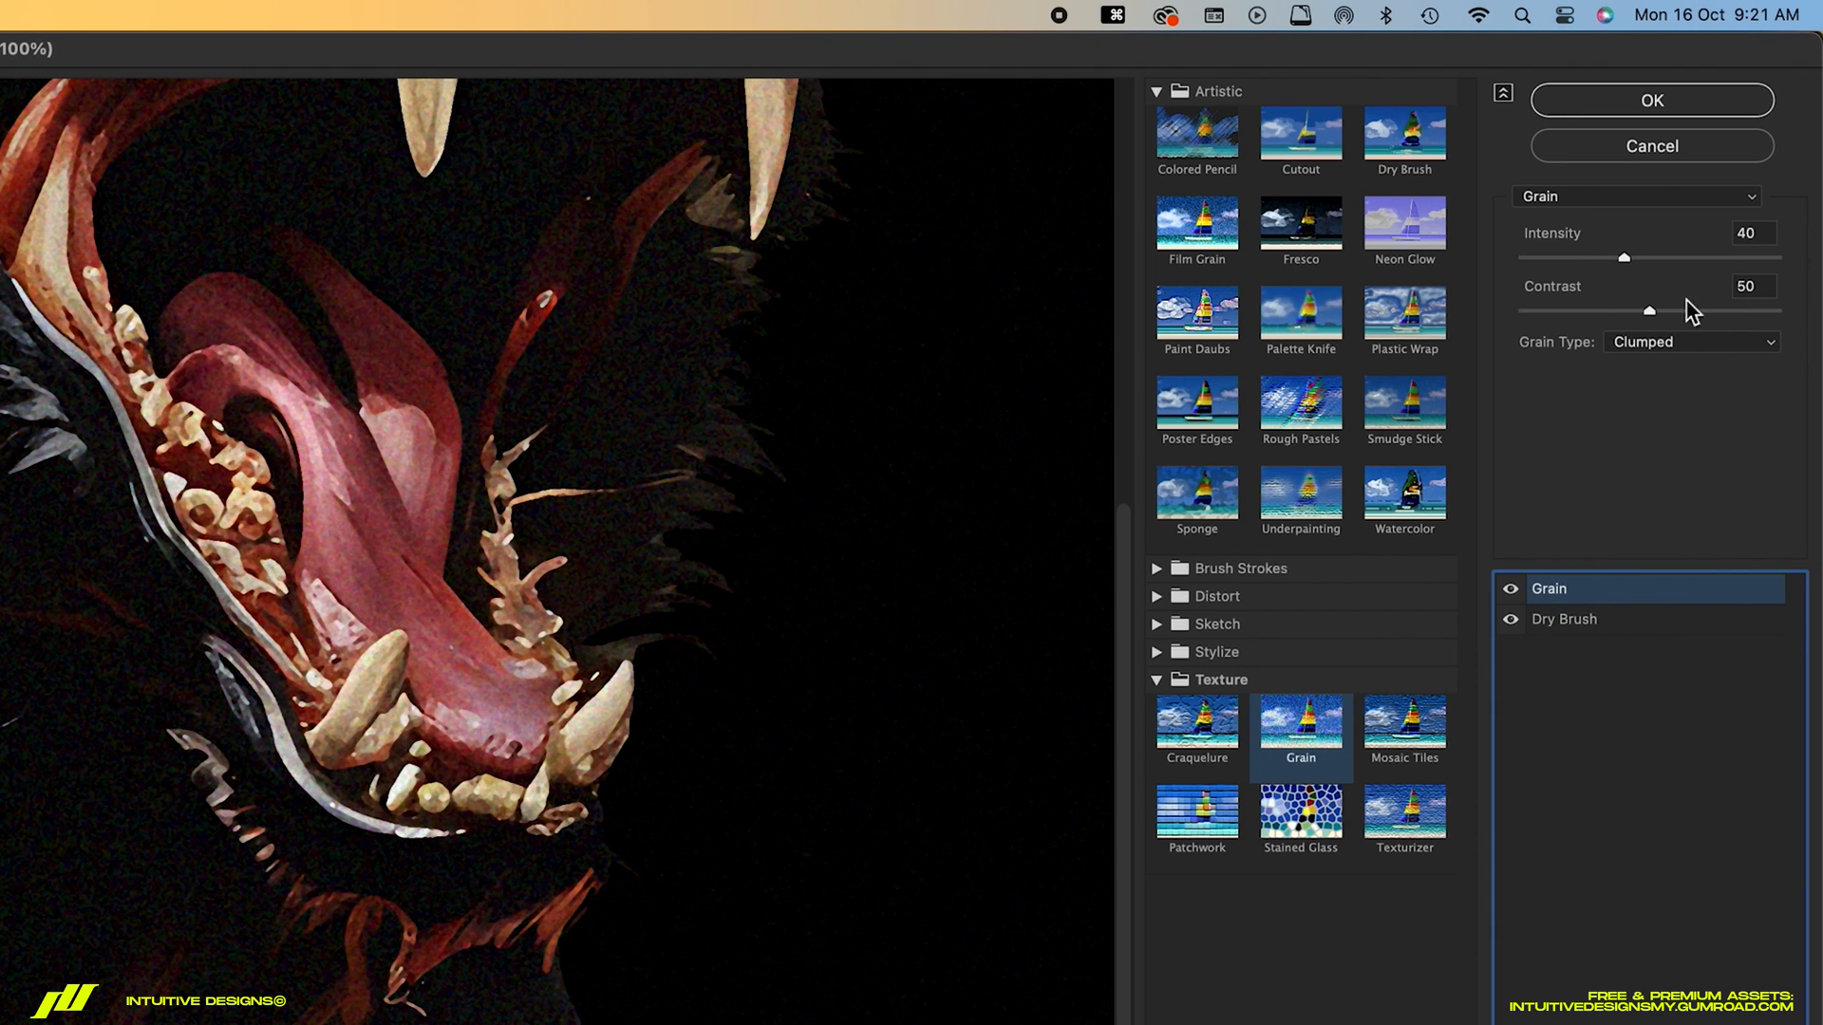
pyautogui.click(1650, 101)
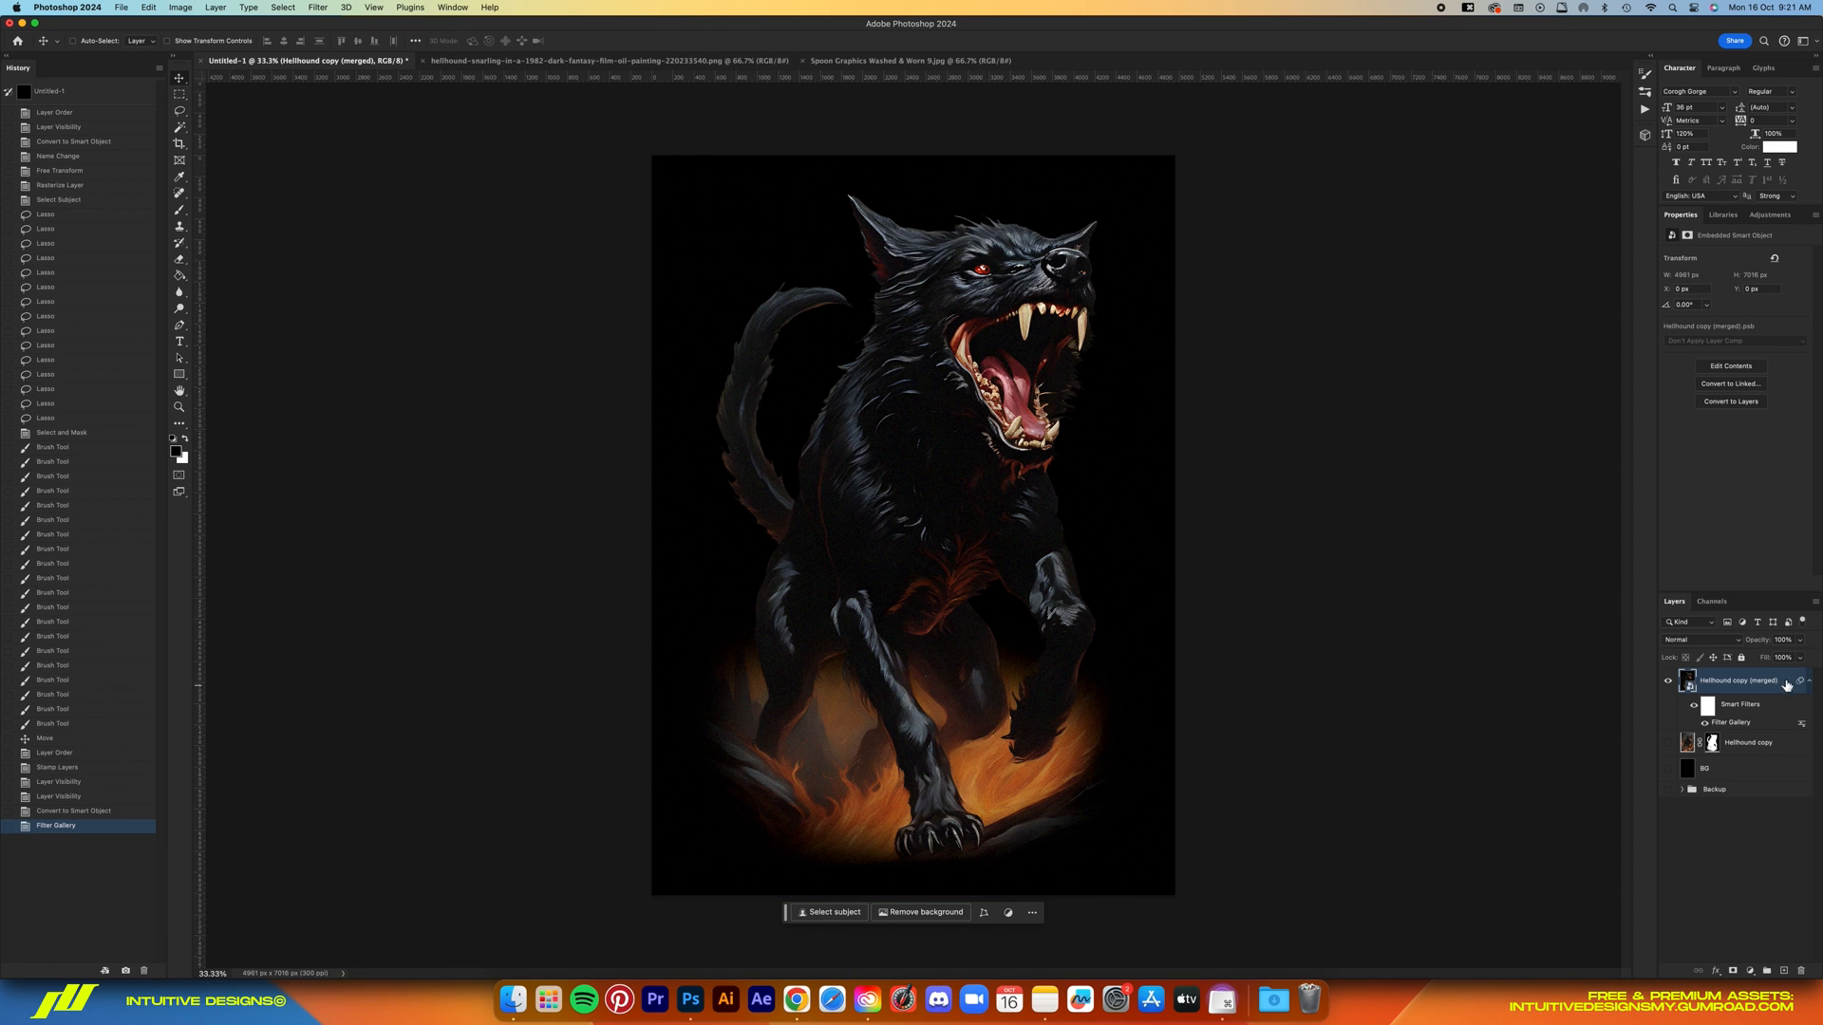
pyautogui.doubleClick(1741, 680)
pyautogui.write('Hellhound')
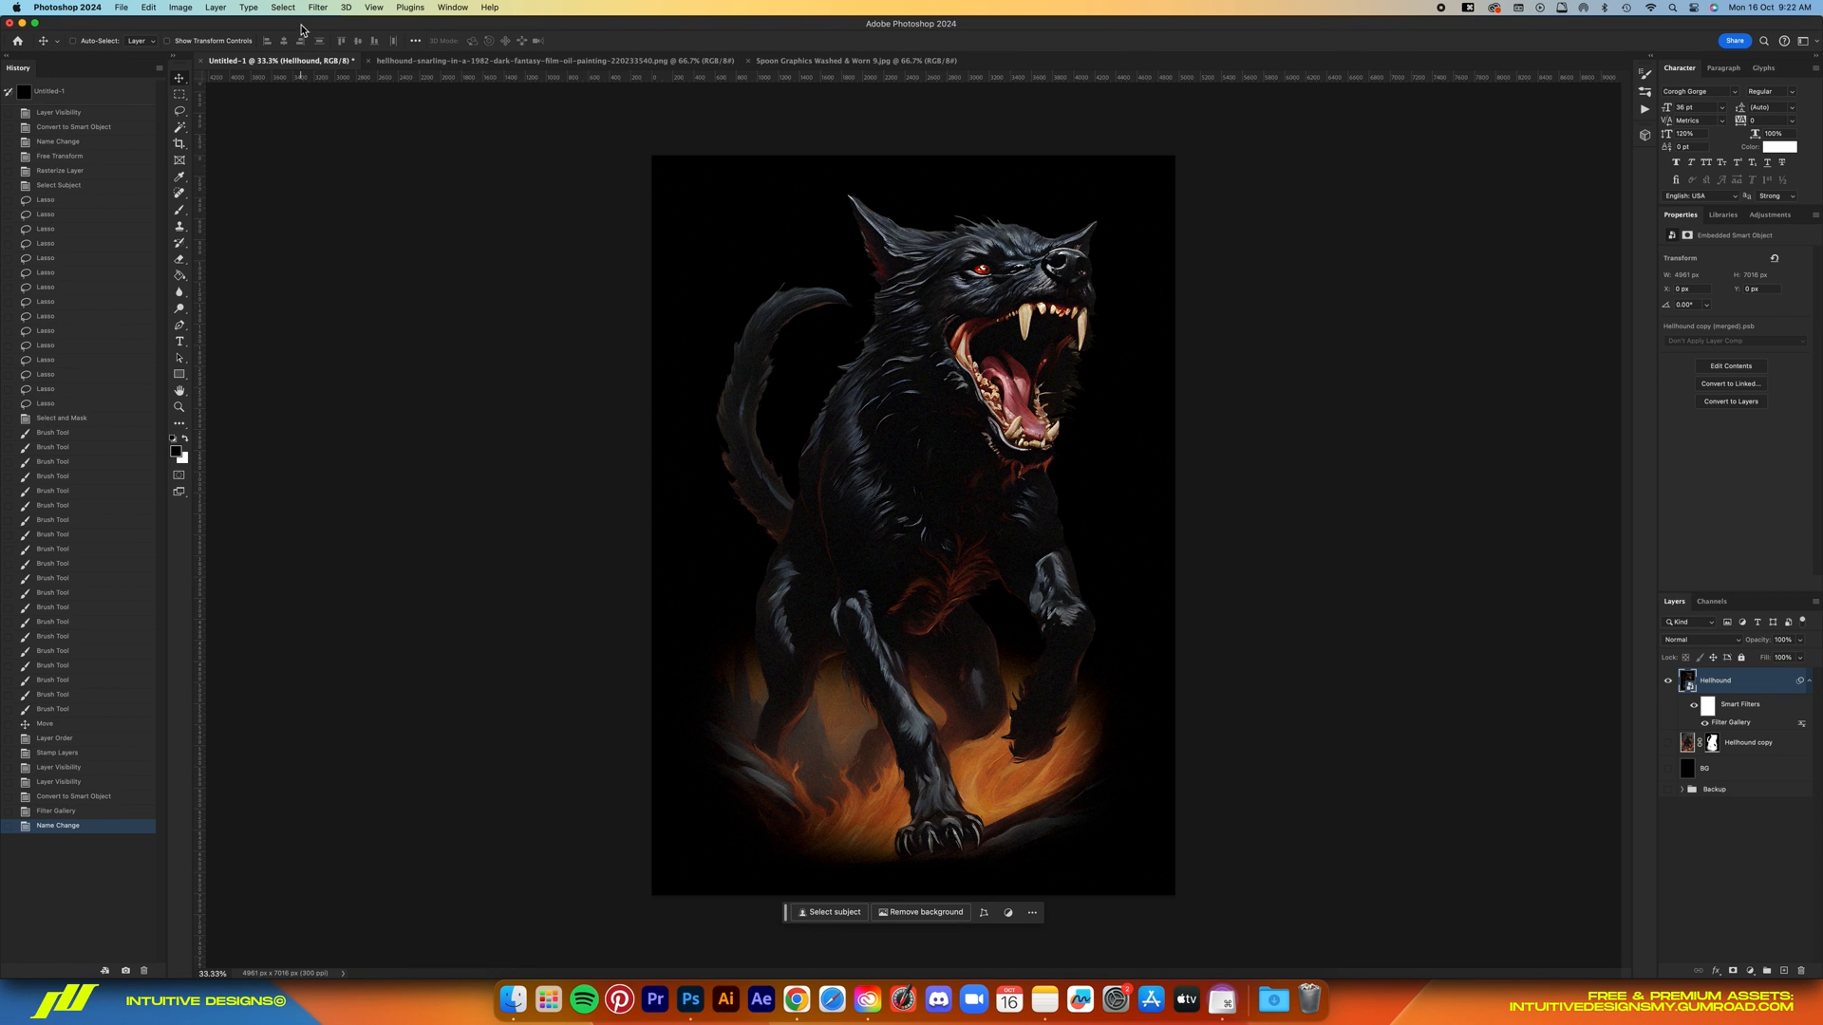
# Apply Selective Color to Reds with Cyan -25, Magenta -30, Yellow 0, Black -15
pyautogui.click(178, 7)
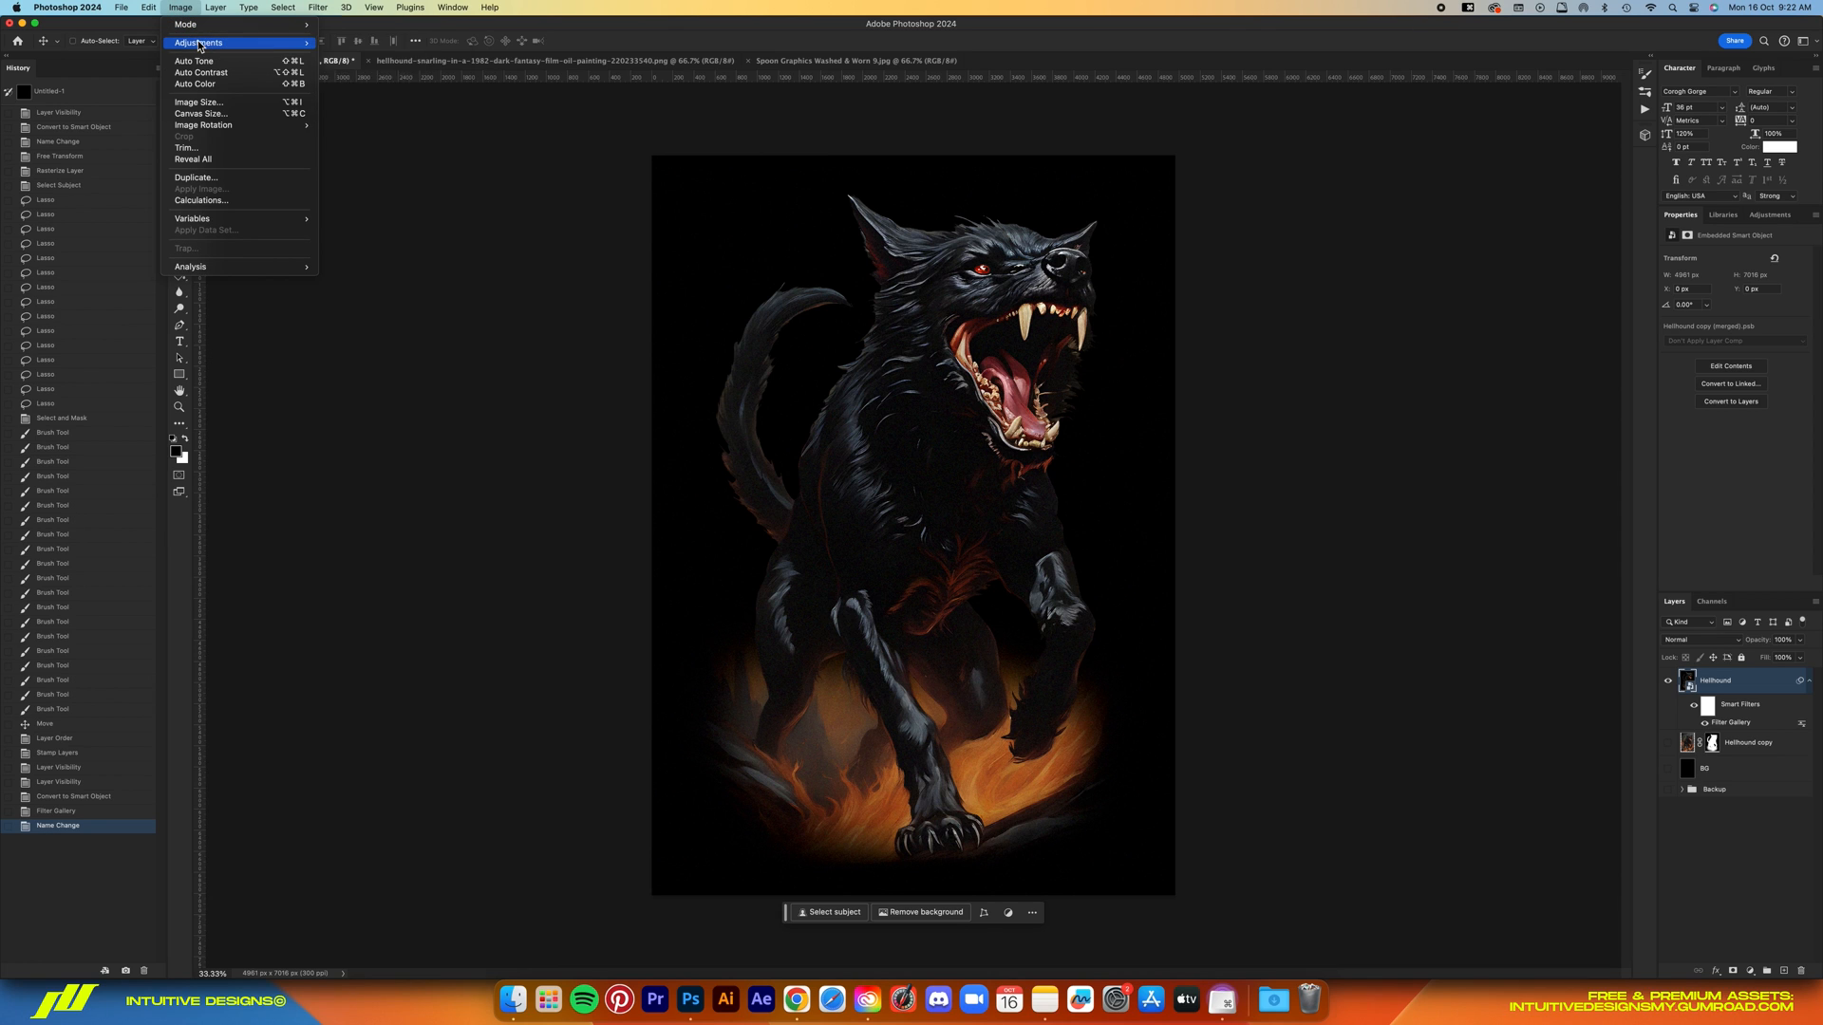
pyautogui.click(1147, 338)
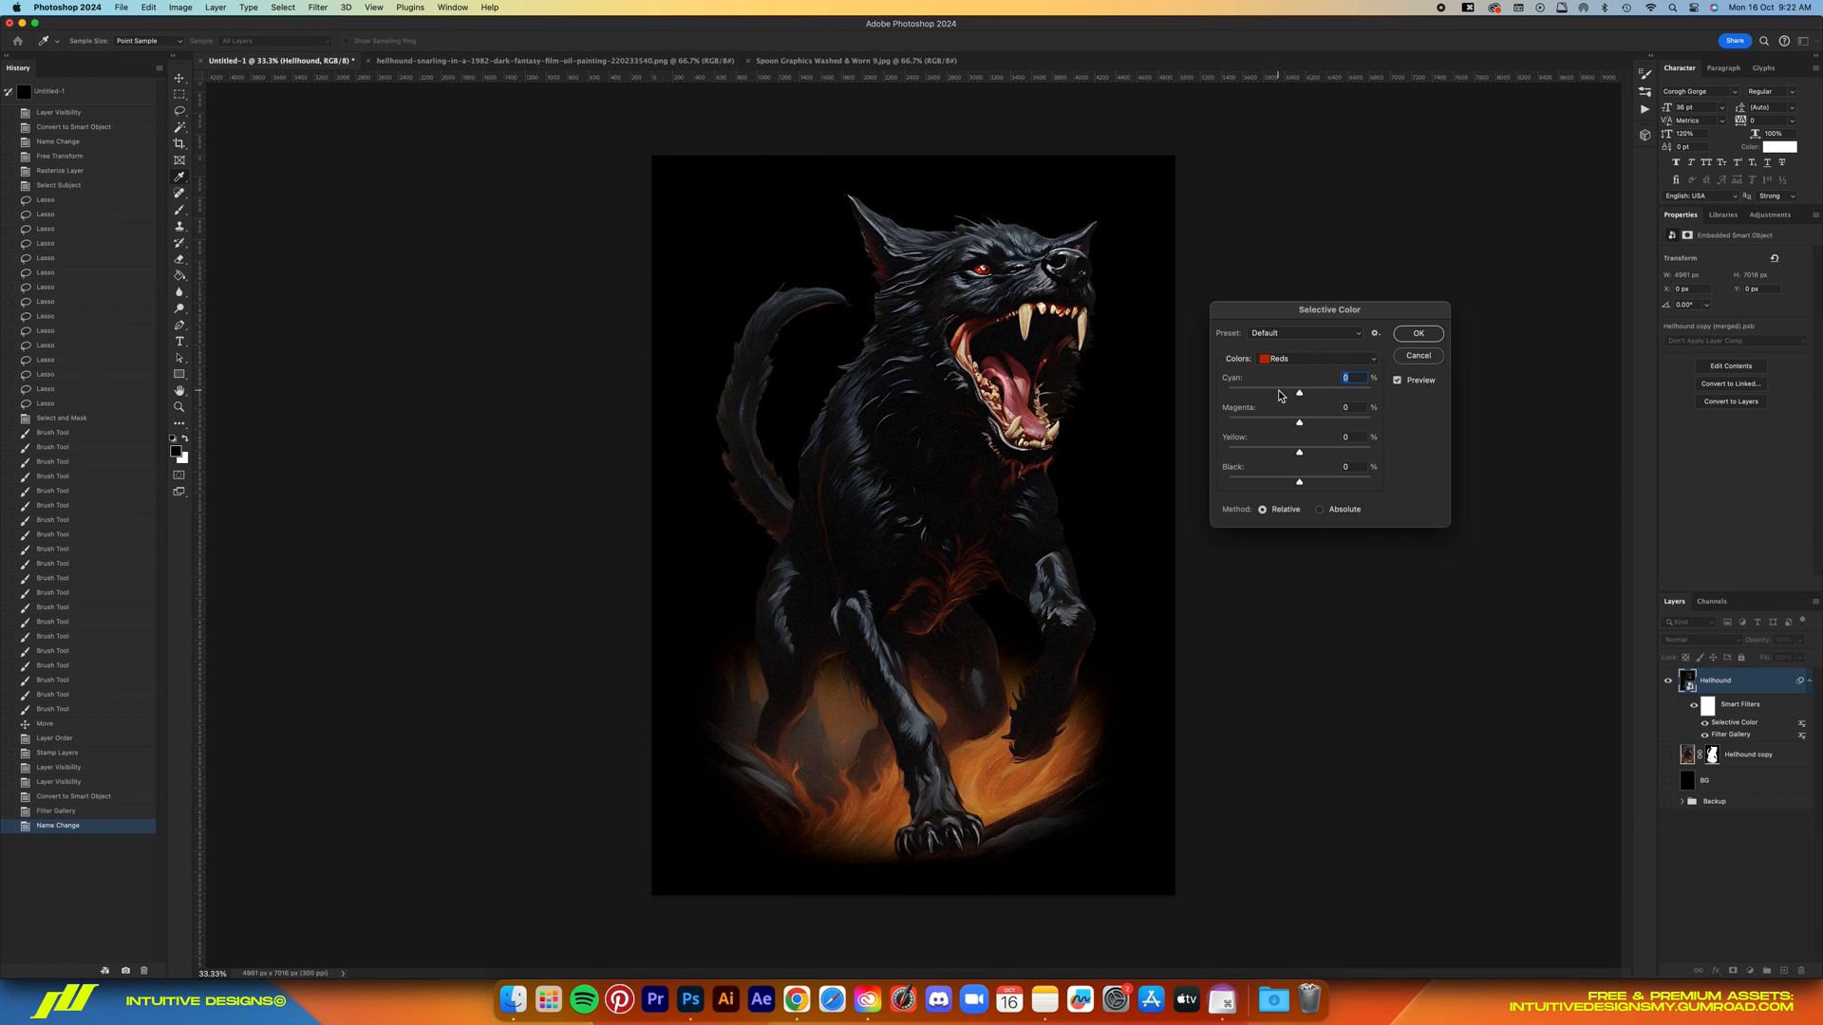
pyautogui.moveTo(1299, 393); pyautogui.dragTo(1265, 393)
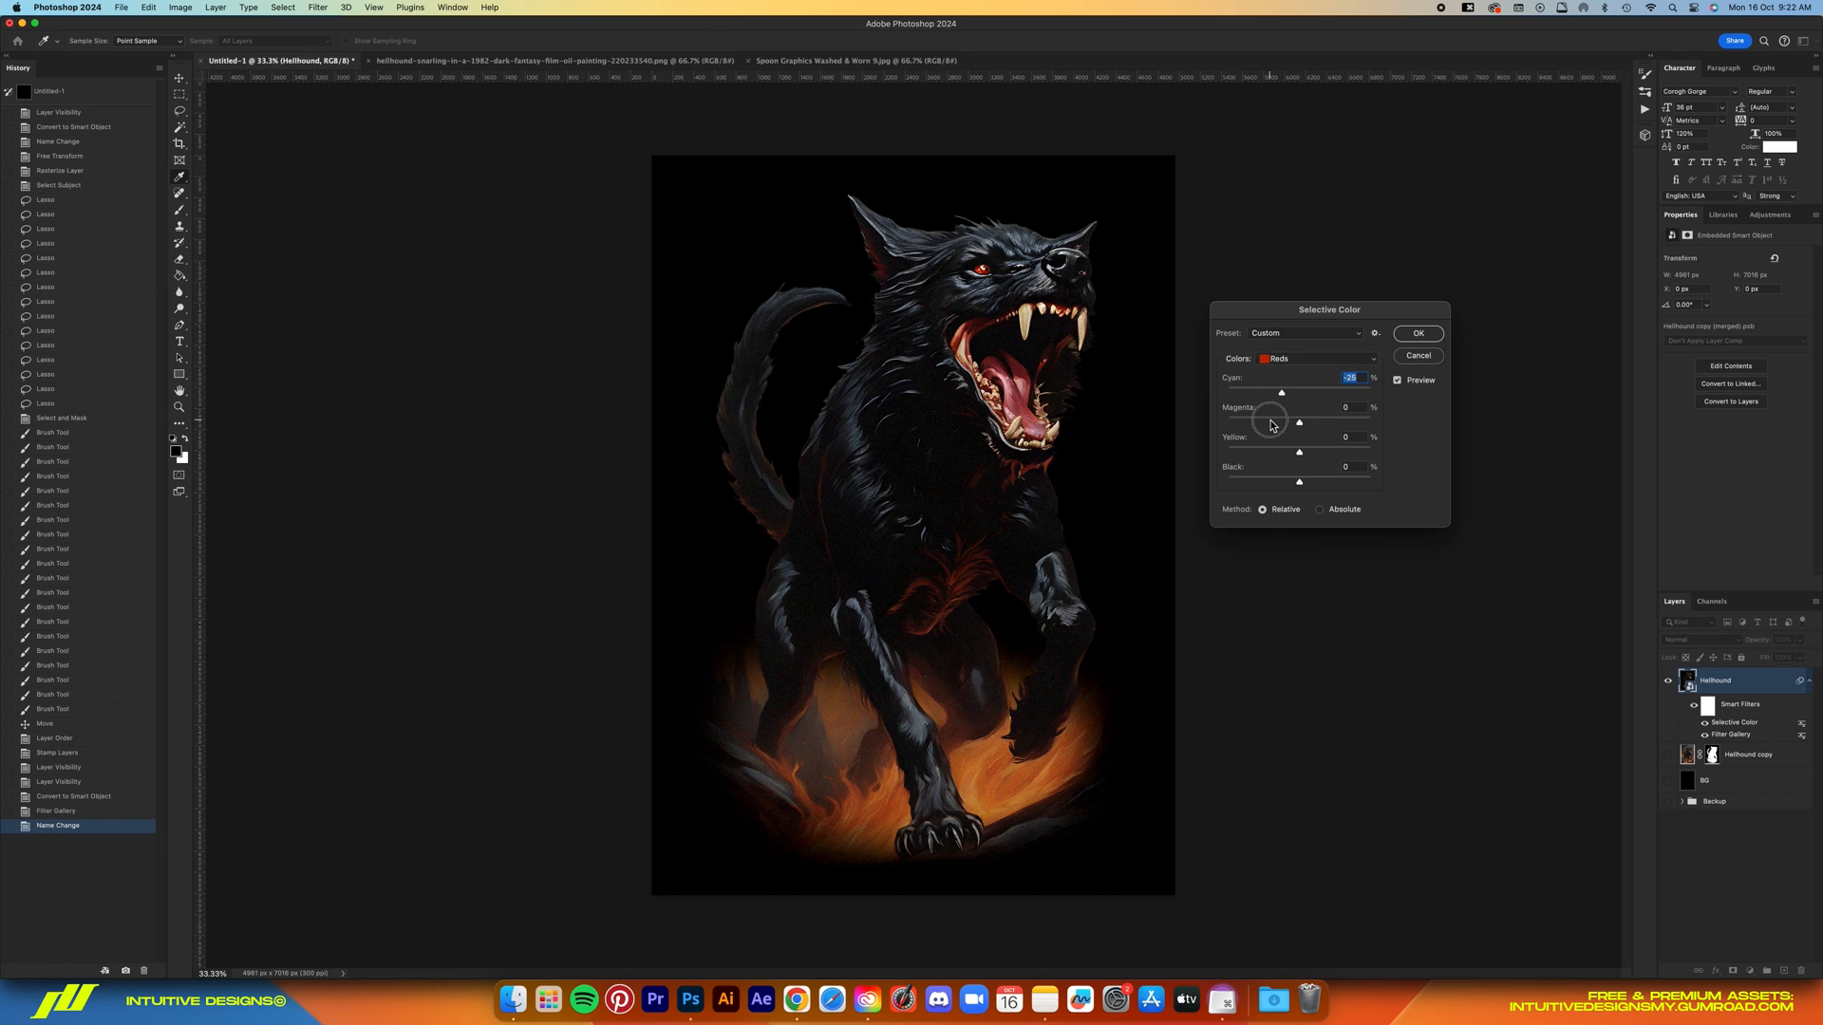
pyautogui.moveTo(1299, 422); pyautogui.dragTo(1278, 421)
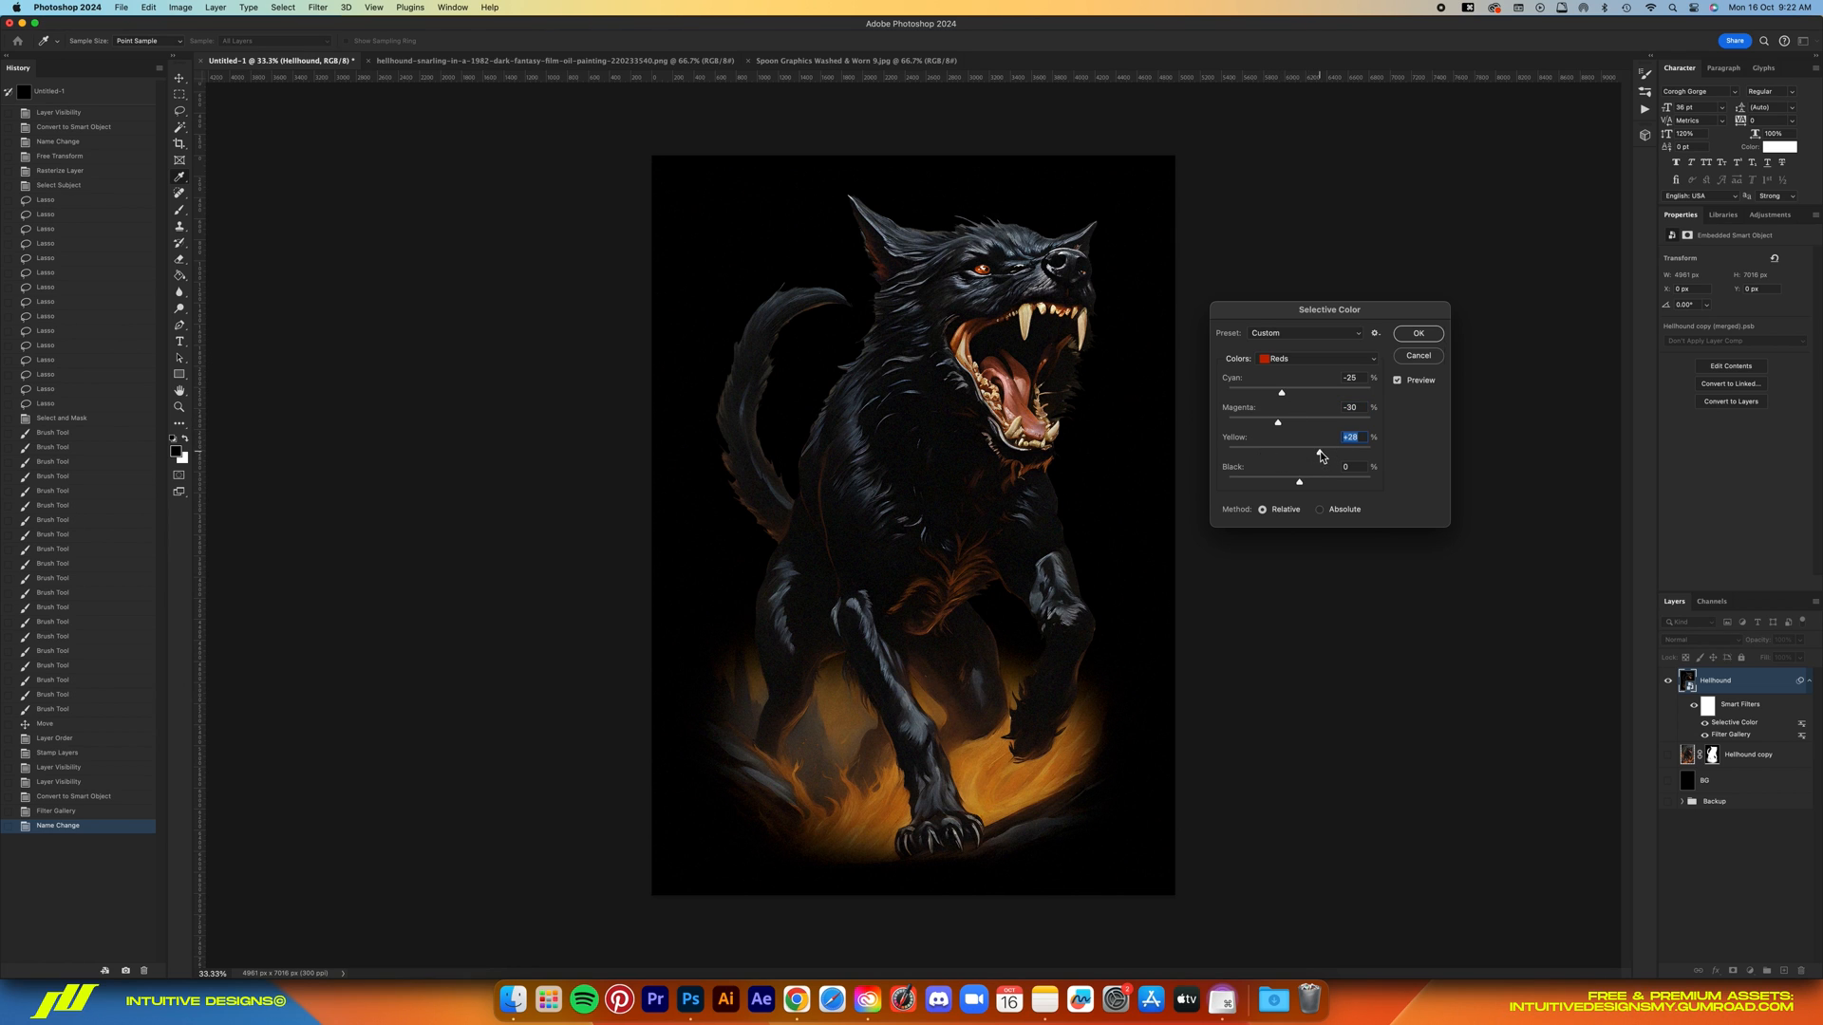
pyautogui.write('0')
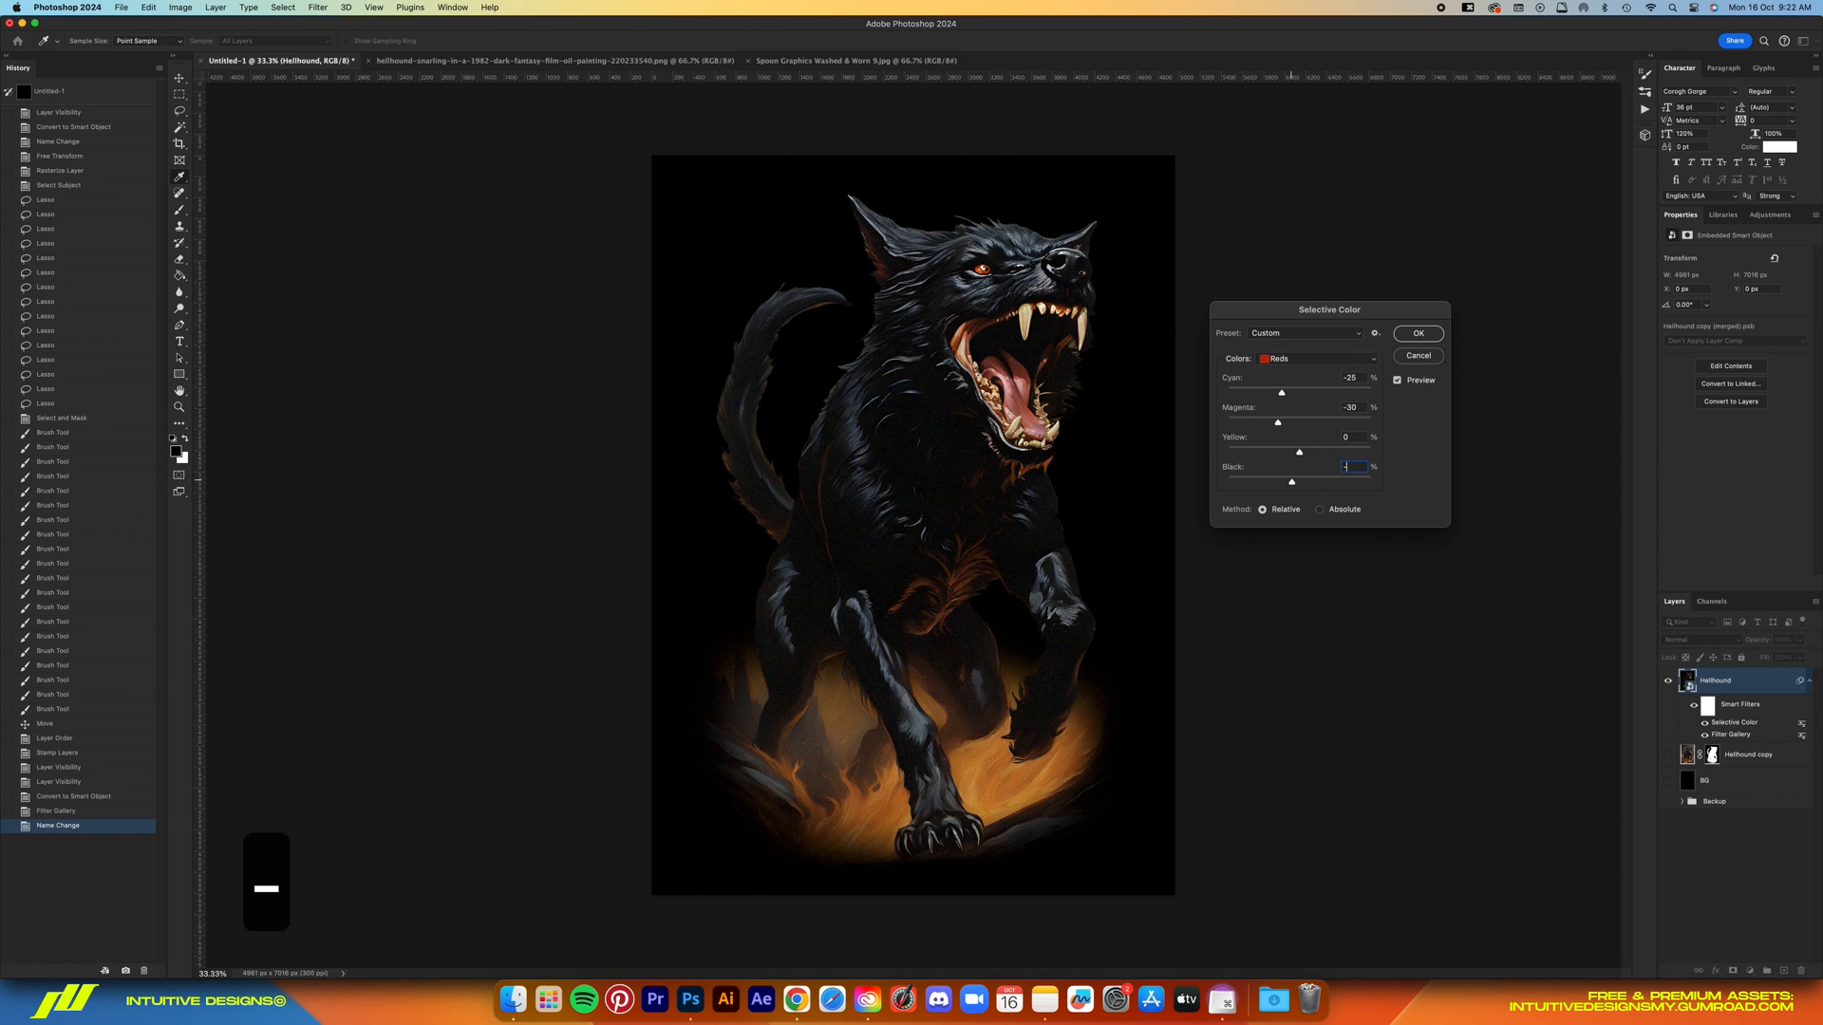
pyautogui.write('-15')
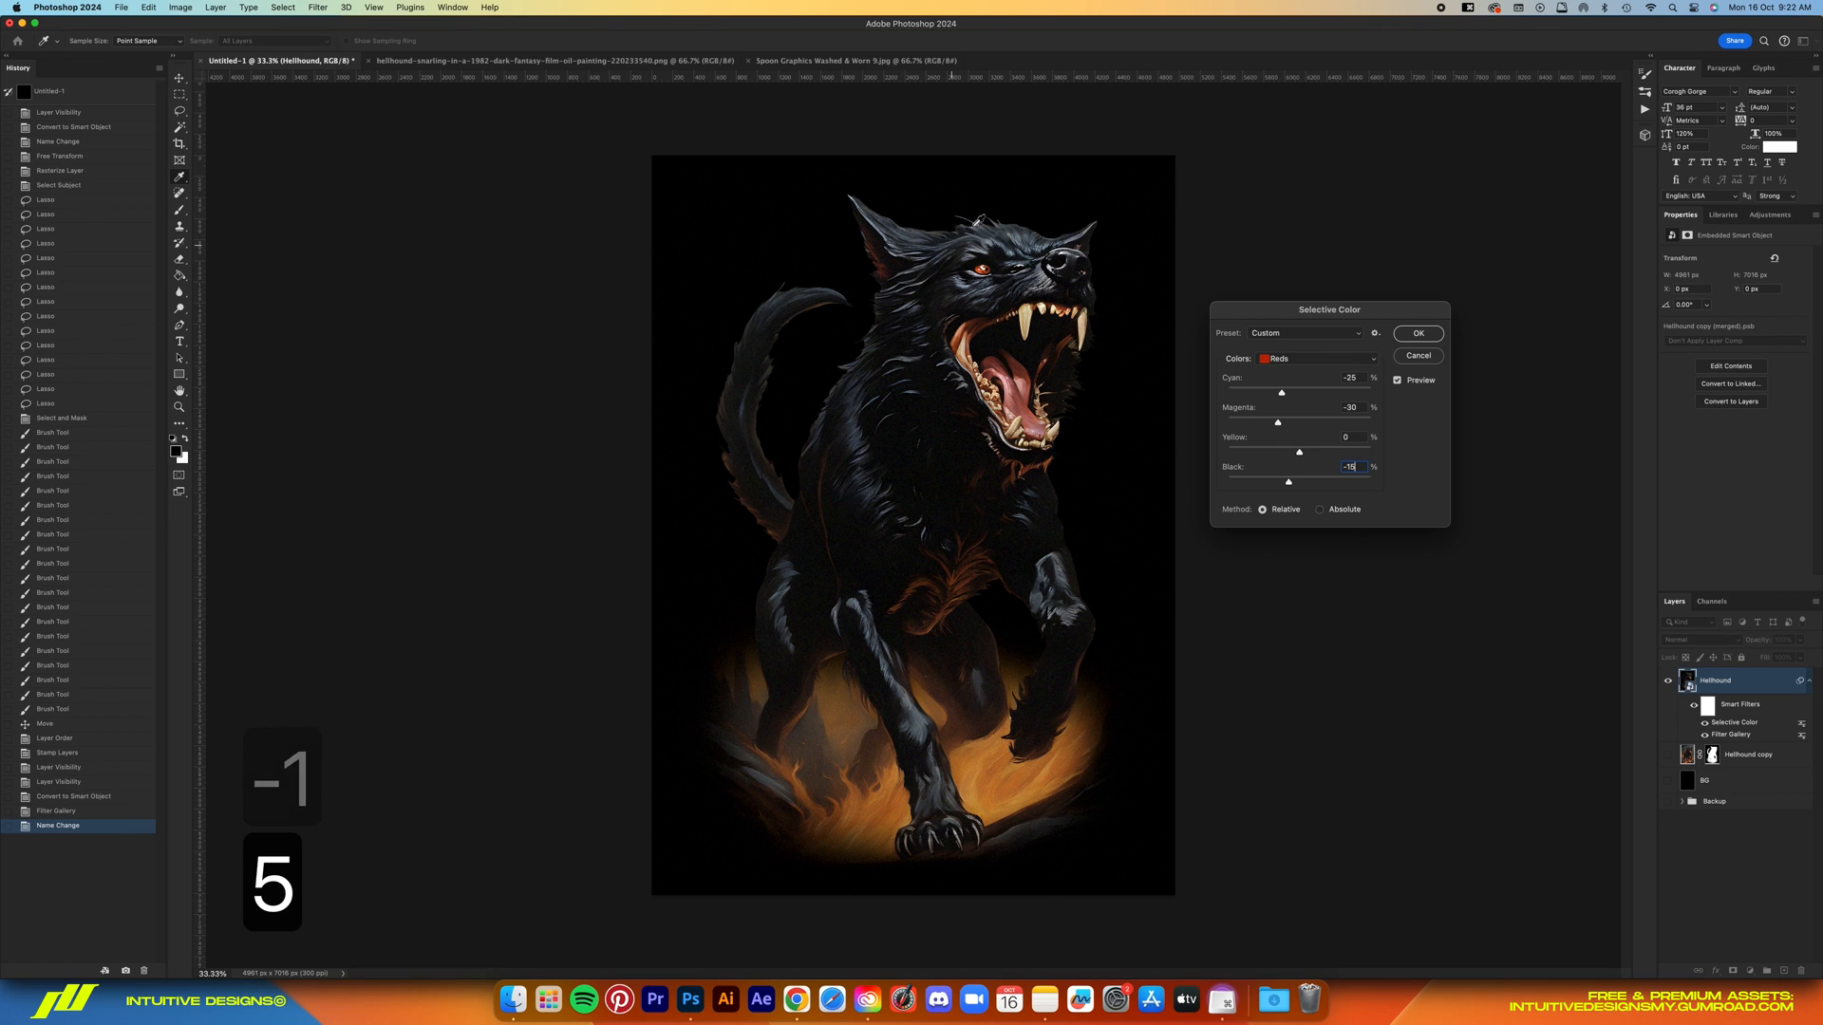
pyautogui.click(1417, 334)
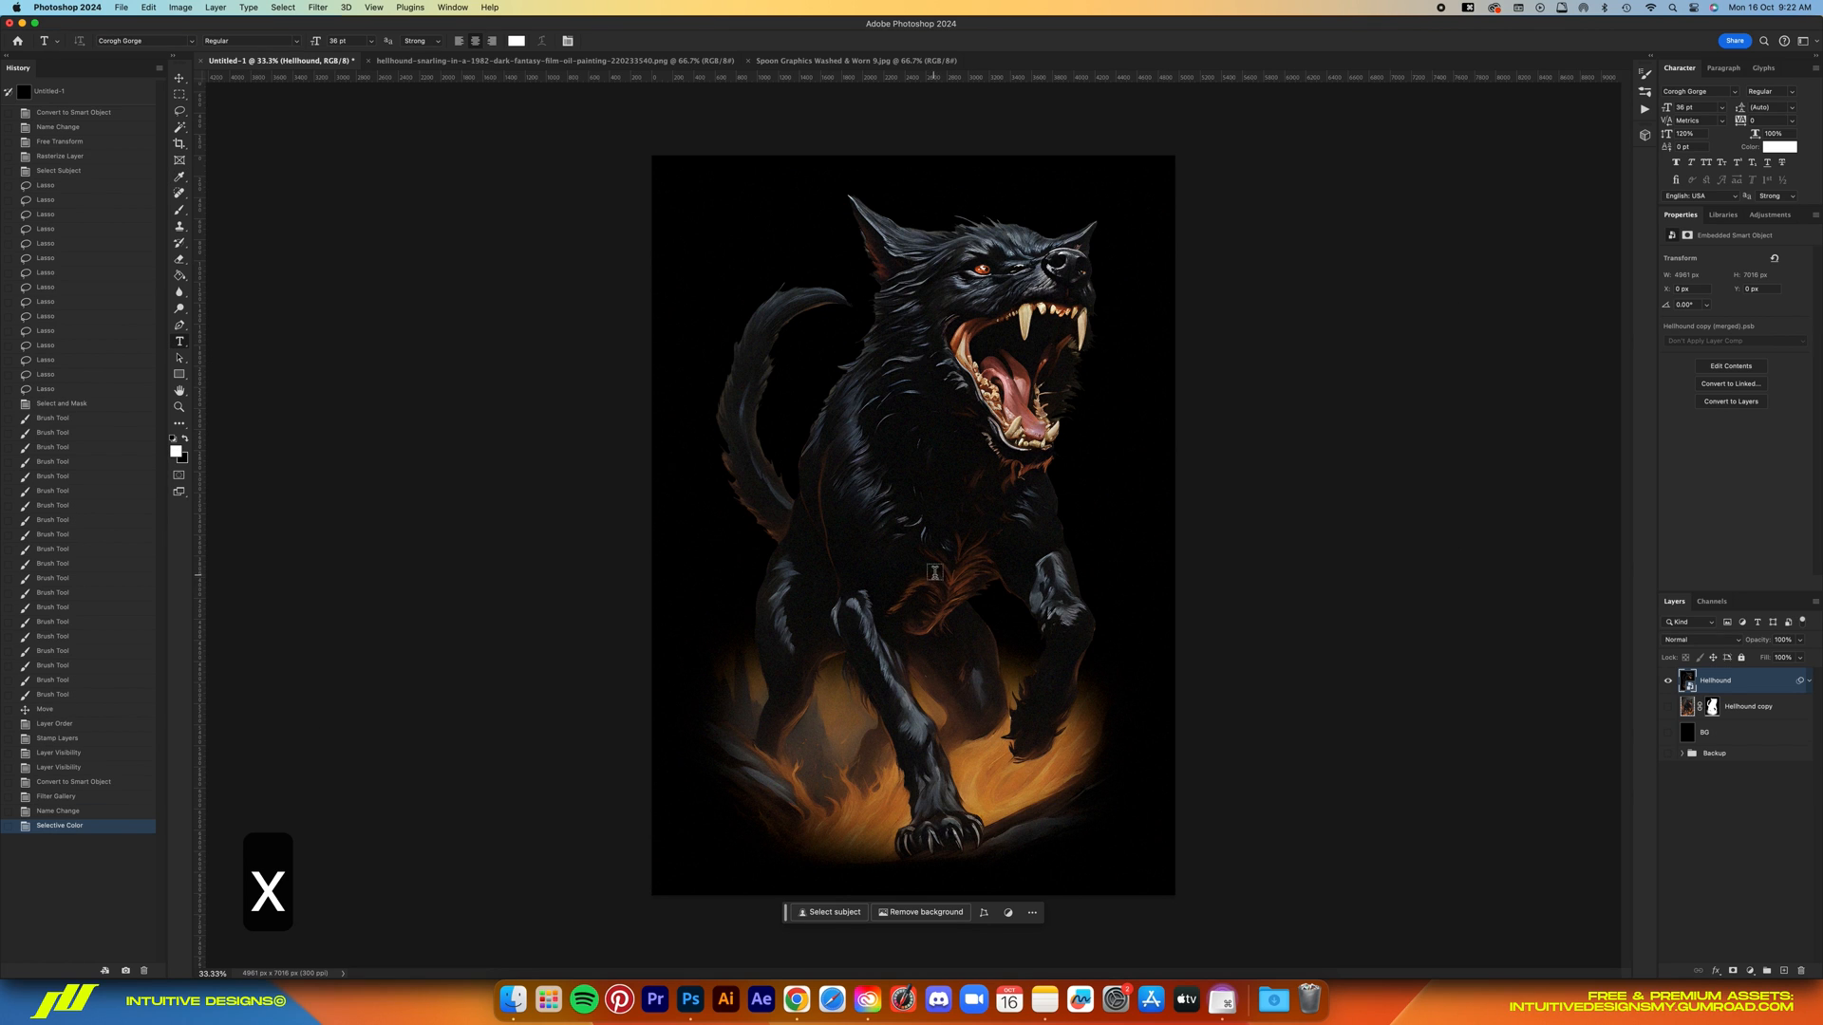
# Add the blackletter 'edendept' title over the hound and warp it into an Arch
pyautogui.click(934, 571)
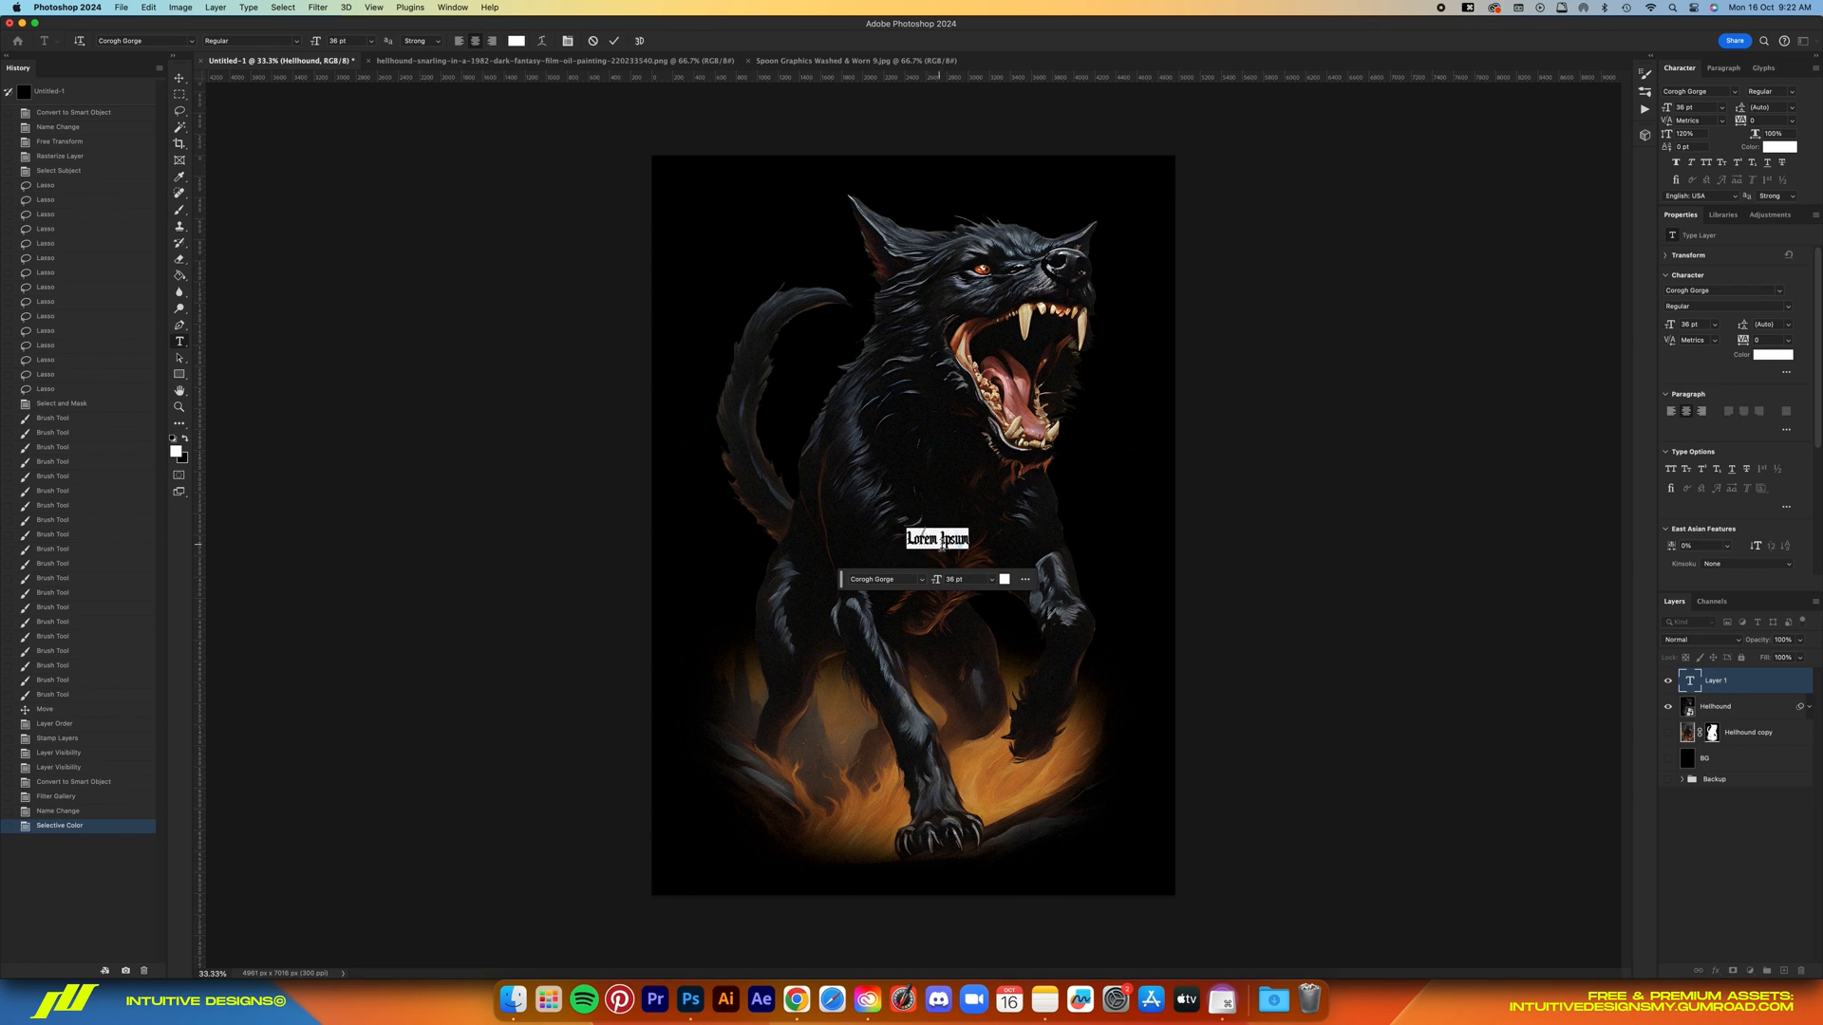
pyautogui.moveTo(861, 581)
pyautogui.write('edendept')
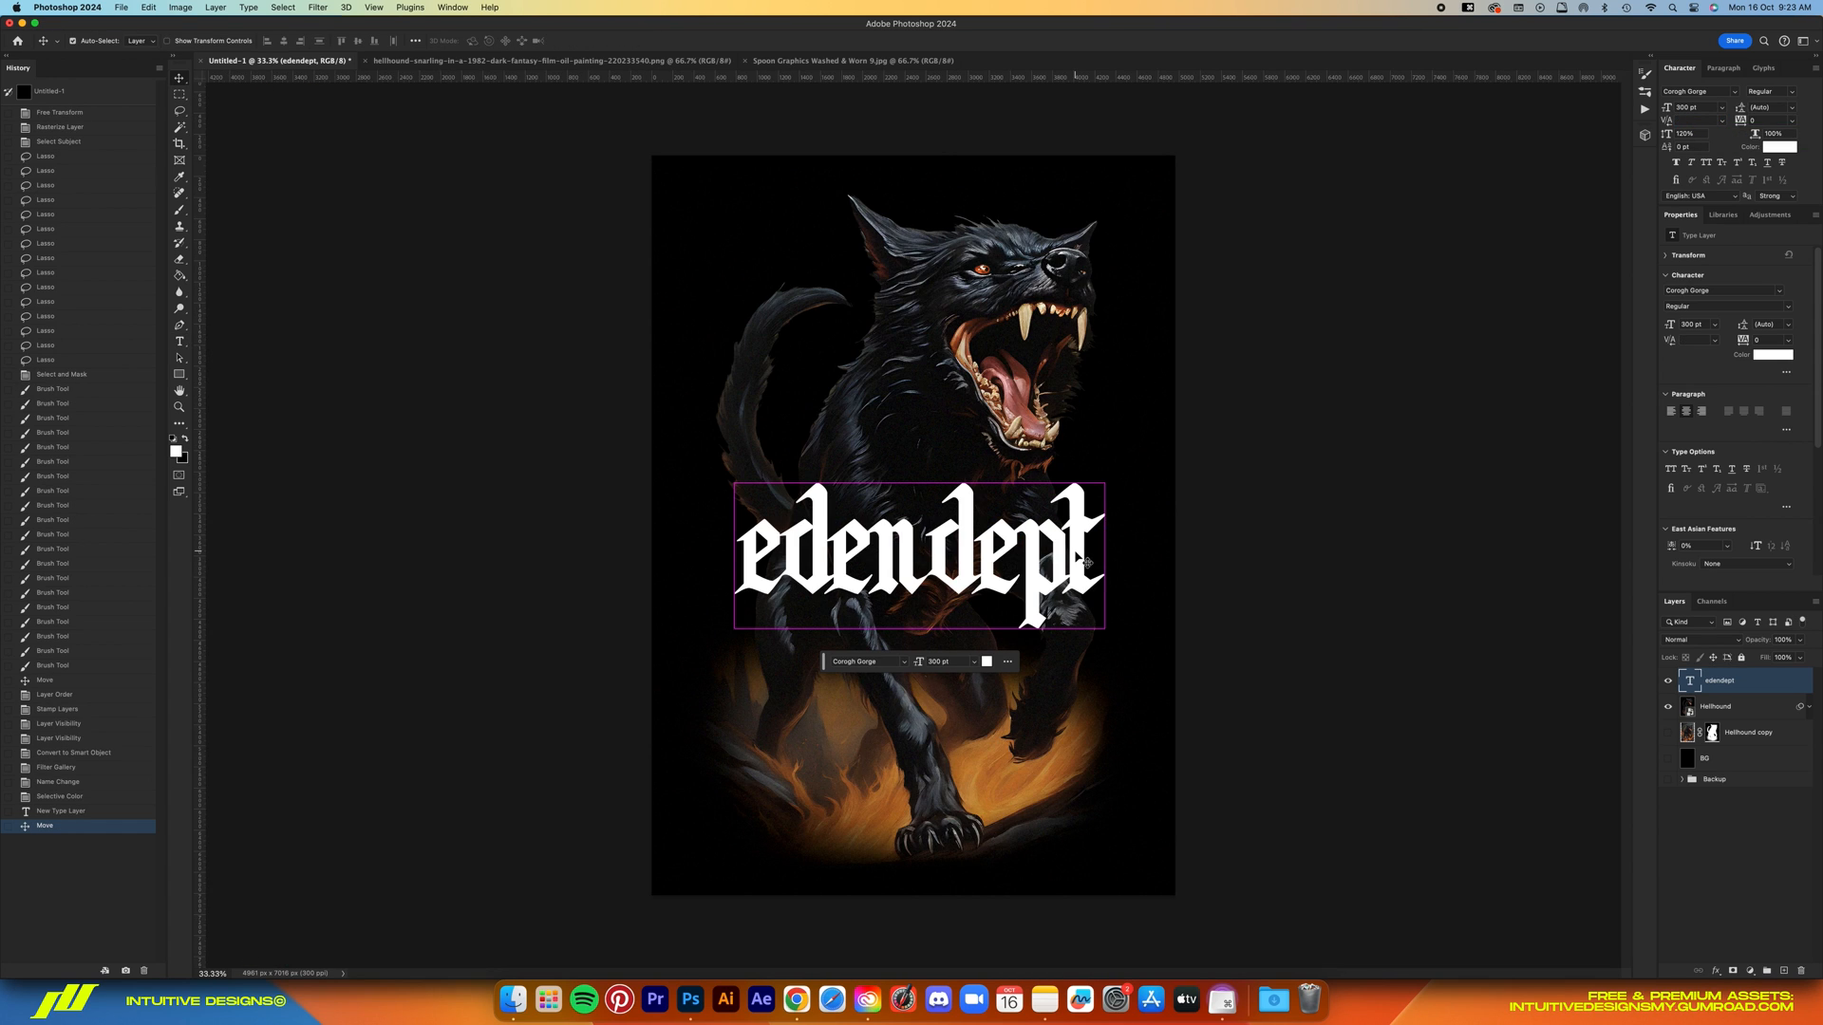
pyautogui.press('cmd+t')
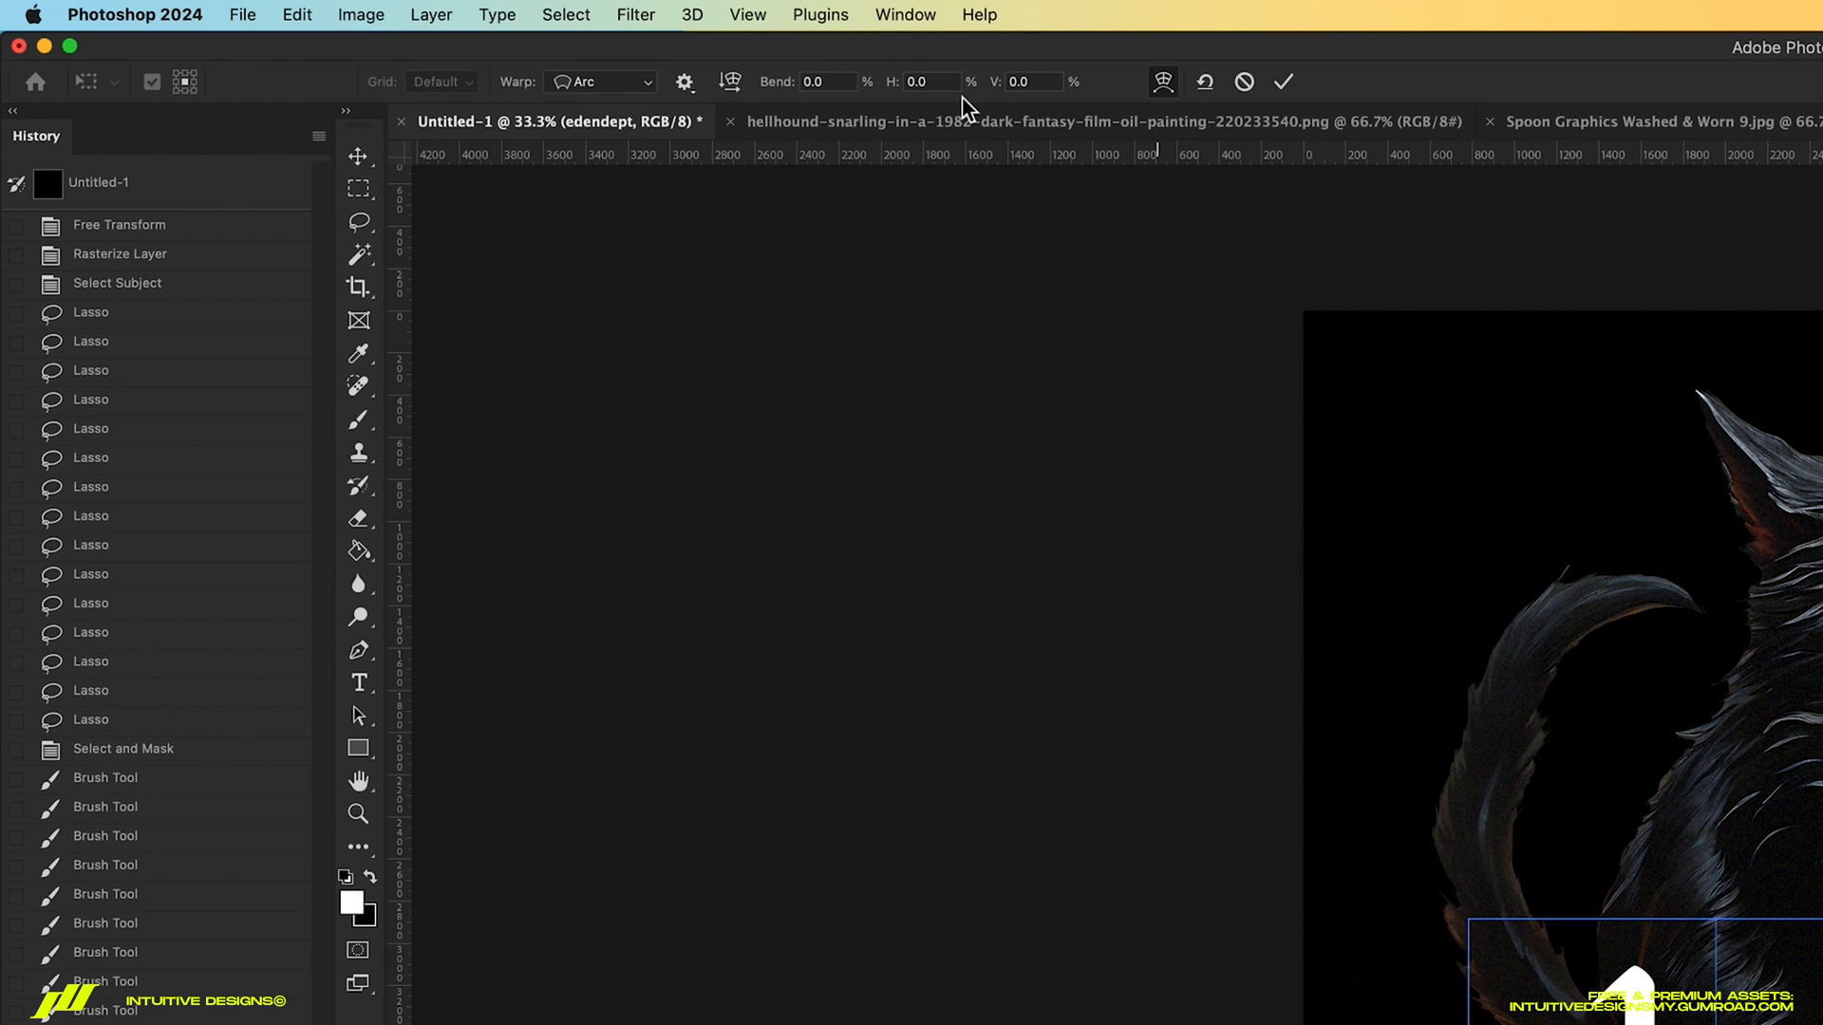
pyautogui.click(598, 82)
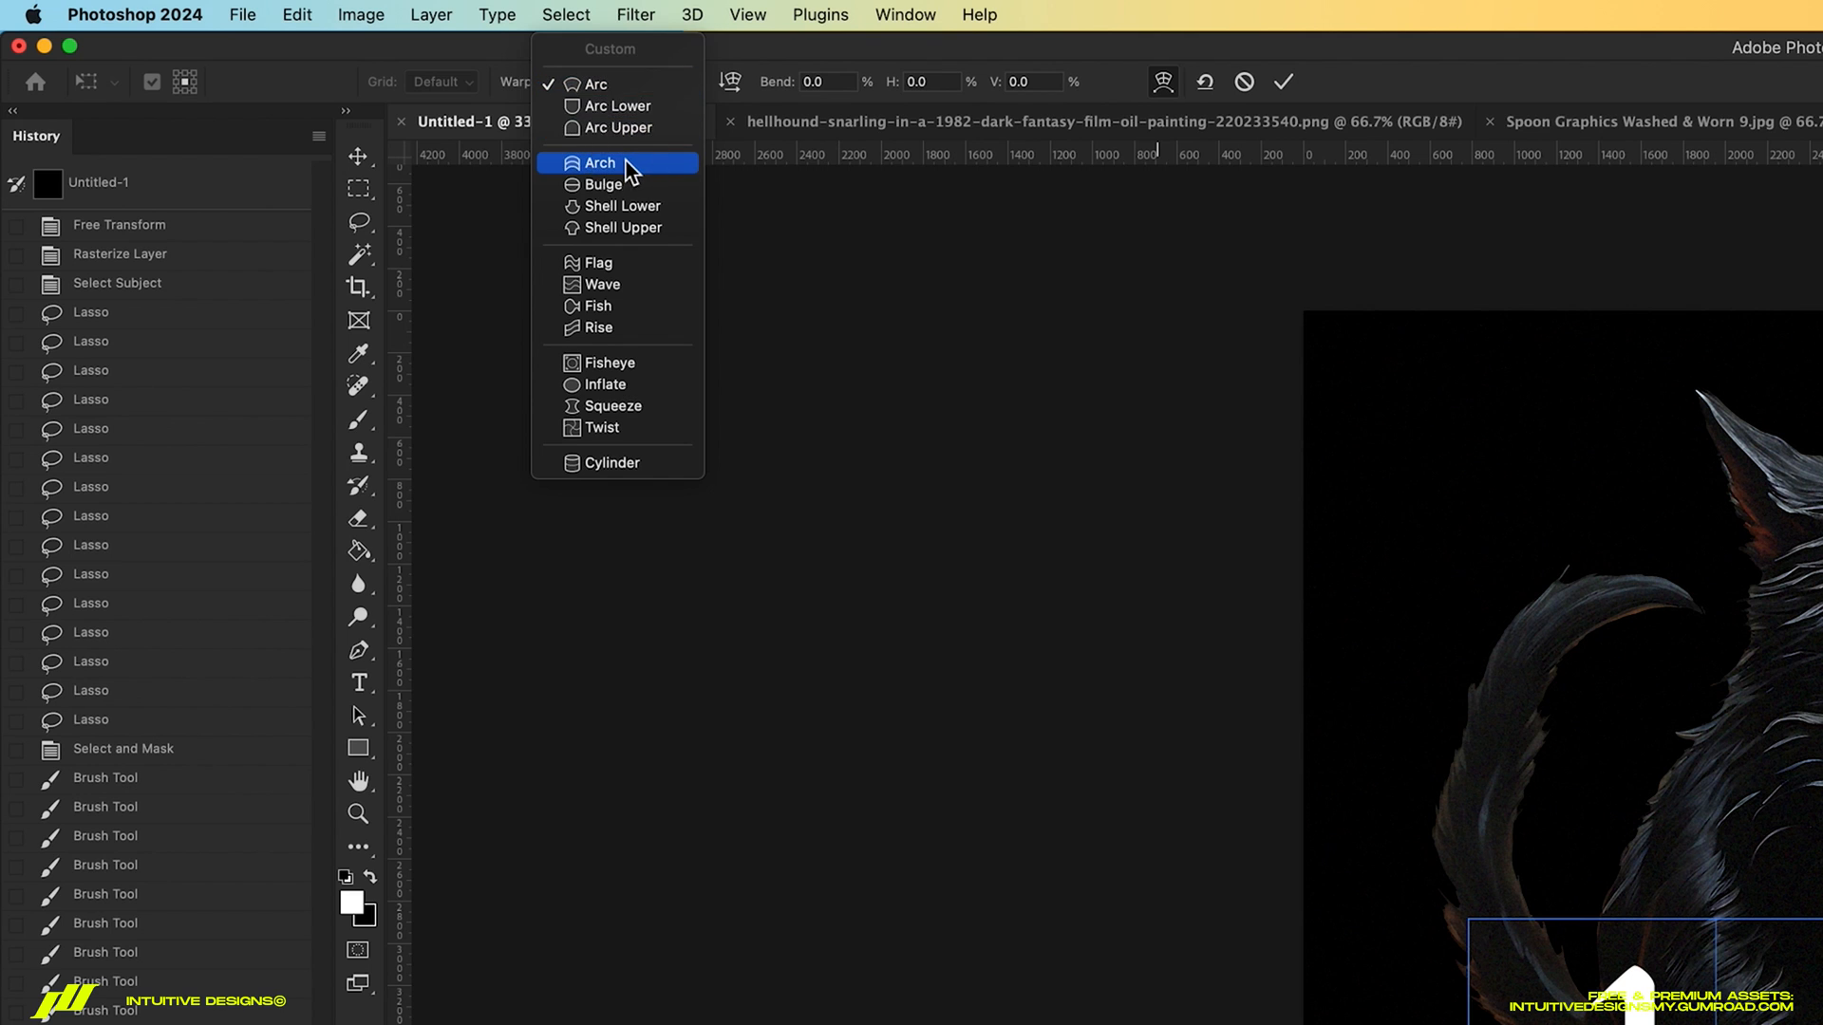
pyautogui.click(598, 162)
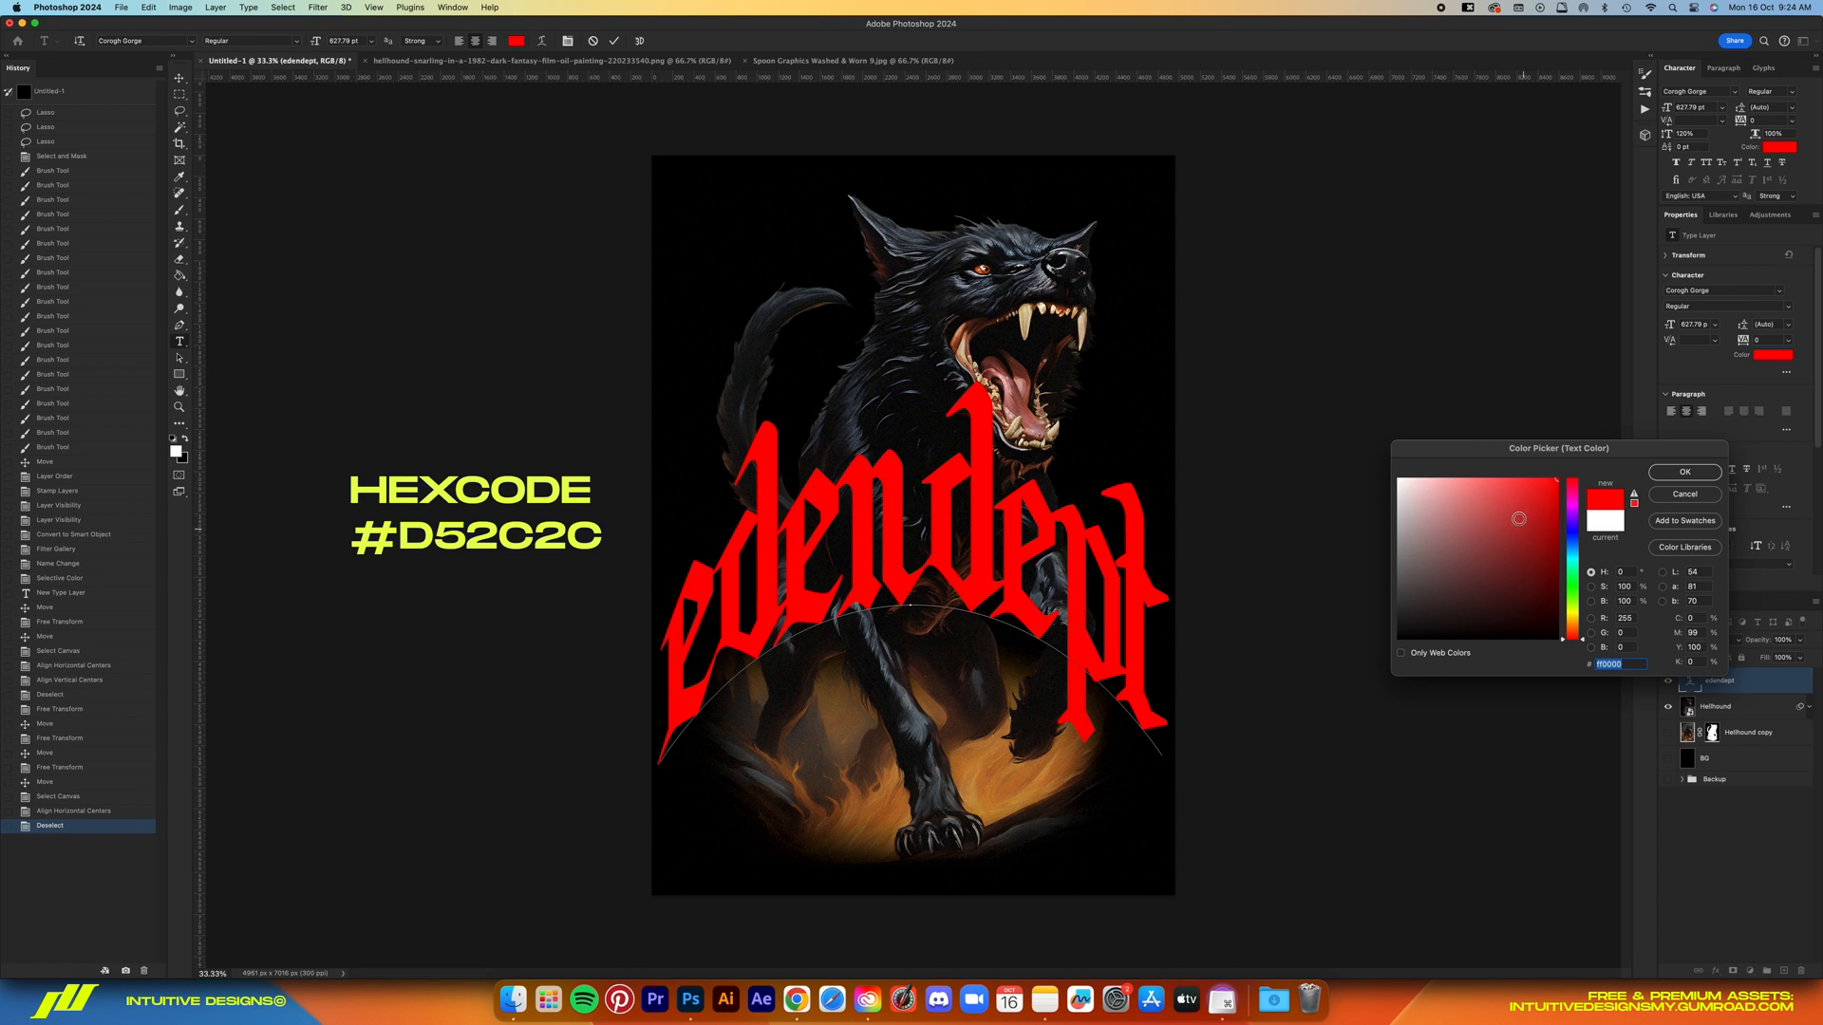
# Colour the title red #D52C2C and add the 'ENDURING SPIRIT | MMXXIII' subtitle beneath it
pyautogui.click(1527, 494)
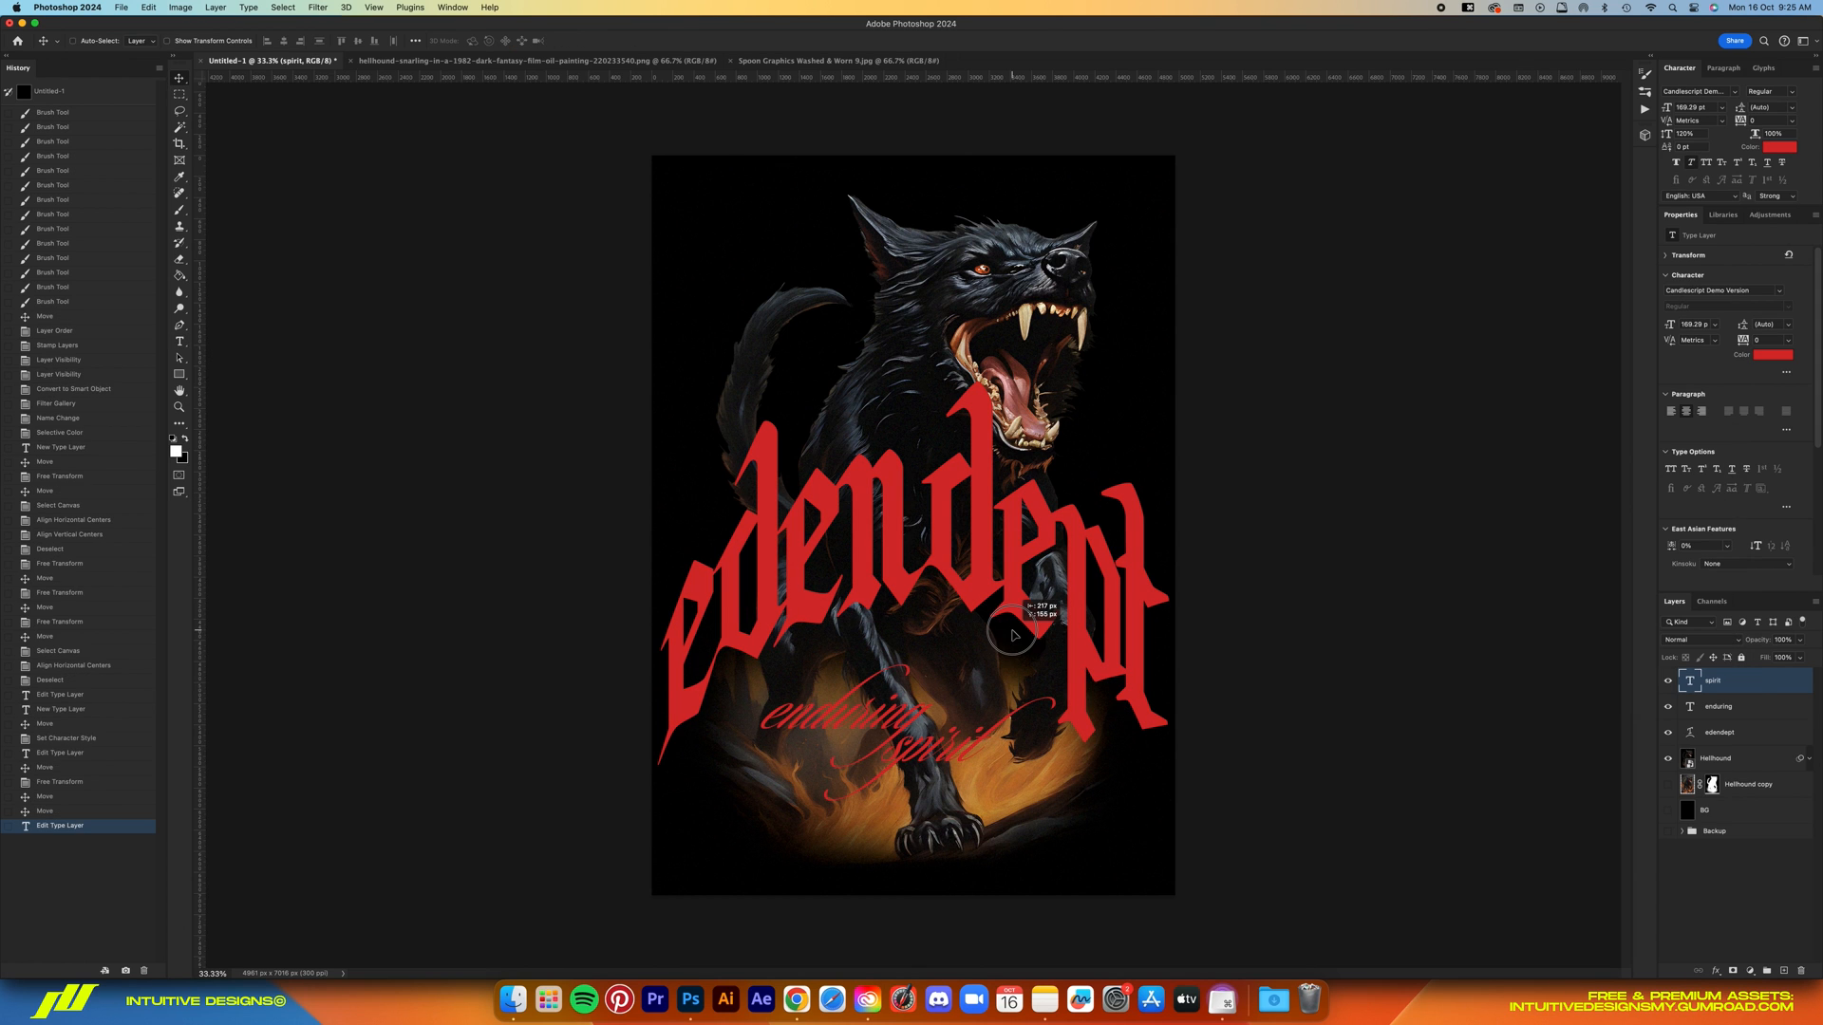
pyautogui.press('cmd+t')
pyautogui.write('ENDURING SPIRIT |')
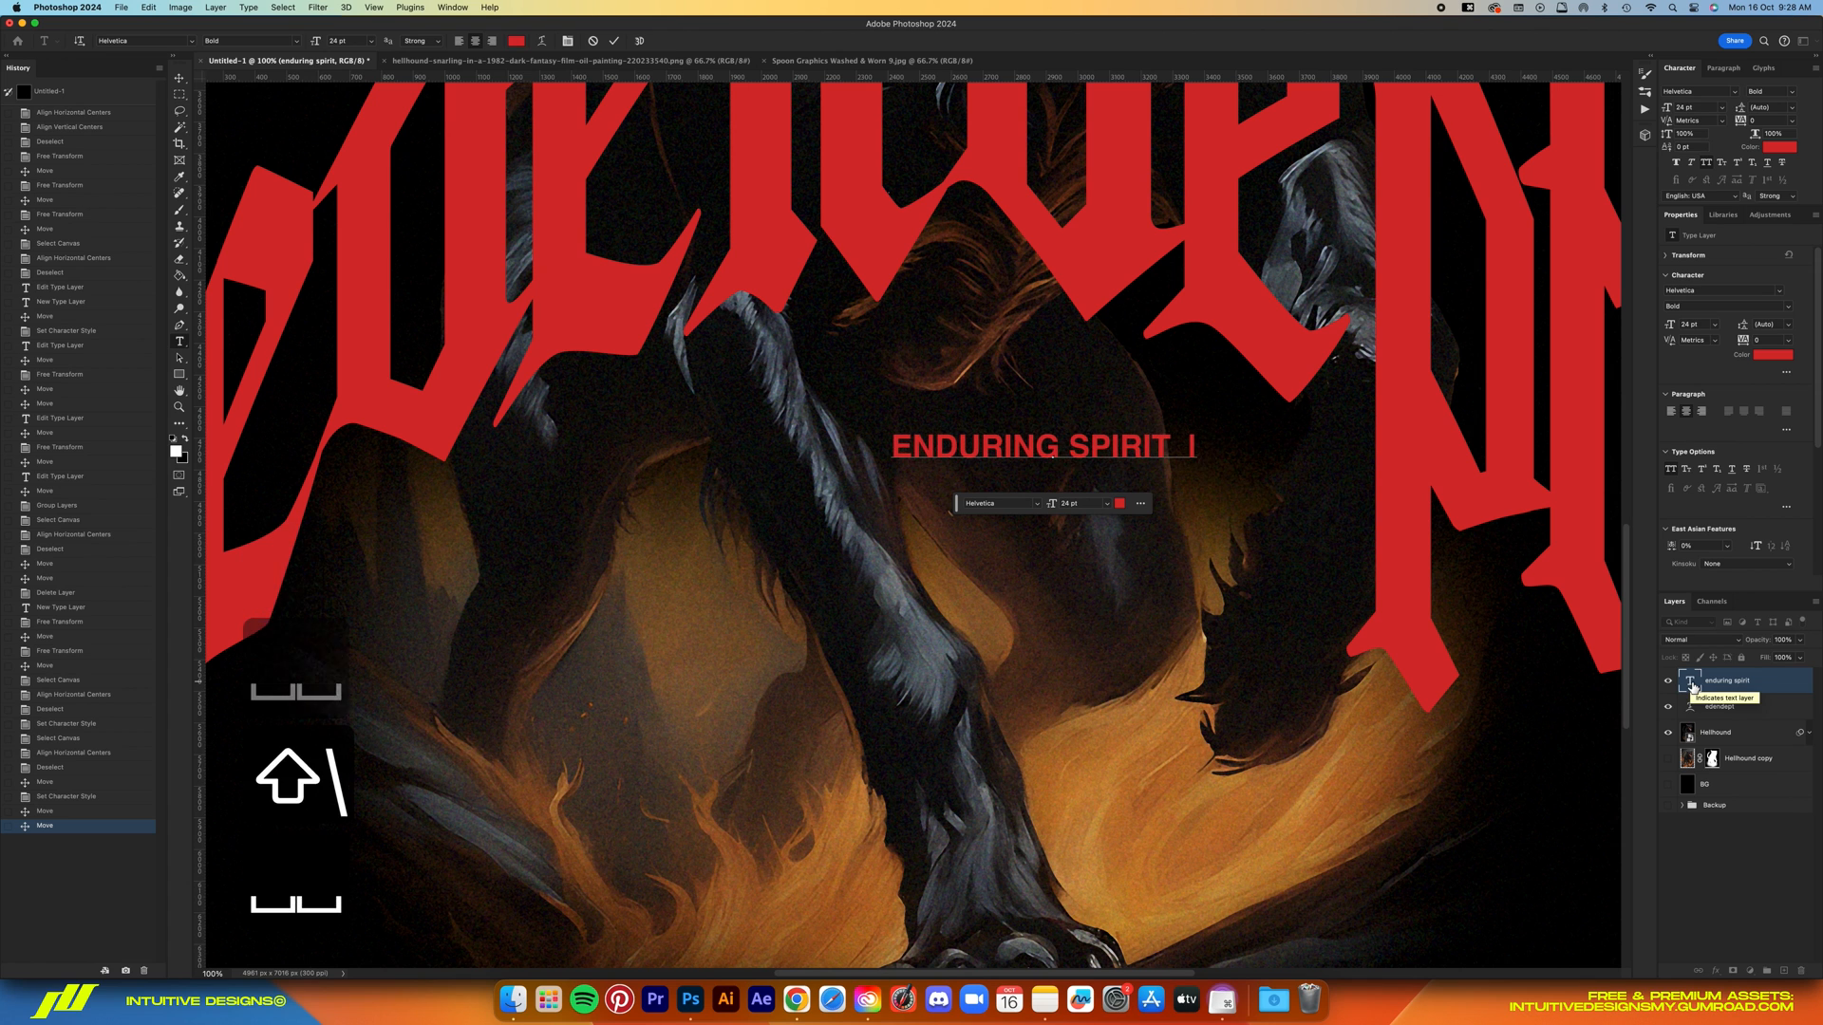
pyautogui.write('MMXXIII')
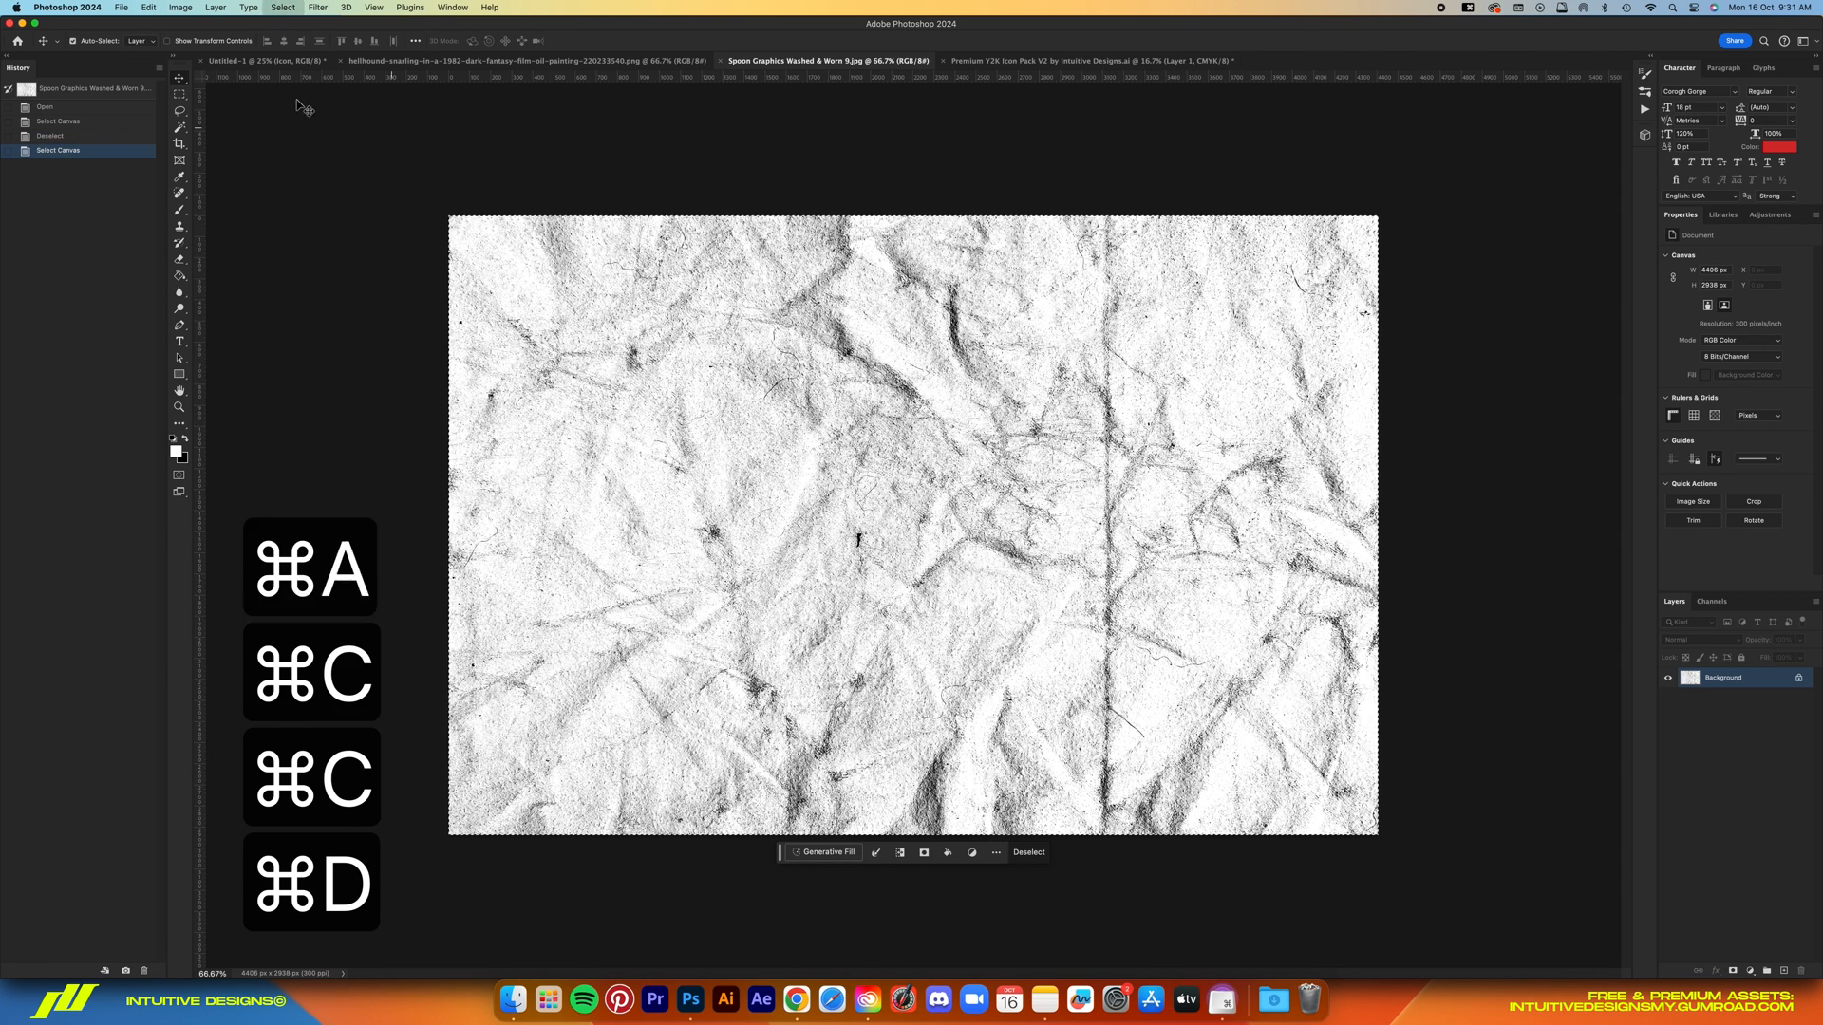
# Paste the paper texture, rotate it 90° CCW, blend in Multiply and name it Texture
pyautogui.click(256, 60)
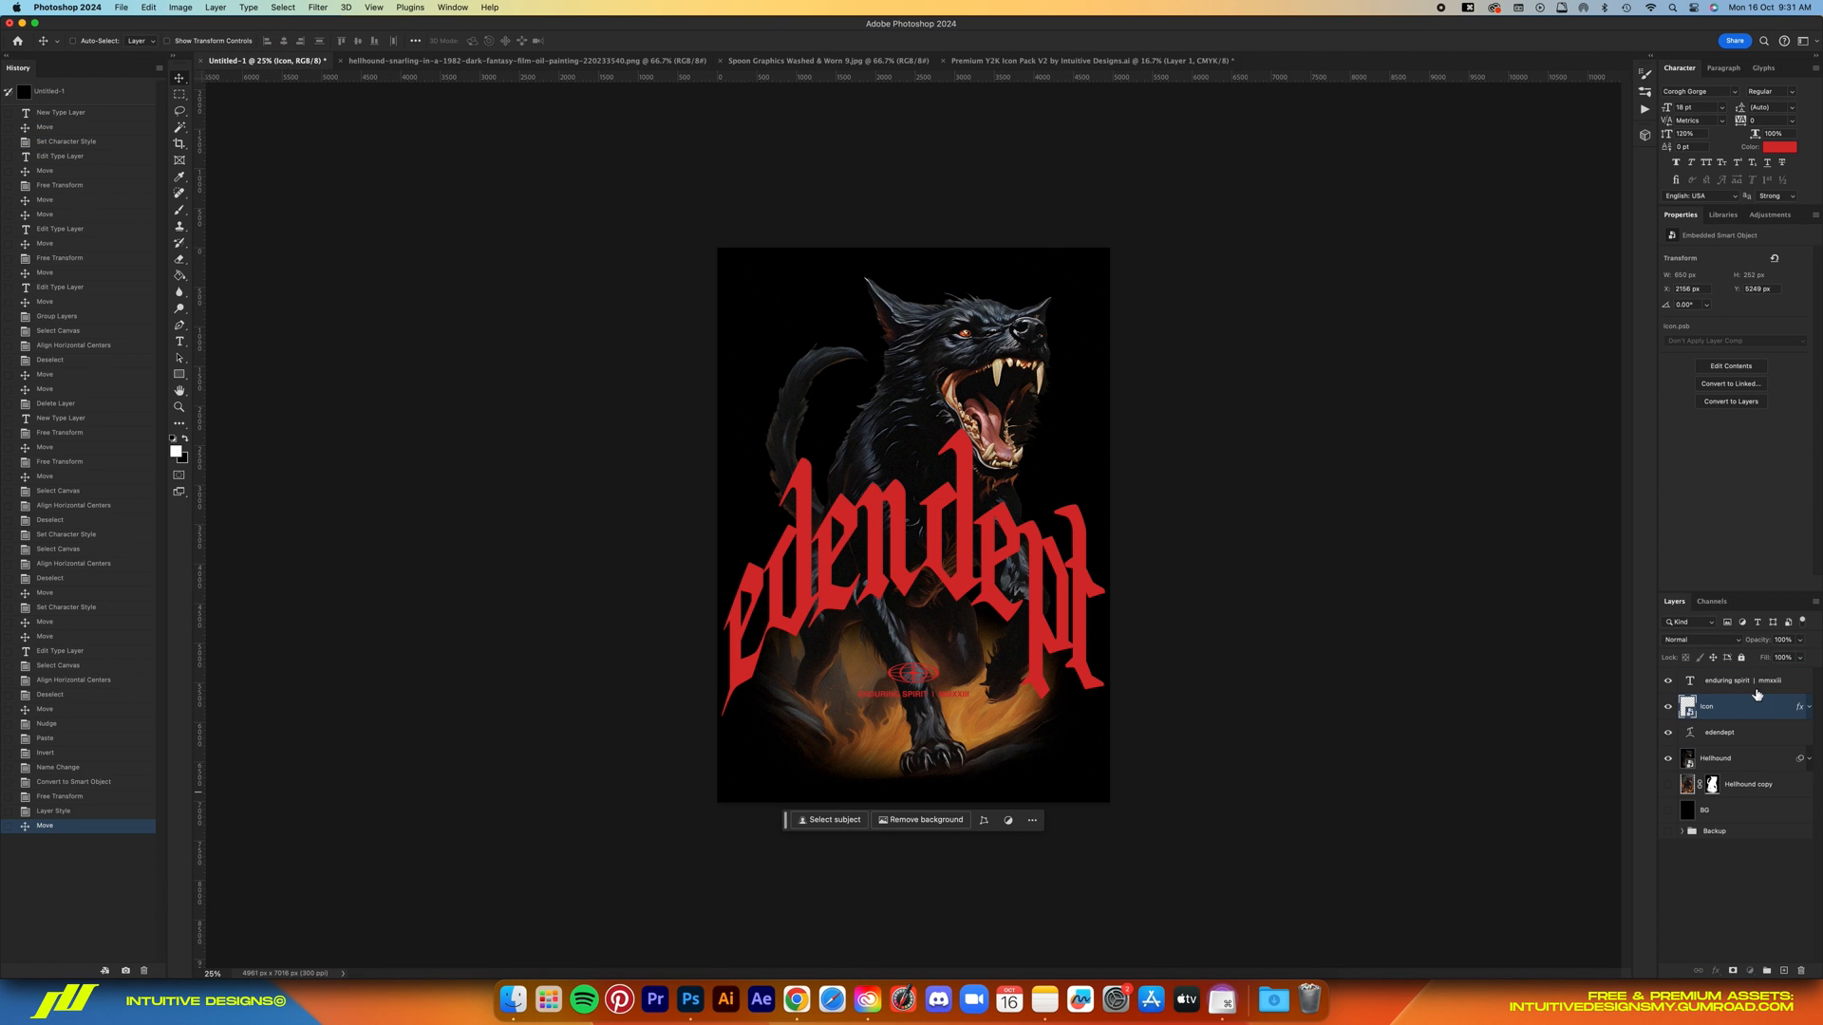
pyautogui.press('cmd+v')
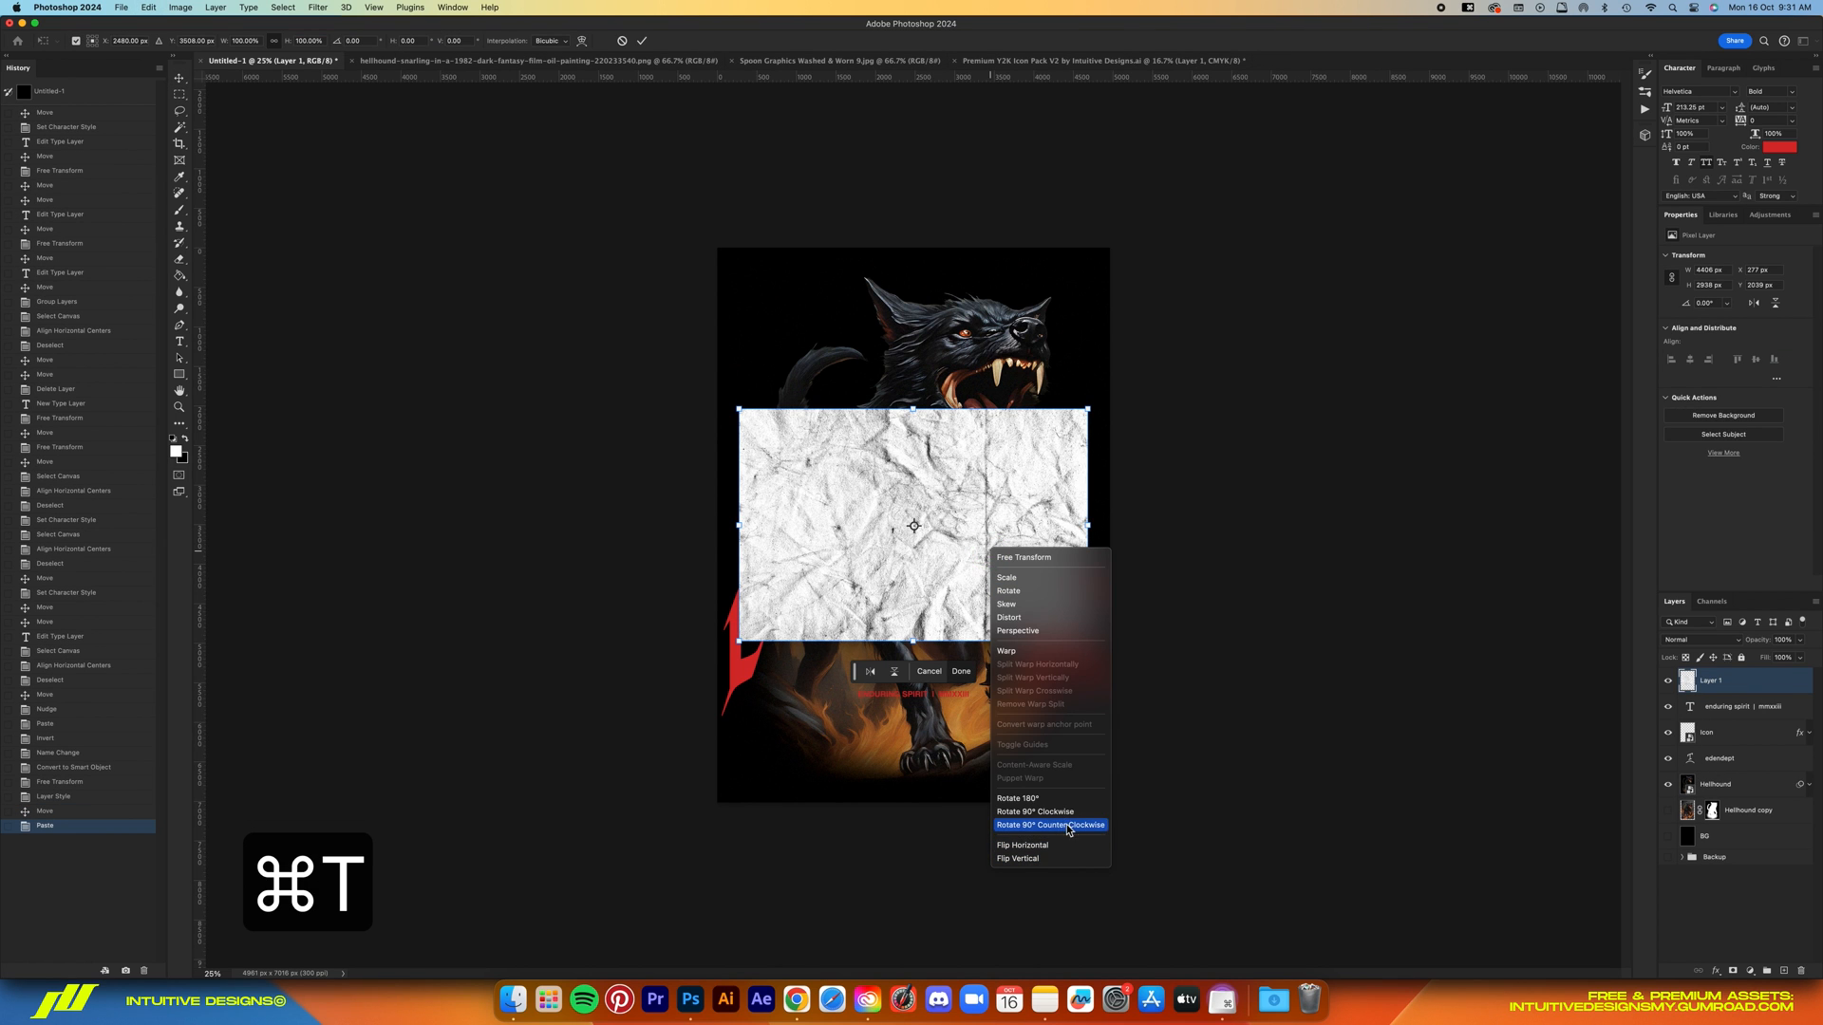
pyautogui.click(1048, 826)
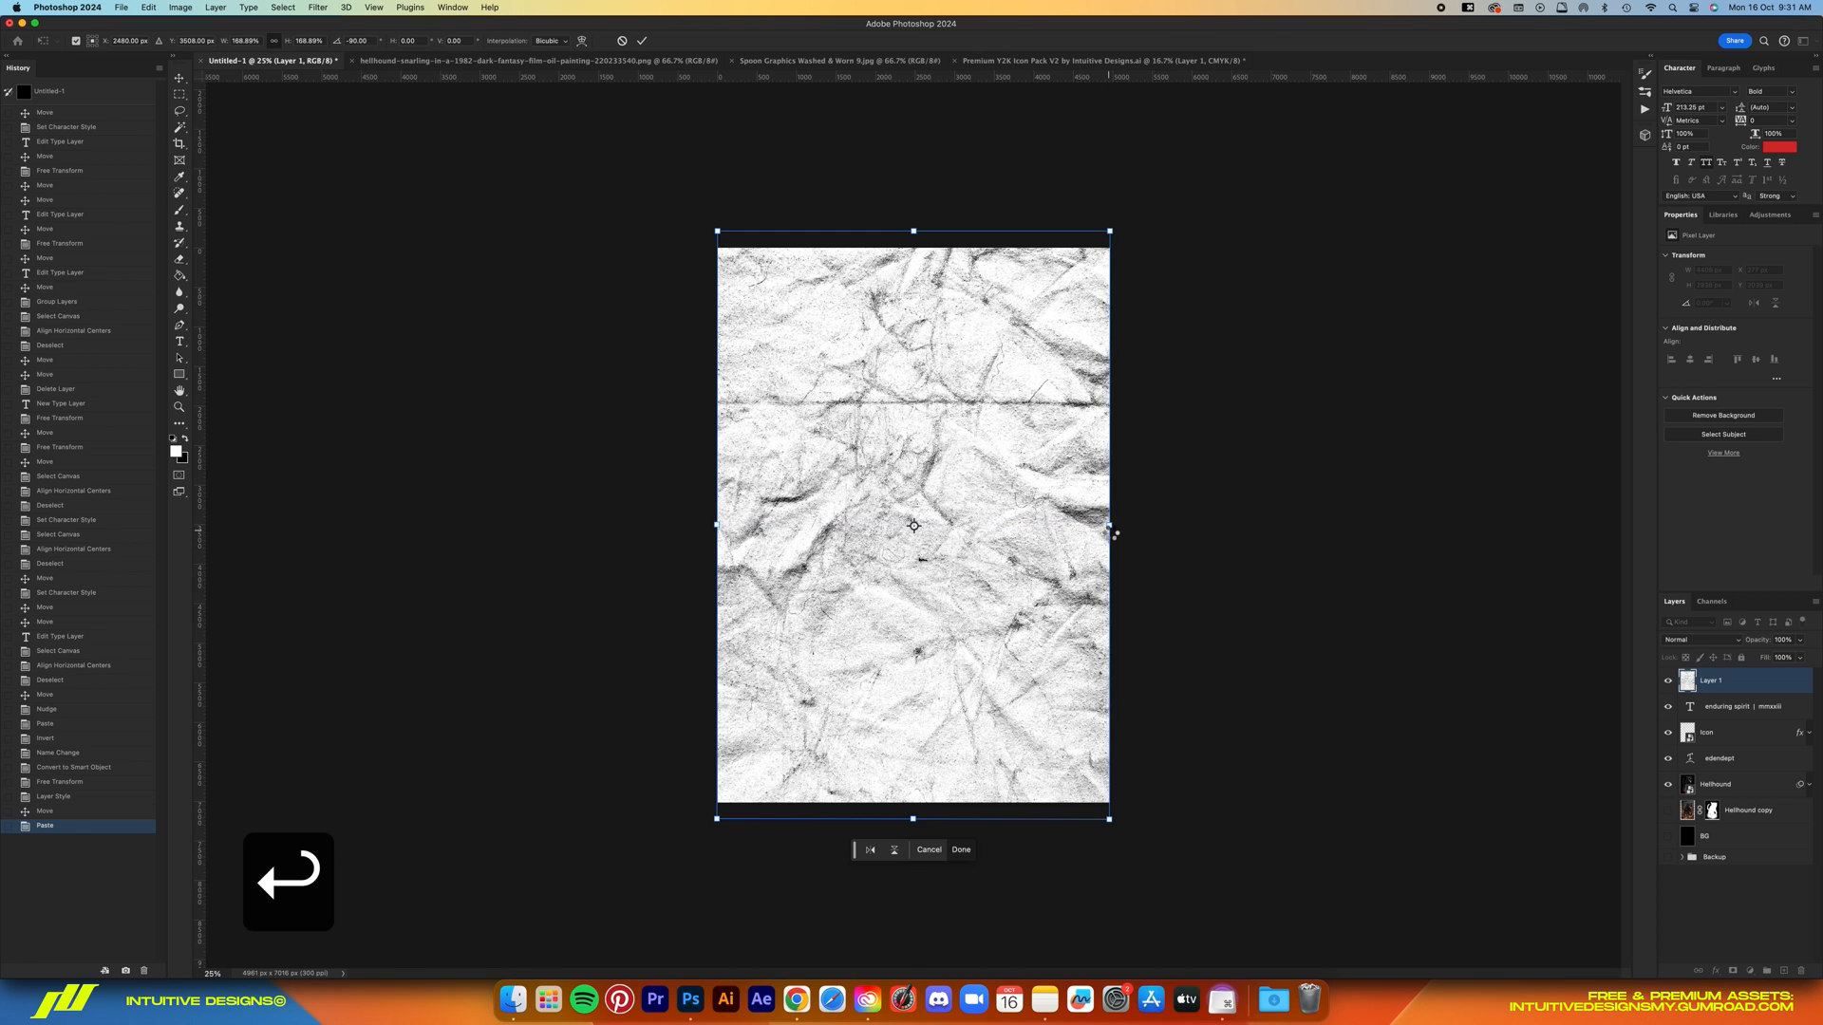
pyautogui.click(1703, 640)
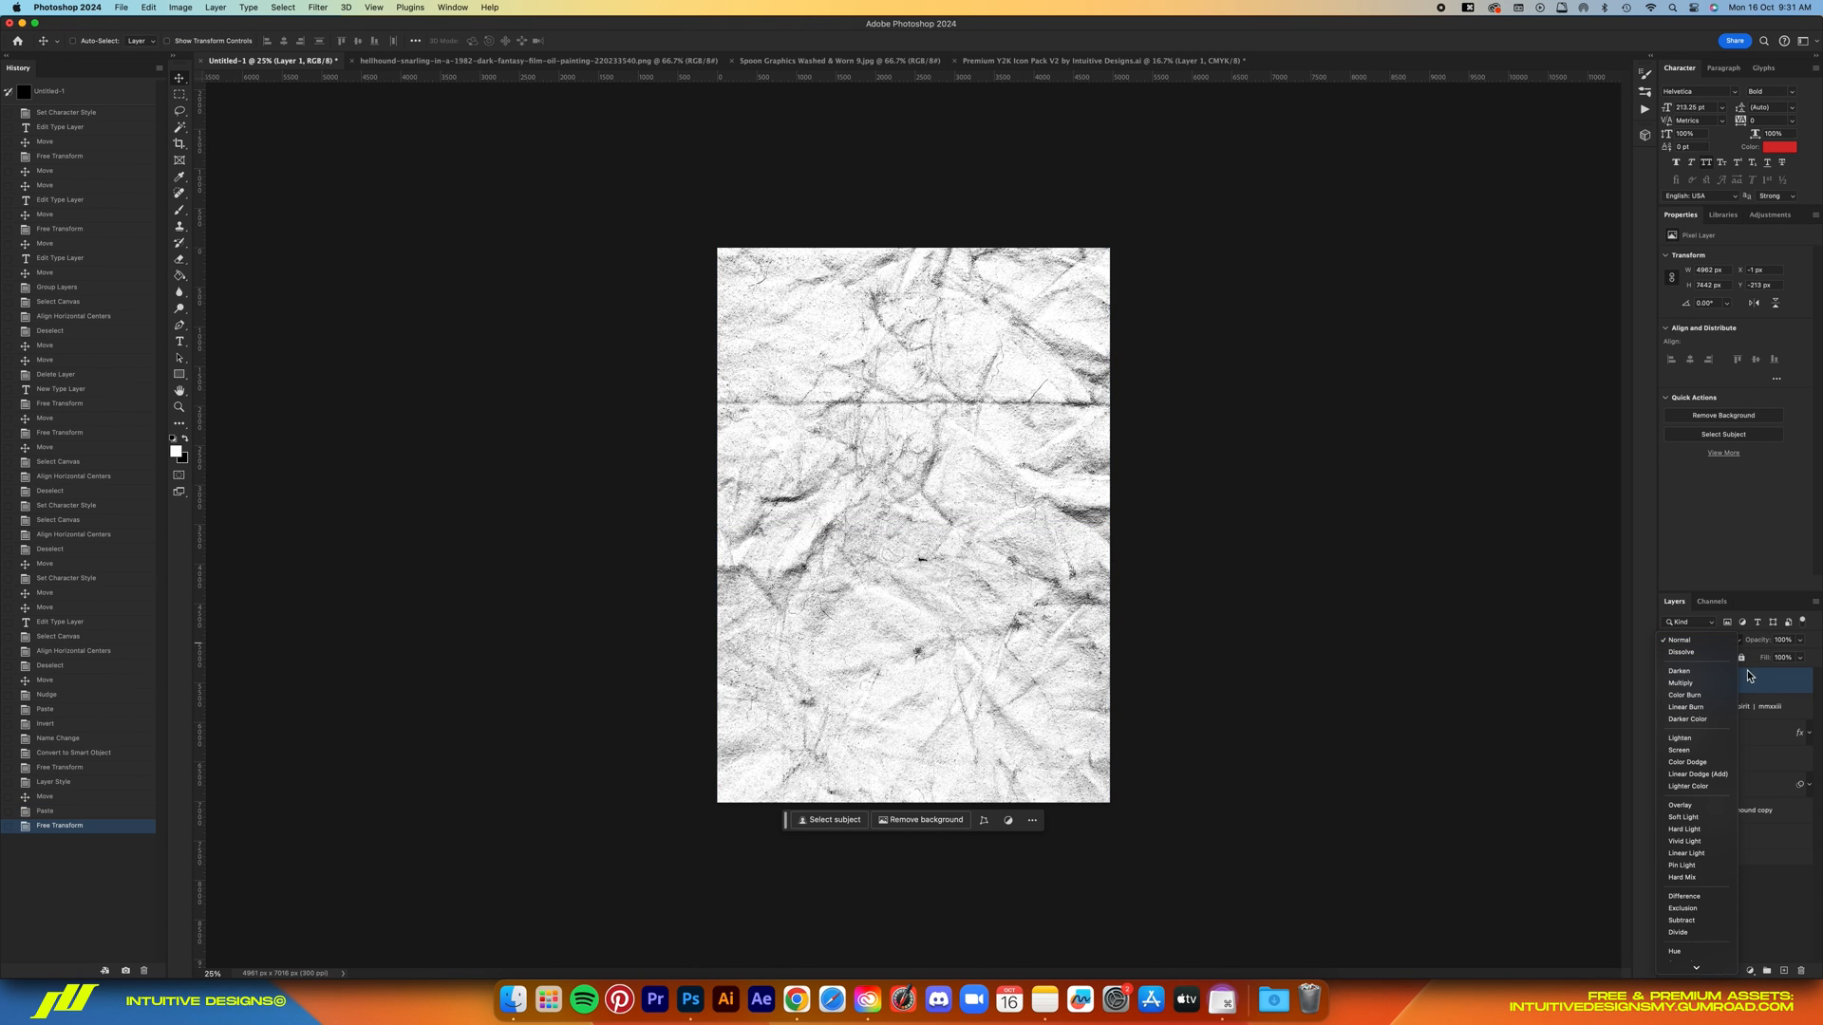
pyautogui.click(1680, 681)
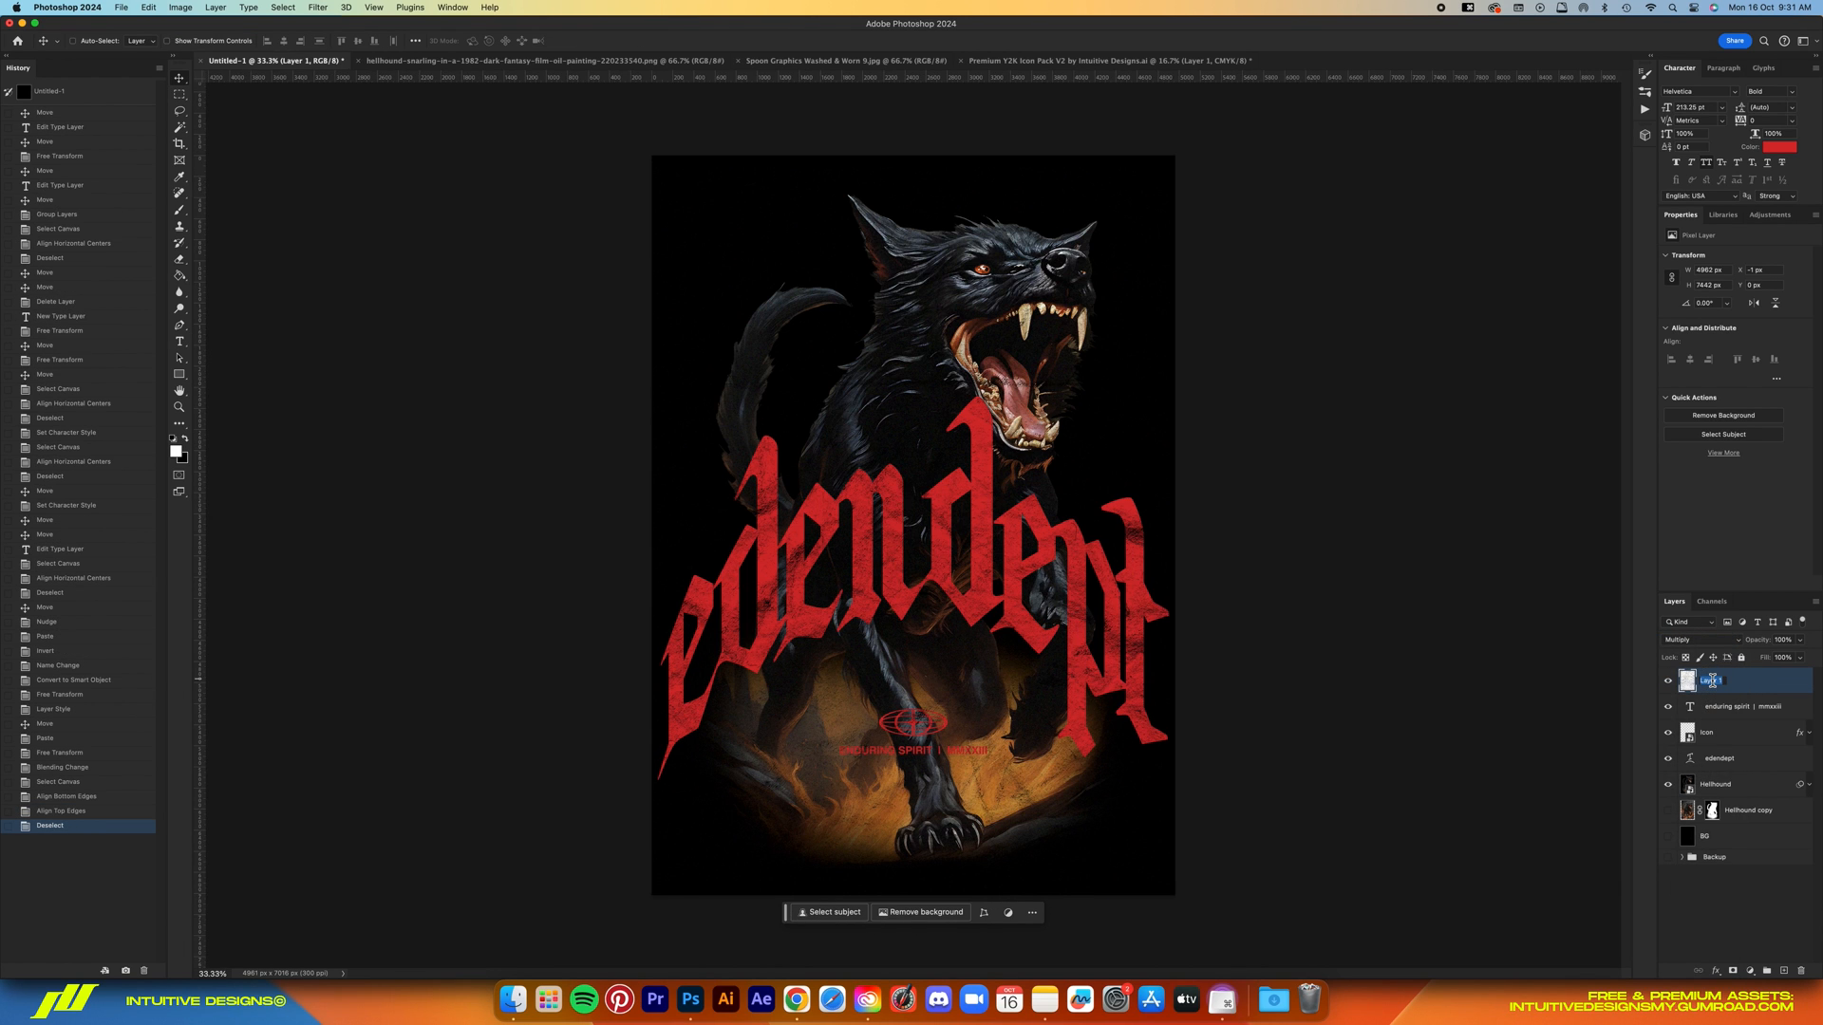
pyautogui.write('Texture')
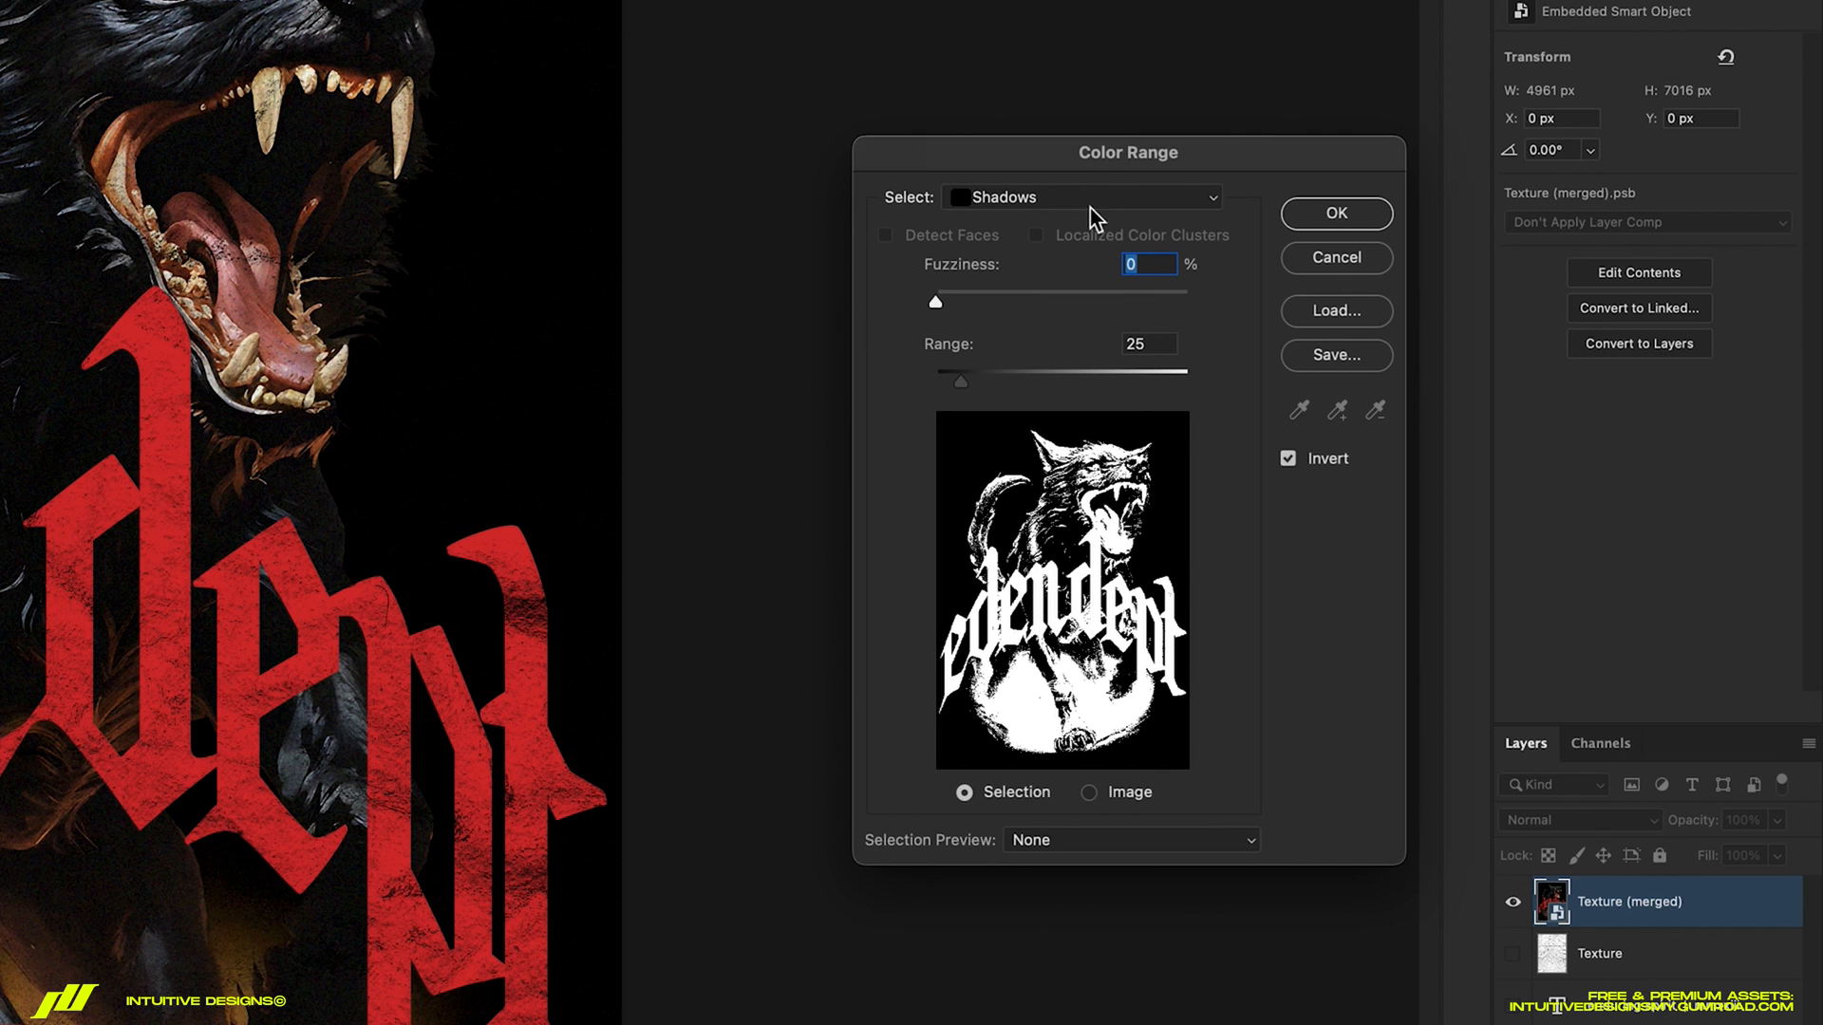
# Select inverted Shadows via Color Range with Range 30 on Texture (merged)
pyautogui.click(1080, 195)
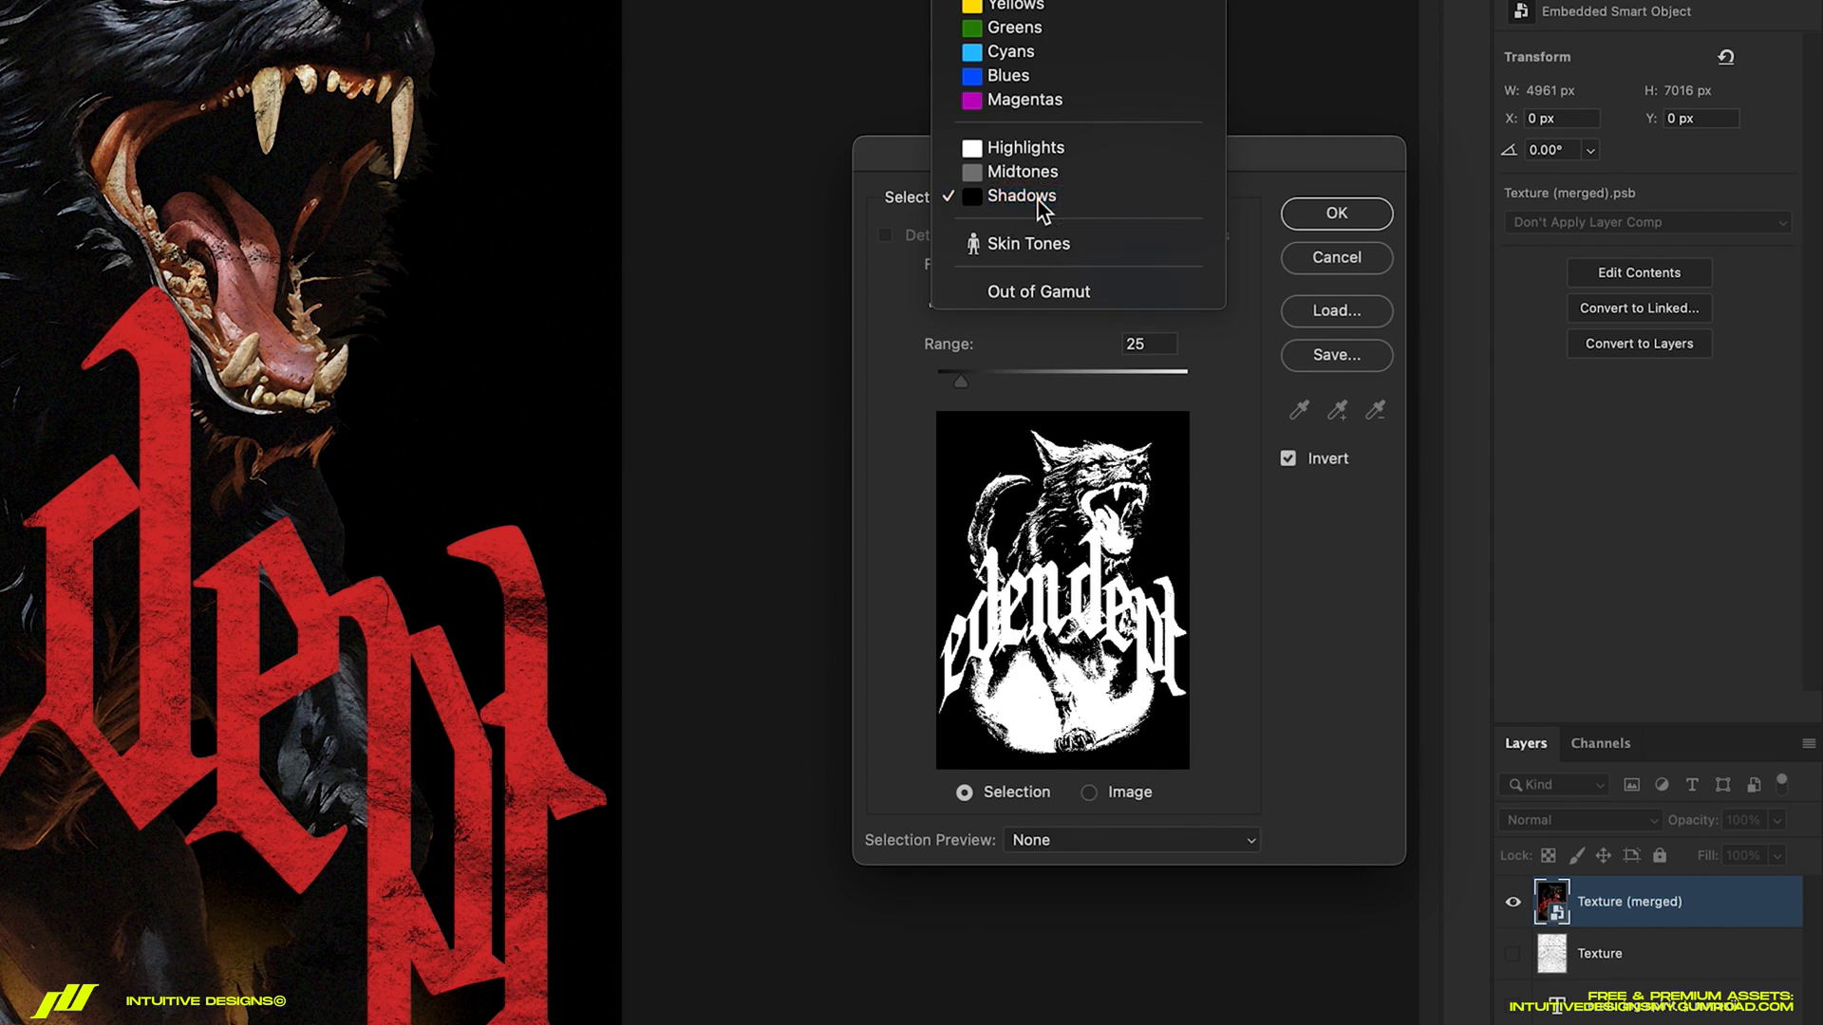
pyautogui.click(1022, 195)
pyautogui.write('30')
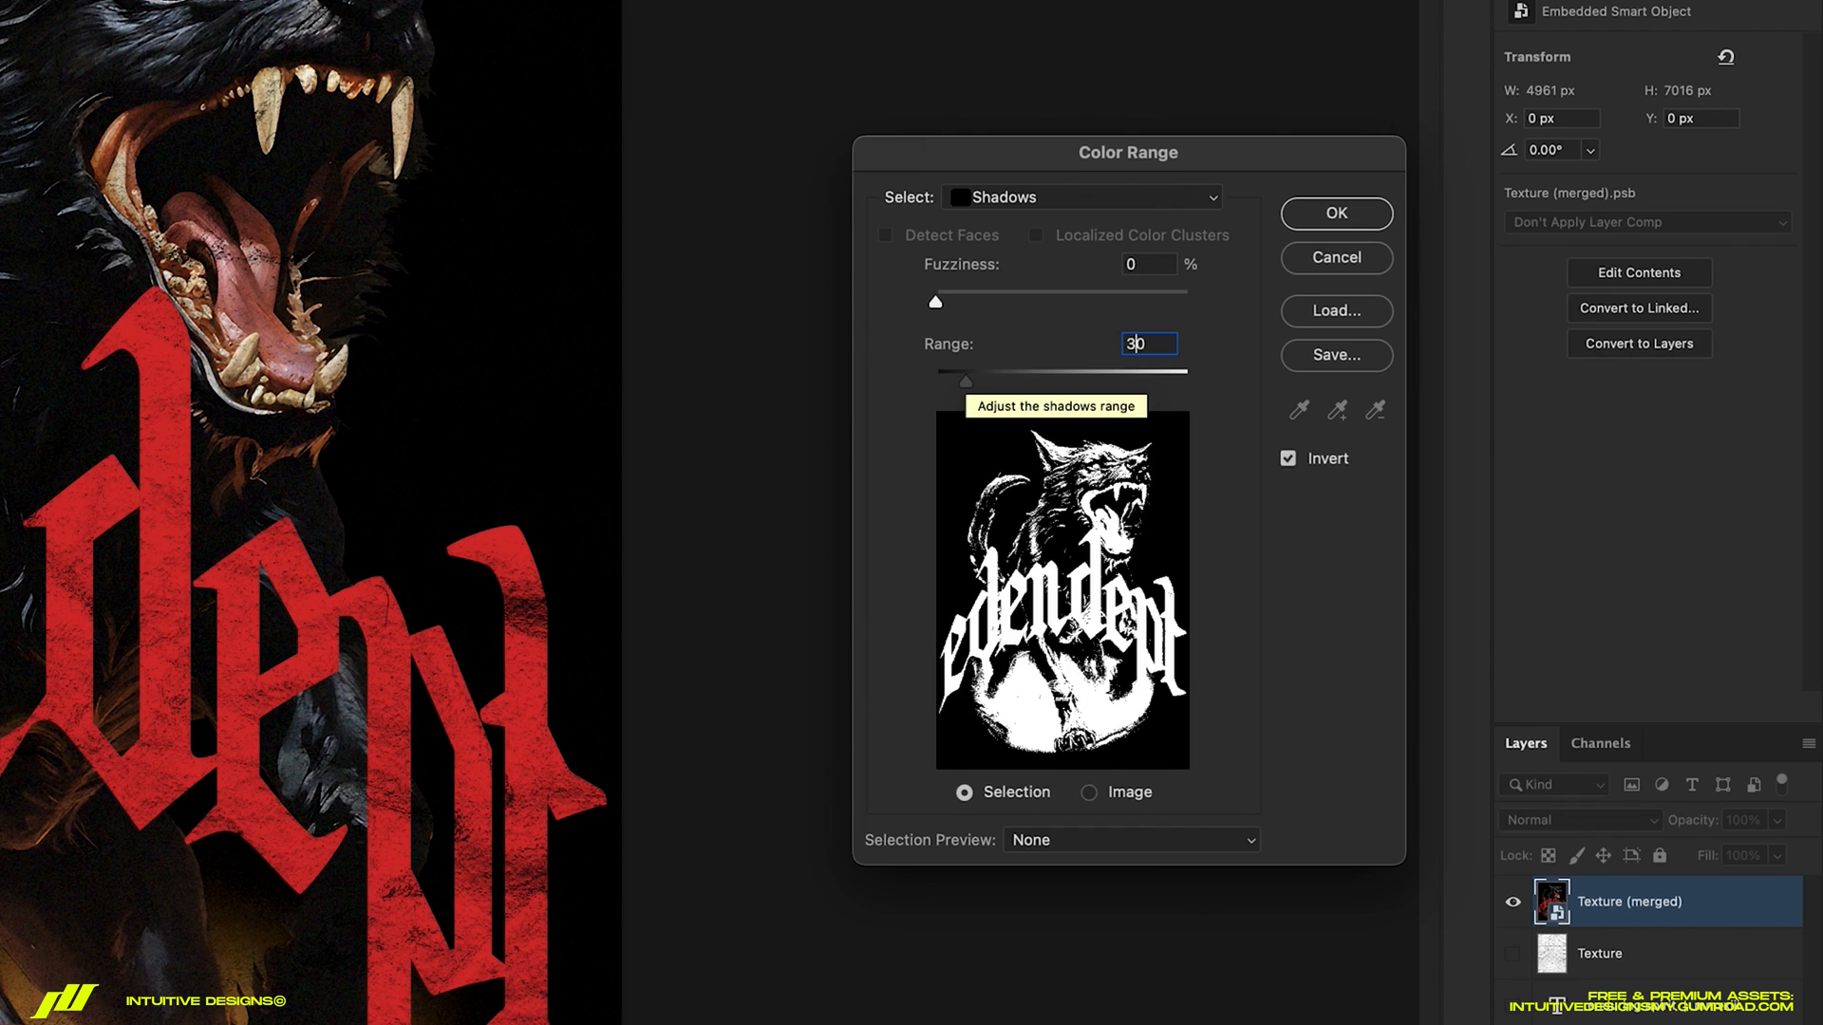
pyautogui.moveTo(934, 380); pyautogui.dragTo(962, 379)
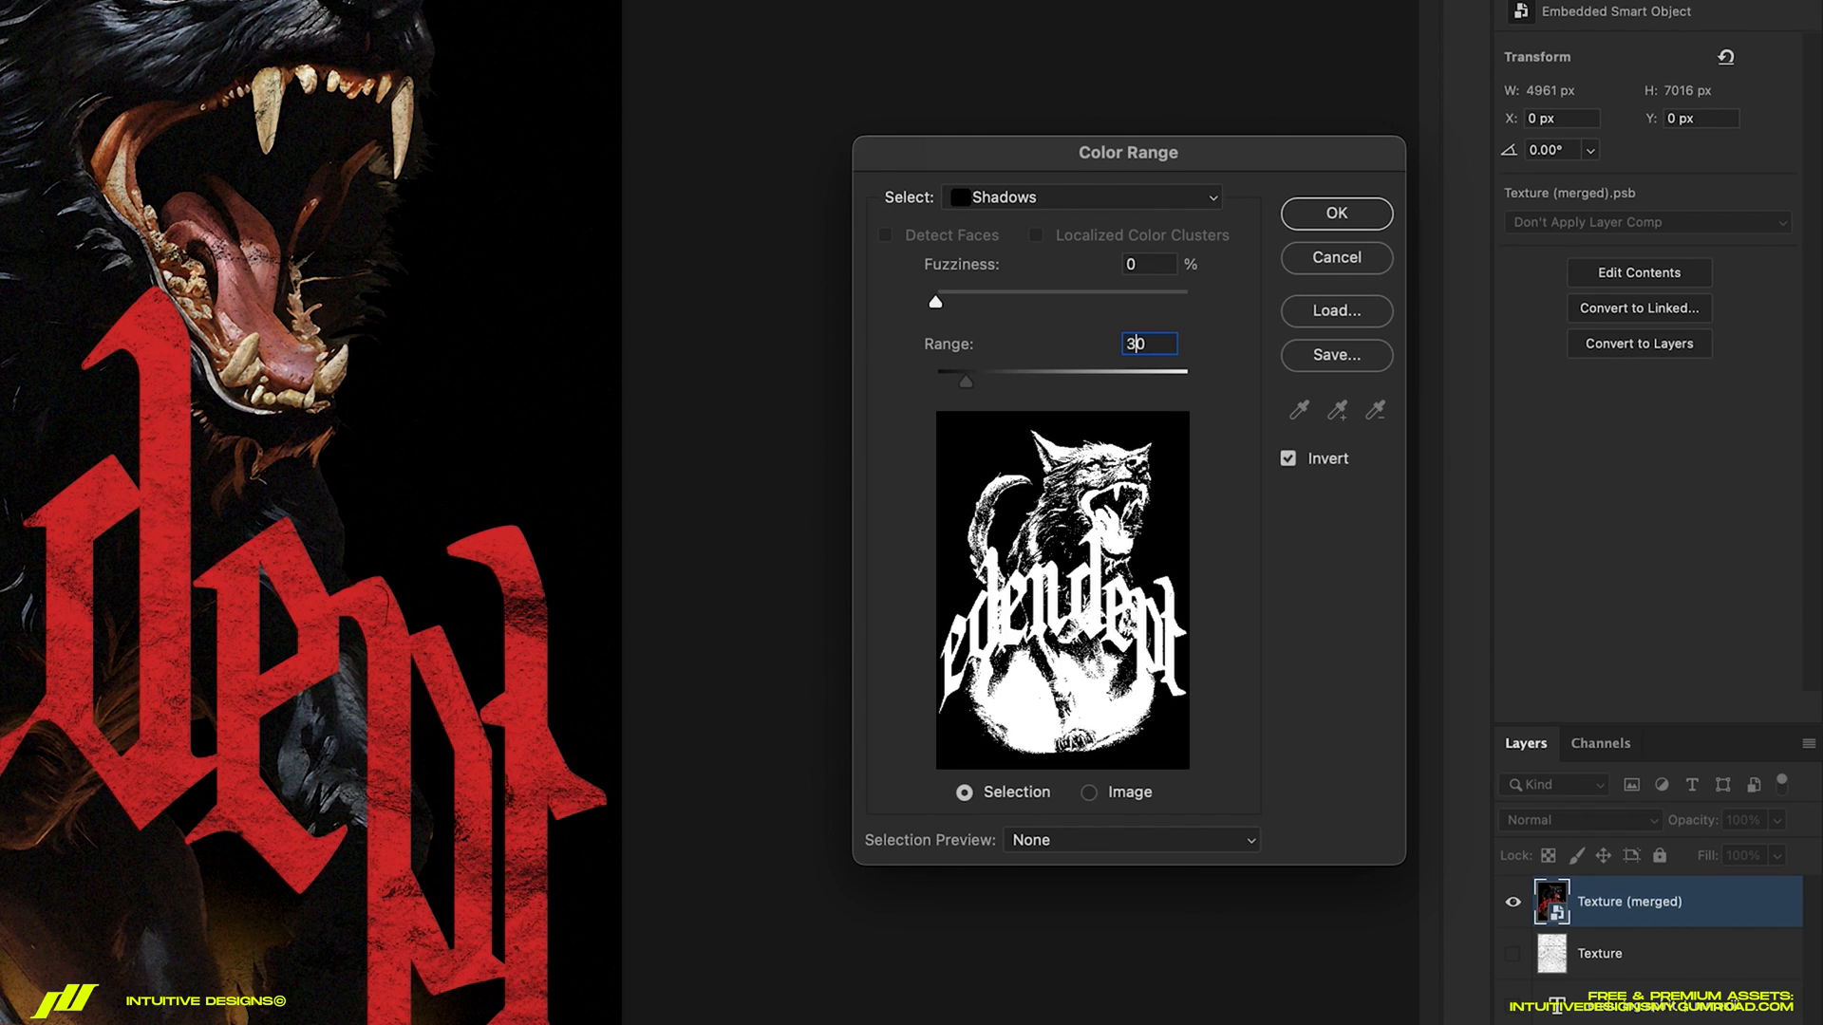
pyautogui.click(1335, 213)
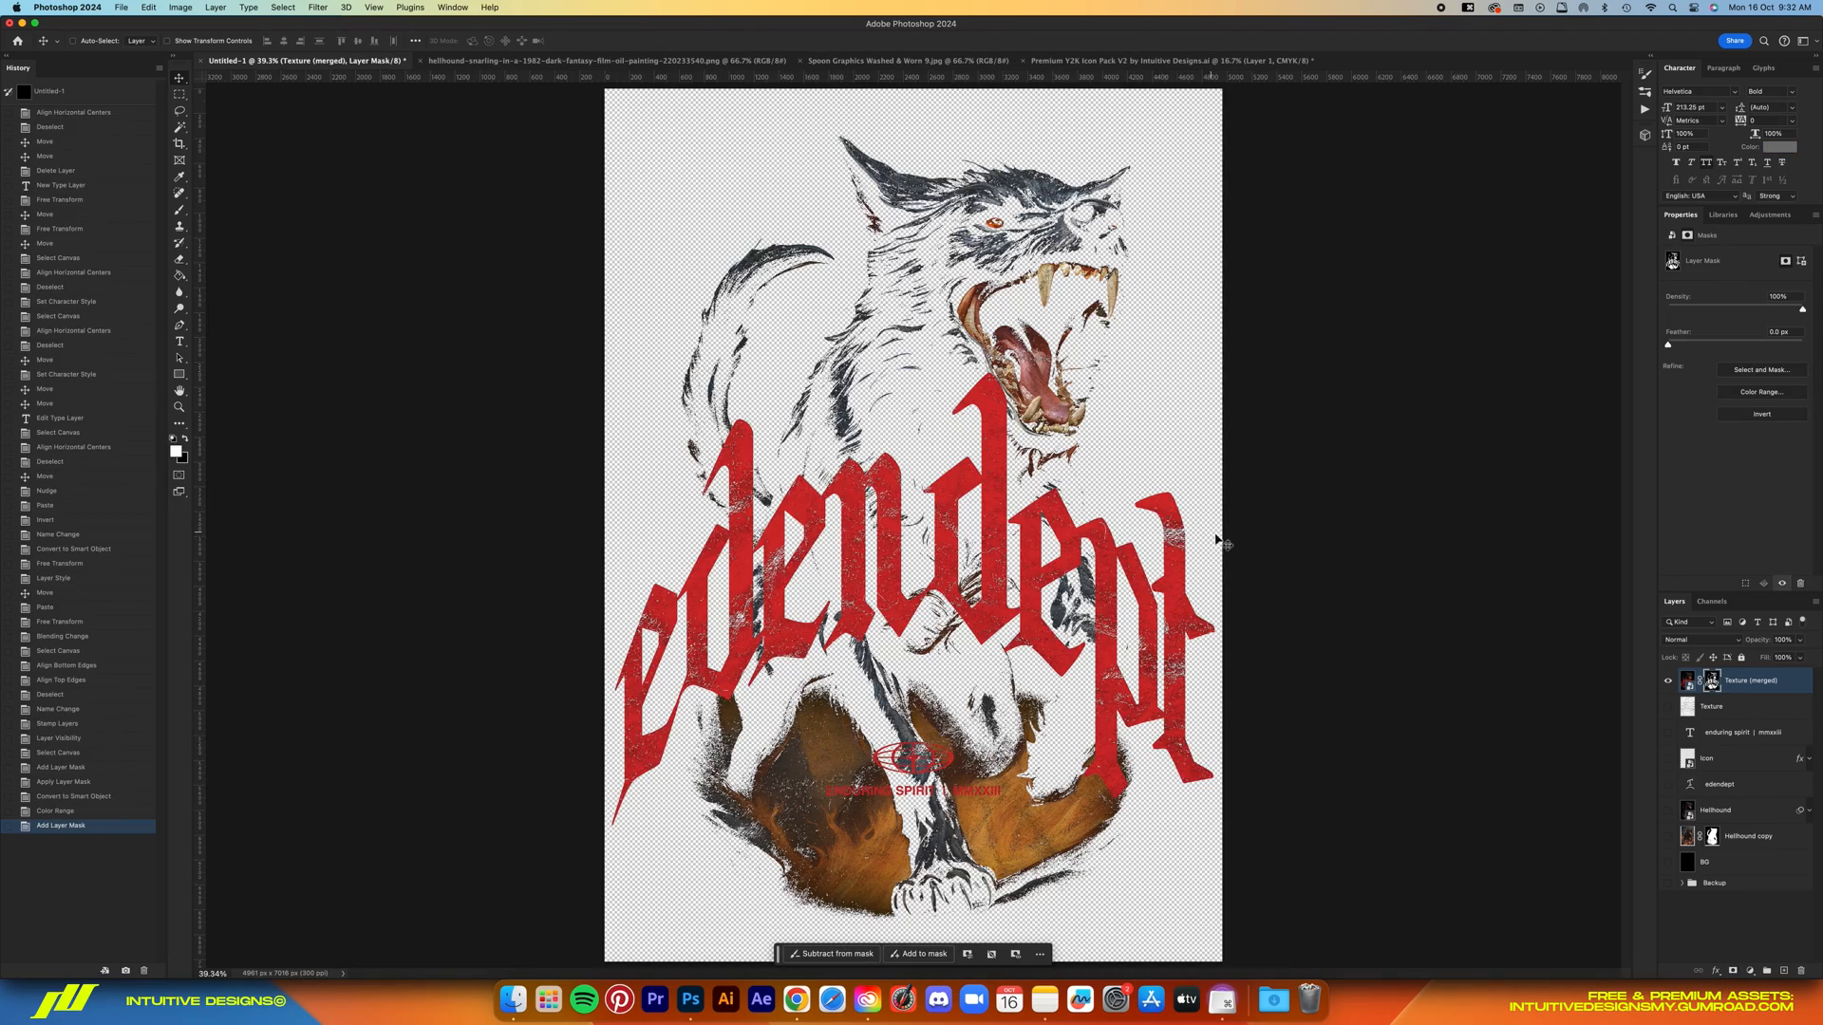
# Show the BG layer again and preview the masked design at fit and actual size
pyautogui.press('cmd+1')
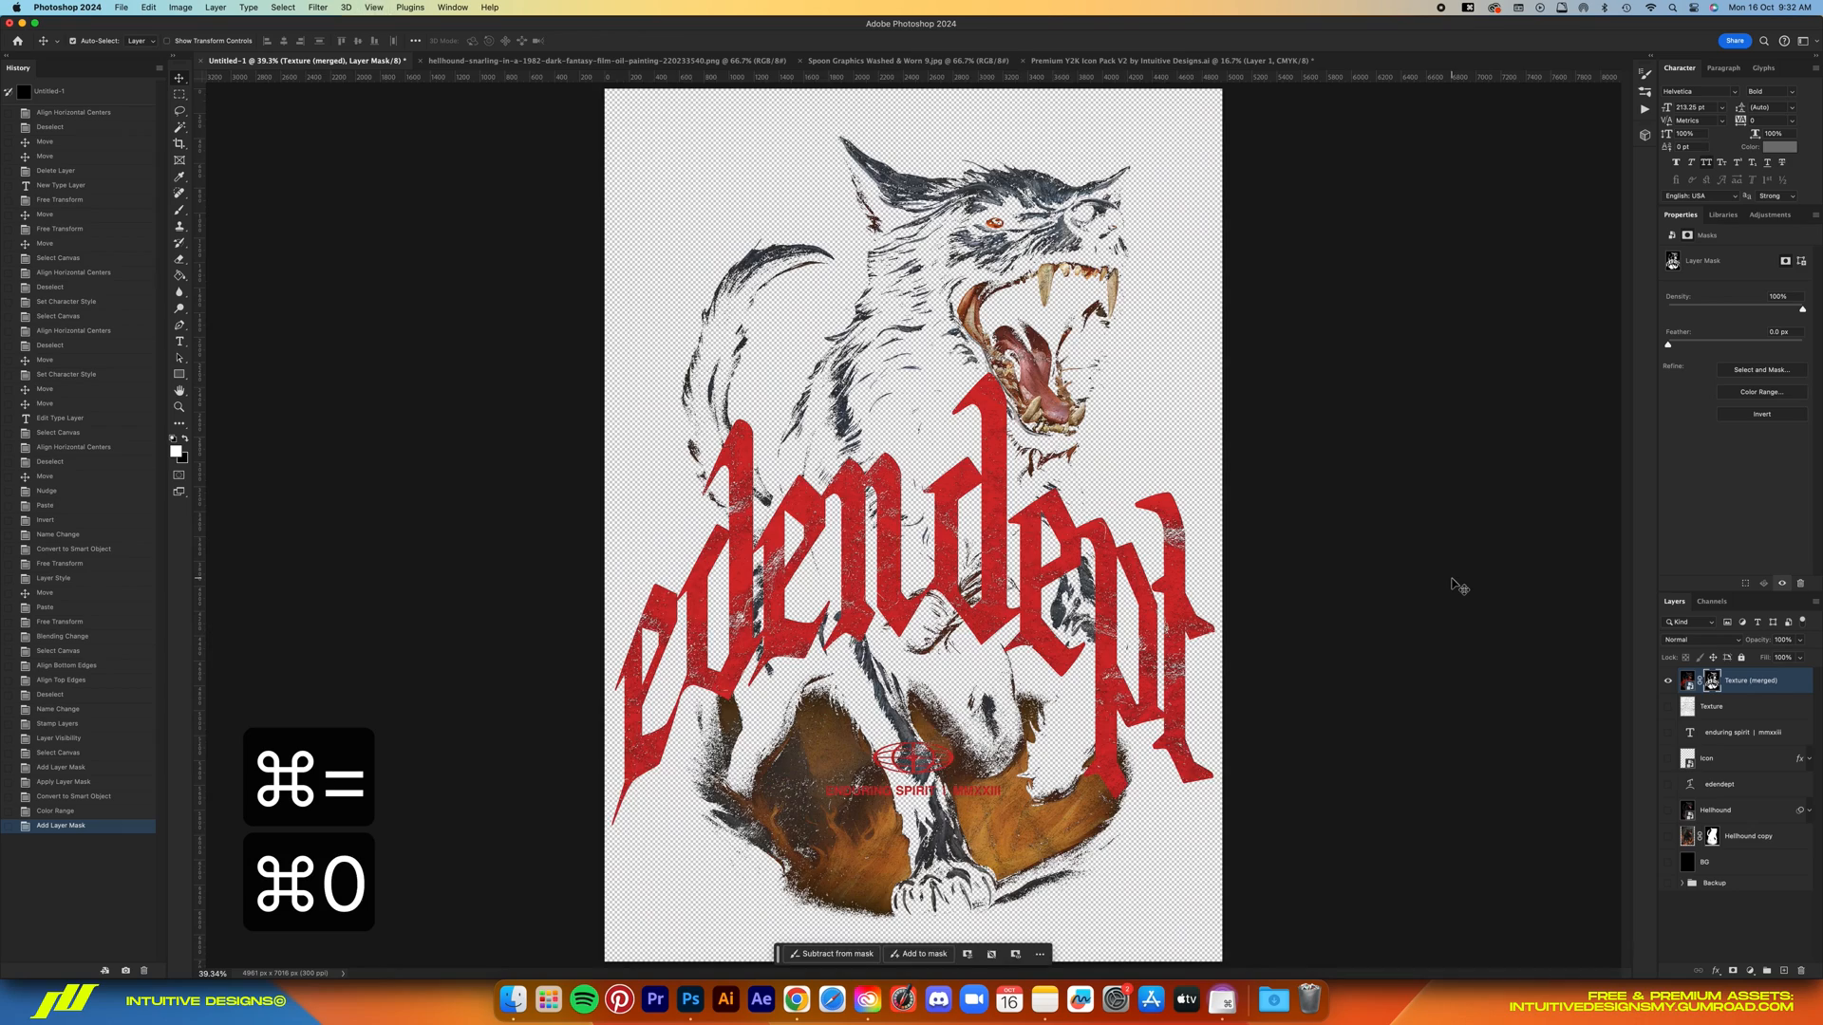
pyautogui.click(1671, 862)
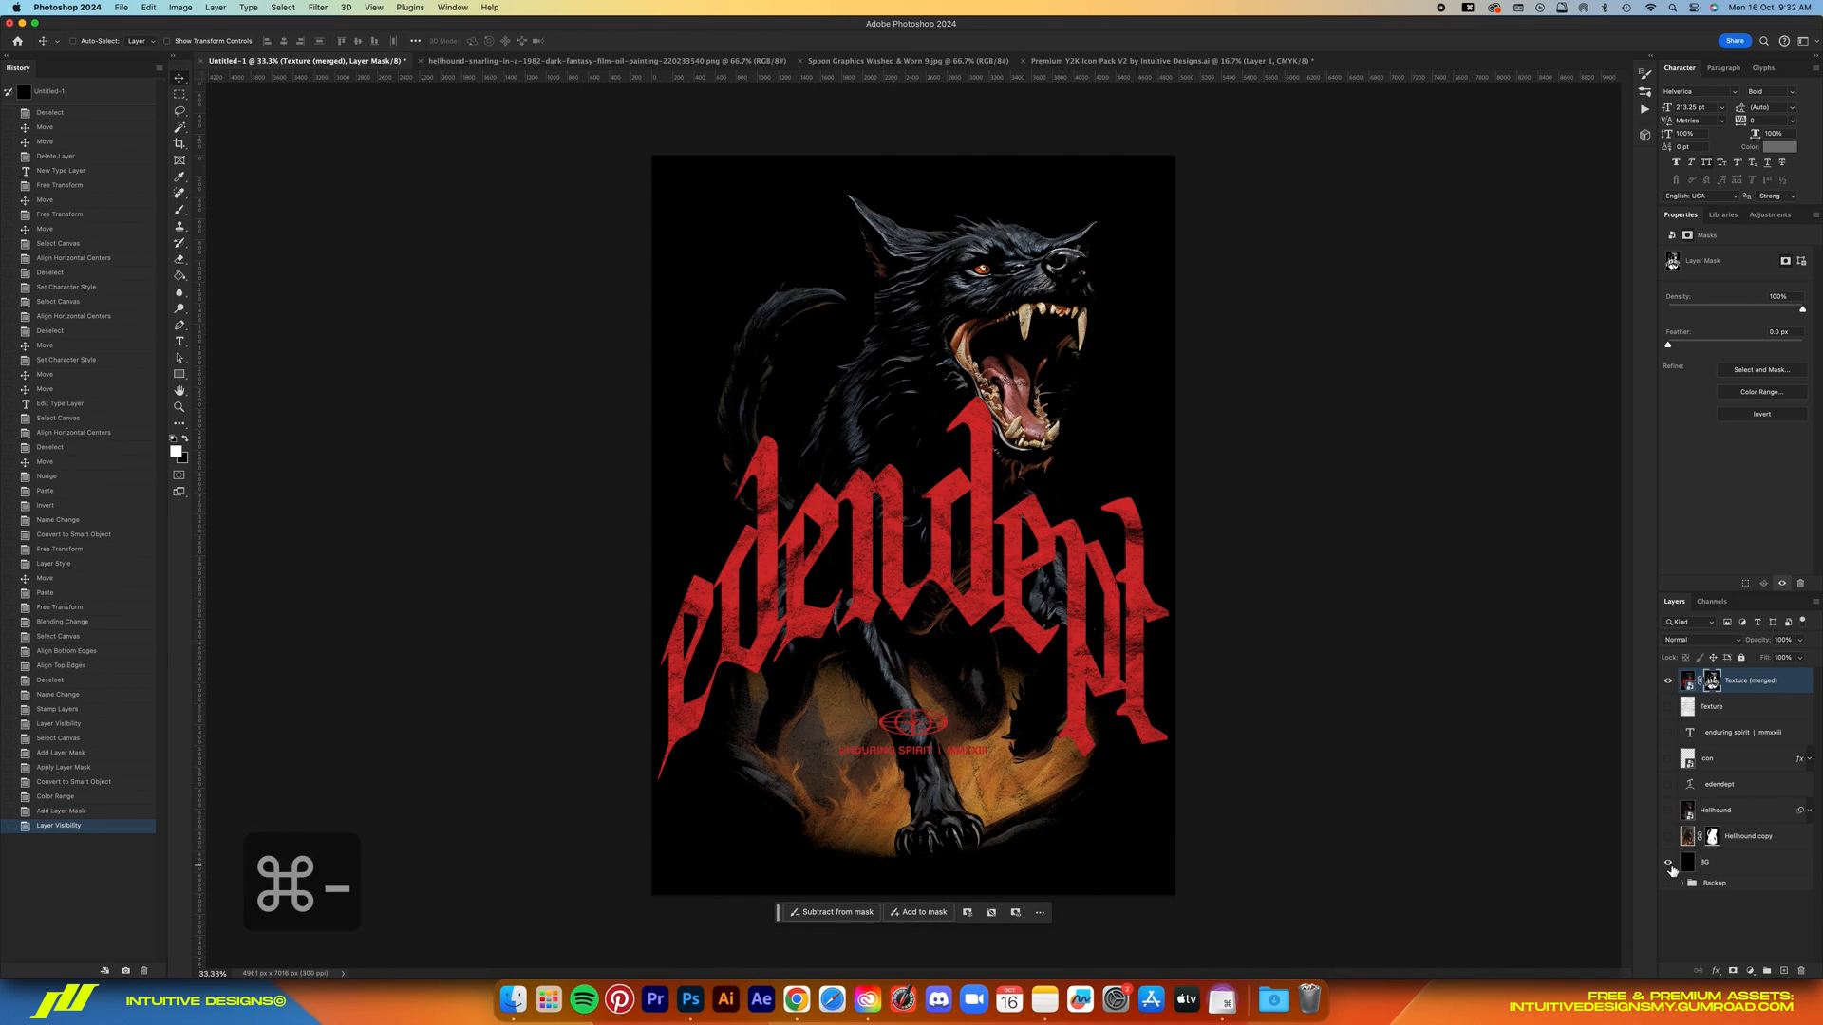
pyautogui.press('cmd+1')
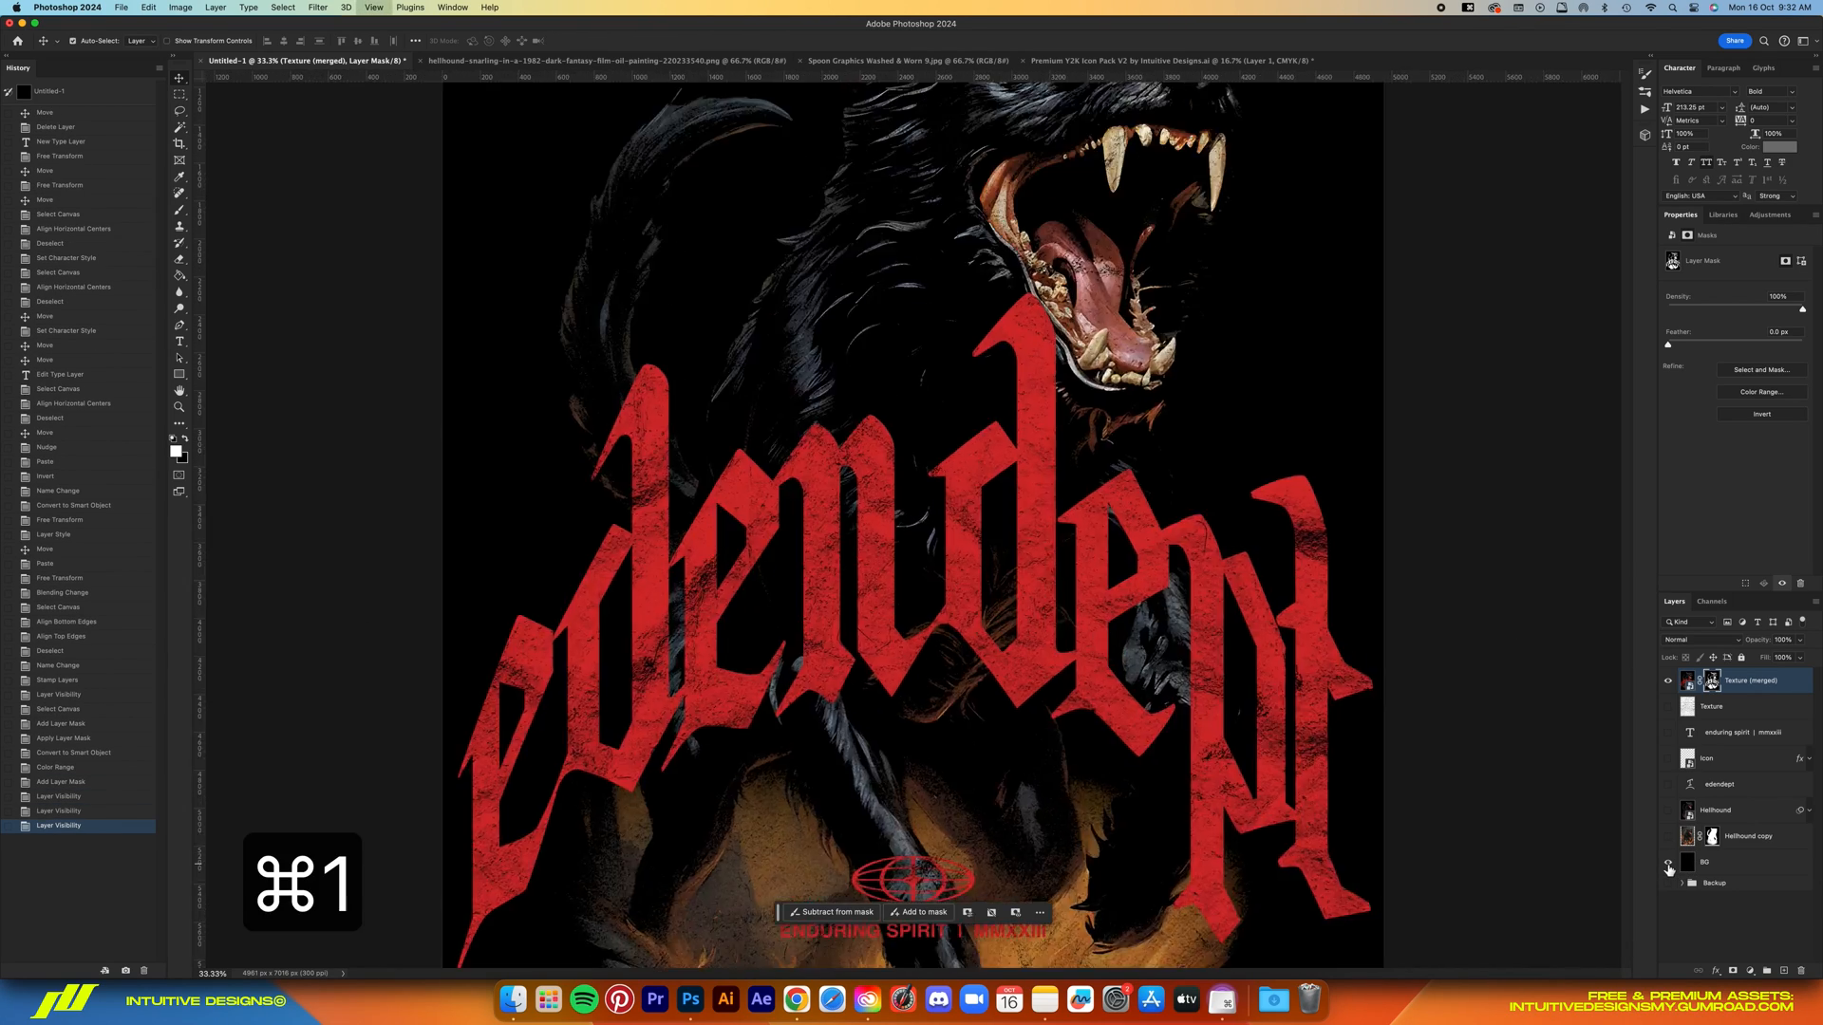
pyautogui.press('cmd+0')
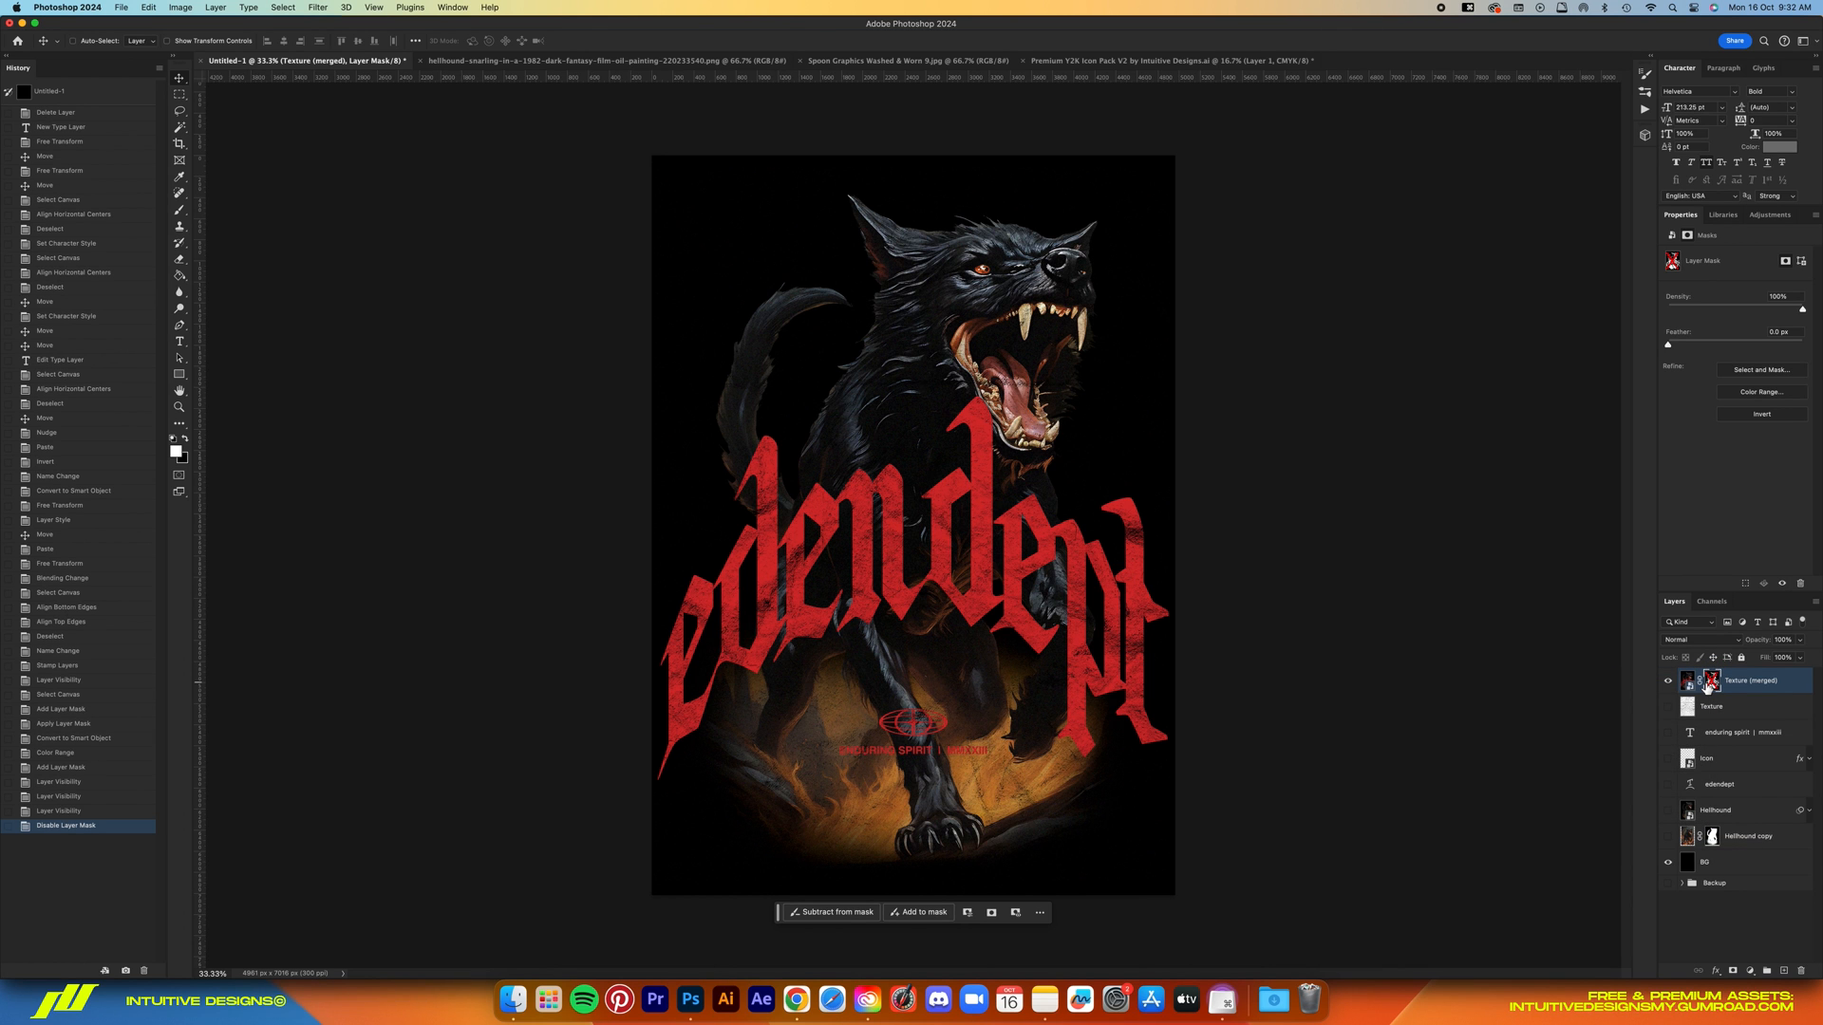
pyautogui.press('cmd+1')
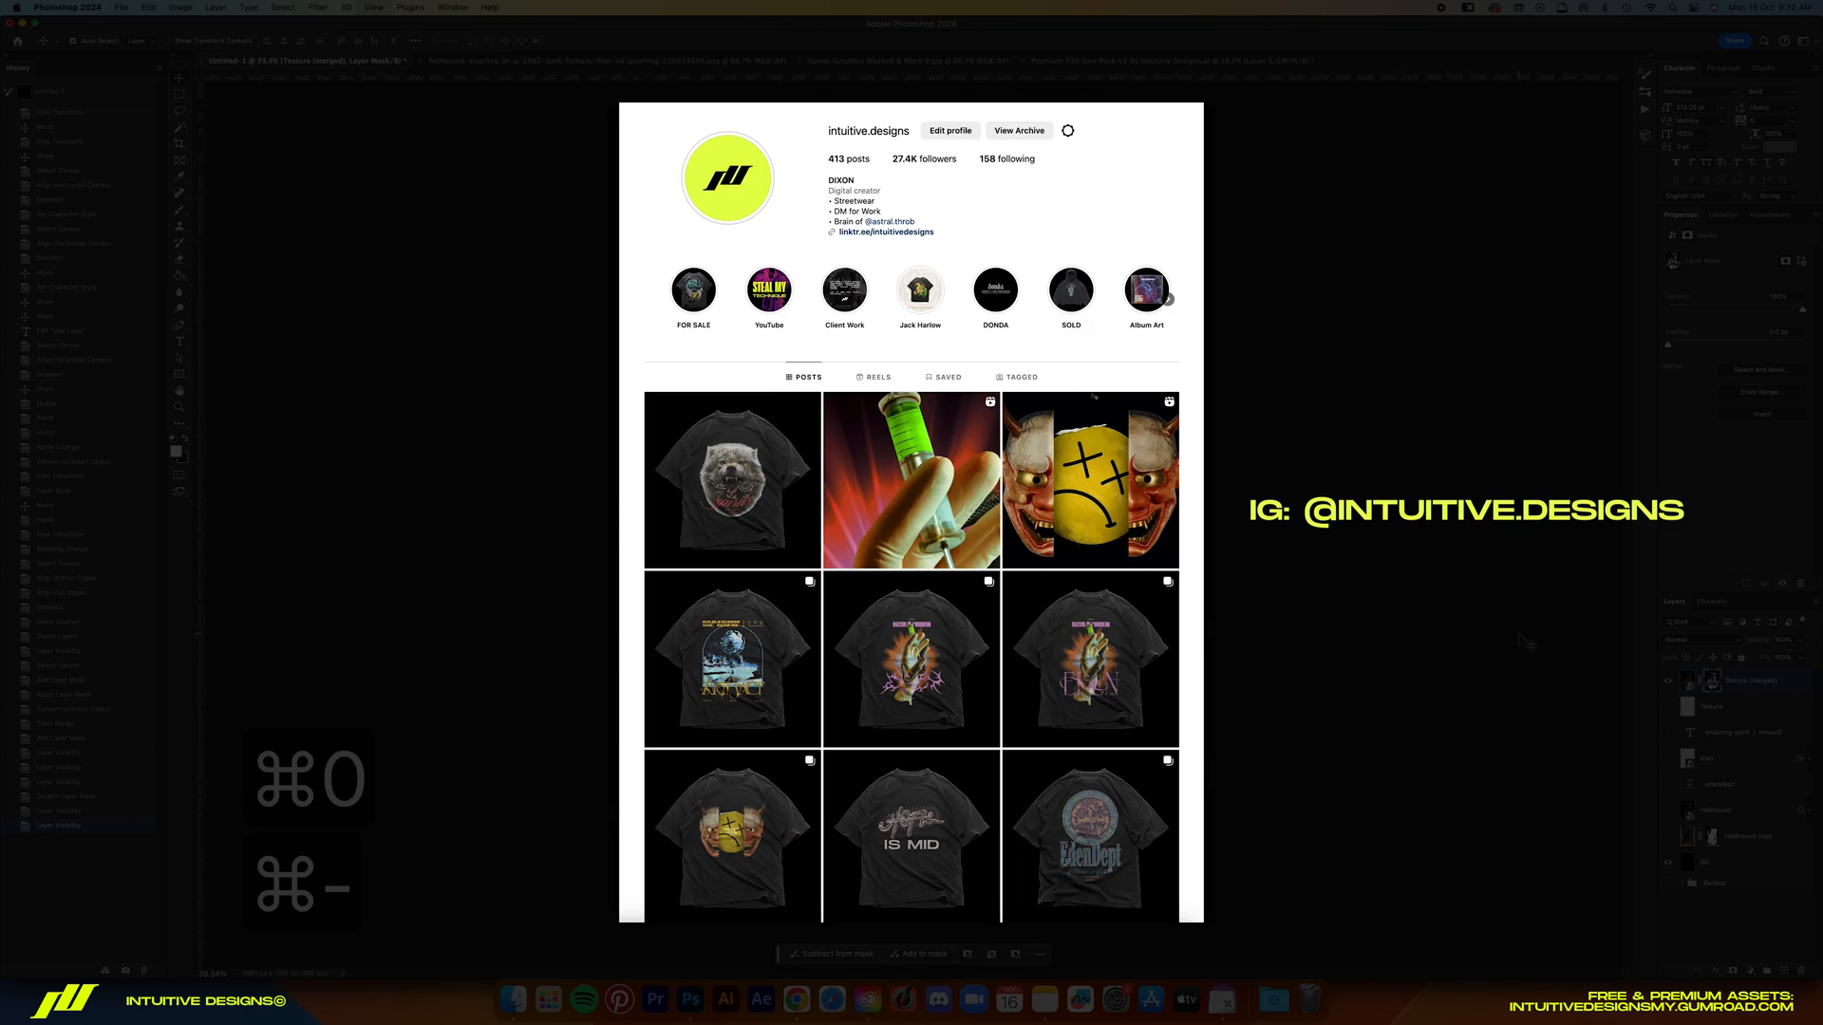
# Scroll down through the Instagram profile grid of t-shirt design posts
pyautogui.scroll(-3)
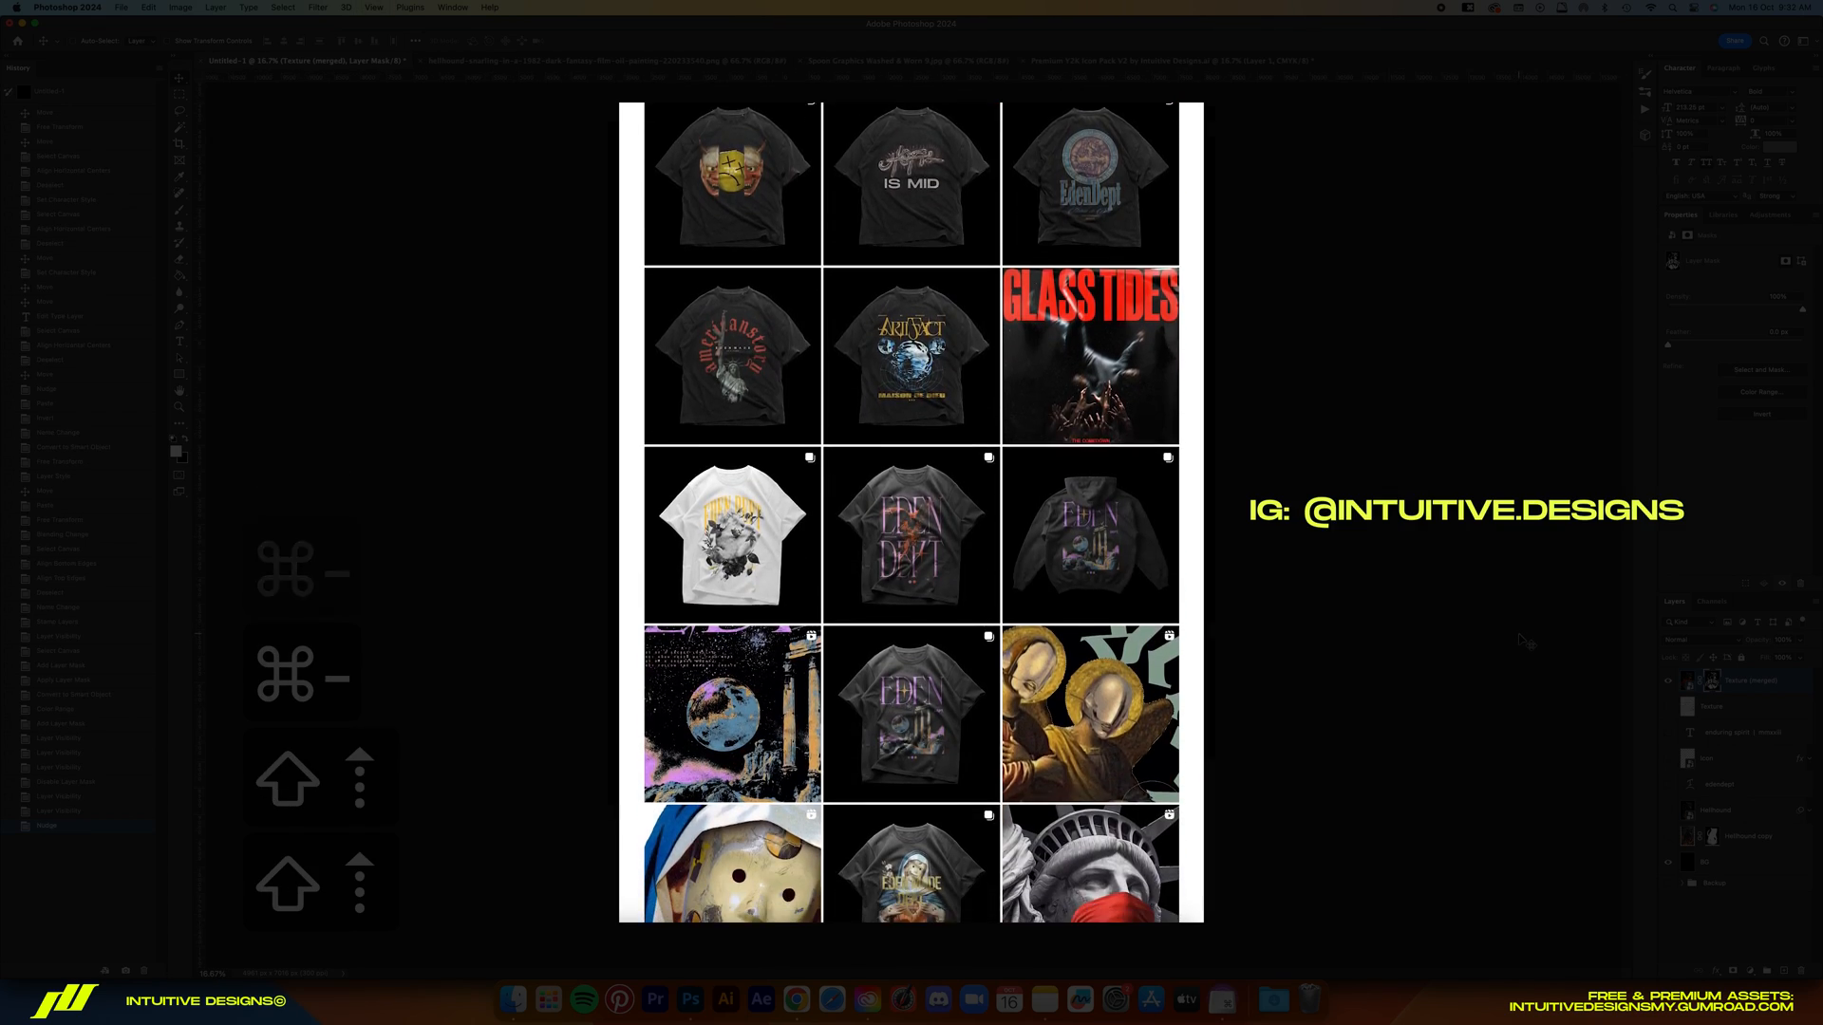